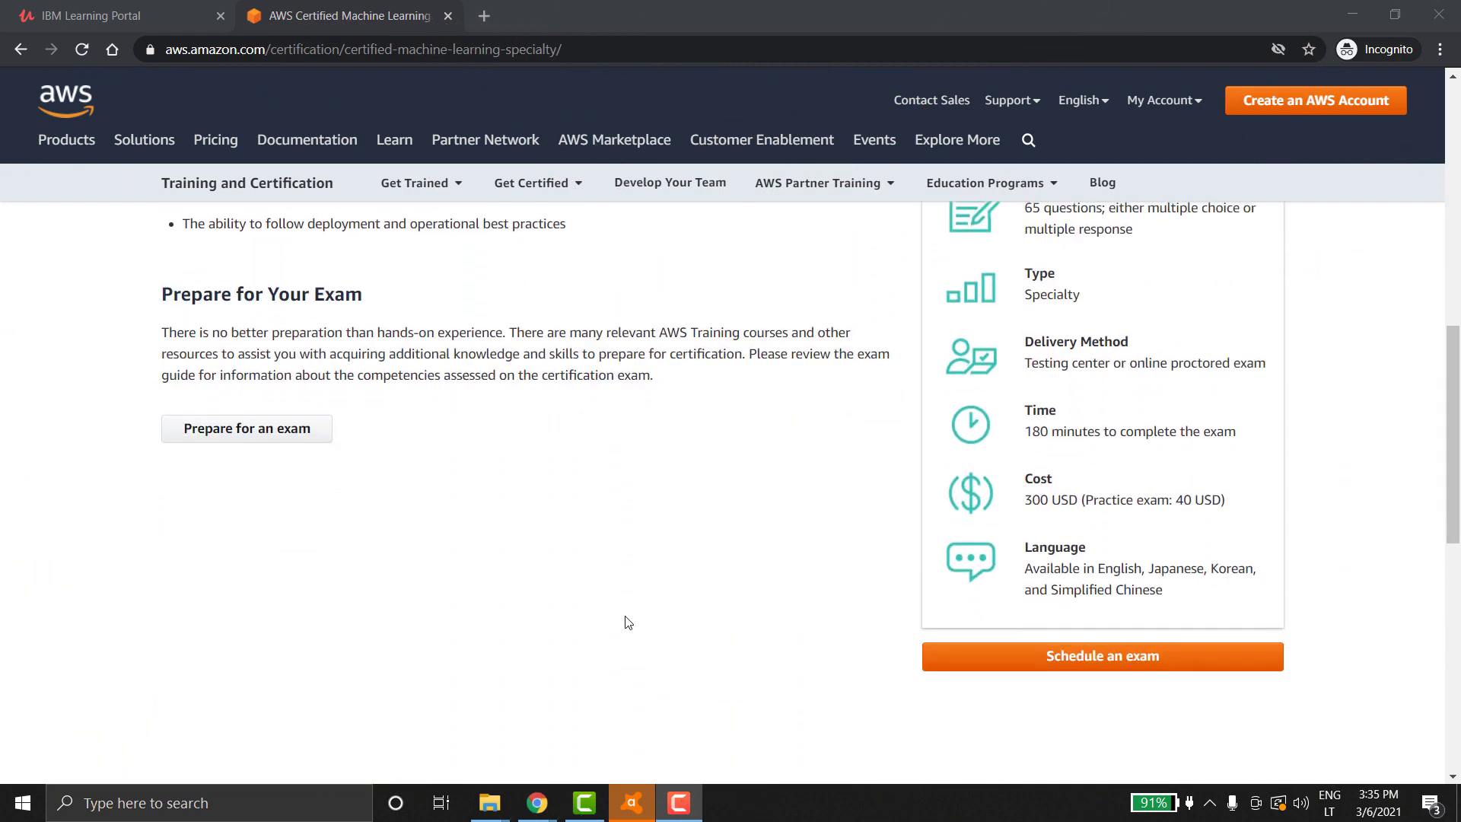
# Step: Review the exam details and bring up the Previous Exams record with the passed ML Specialty exam
pyautogui.scroll(3)
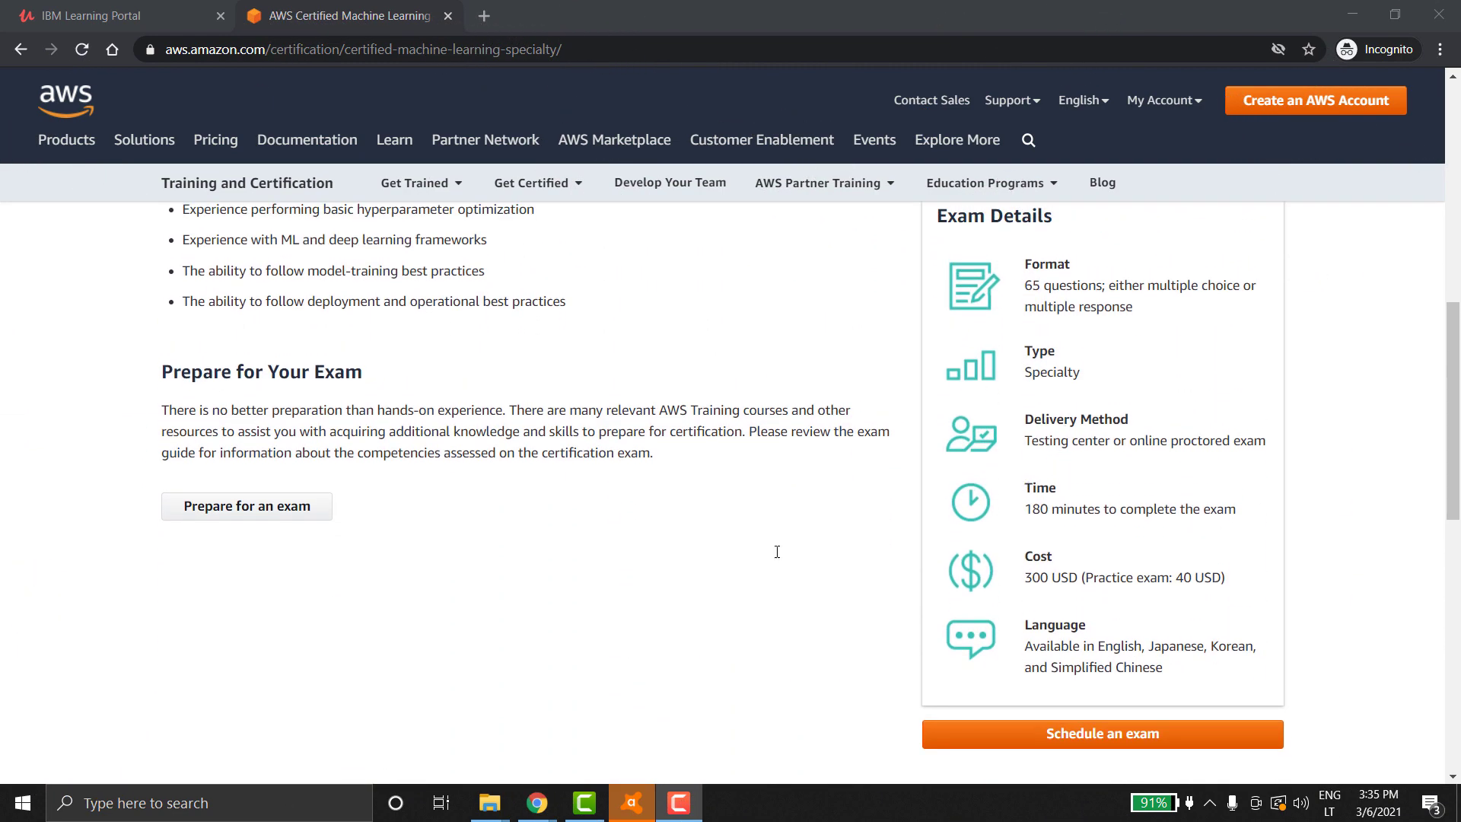
pyautogui.scroll(-3)
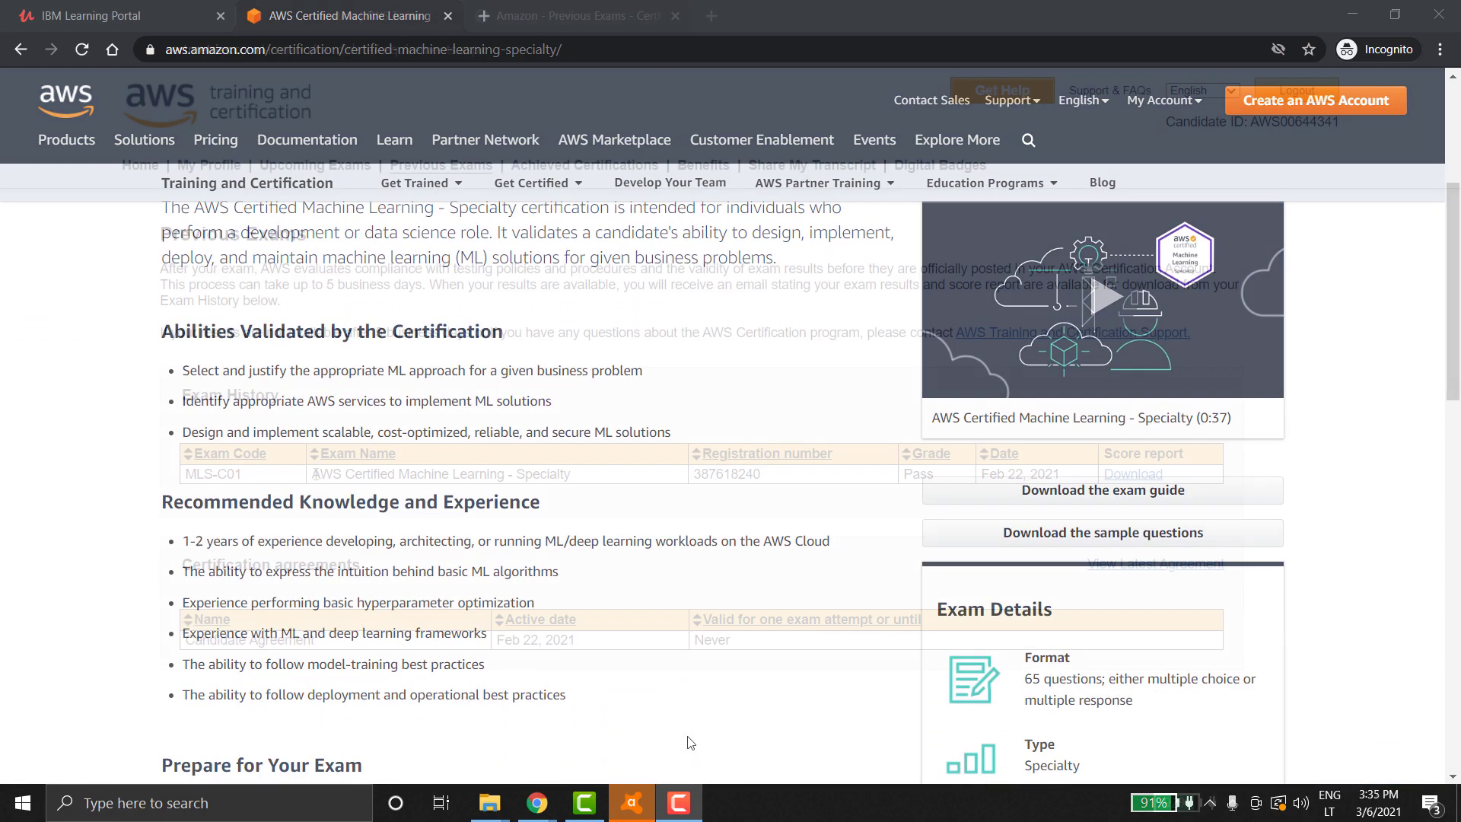
pyautogui.click(578, 15)
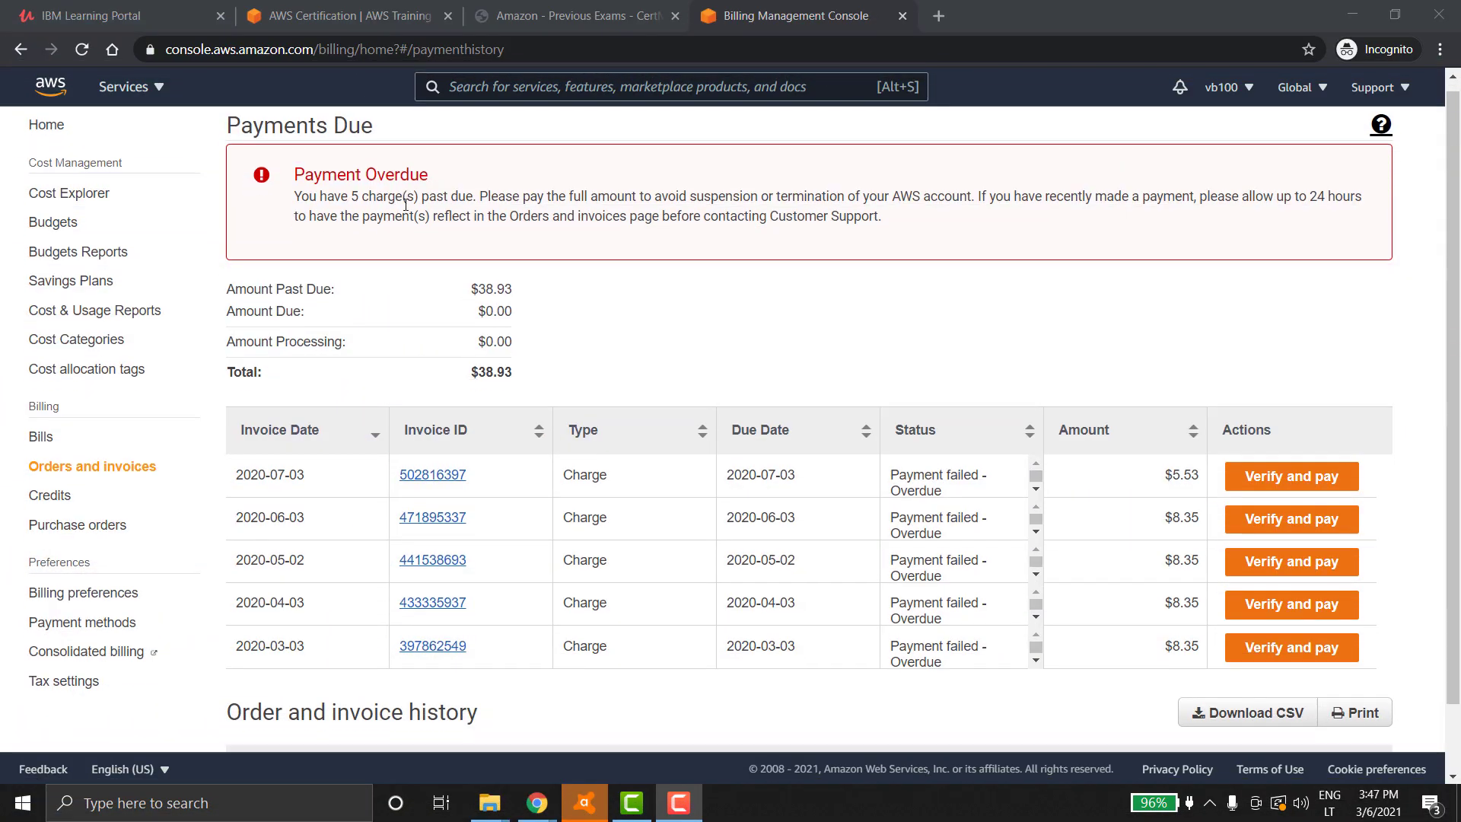
pyautogui.scroll(-3)
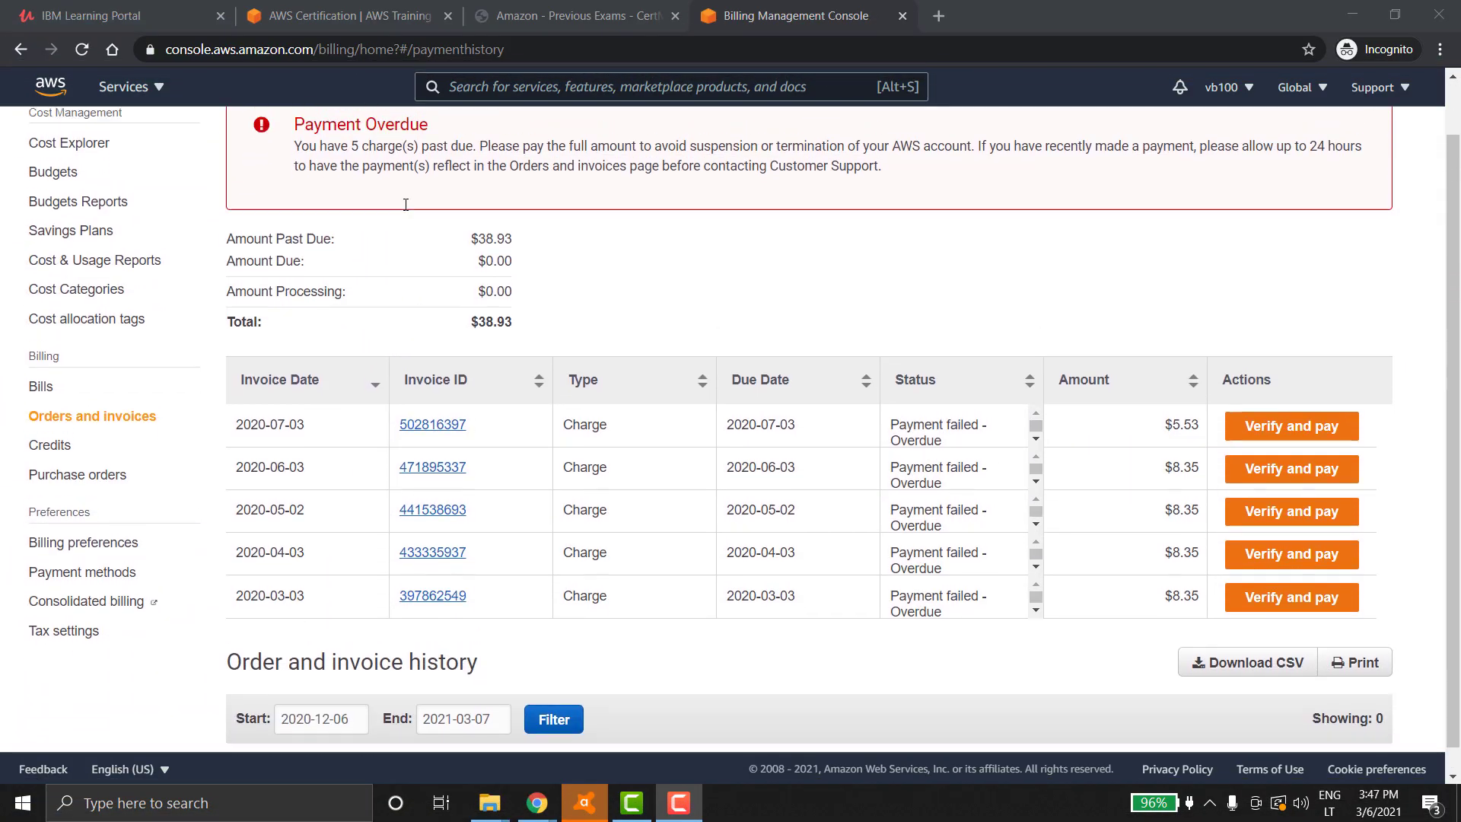
pyautogui.scroll(3)
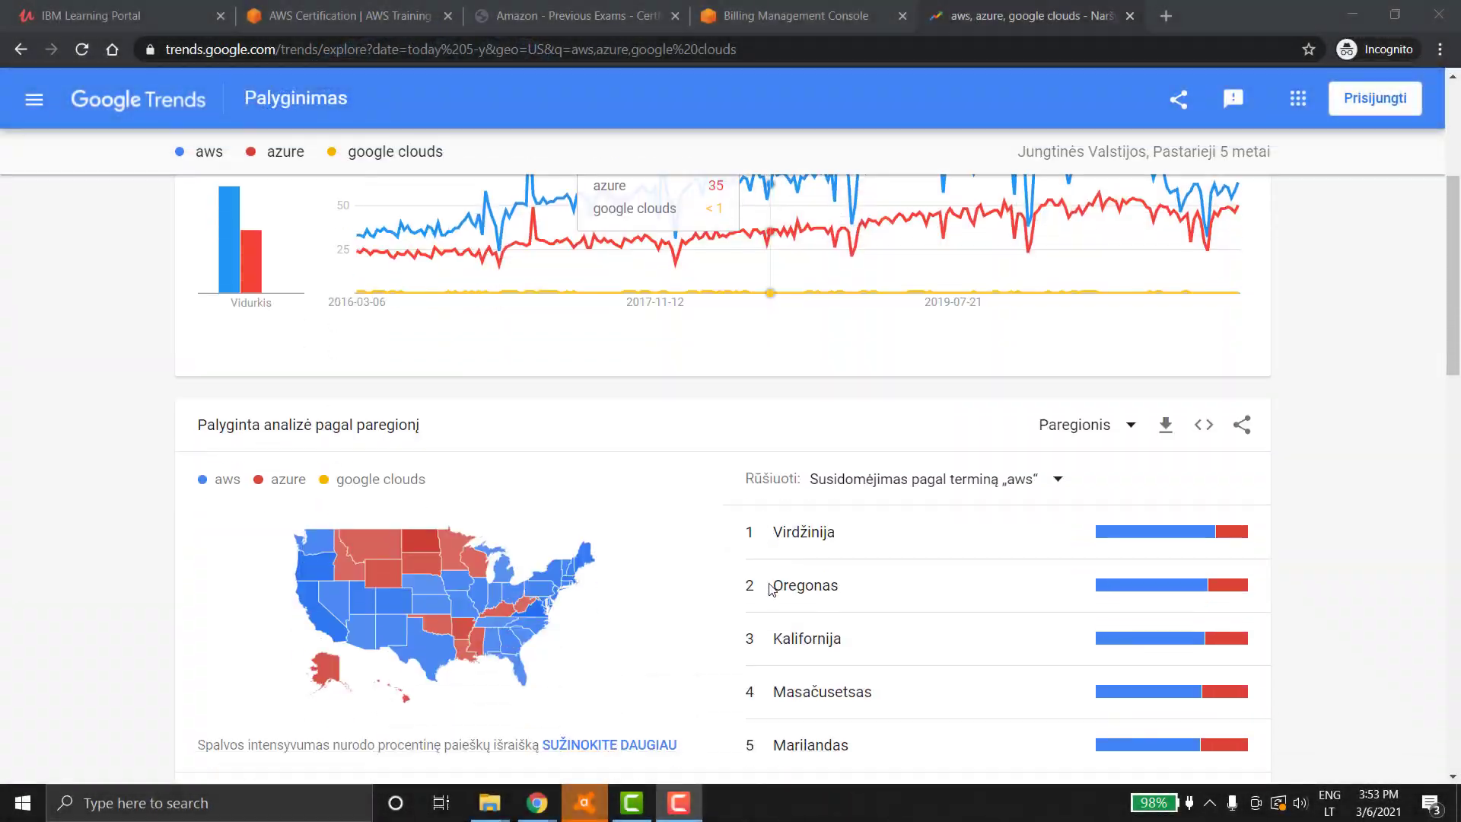
# Step: Browse the Google Trends comparison and TensorFlow Sequential guide, then reach the LinkedIn Experience section
pyautogui.scroll(3)
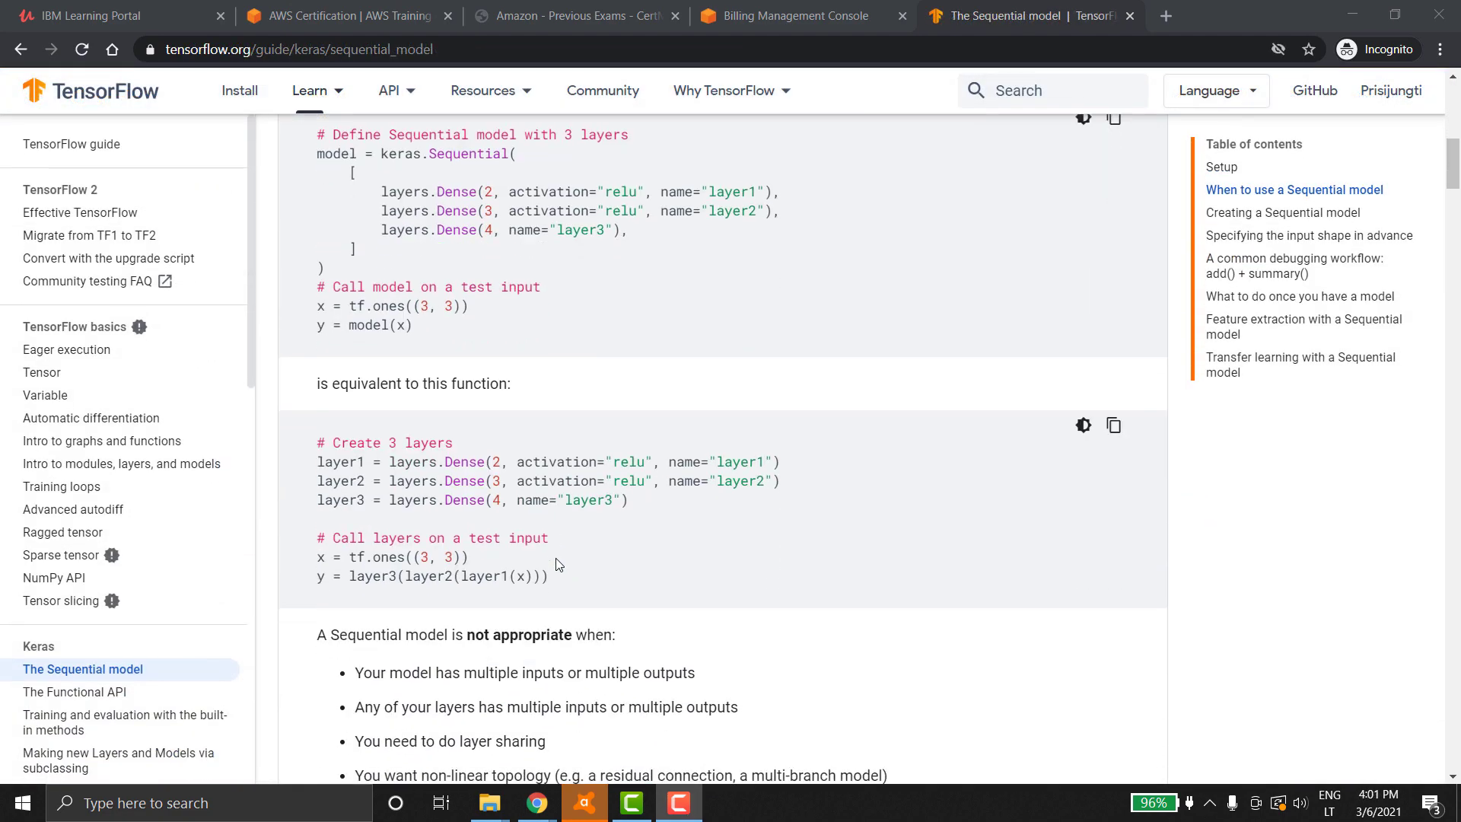
pyautogui.scroll(-3)
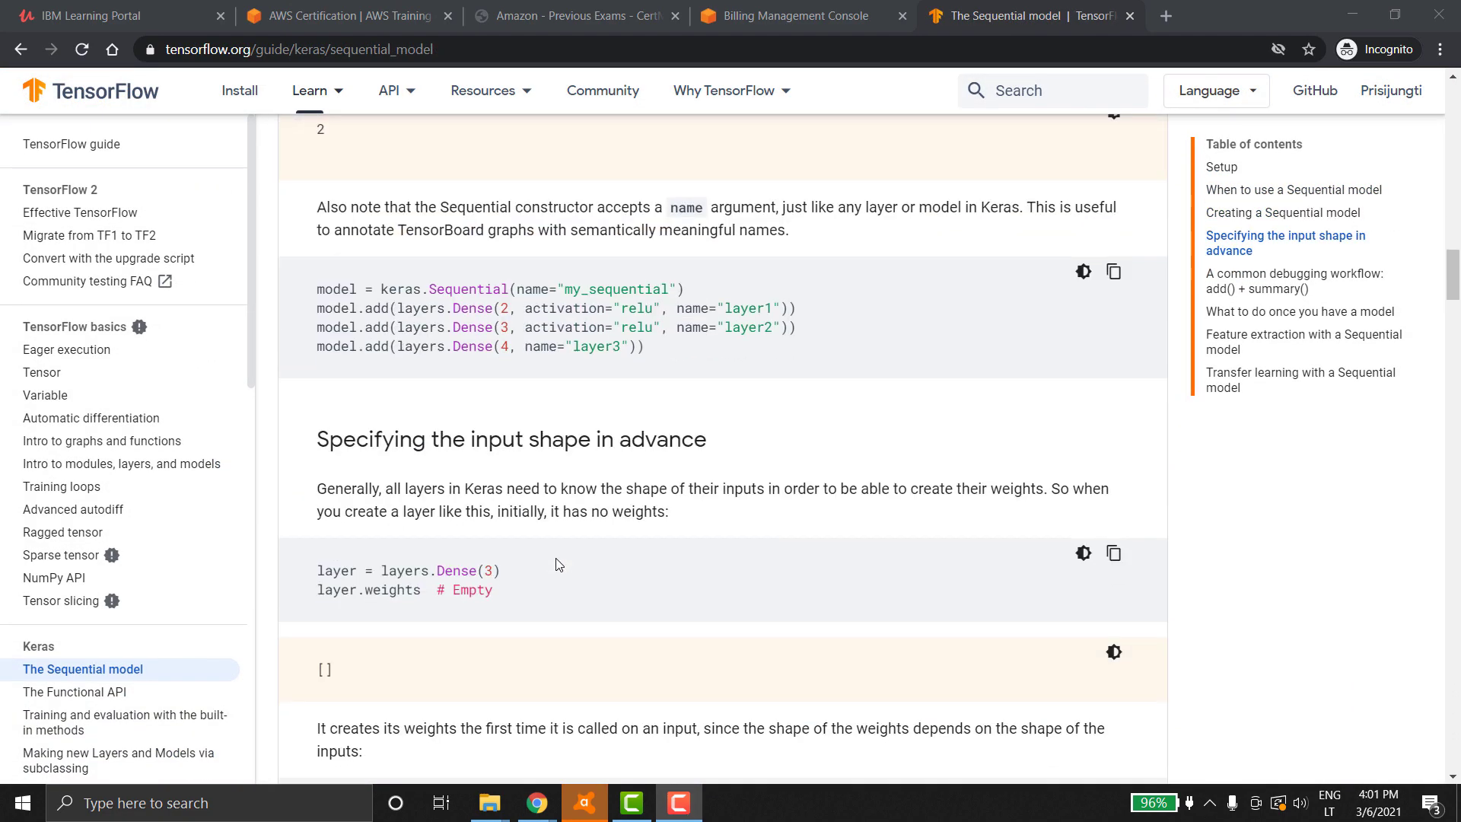
pyautogui.scroll(-3)
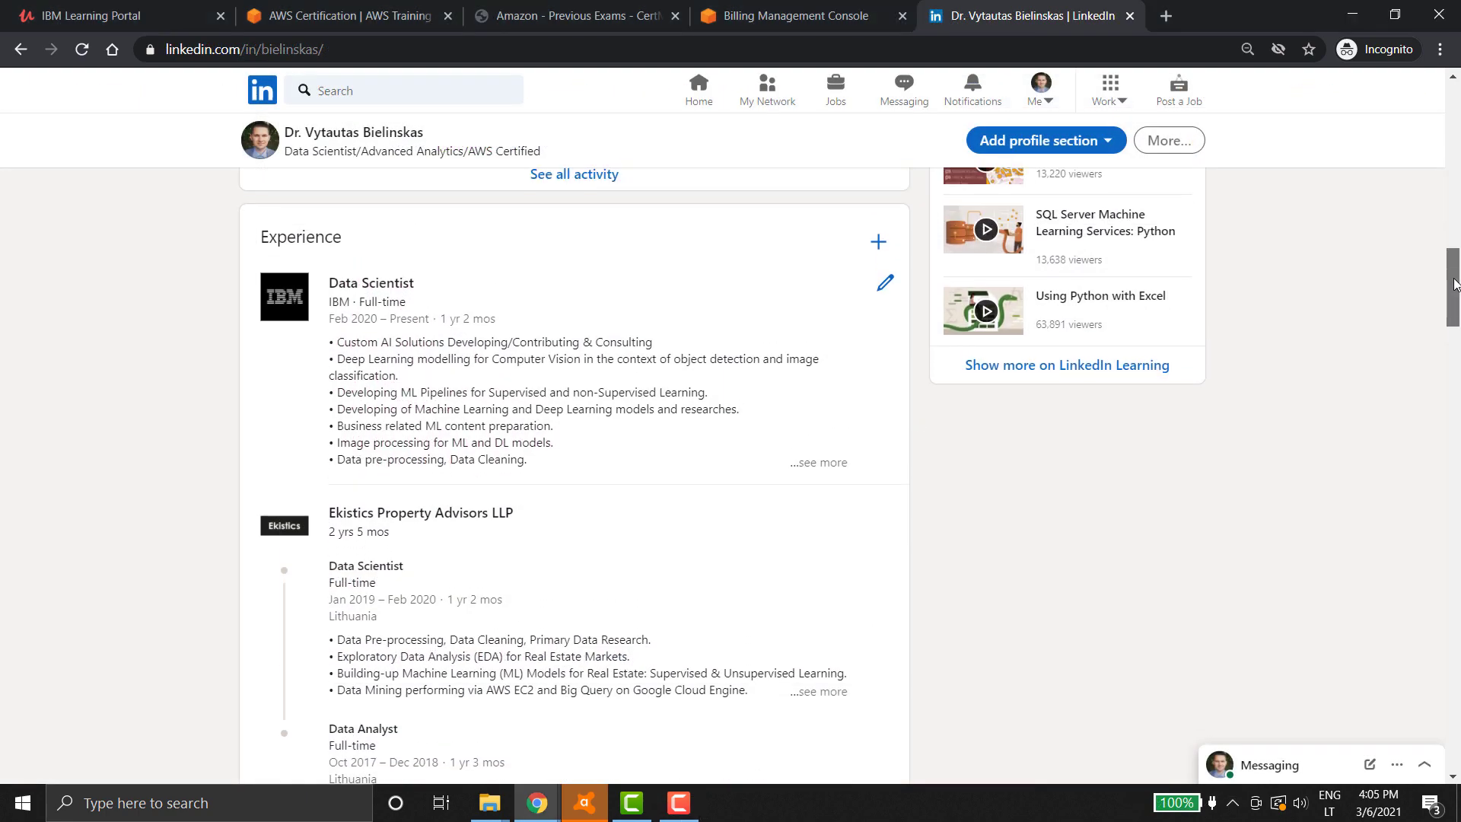
pyautogui.scroll(-3)
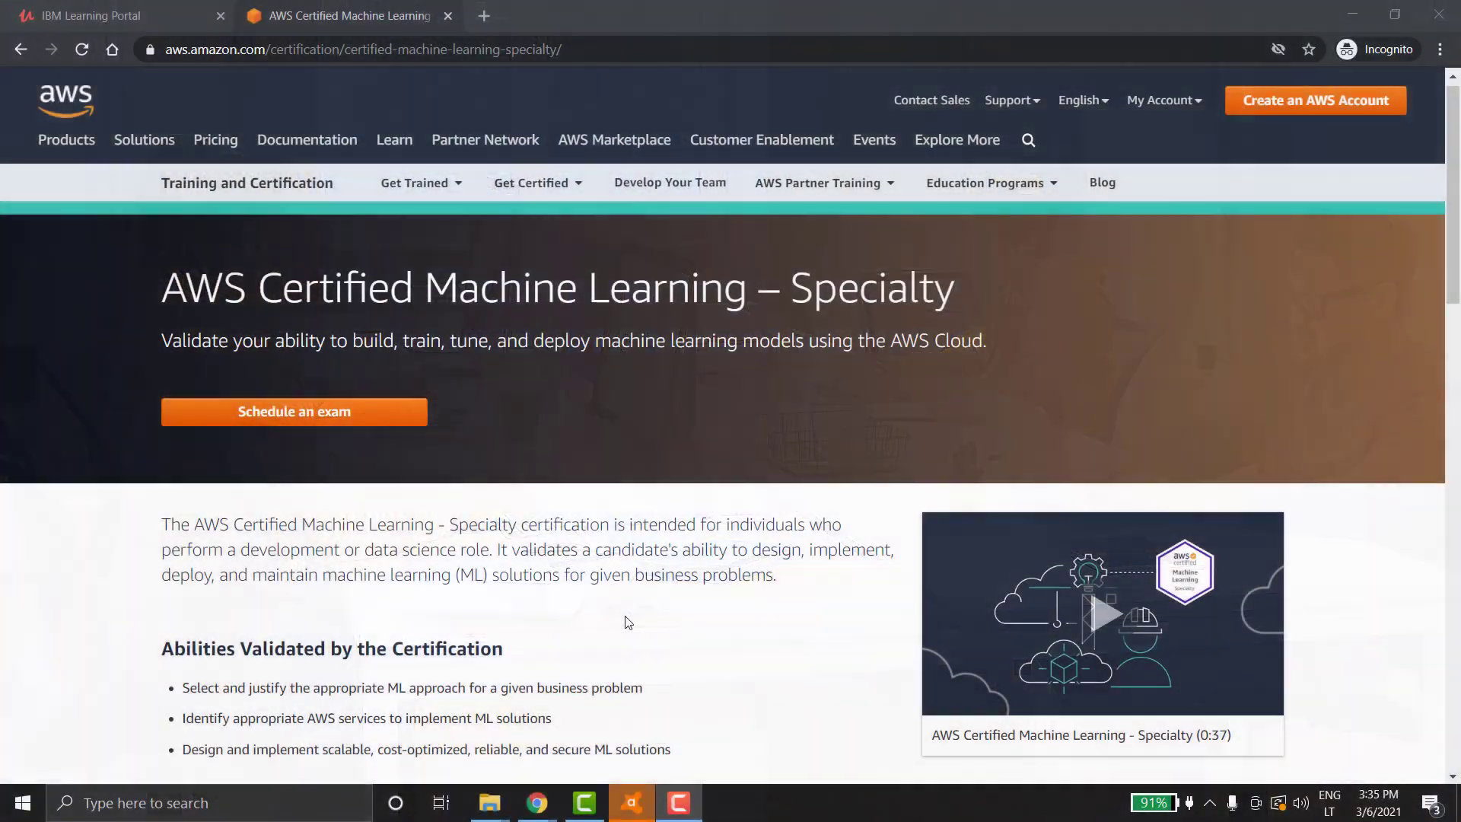
pyautogui.scroll(-3)
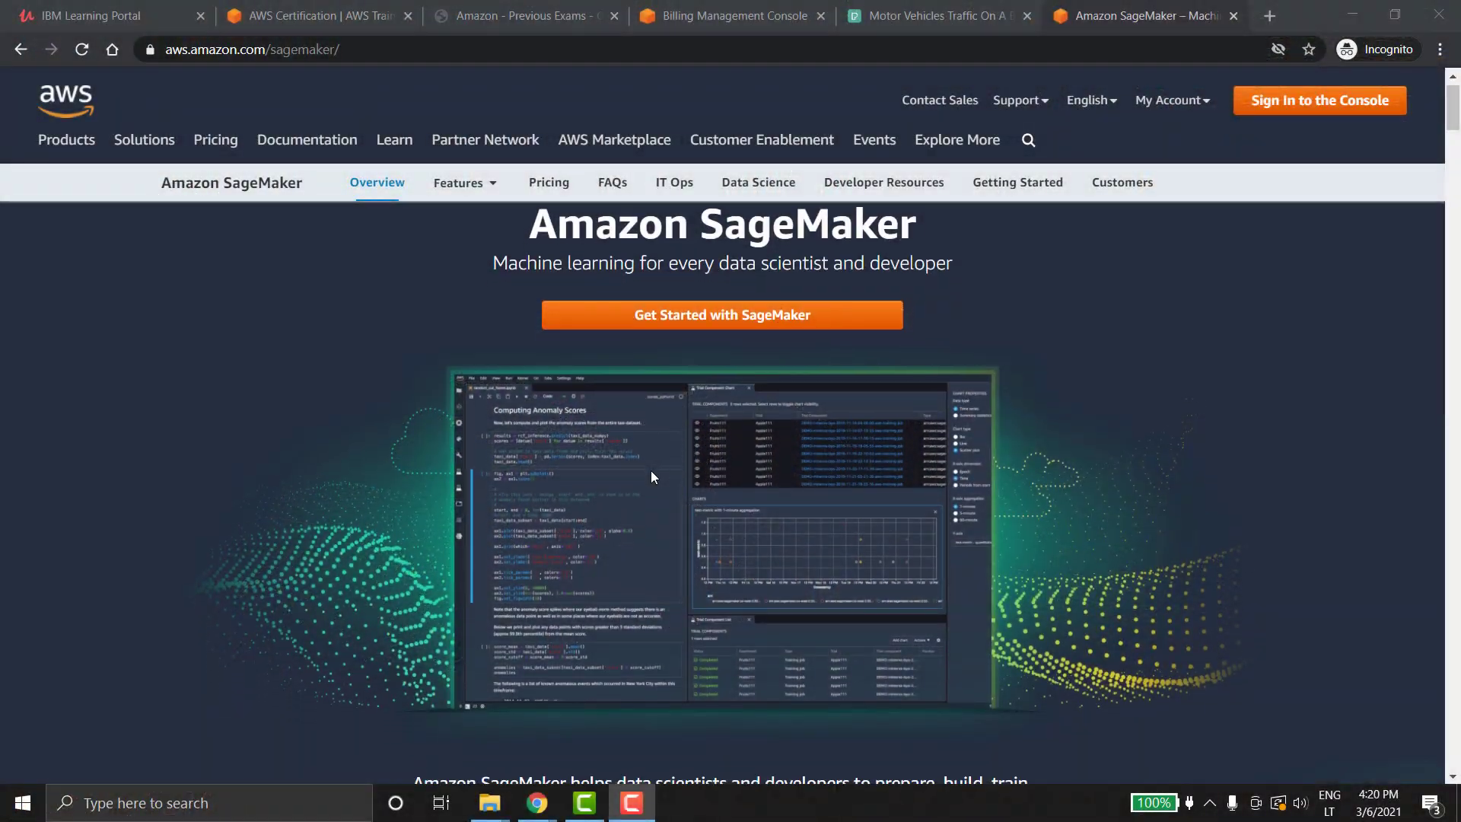
# Step: Browse the SageMaker overview and its Features page
pyautogui.scroll(-3)
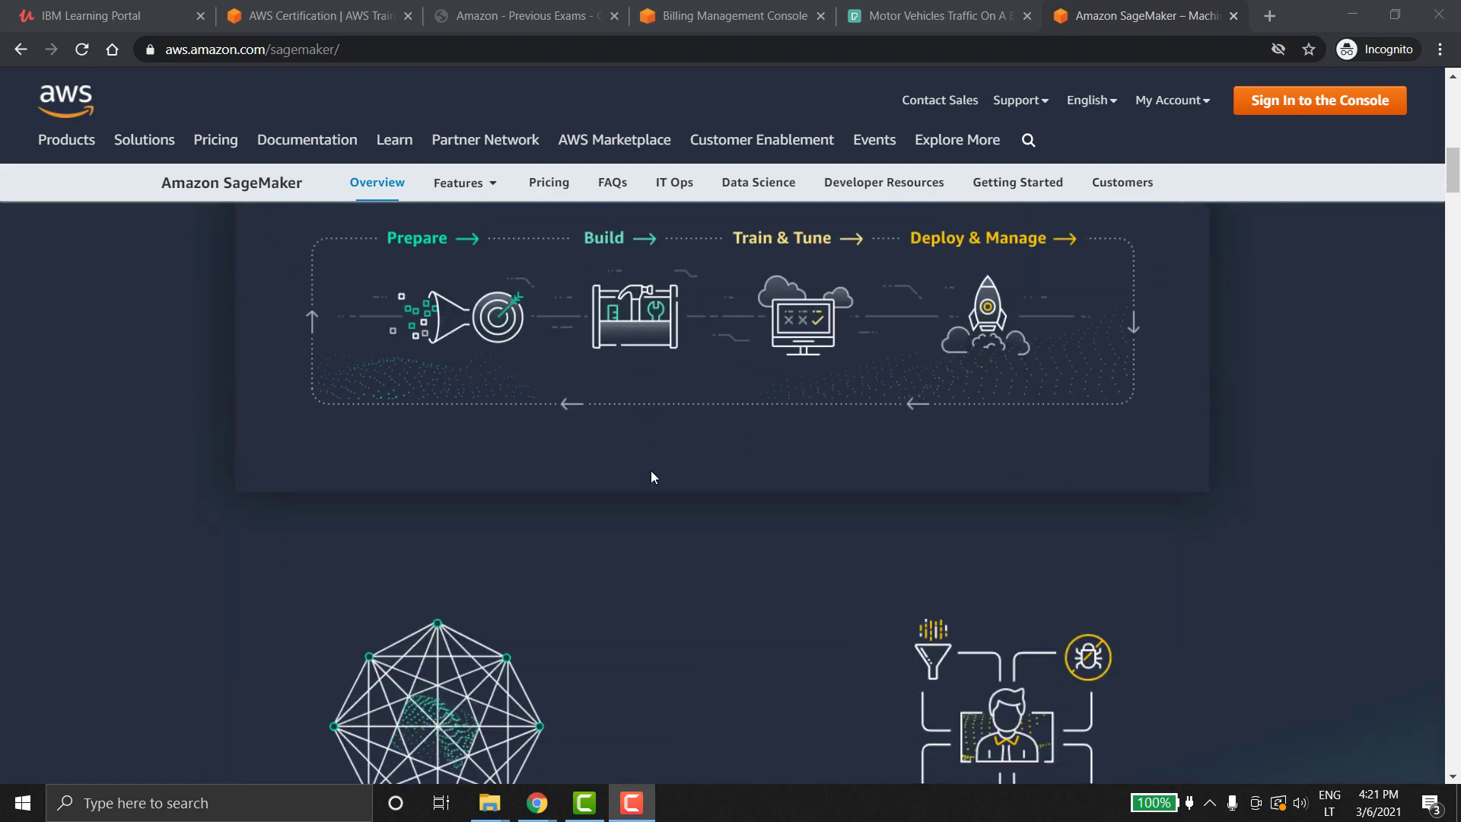
pyautogui.scroll(-3)
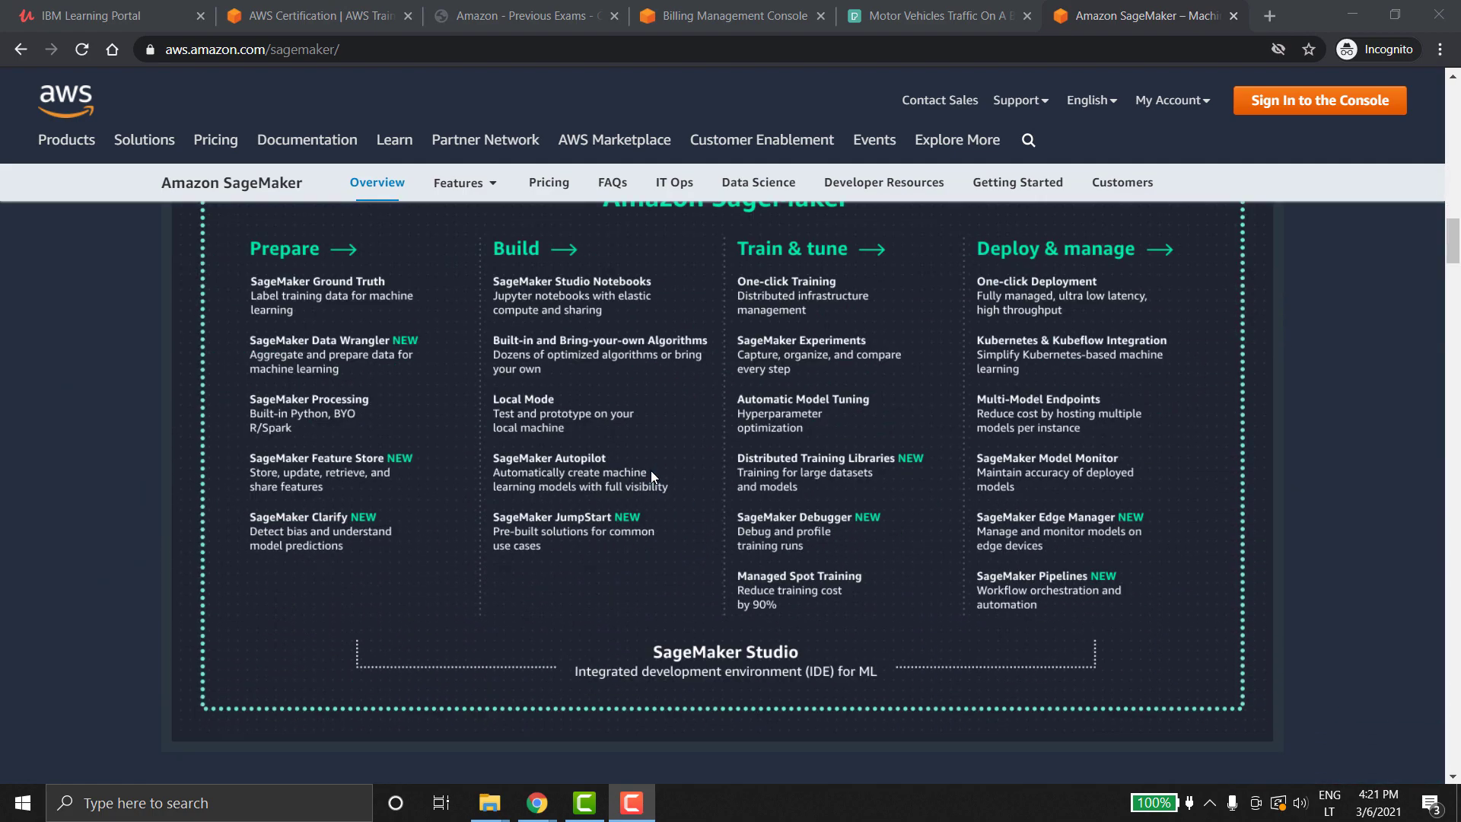
pyautogui.scroll(-3)
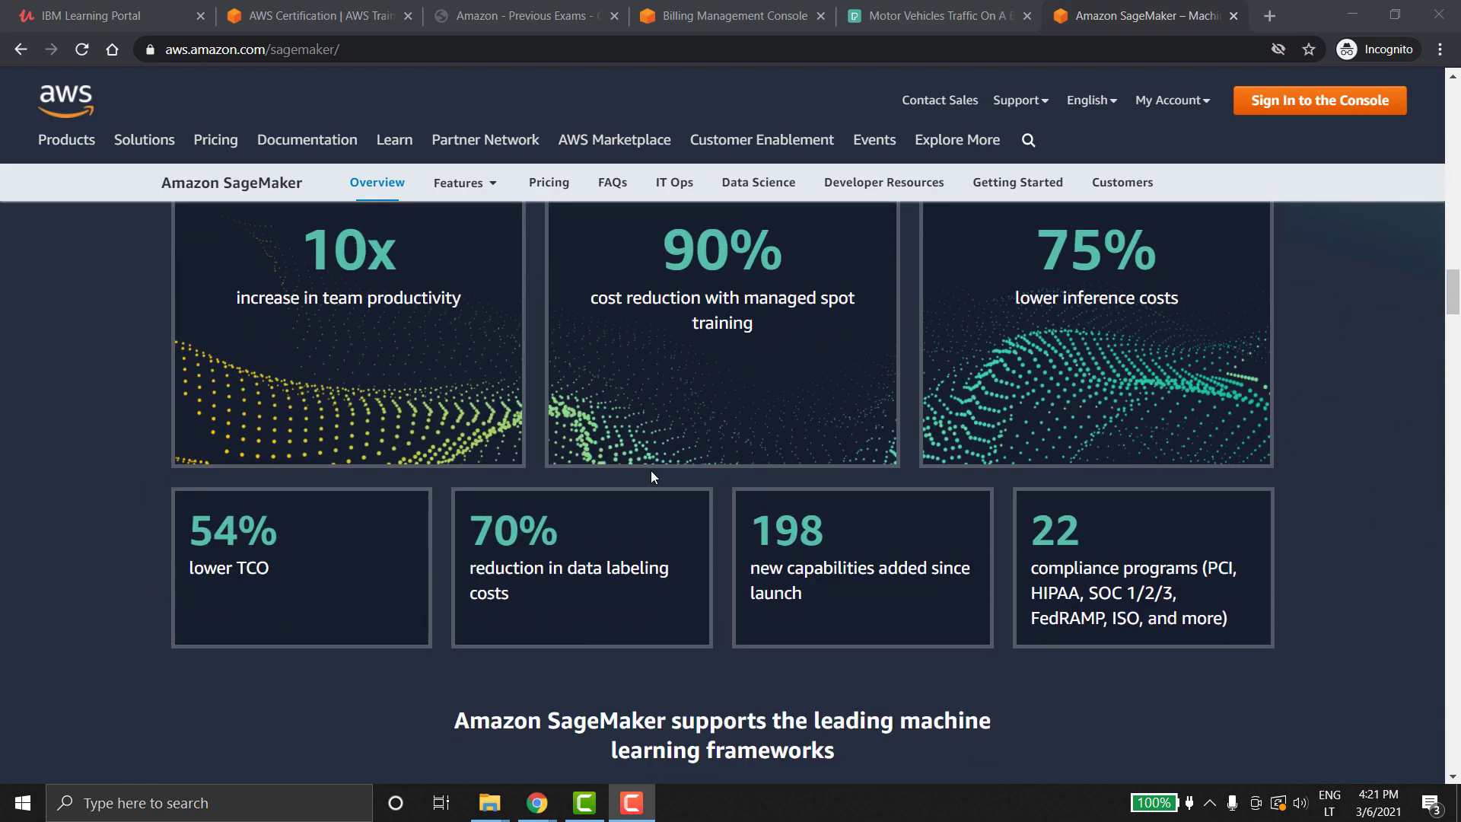
pyautogui.click(458, 181)
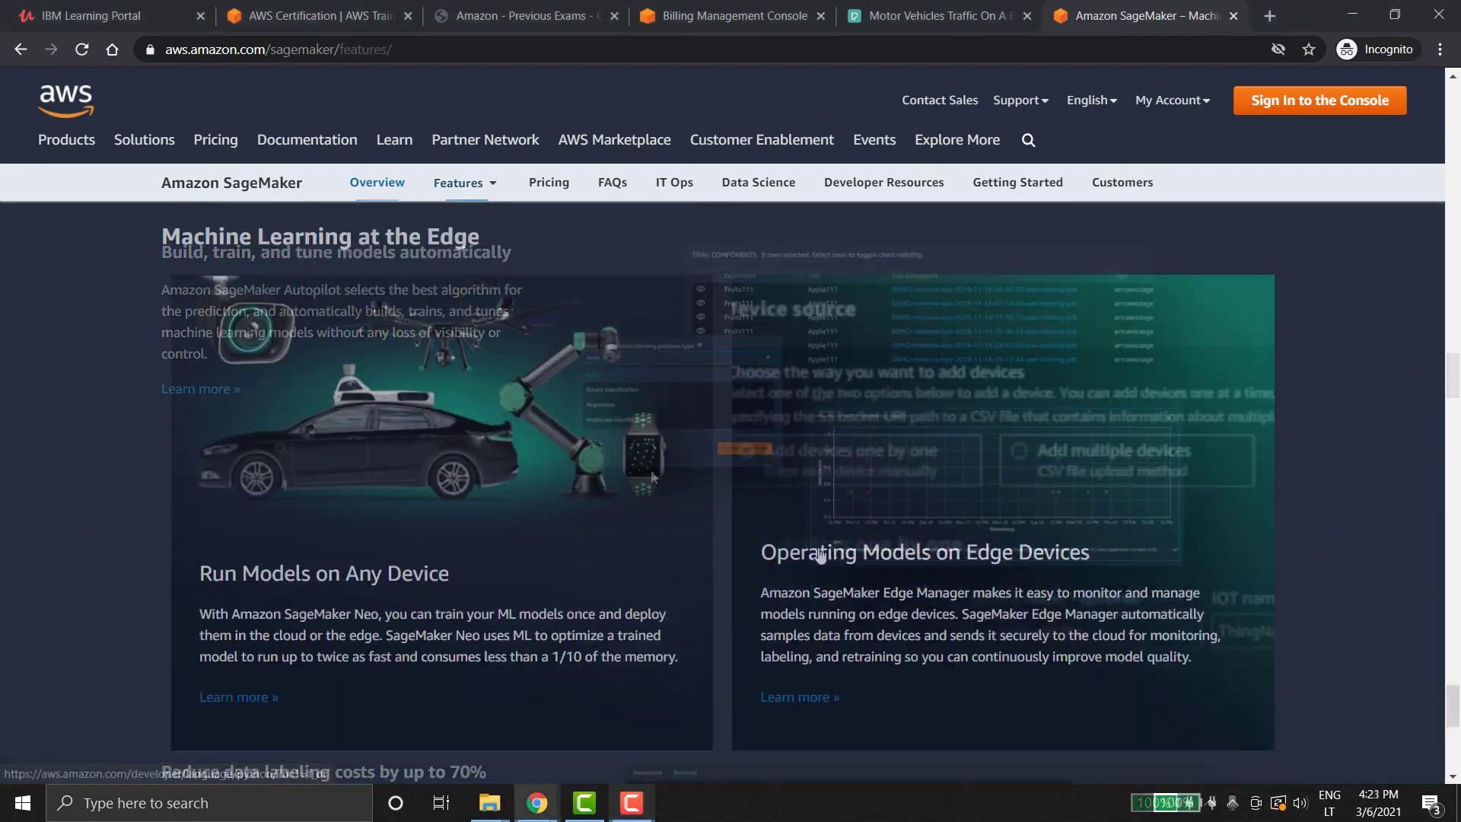
pyautogui.scroll(-3)
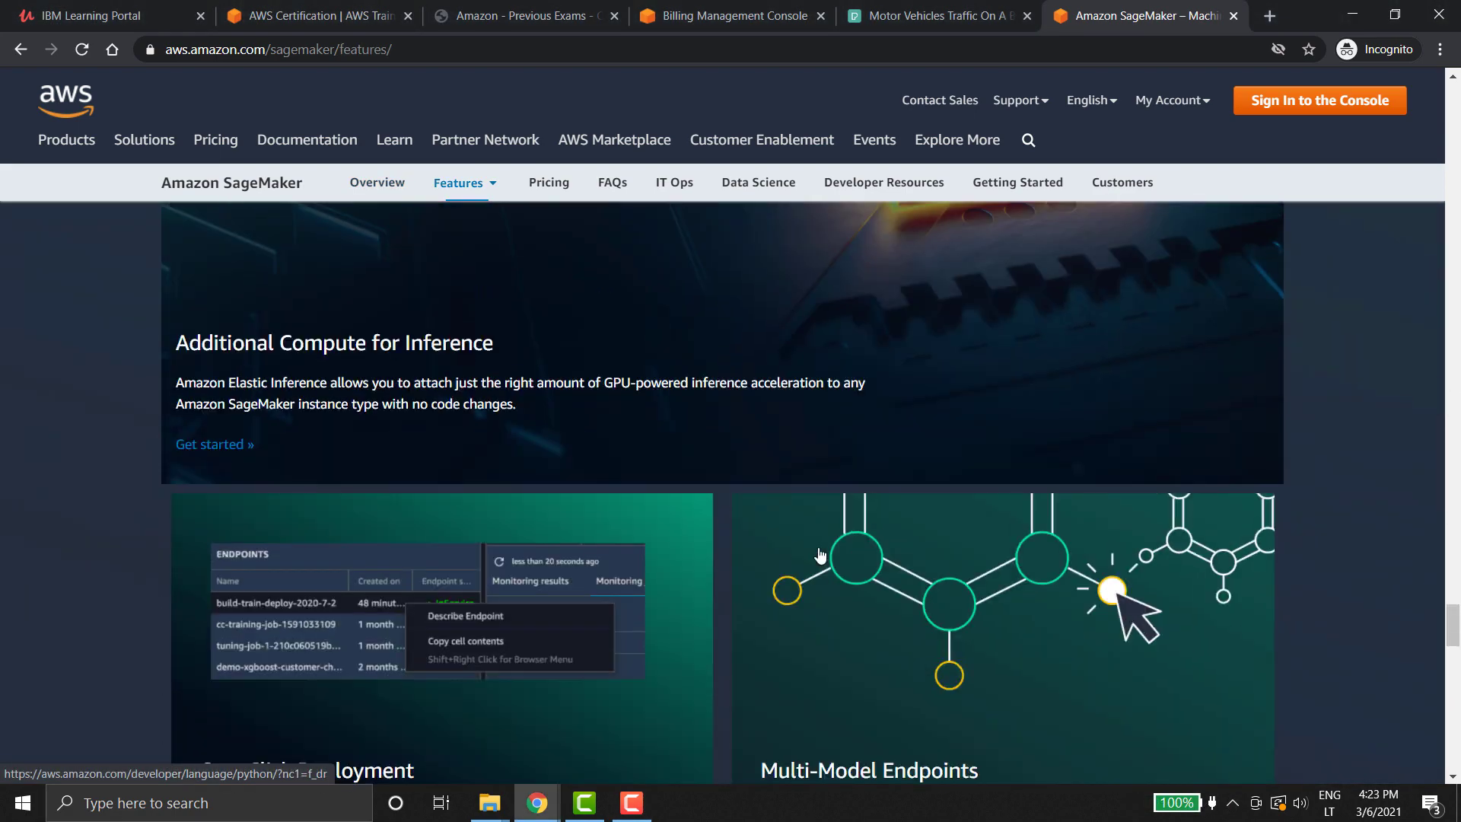
pyautogui.scroll(3)
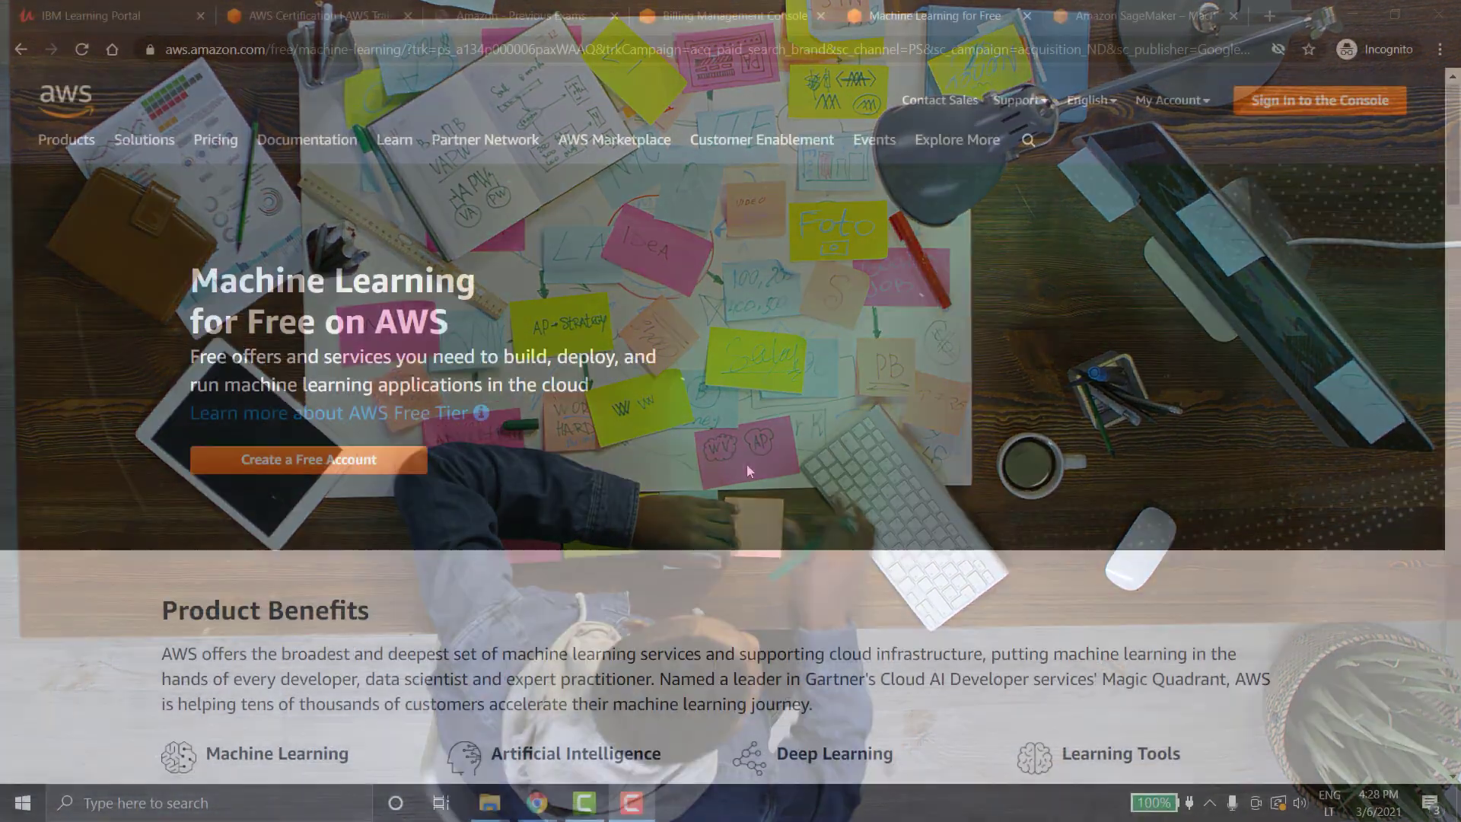
# Step: Reach the Videos list on the Machine Learning for Free on AWS page
pyautogui.scroll(-3)
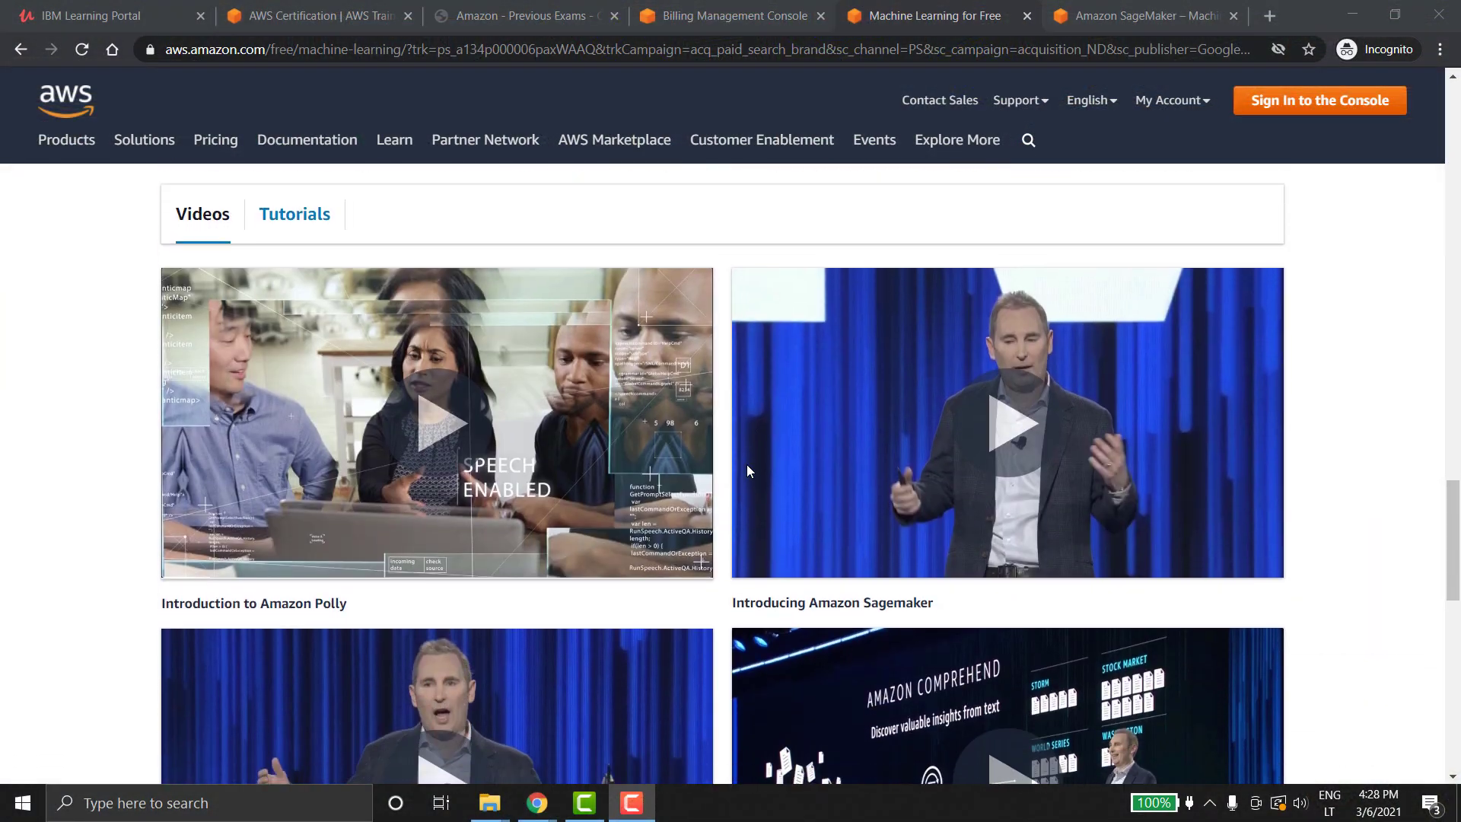
pyautogui.click(630, 803)
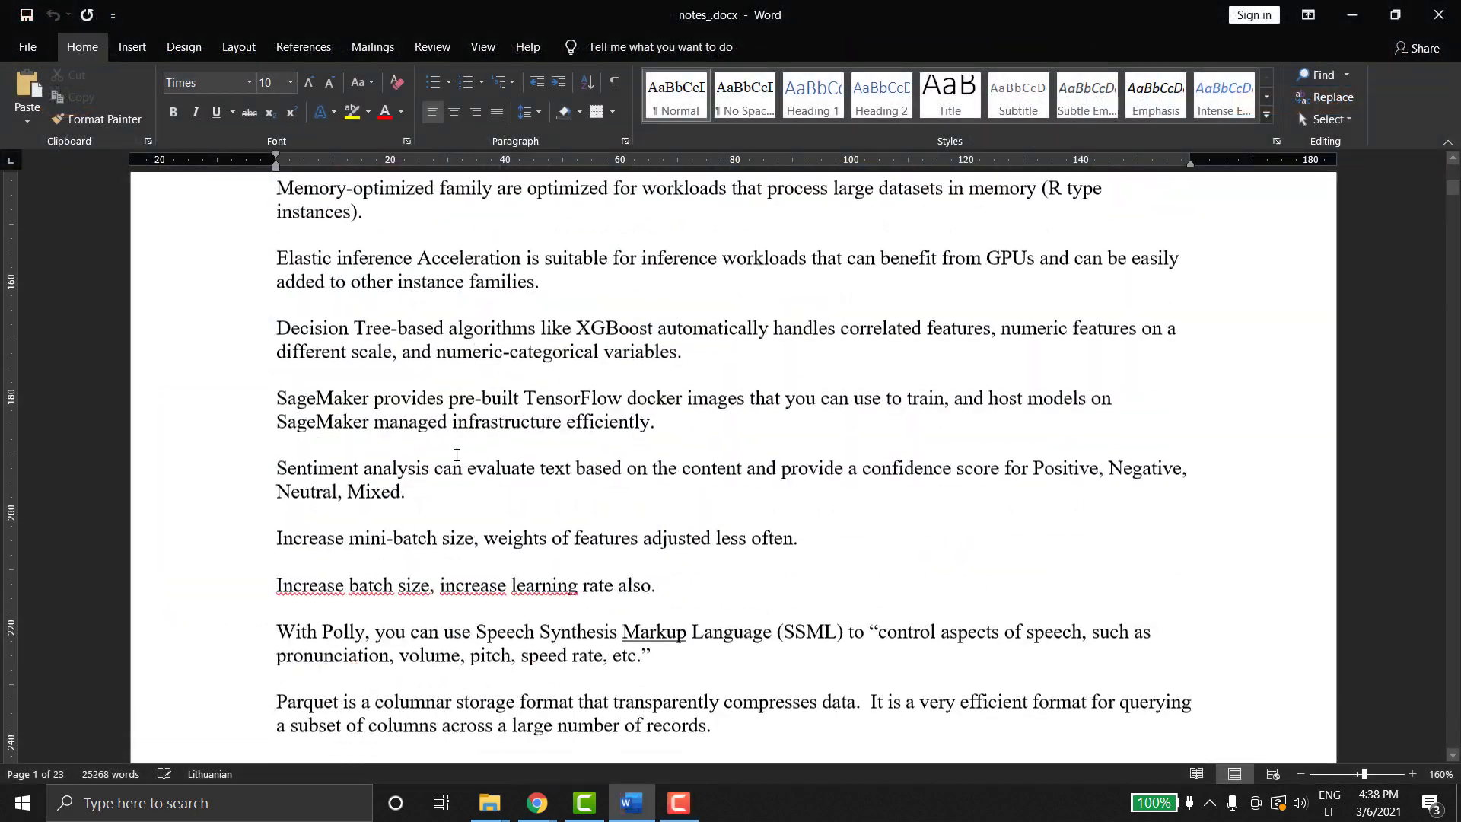
pyautogui.scroll(-3)
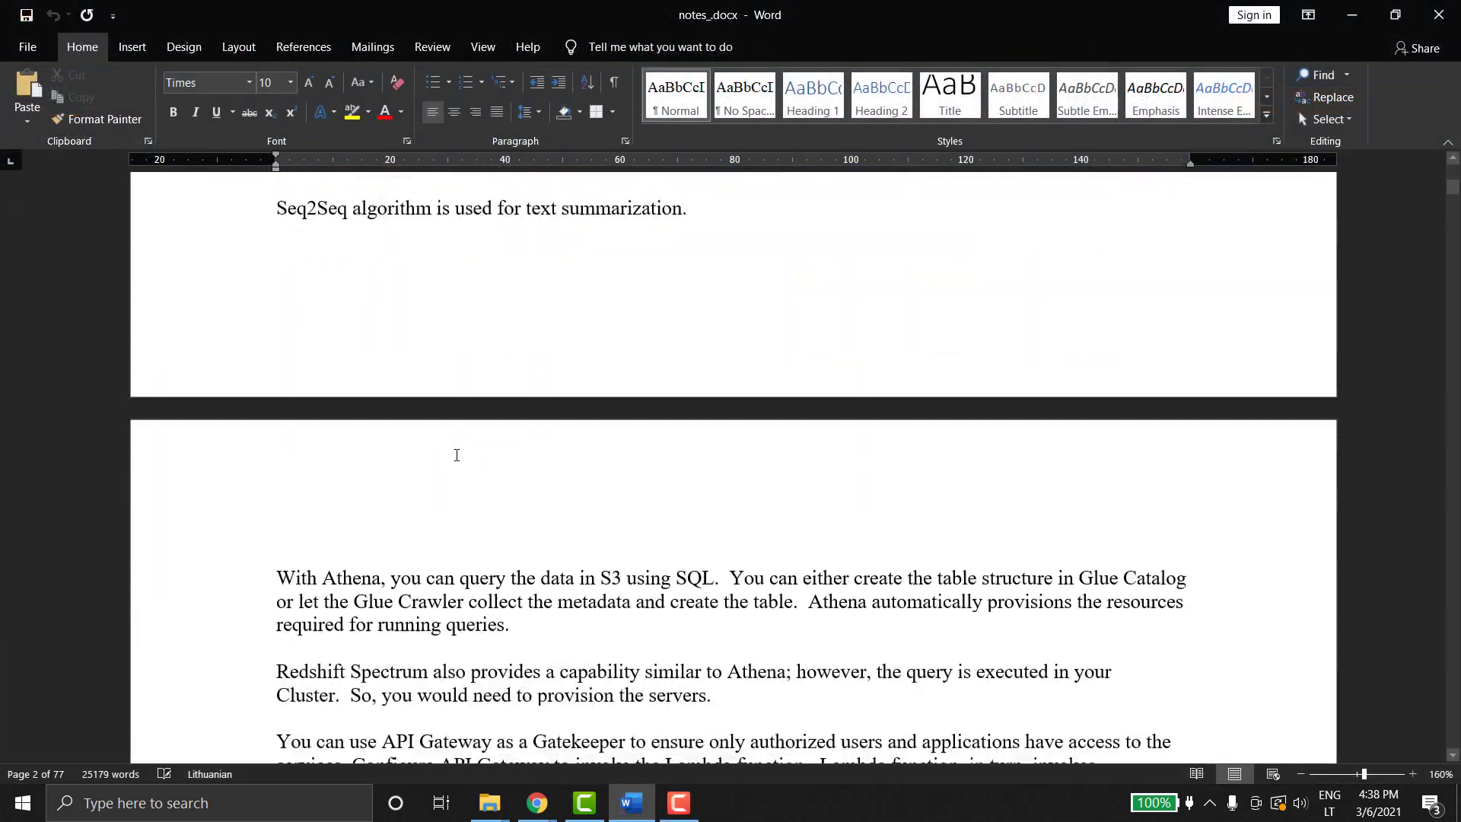
pyautogui.scroll(3)
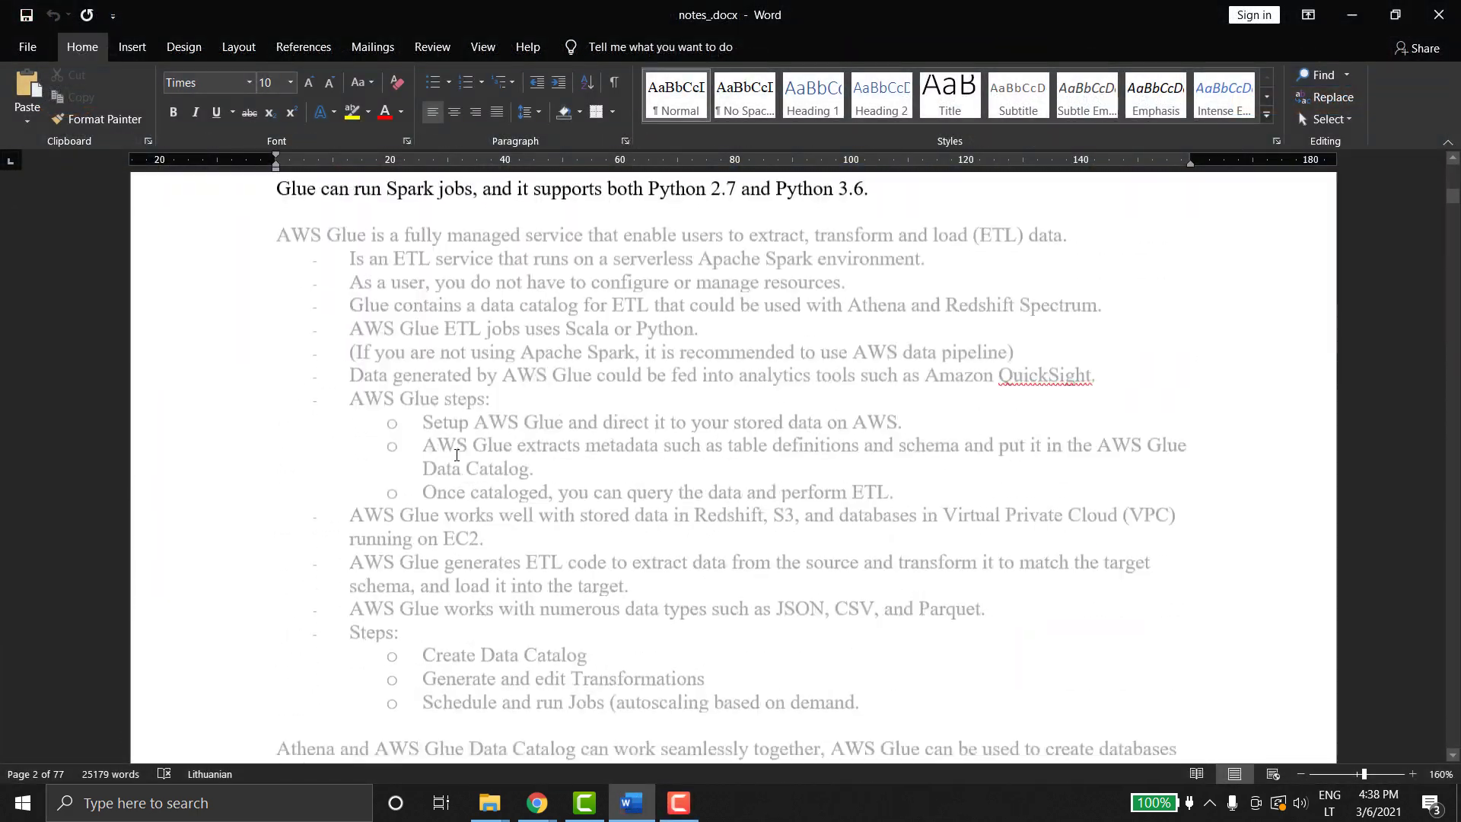
pyautogui.scroll(-3)
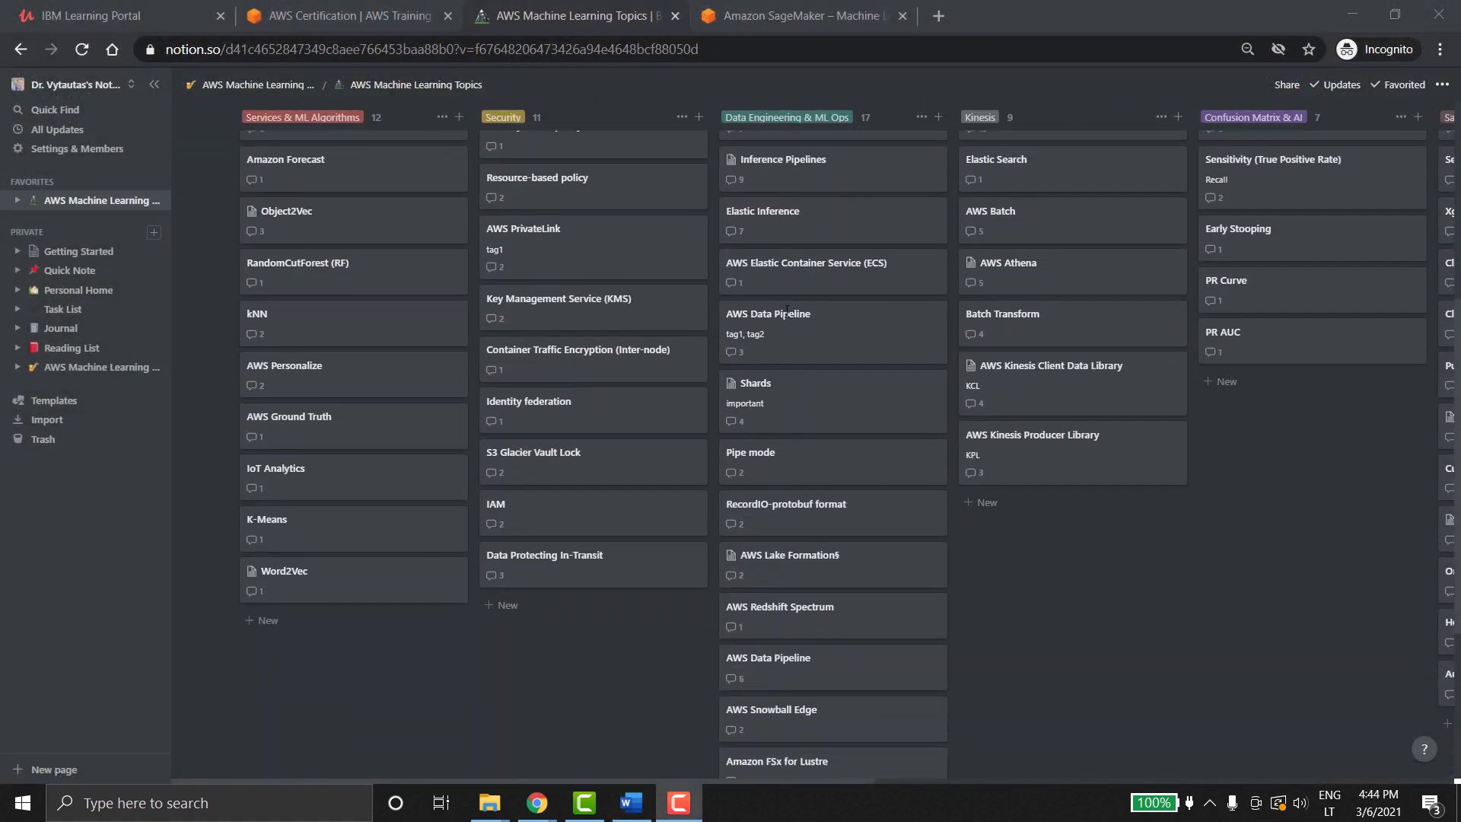
# Step: Browse the AWS Machine Learning Topics board and read the AWS Glue (ETL) card's comments
pyautogui.scroll(3)
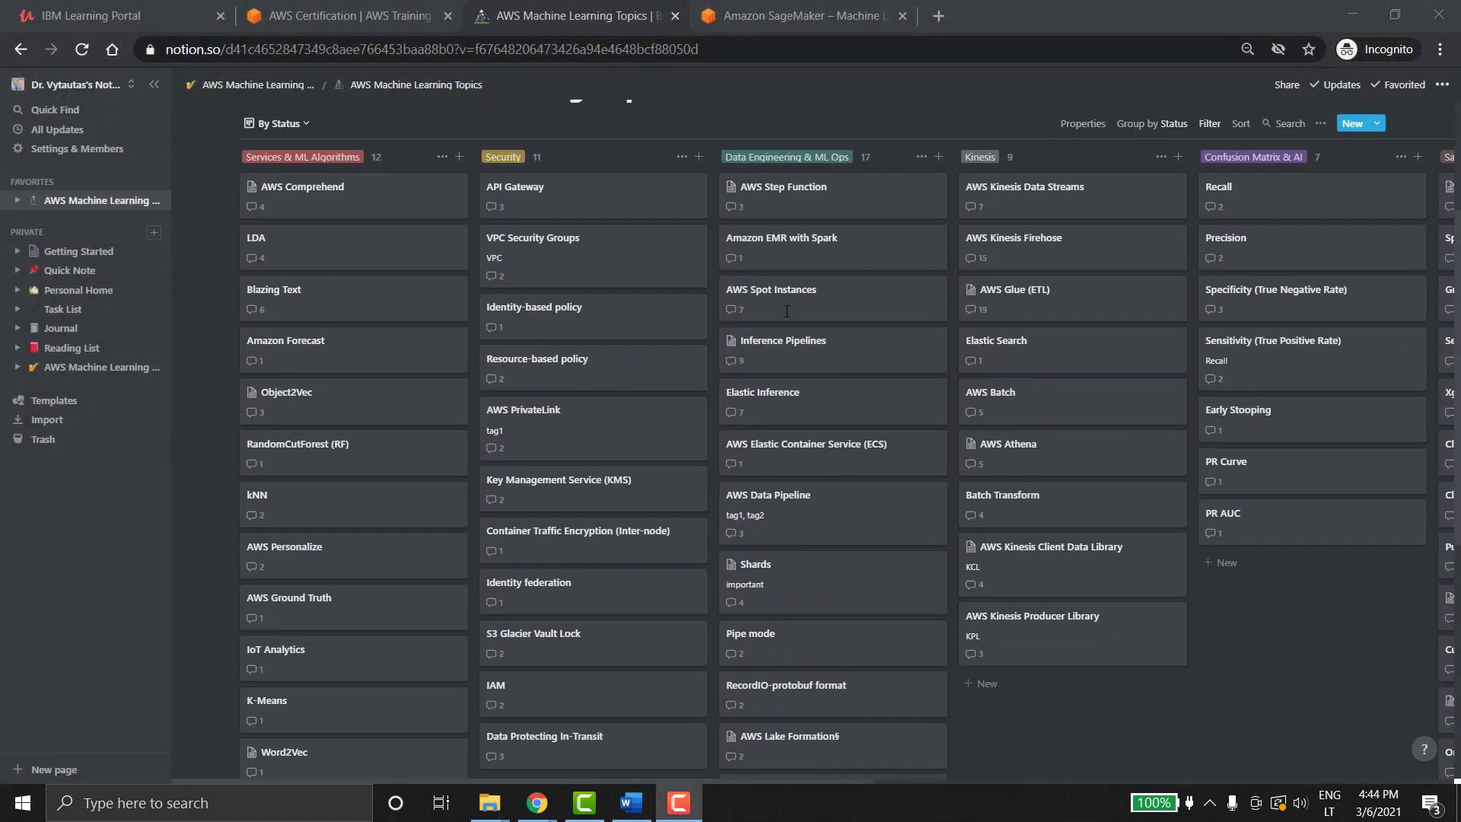
pyautogui.scroll(3)
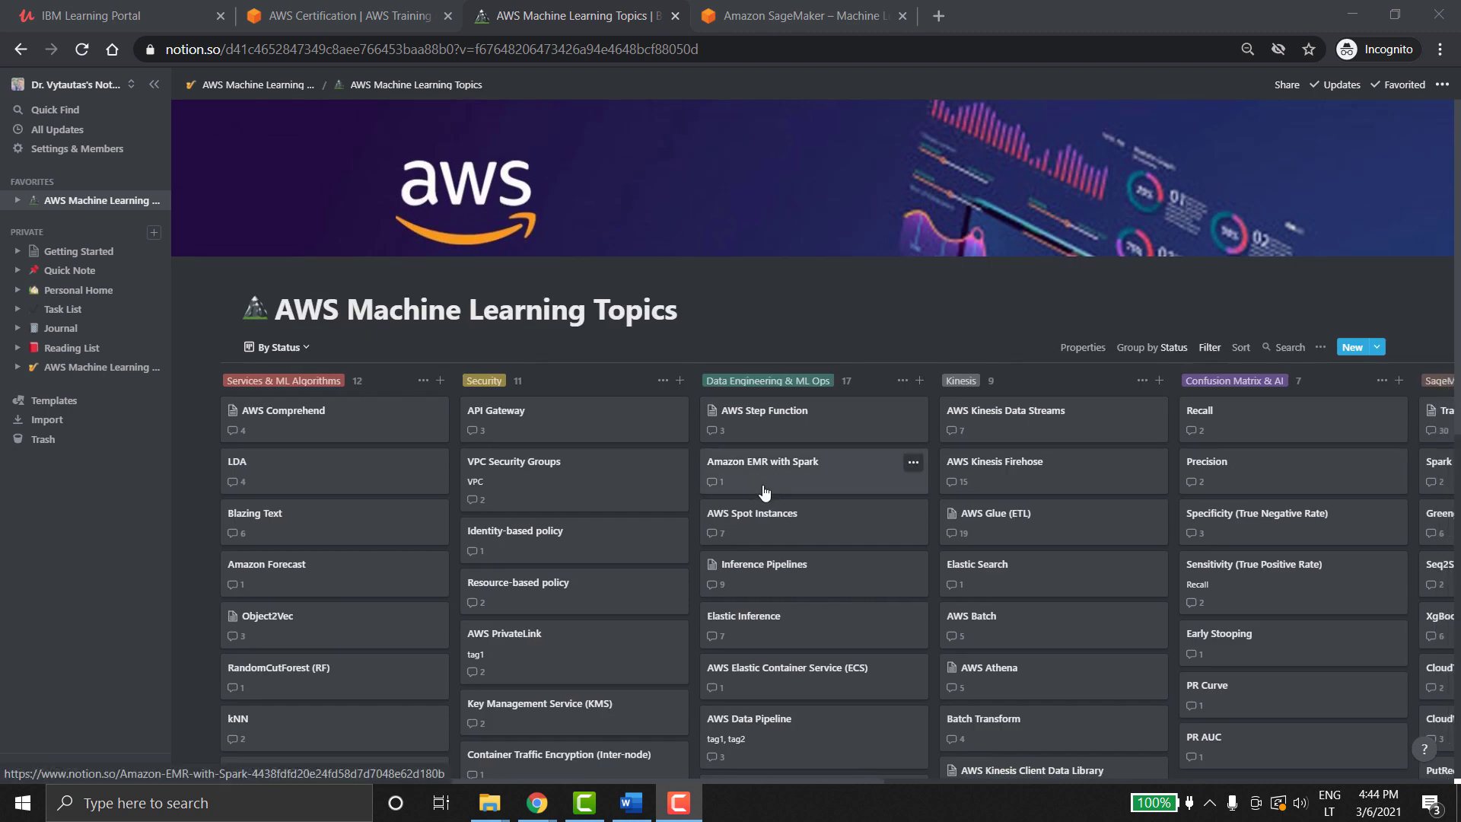
pyautogui.hscroll(3)
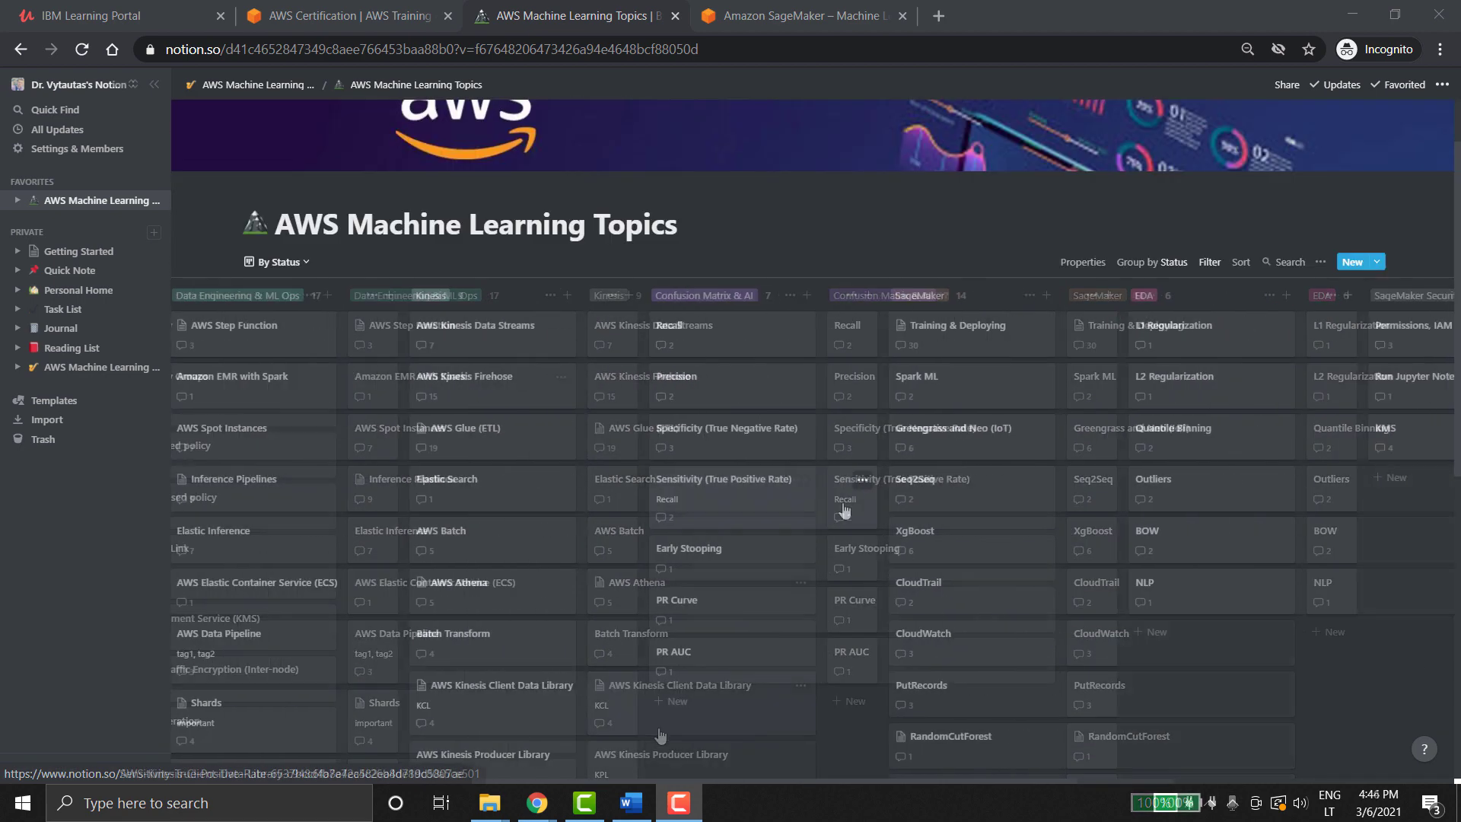
pyautogui.click(937, 428)
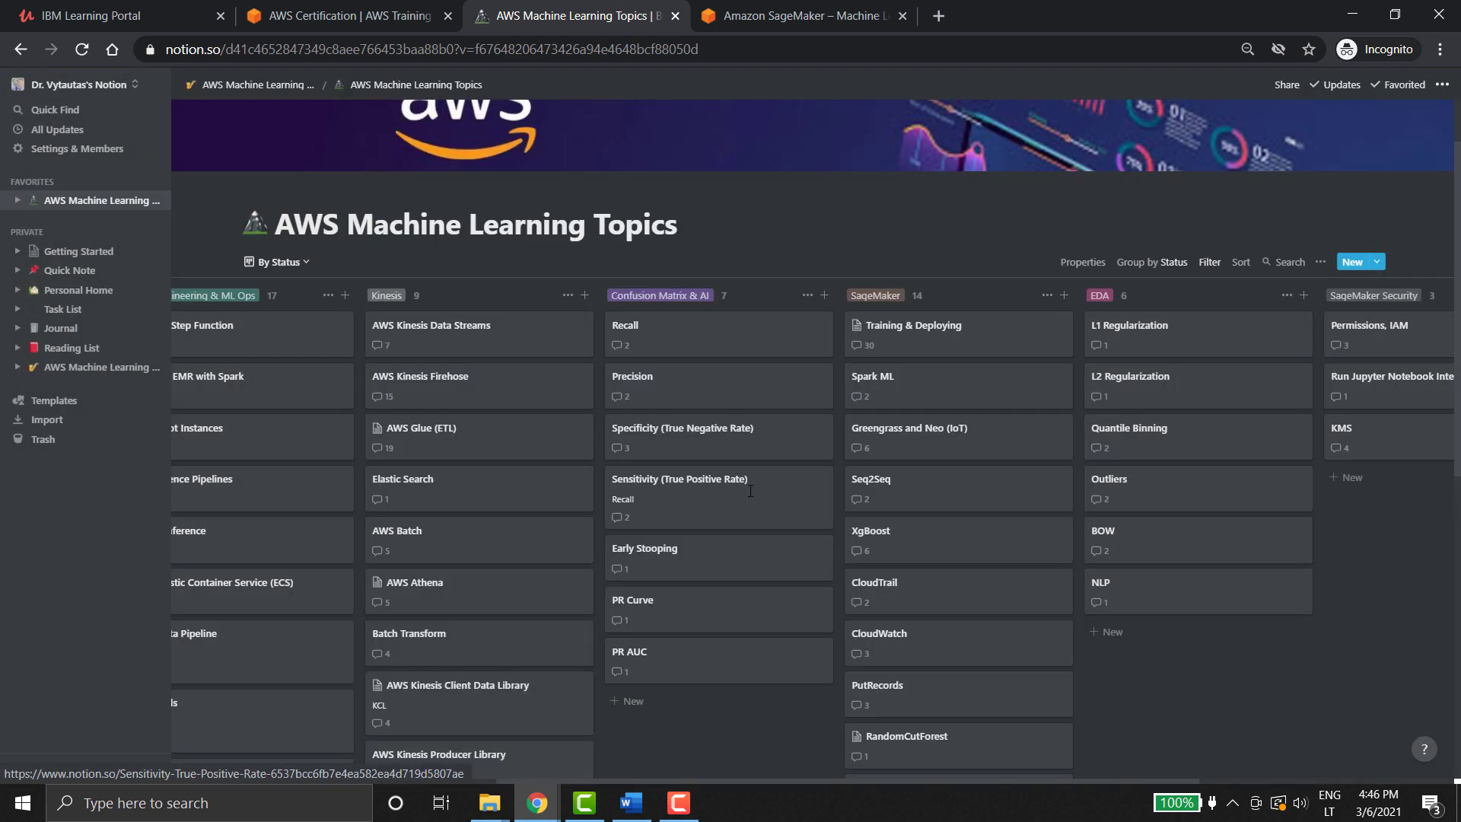
pyautogui.click(679, 478)
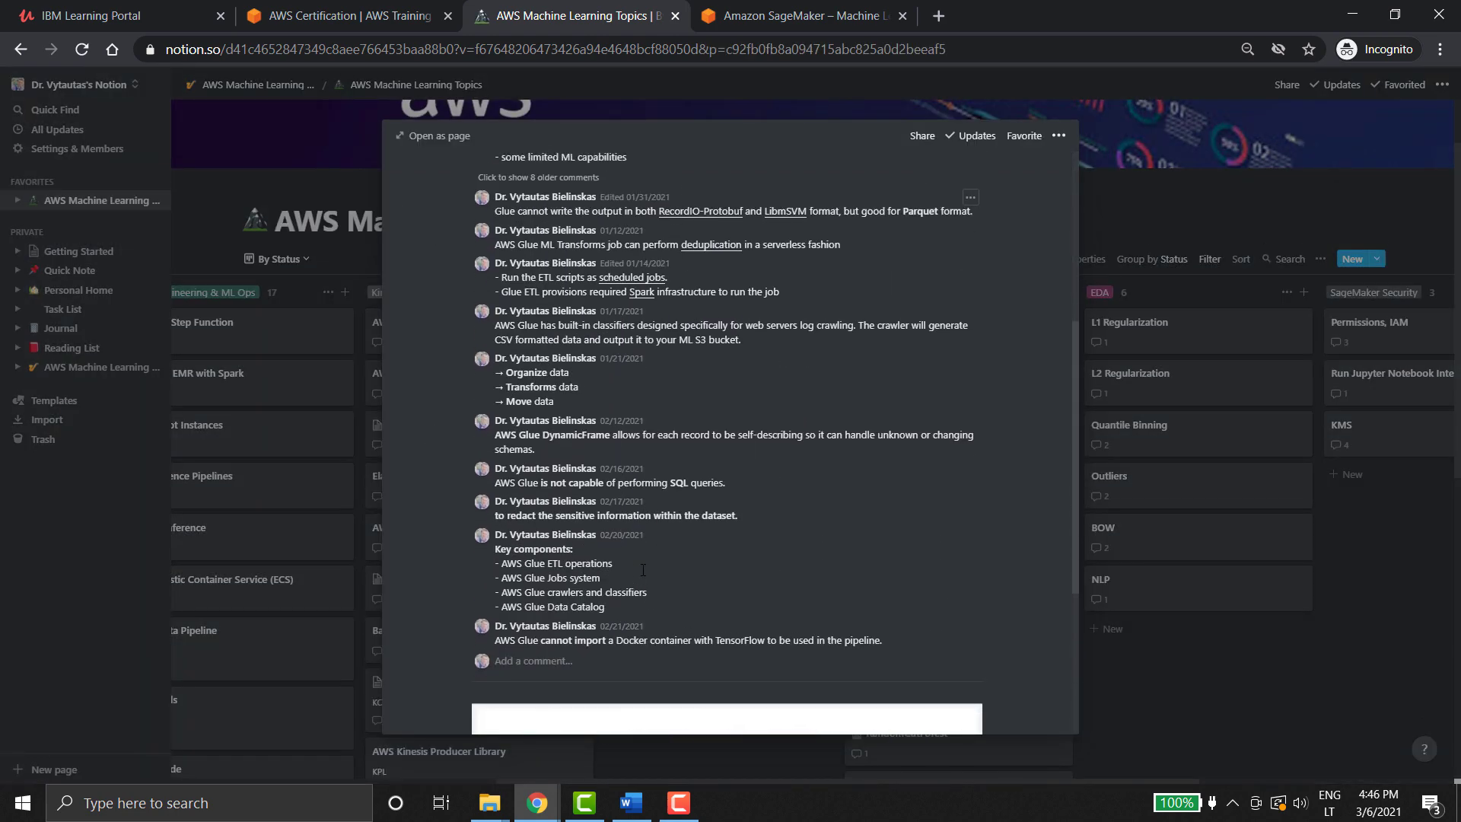
pyautogui.scroll(3)
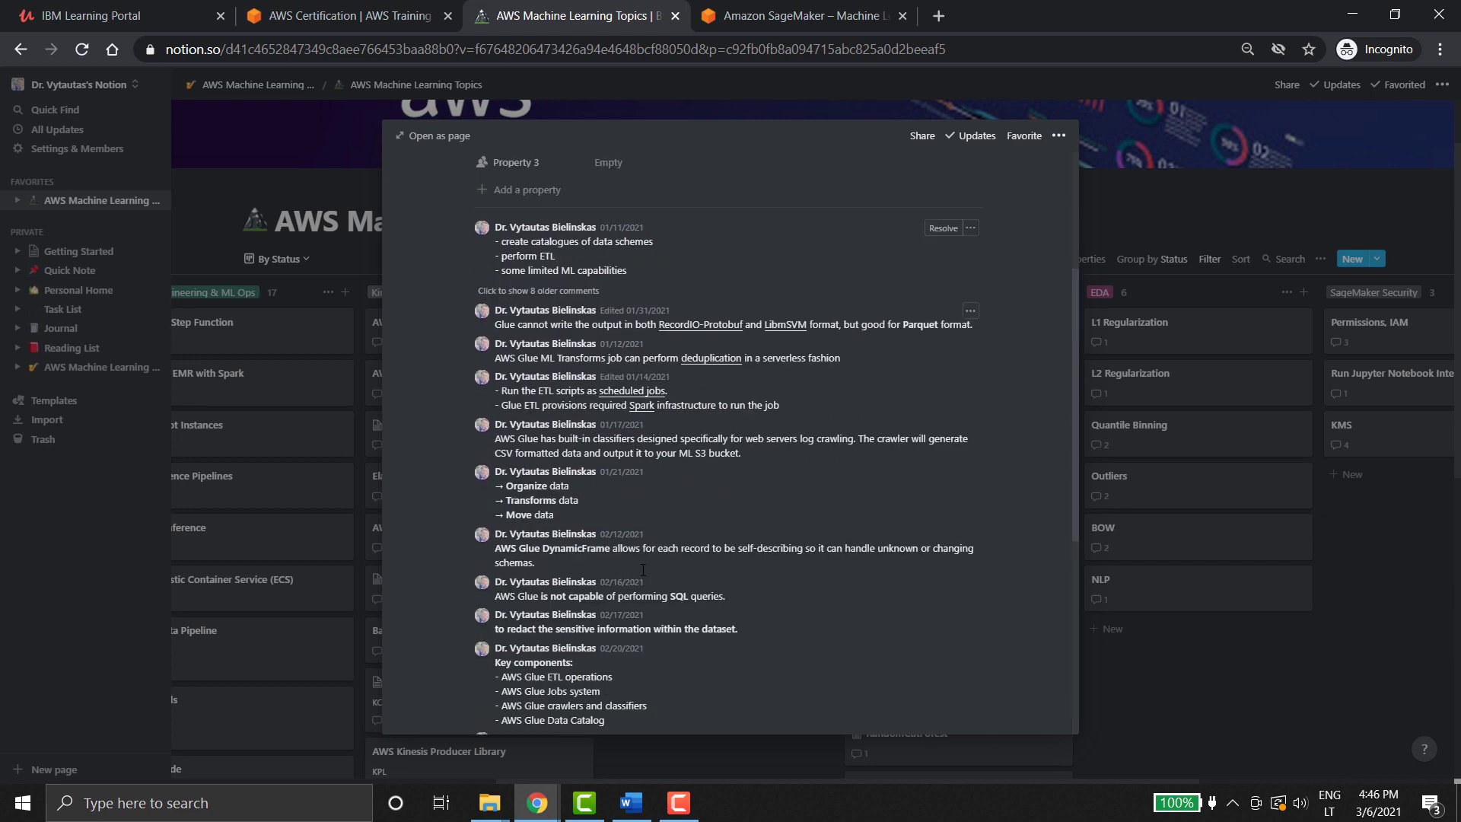
pyautogui.press('Escape')
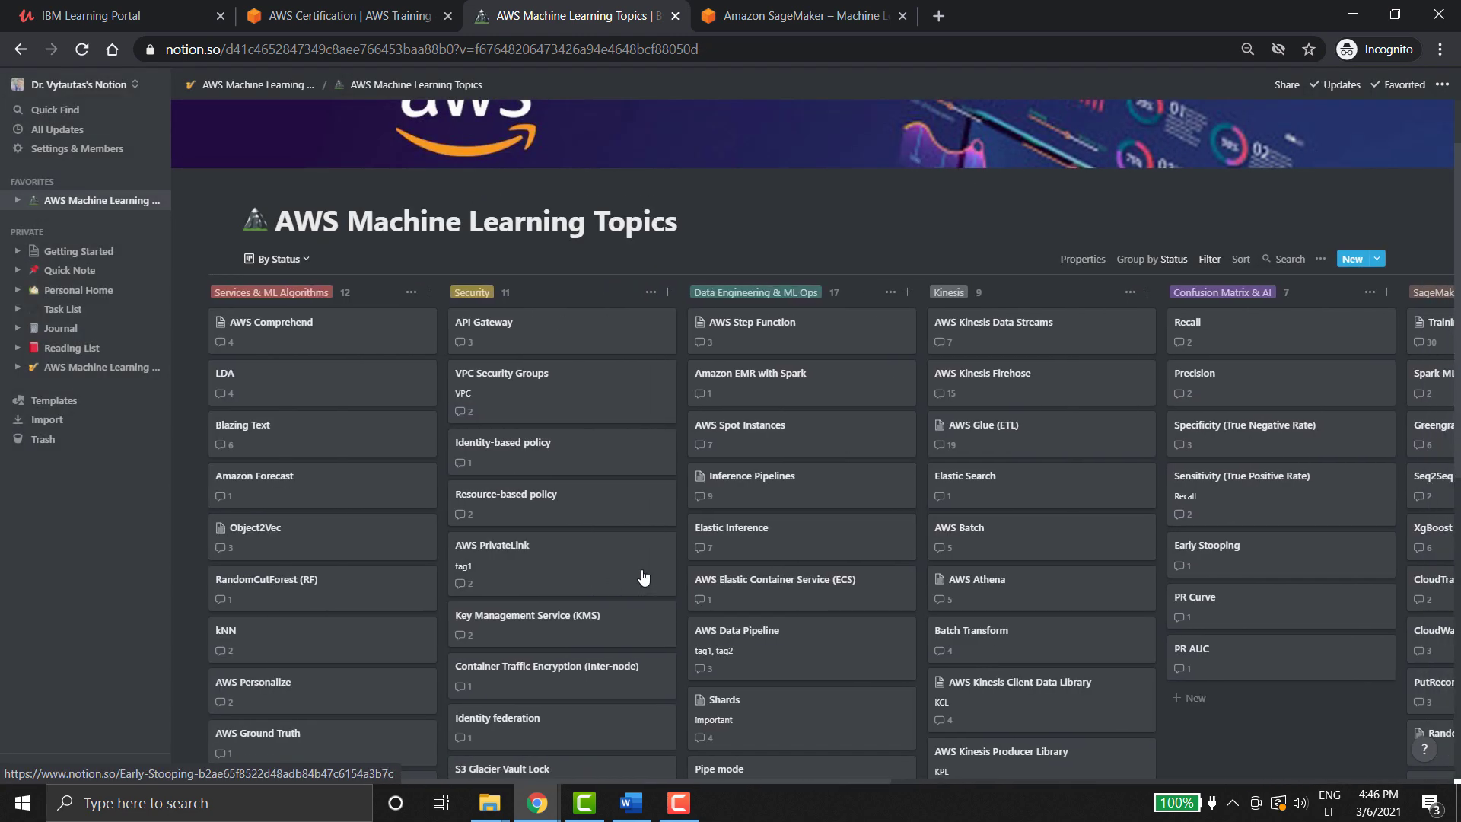
# Step: Bring up the AWS PrivateLink topic card with its notes
pyautogui.click(492, 545)
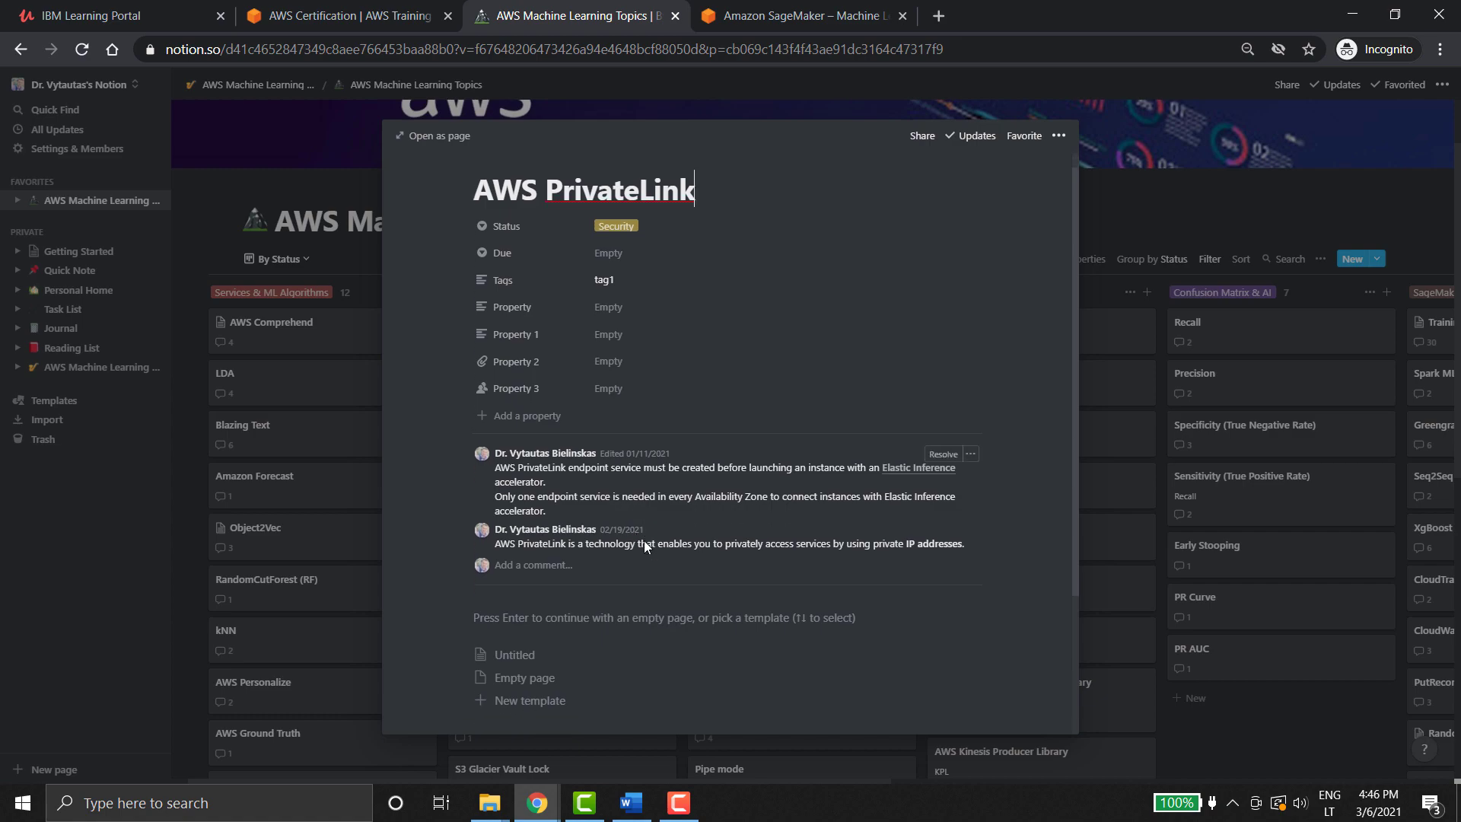
# Step: Browse the exam preparation search results and expand the 'How do I prepare for AWS exam?' answer
pyautogui.click(796, 15)
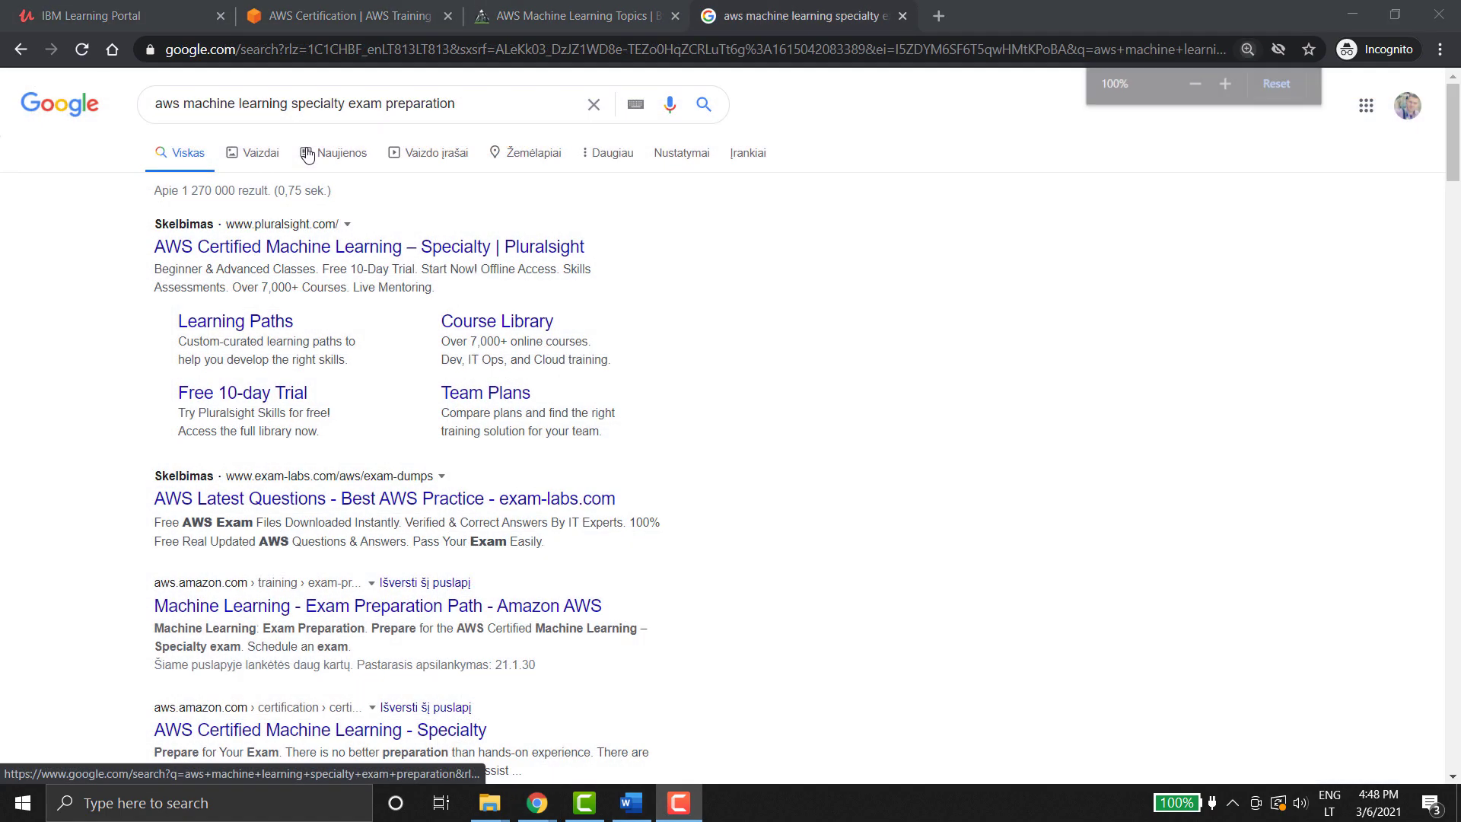
pyautogui.click(1225, 84)
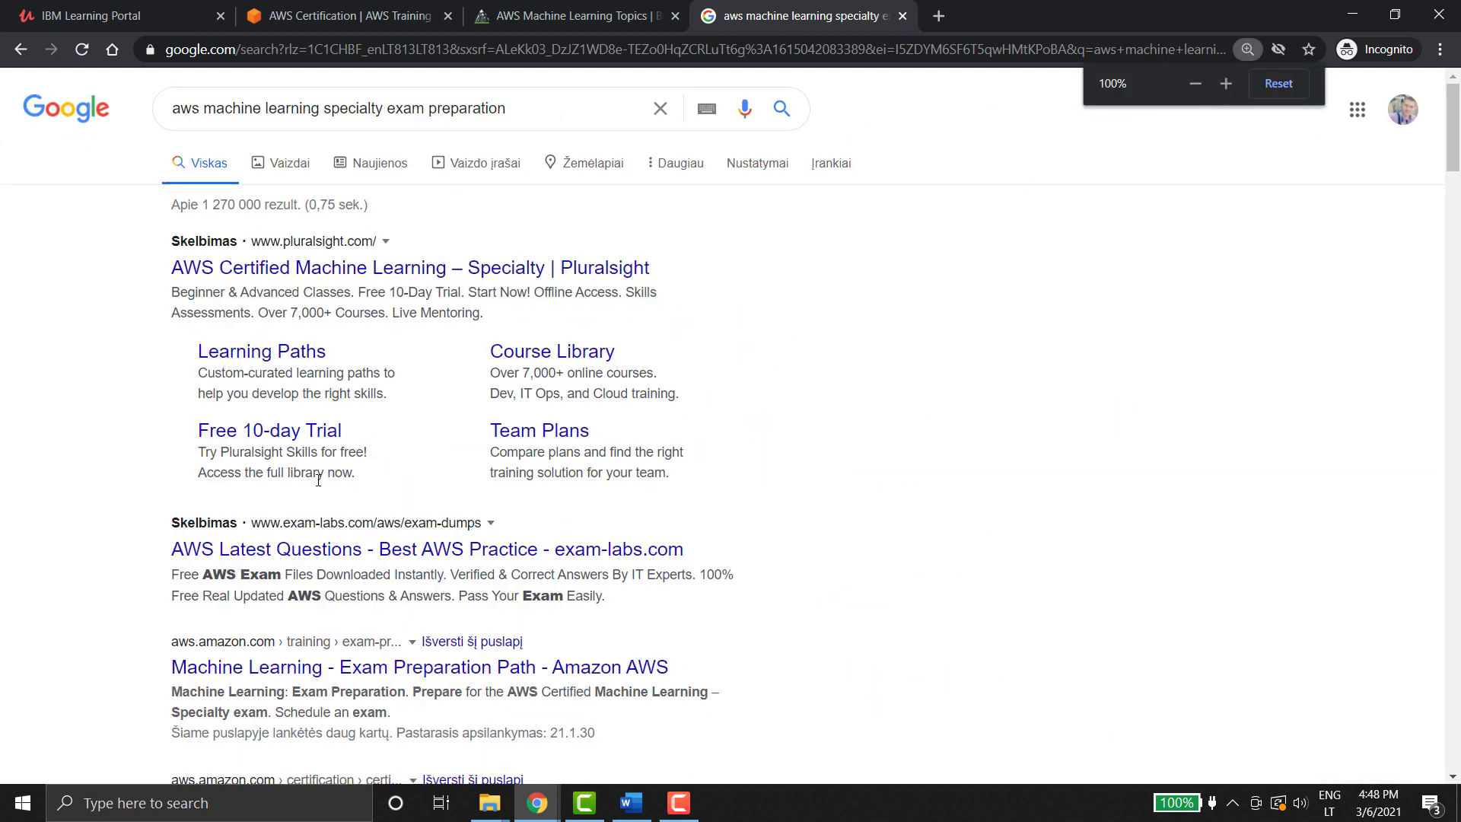
pyautogui.scroll(-3)
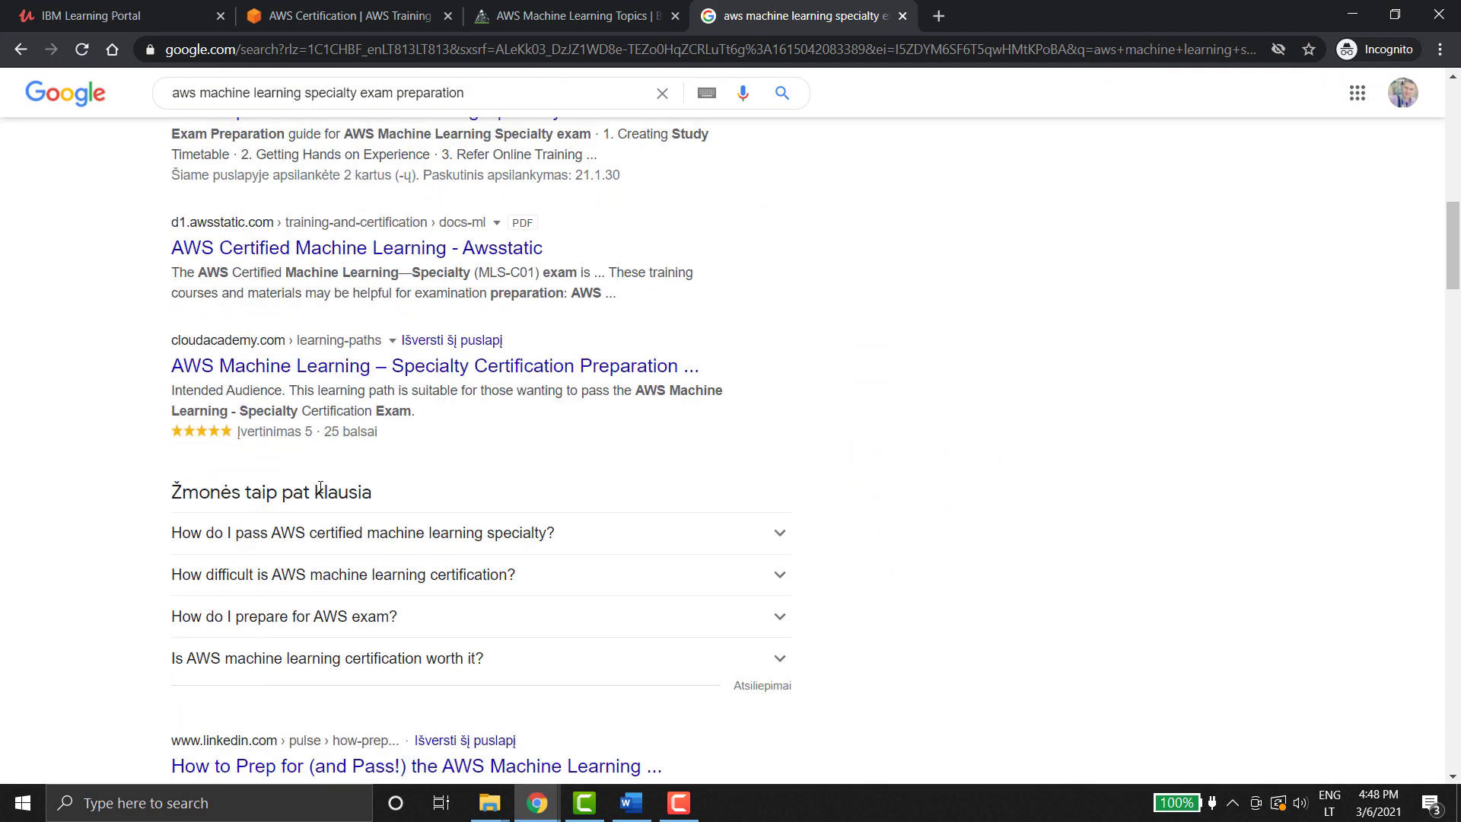
pyautogui.scroll(-3)
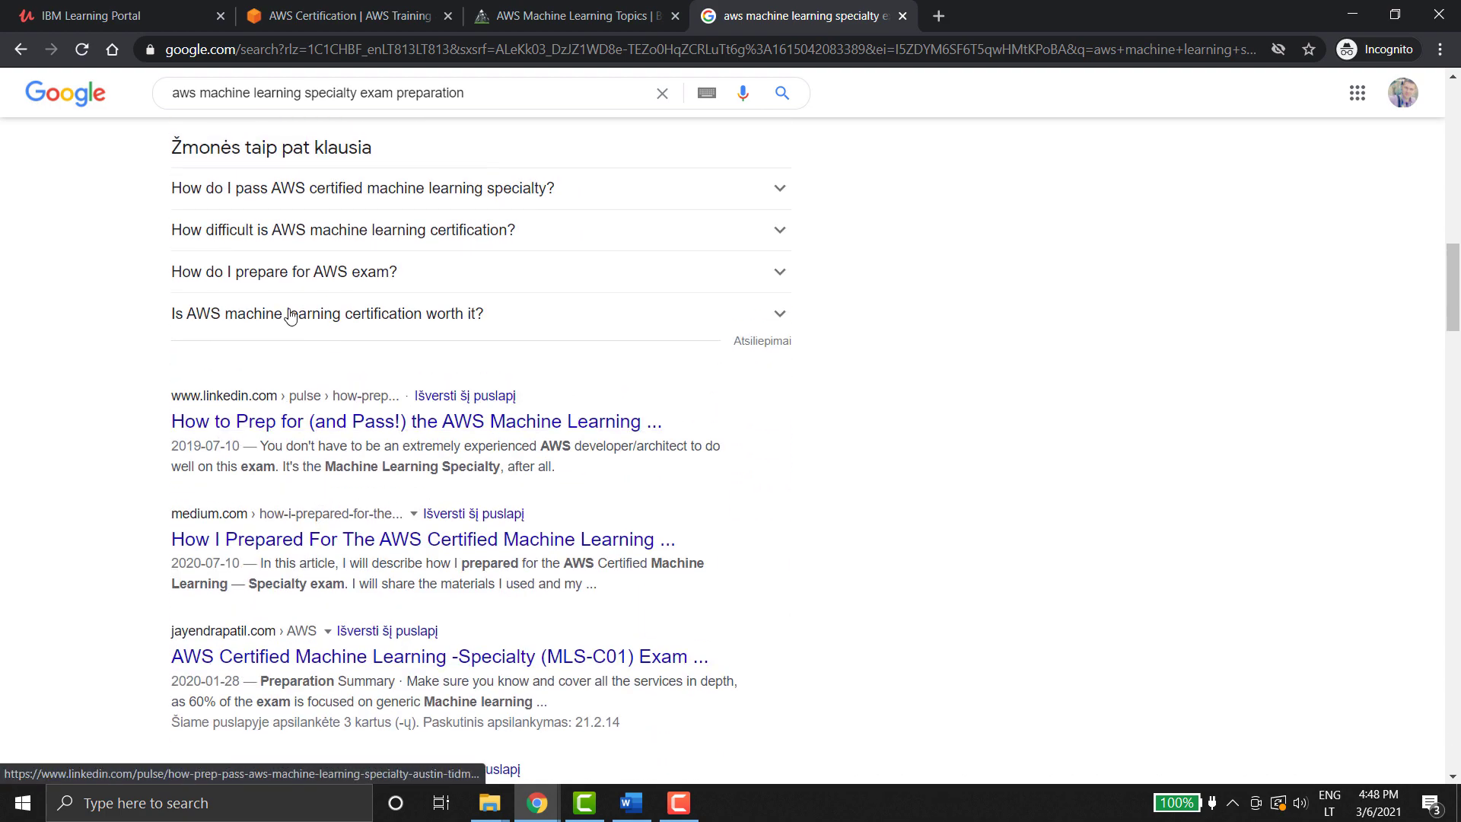
pyautogui.click(283, 271)
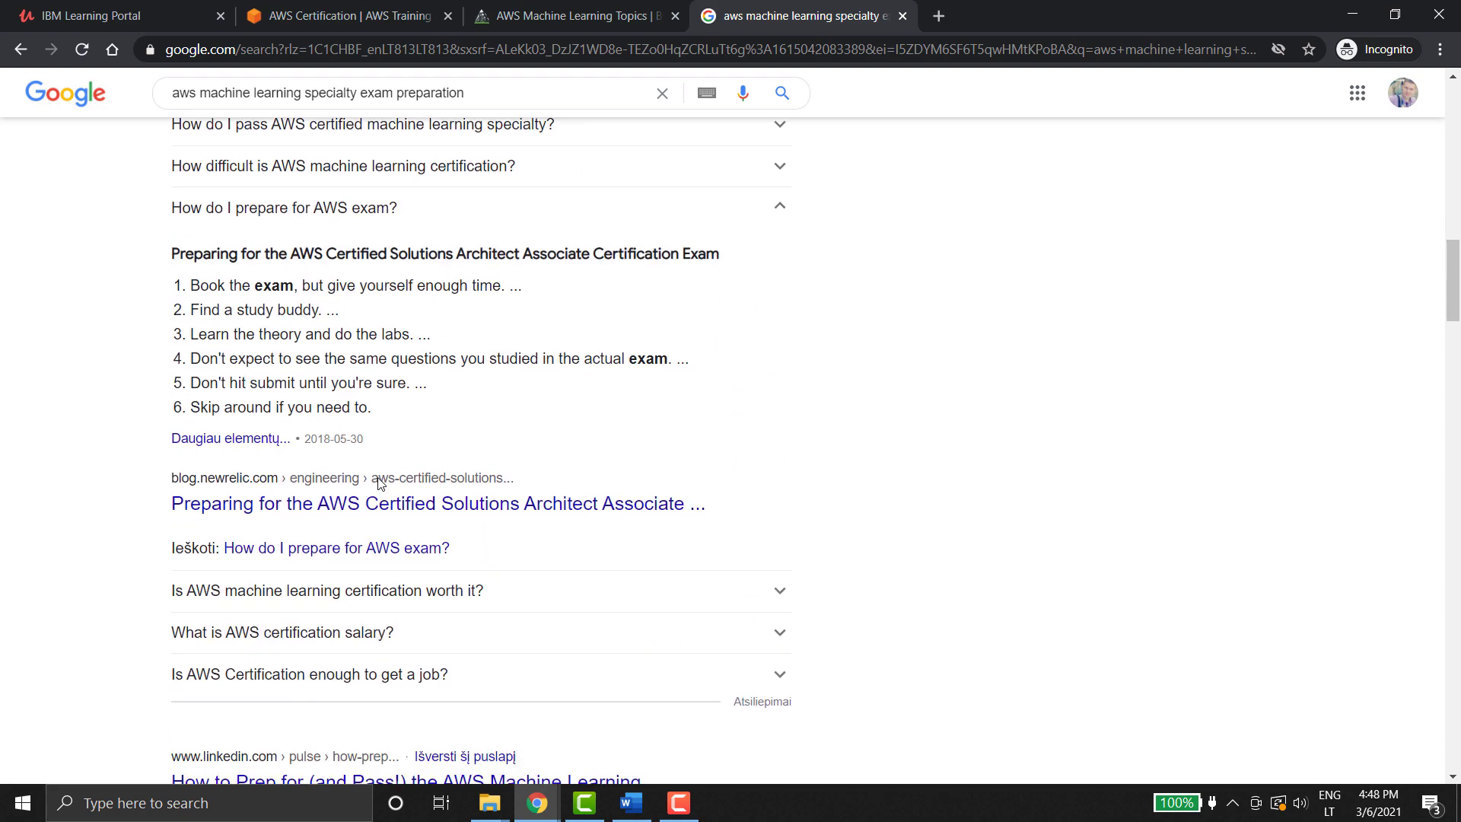
pyautogui.scroll(-3)
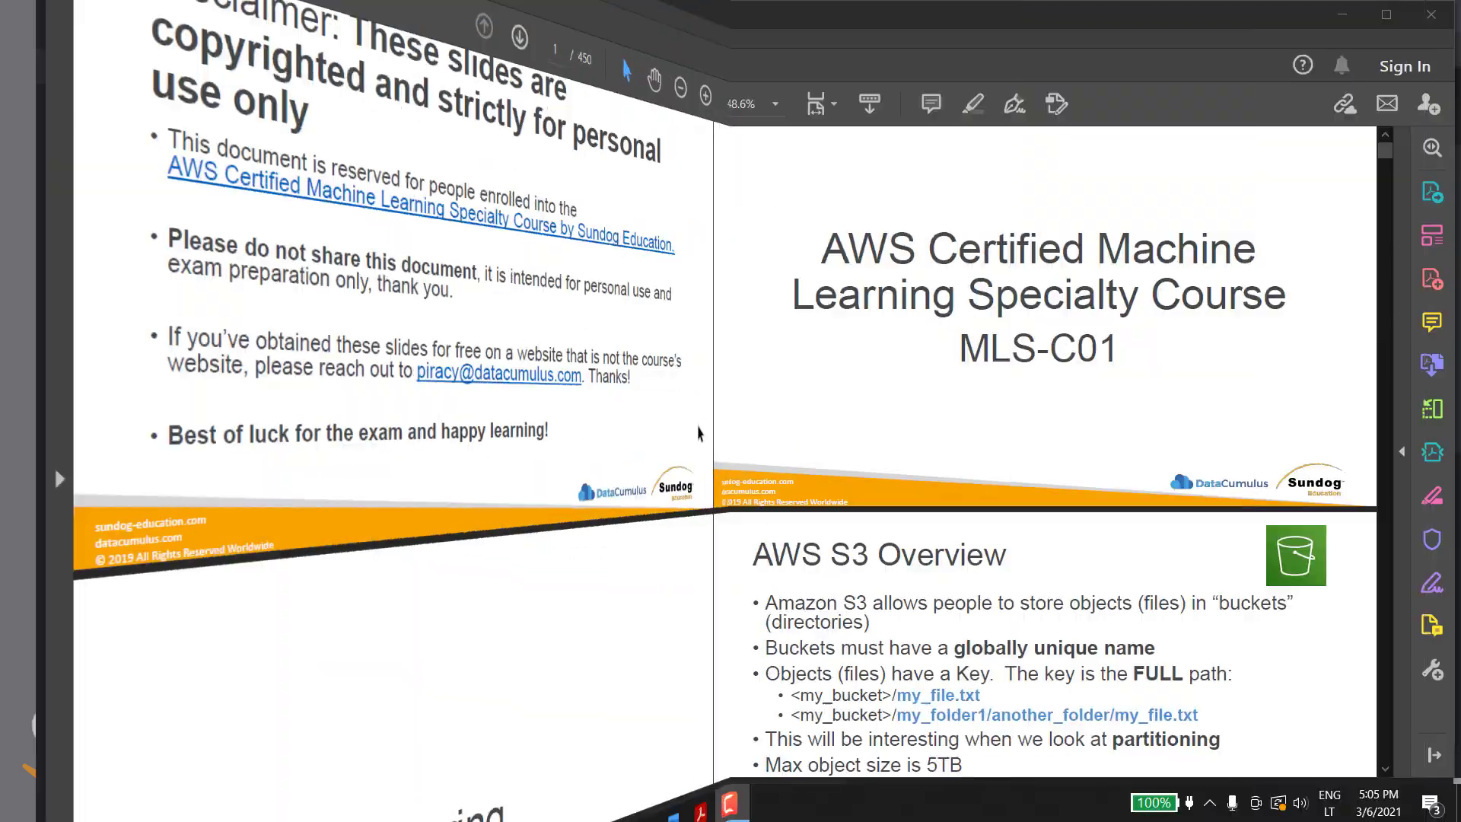
# Step: Page the course slide deck from the disclaimer down to the Kinesis Overview slides
pyautogui.scroll(-3)
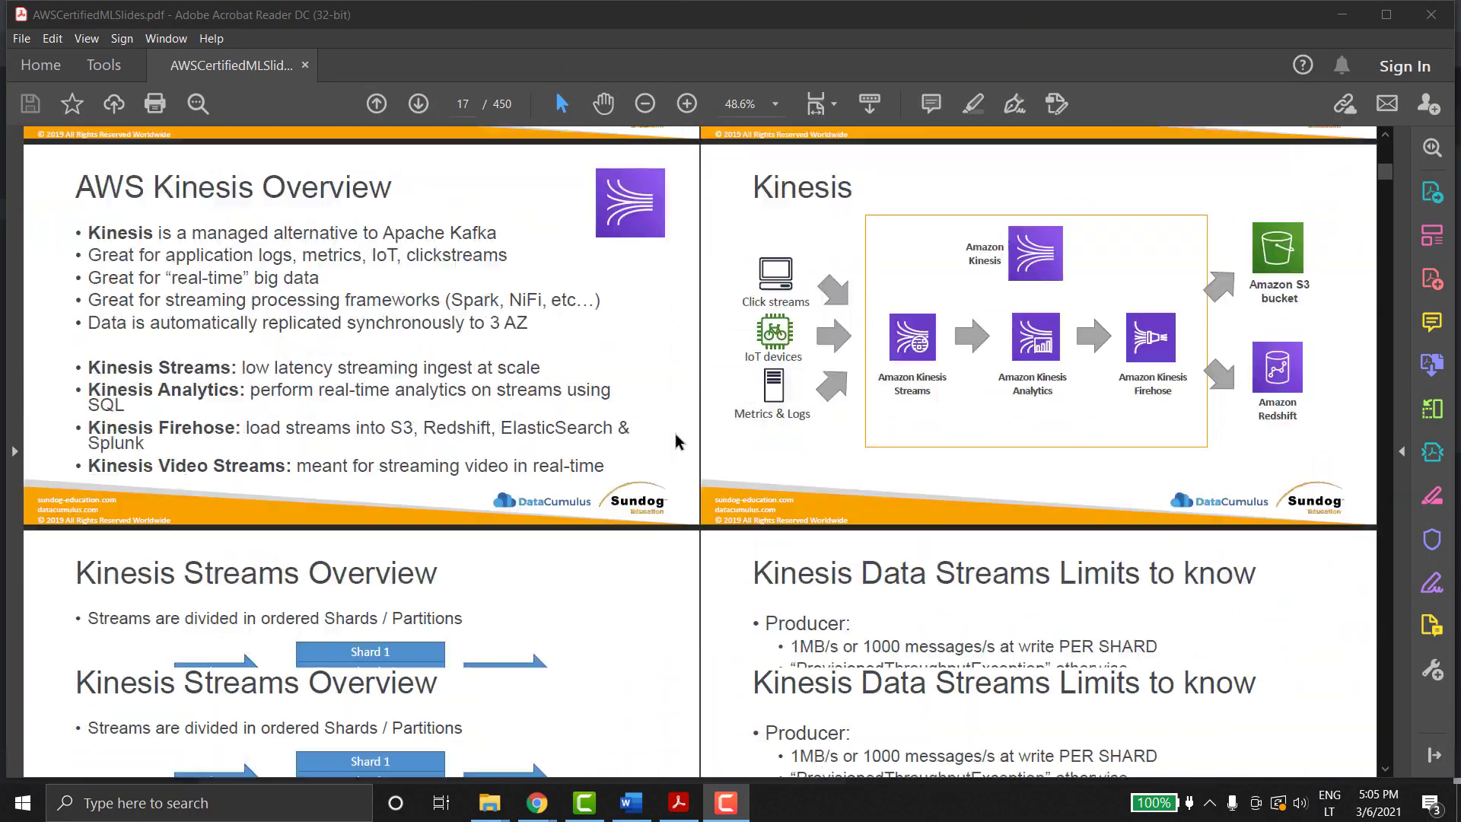
pyautogui.scroll(-3)
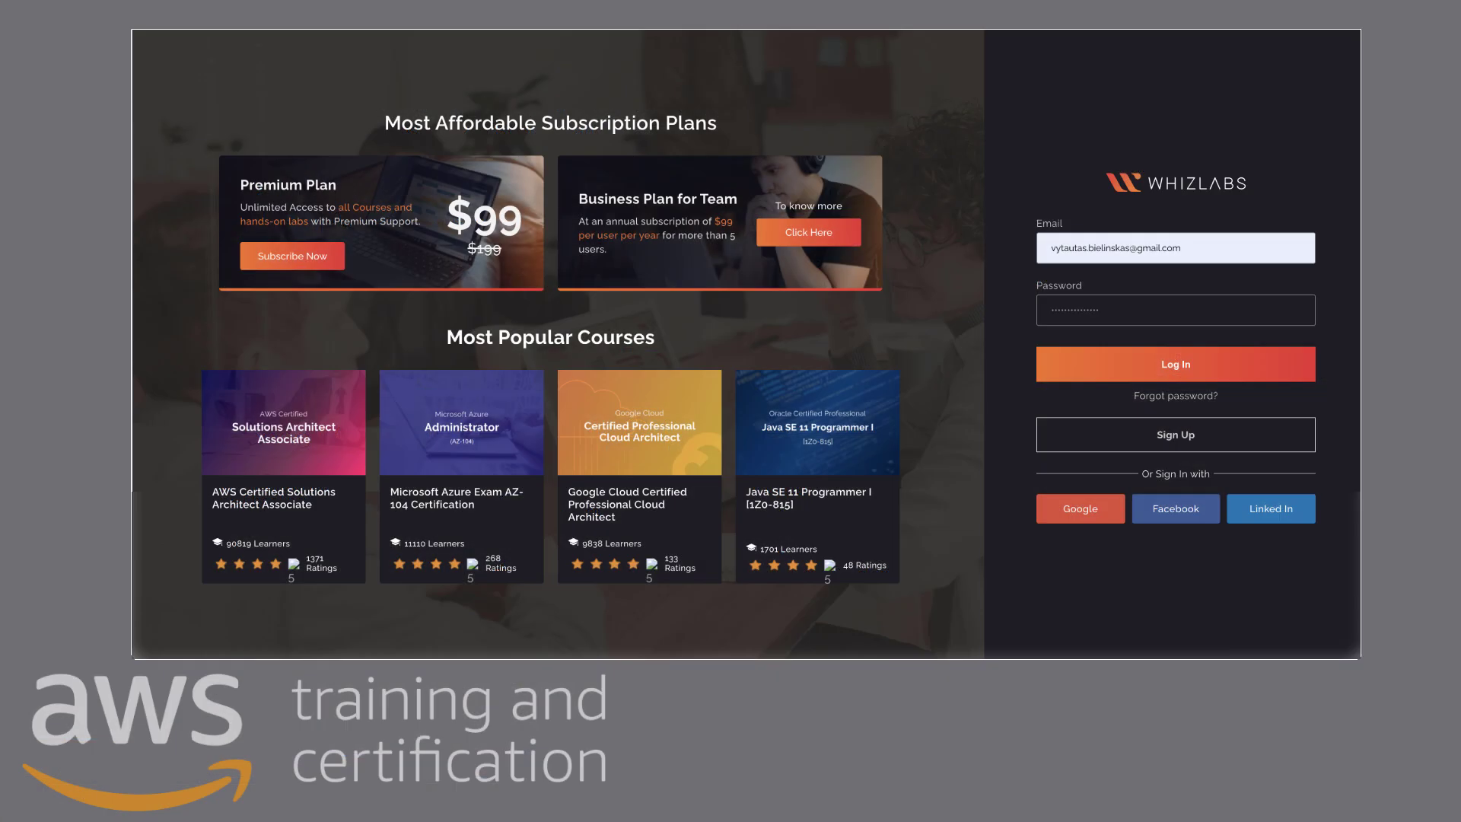
# Step: Sign in to Whizlabs and reach My Courses listing the AWS Certified Machine Learning Specialty course
pyautogui.click(1174, 364)
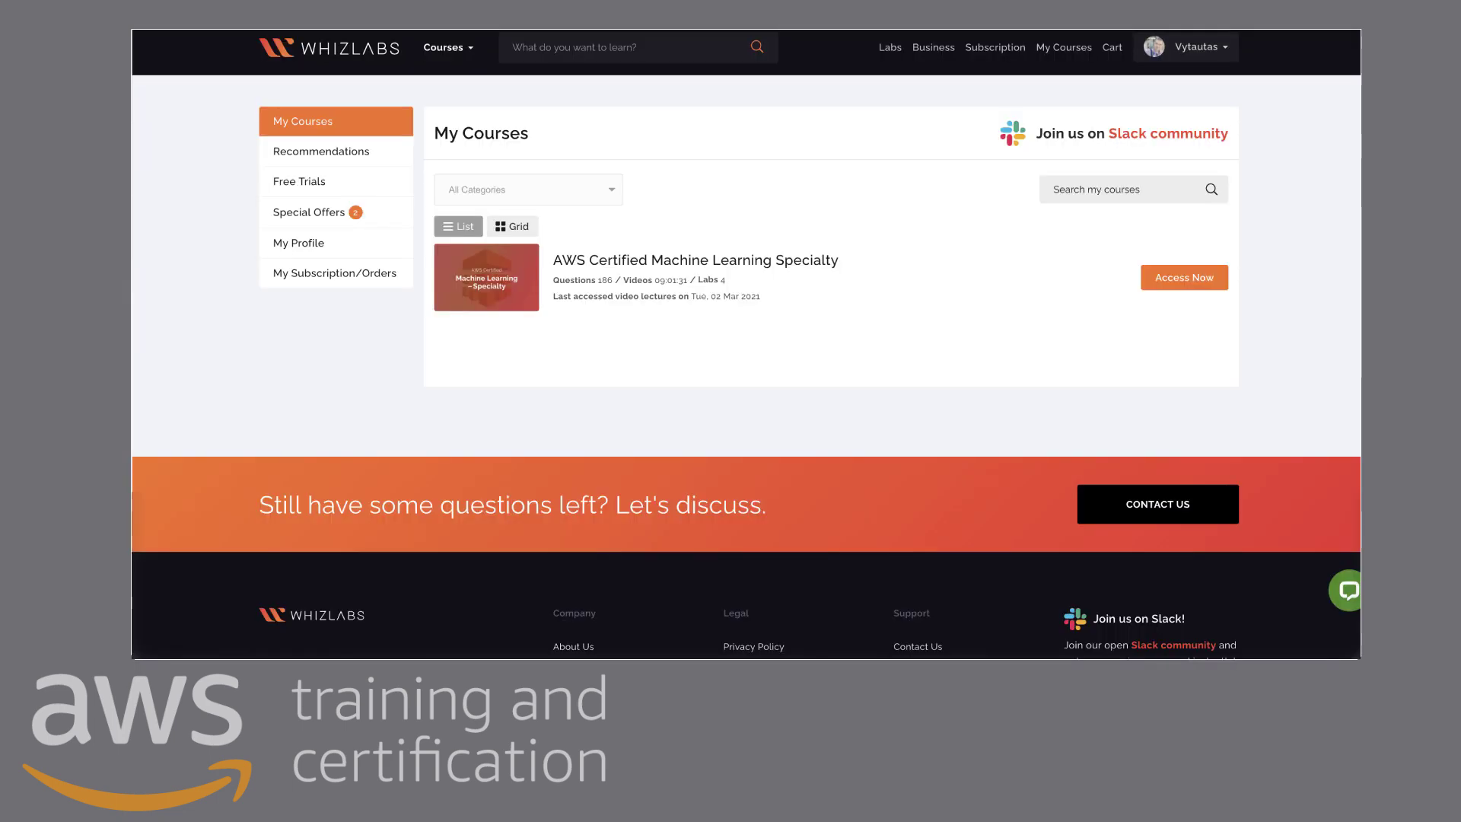
pyautogui.click(1184, 277)
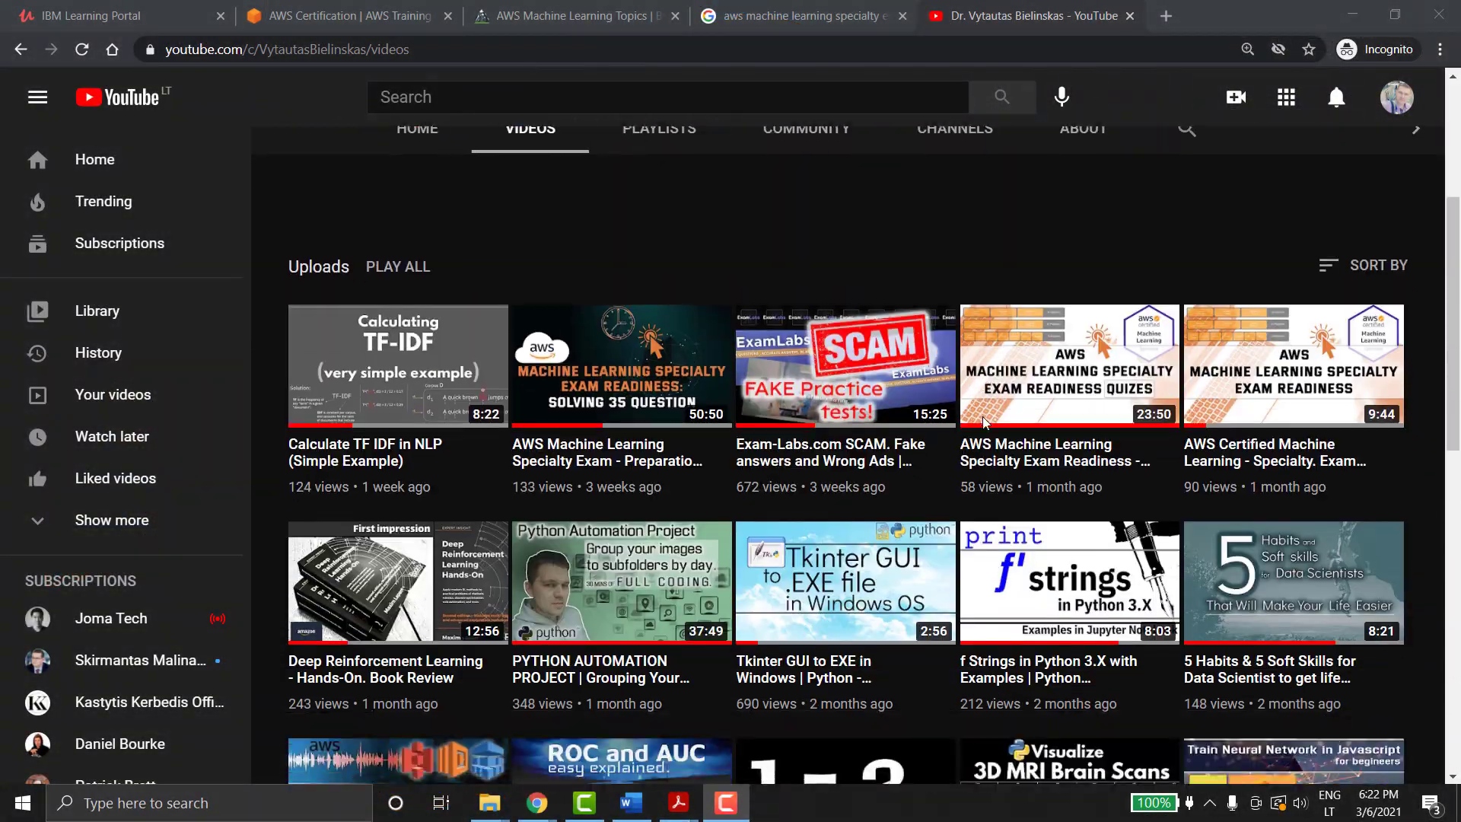
# Step: Play the channel's 'AWS Machine Learning Specialty Exam - Preparation' video with full study questions
pyautogui.click(621, 364)
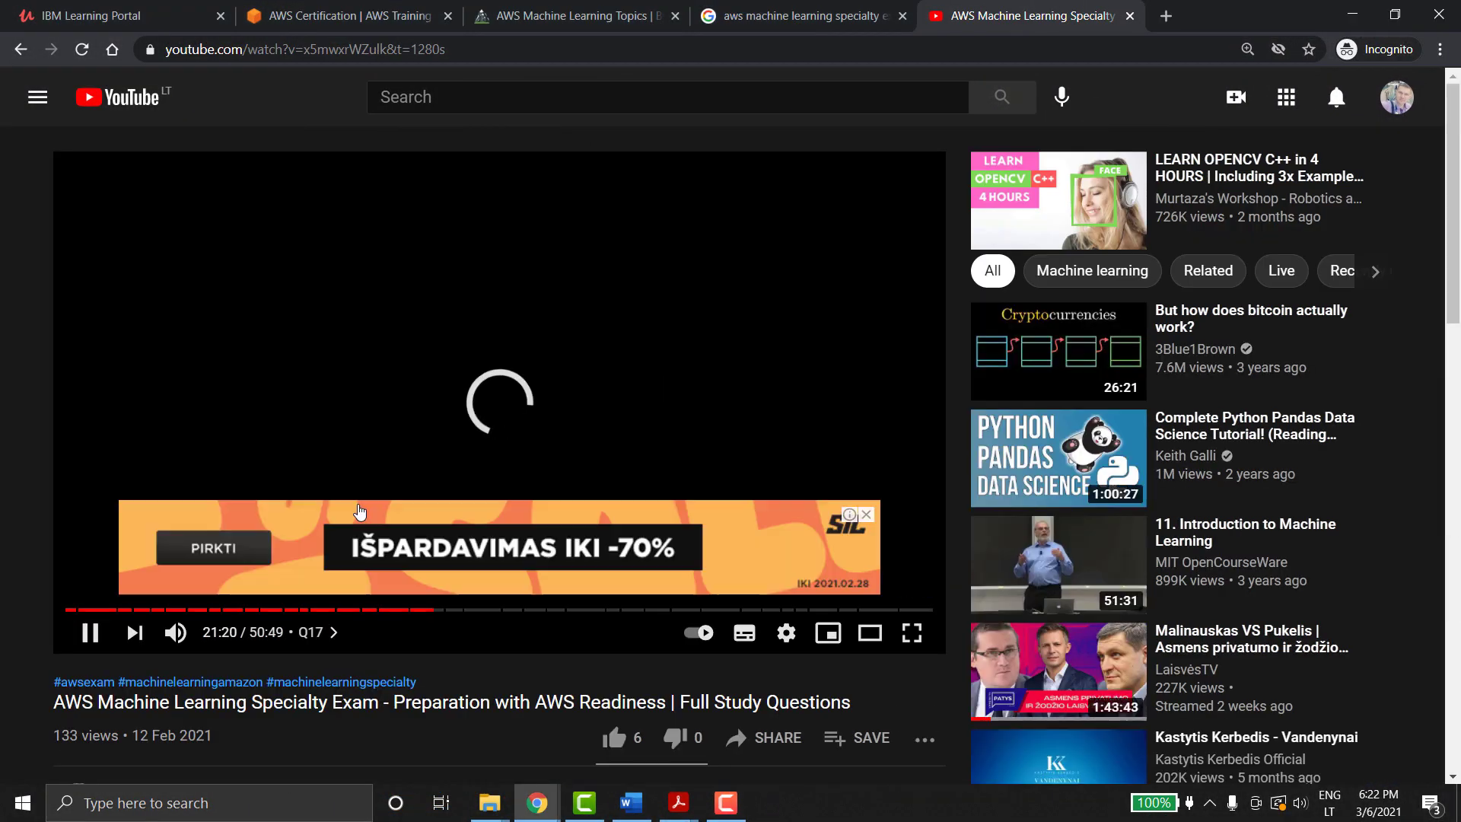
pyautogui.click(619, 610)
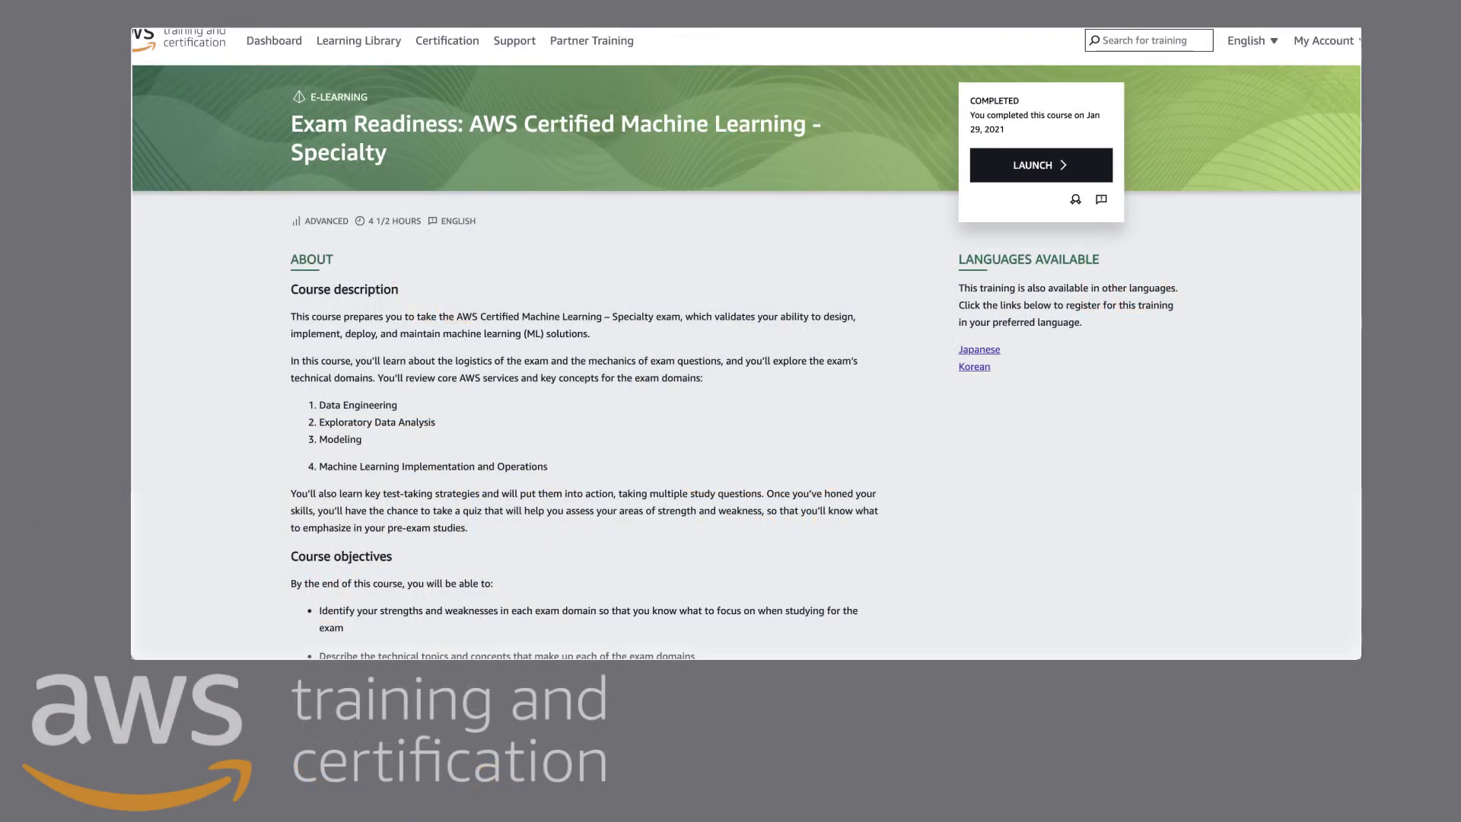
# Step: Launch the Exam Readiness ML Specialty course and answer a quiz question
pyautogui.click(1039, 164)
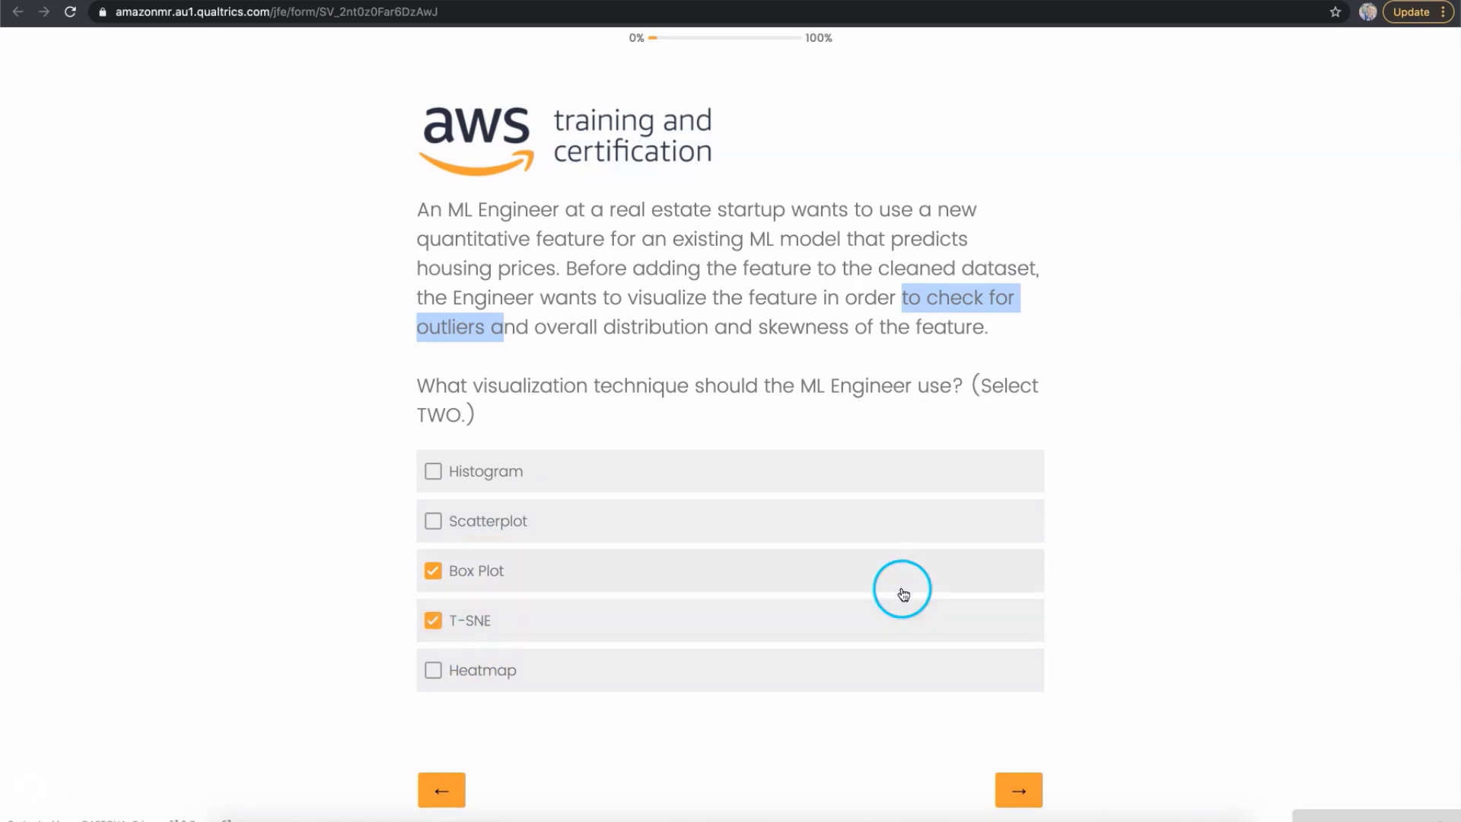
pyautogui.click(1019, 790)
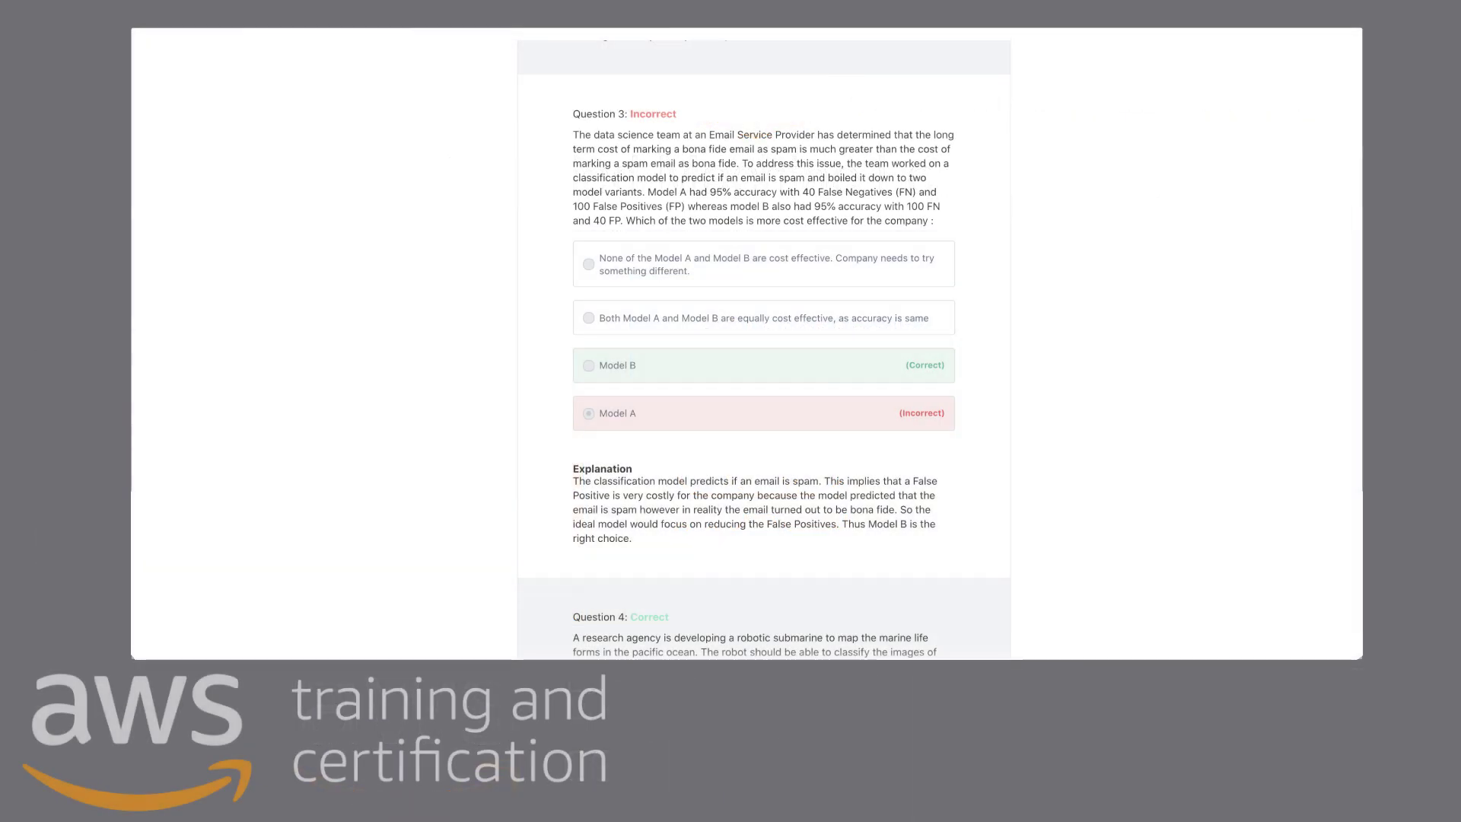
pyautogui.scroll(-3)
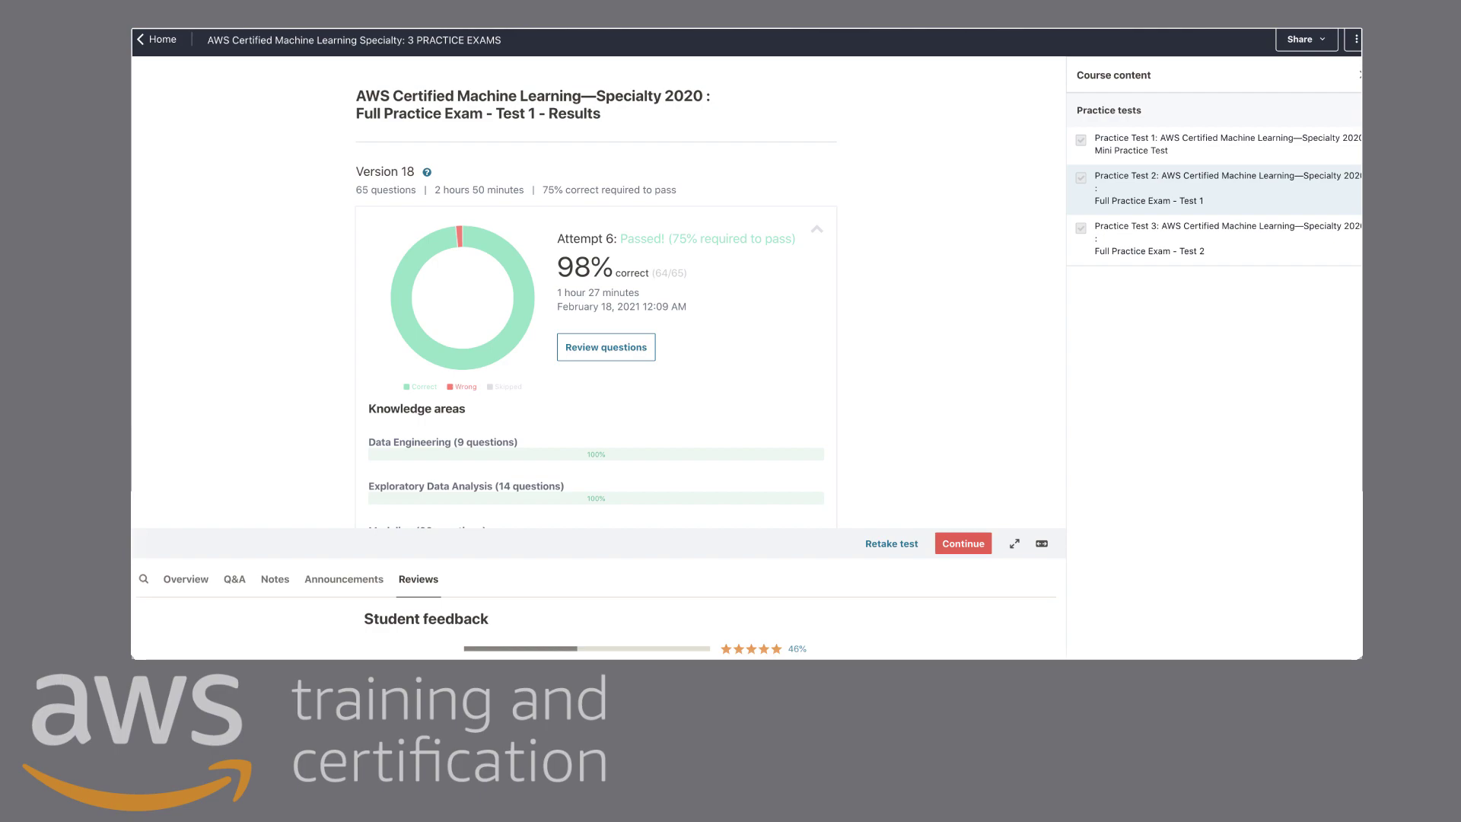
# Step: Review the answers of the passed Udemy Full Practice Exam - Test 1 scoring 98%
pyautogui.click(604, 347)
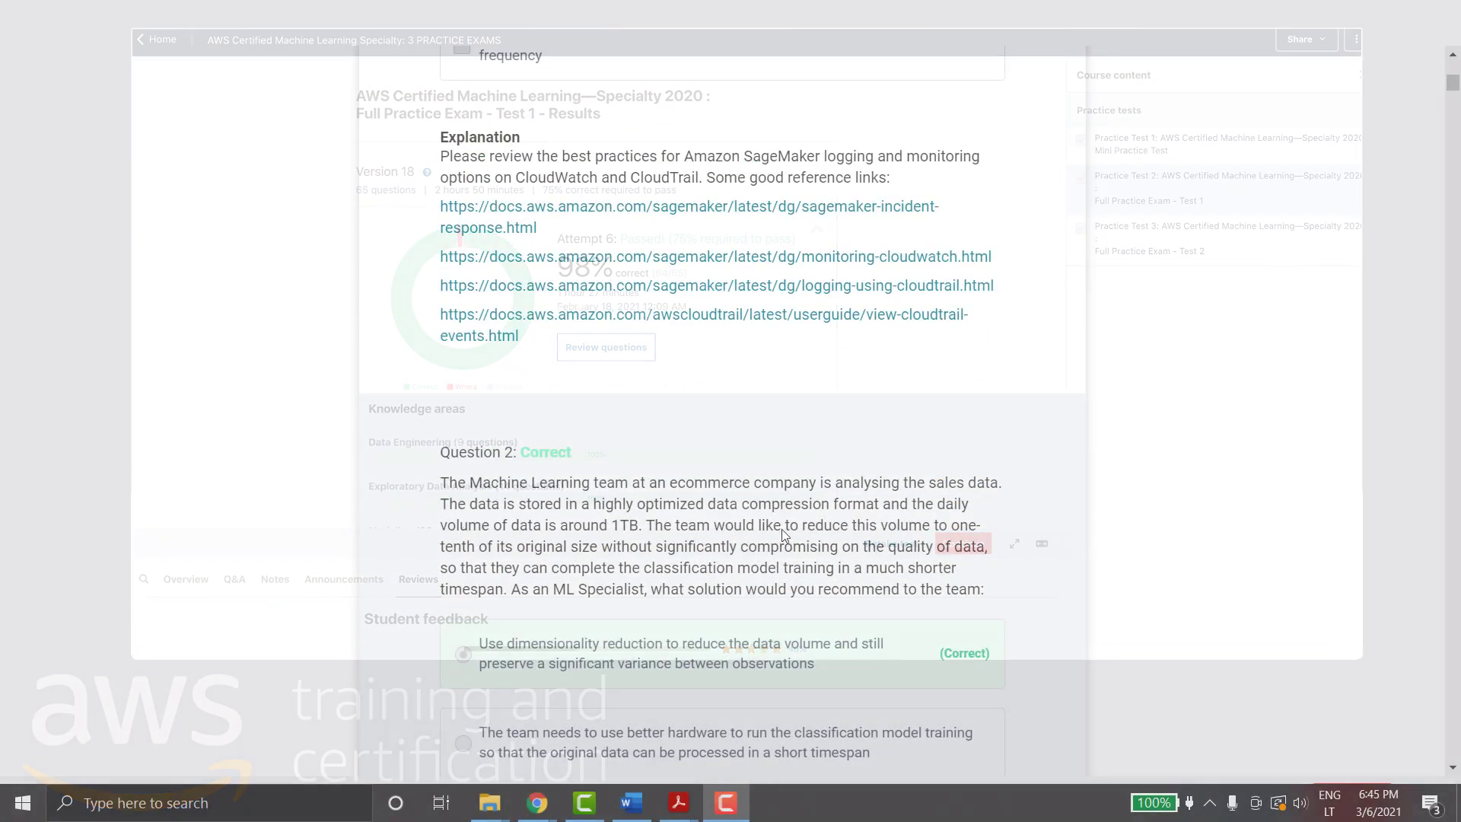
pyautogui.scroll(-3)
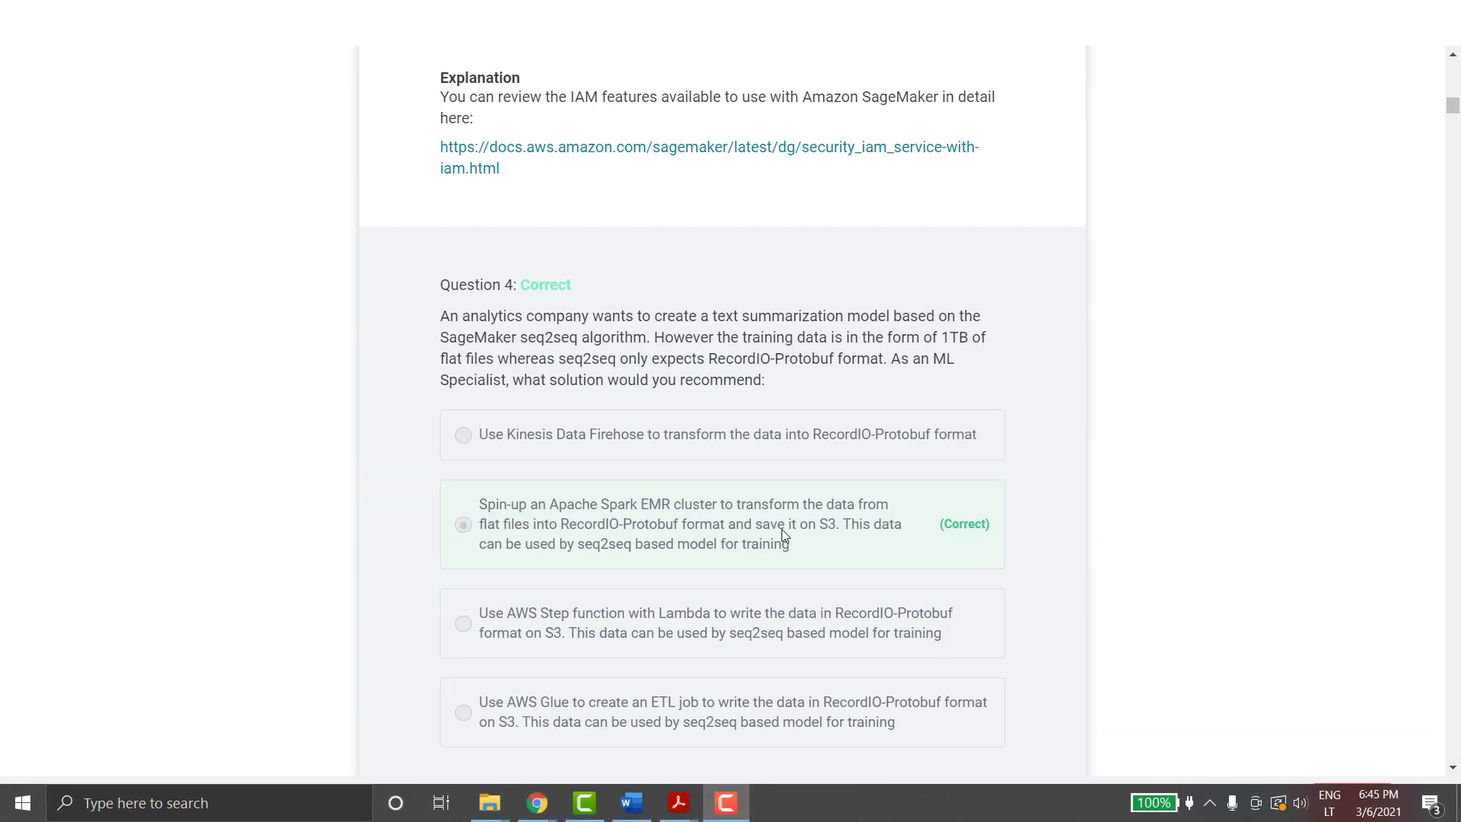
pyautogui.scroll(-3)
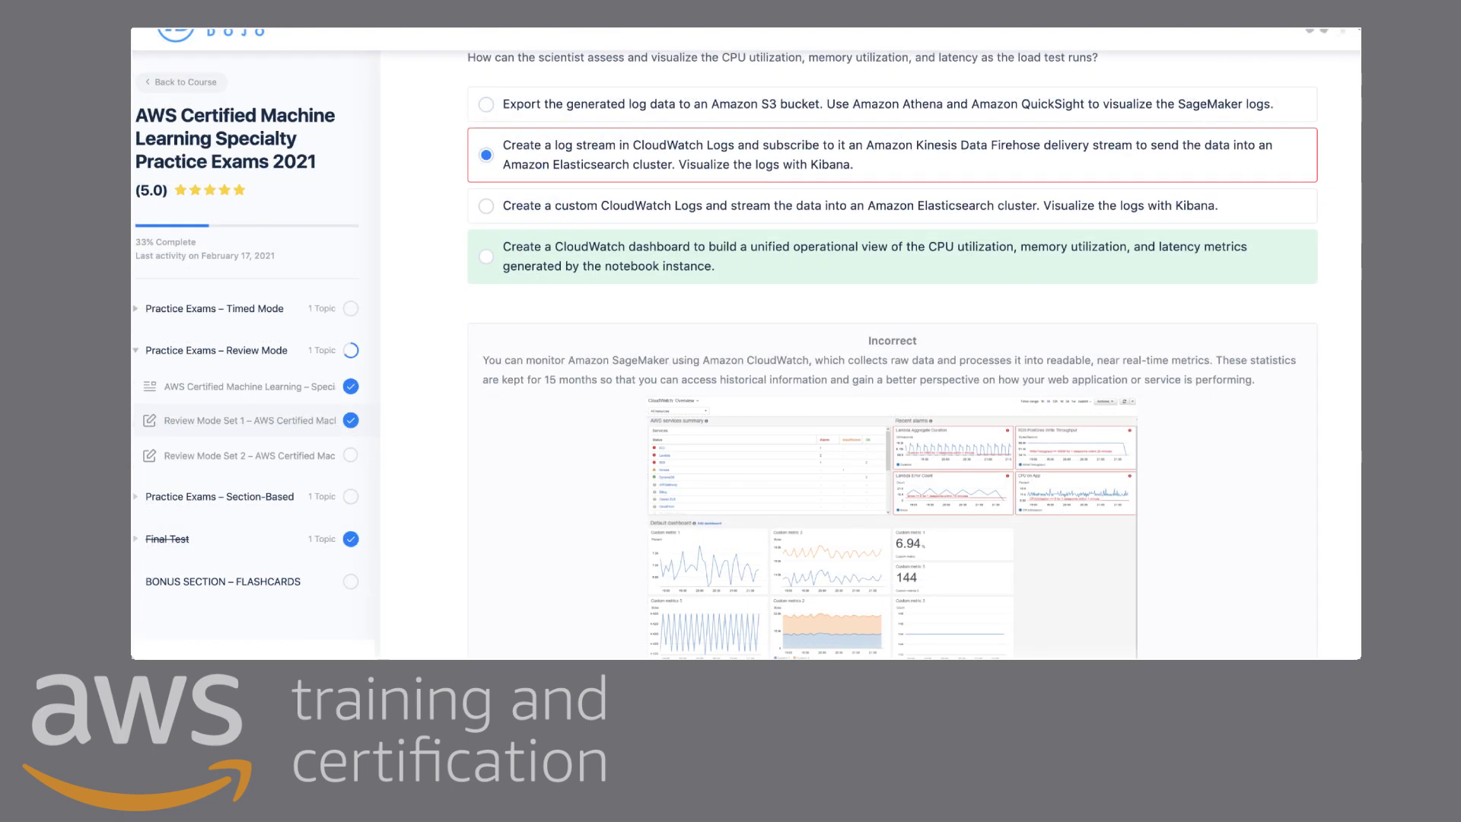
# Step: Answer the review-mode questions, choosing Random Cut Forest and SageMaker Neo, and check each
pyautogui.scroll(-3)
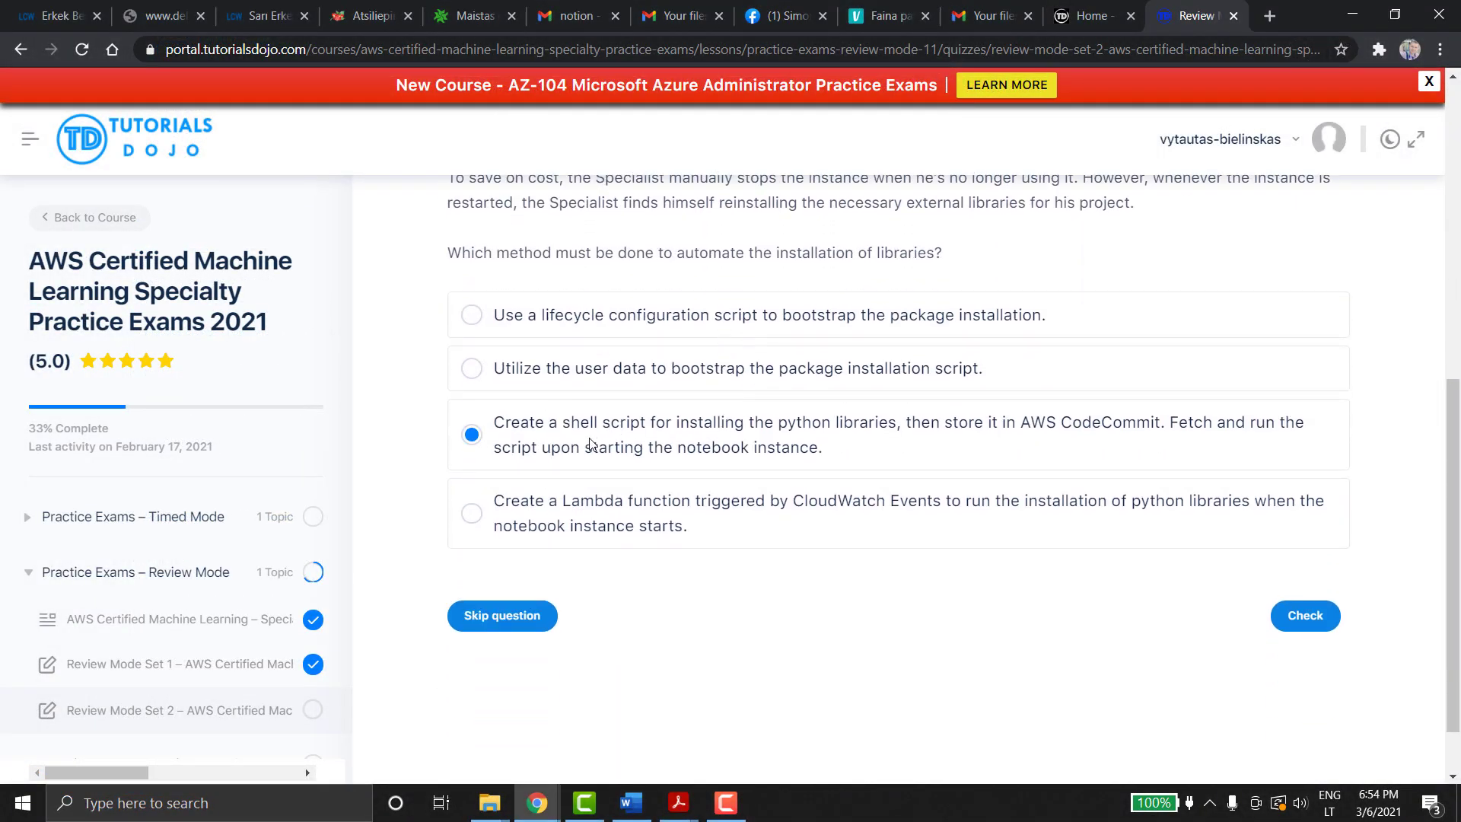
pyautogui.moveTo(939, 589)
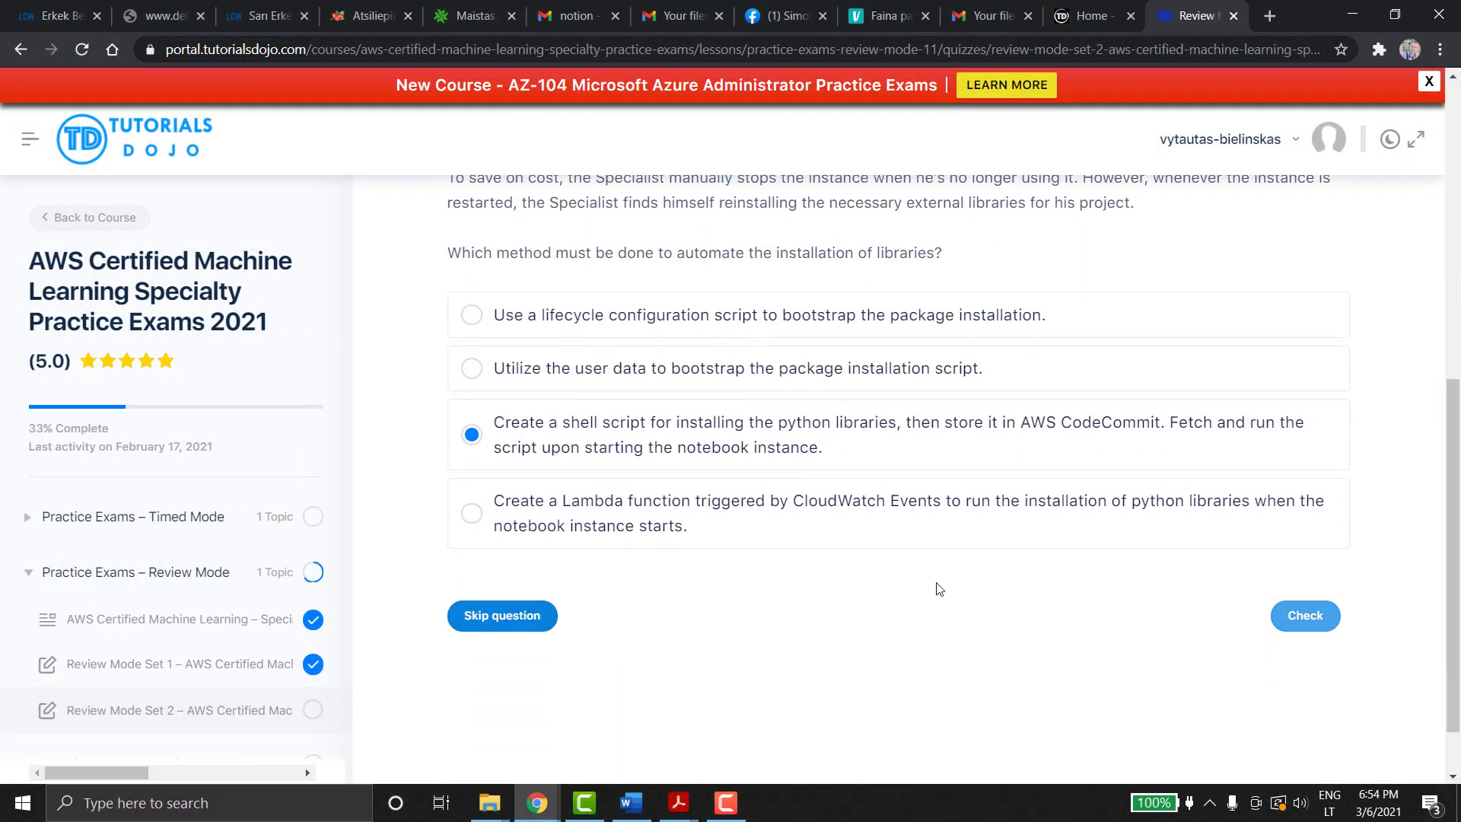
pyautogui.click(1305, 615)
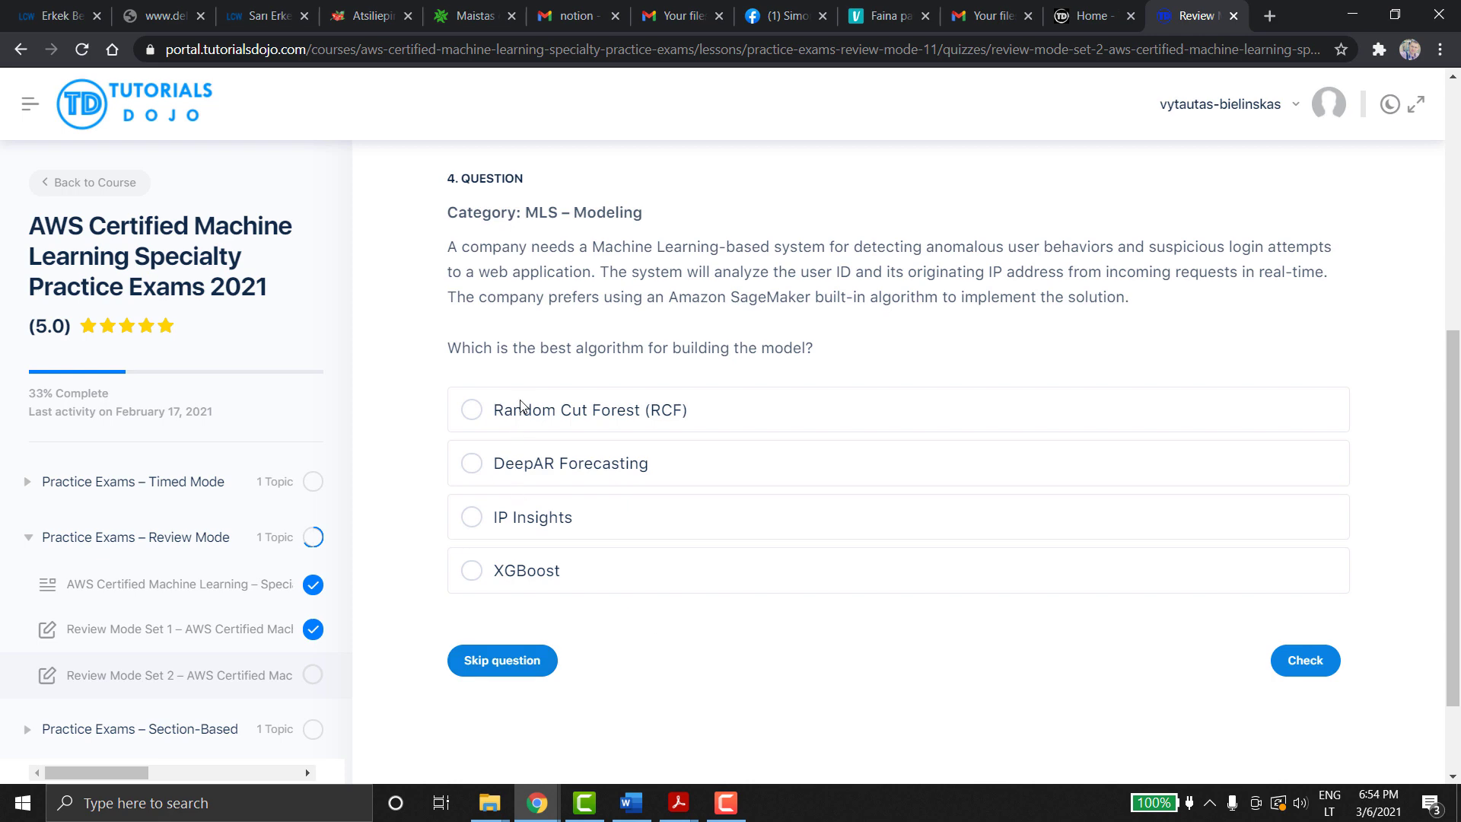
pyautogui.click(472, 410)
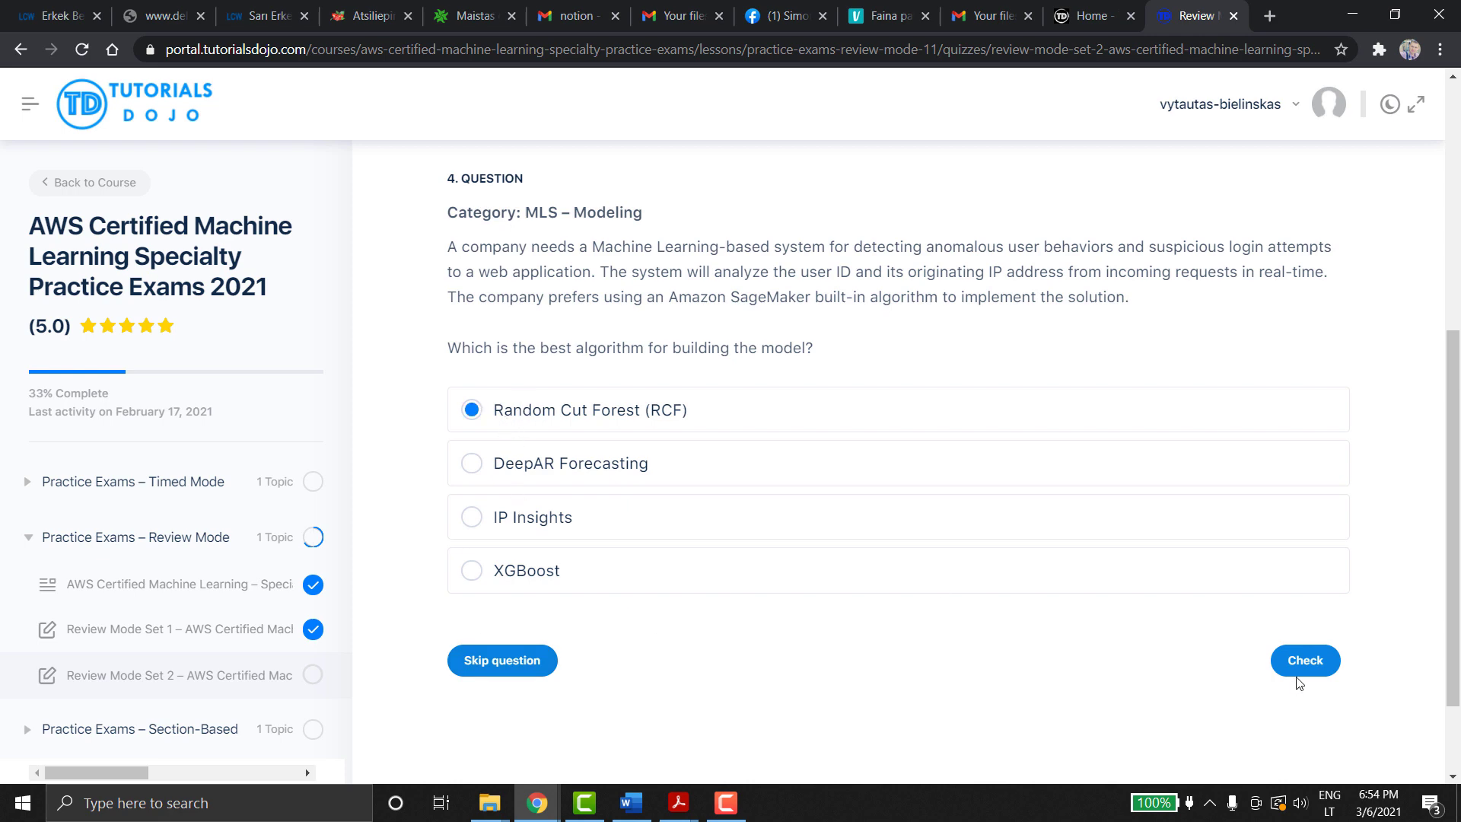
pyautogui.click(1304, 660)
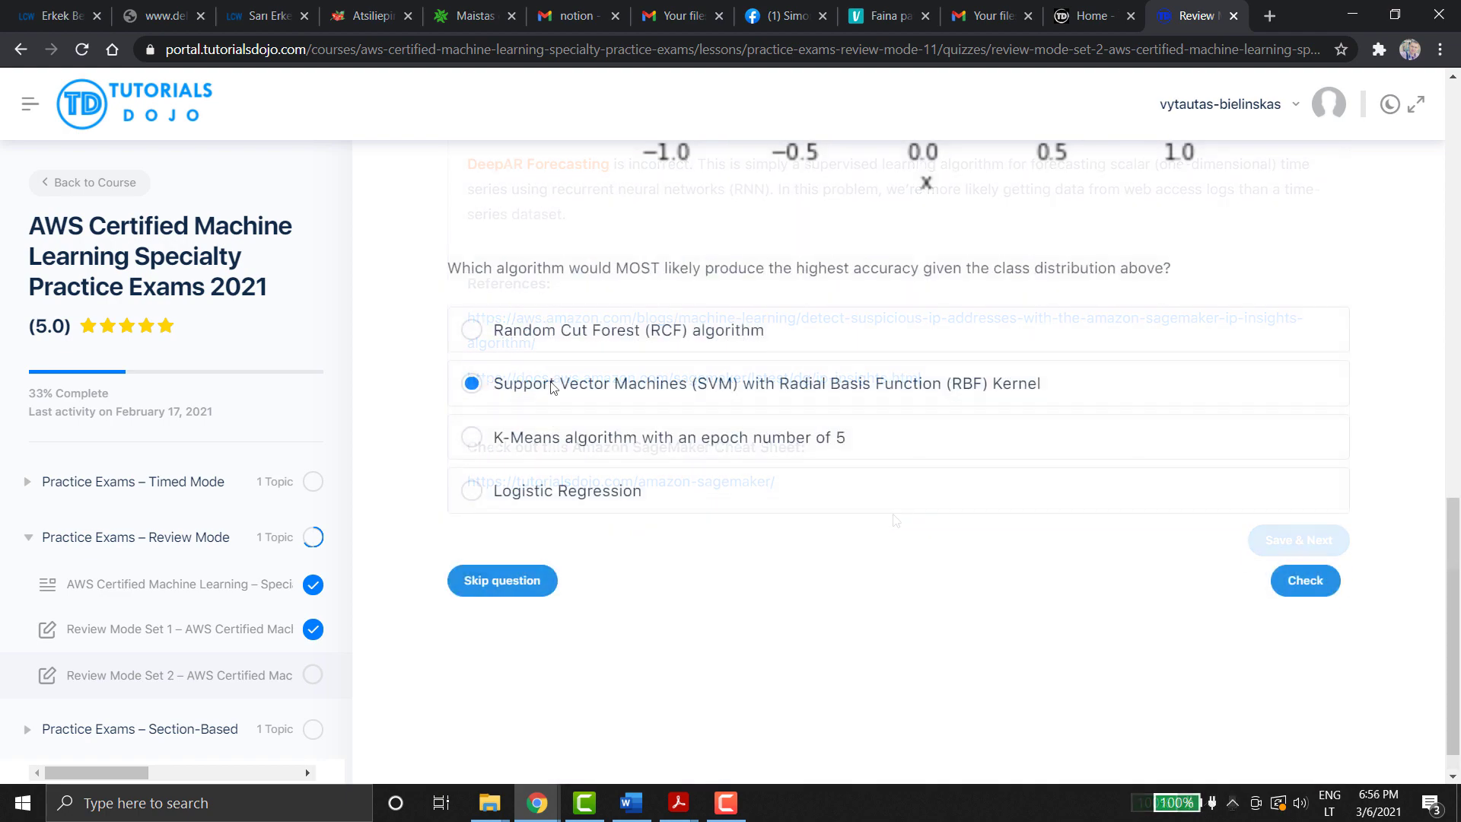
pyautogui.scroll(-3)
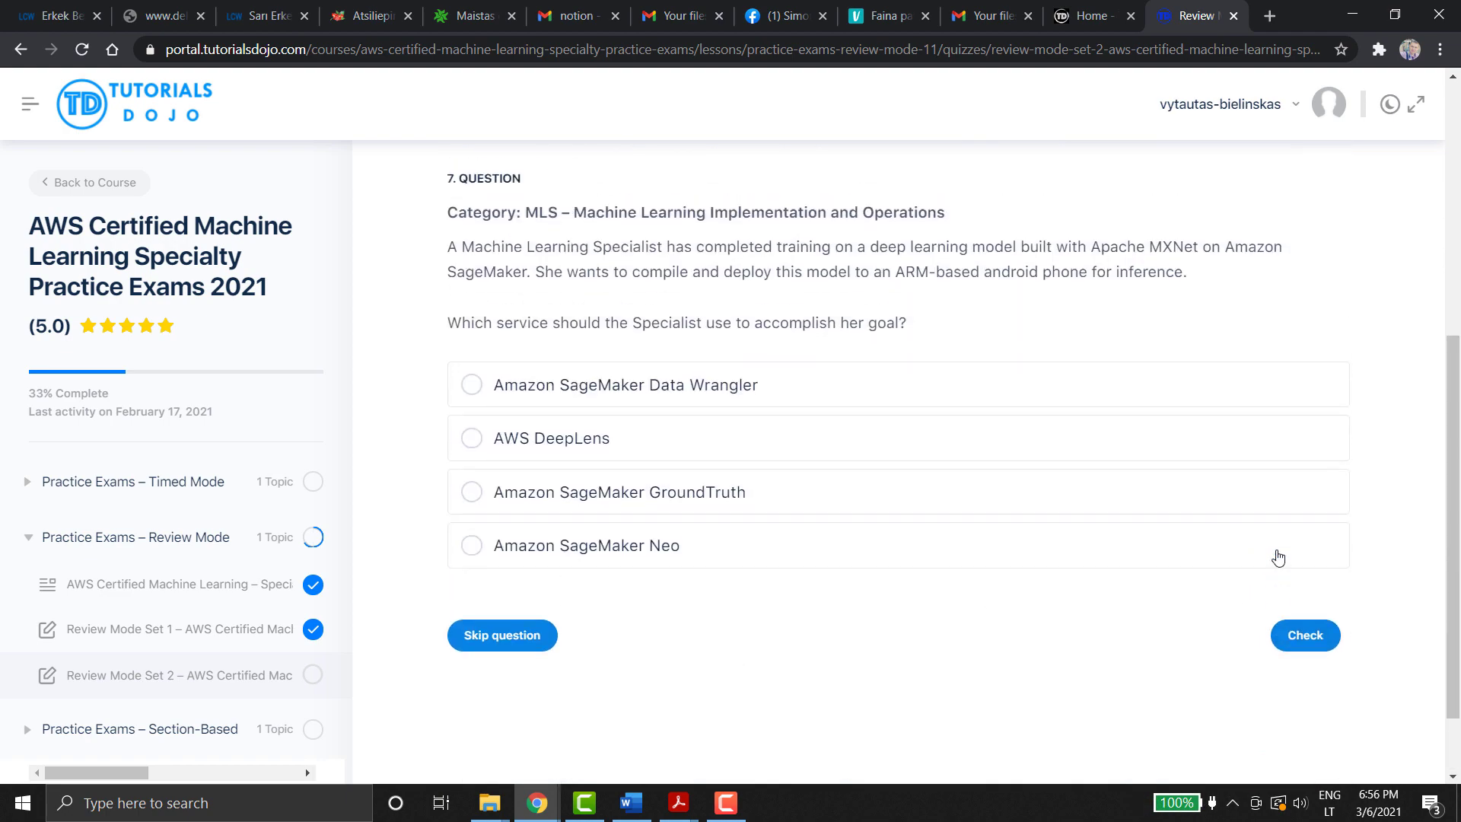
pyautogui.click(472, 545)
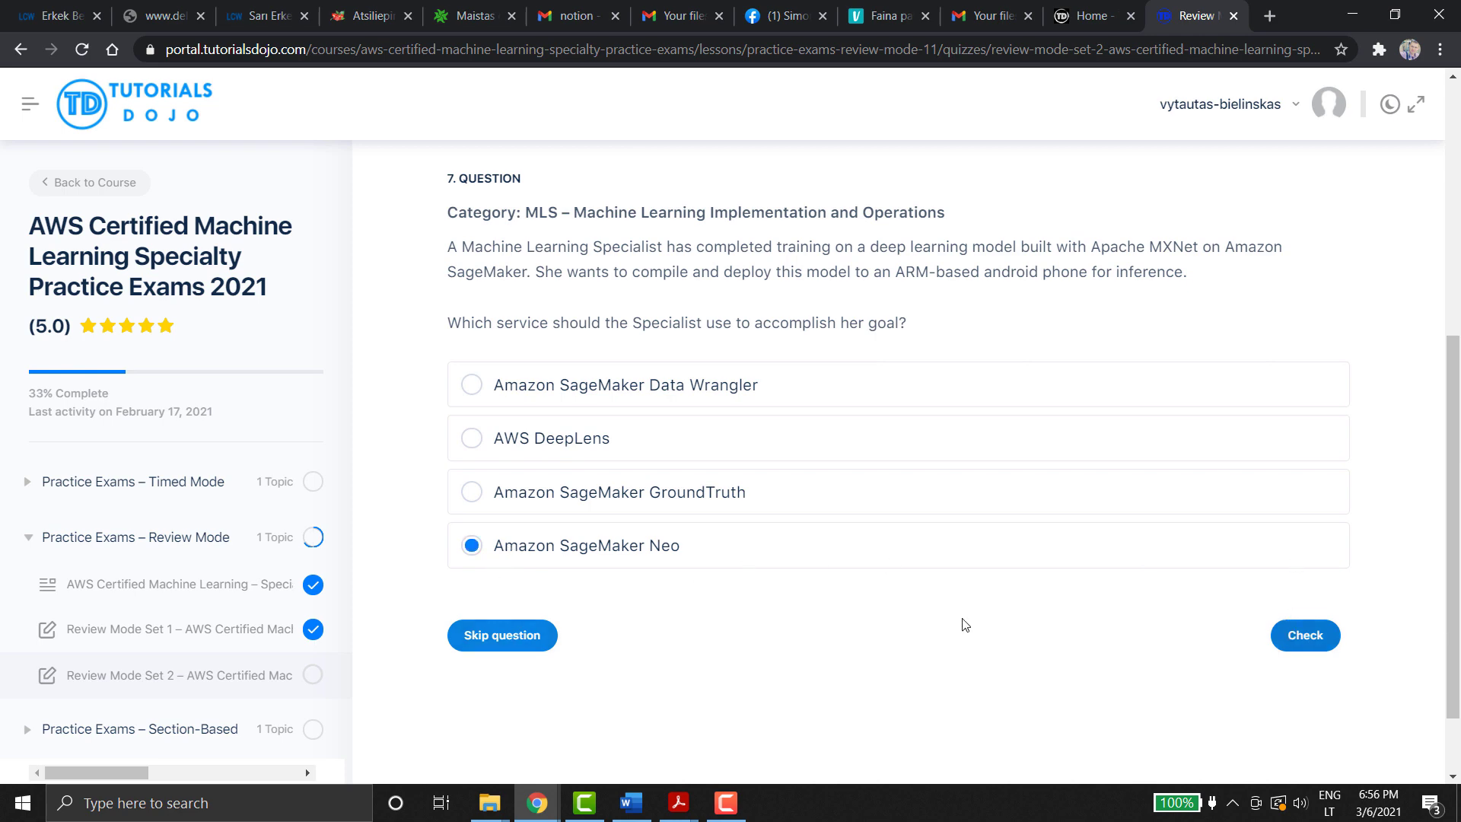
pyautogui.click(1304, 635)
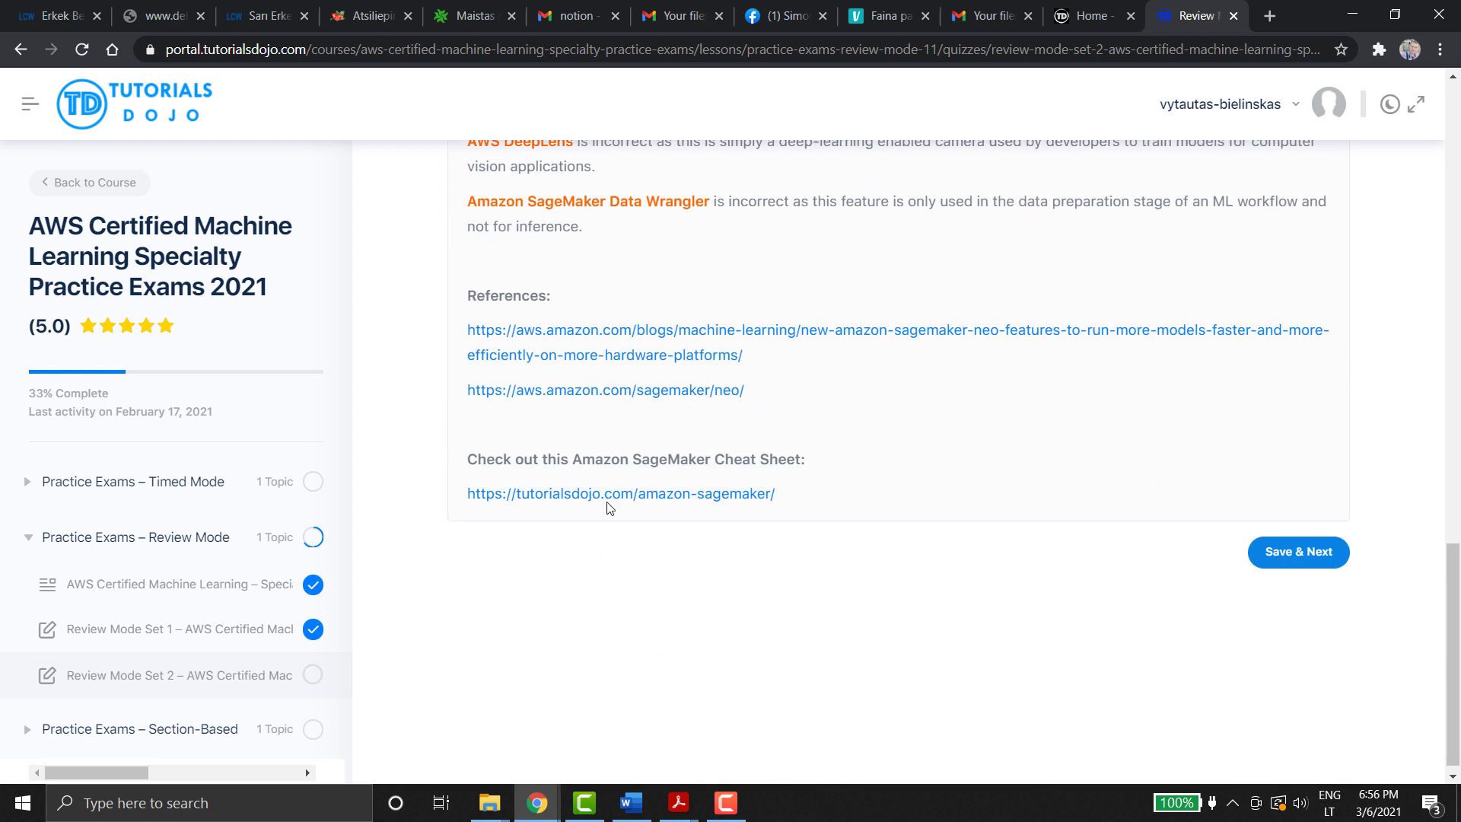
# Step: Bring up the Amazon SageMaker cheat sheet from the question references
pyautogui.click(620, 493)
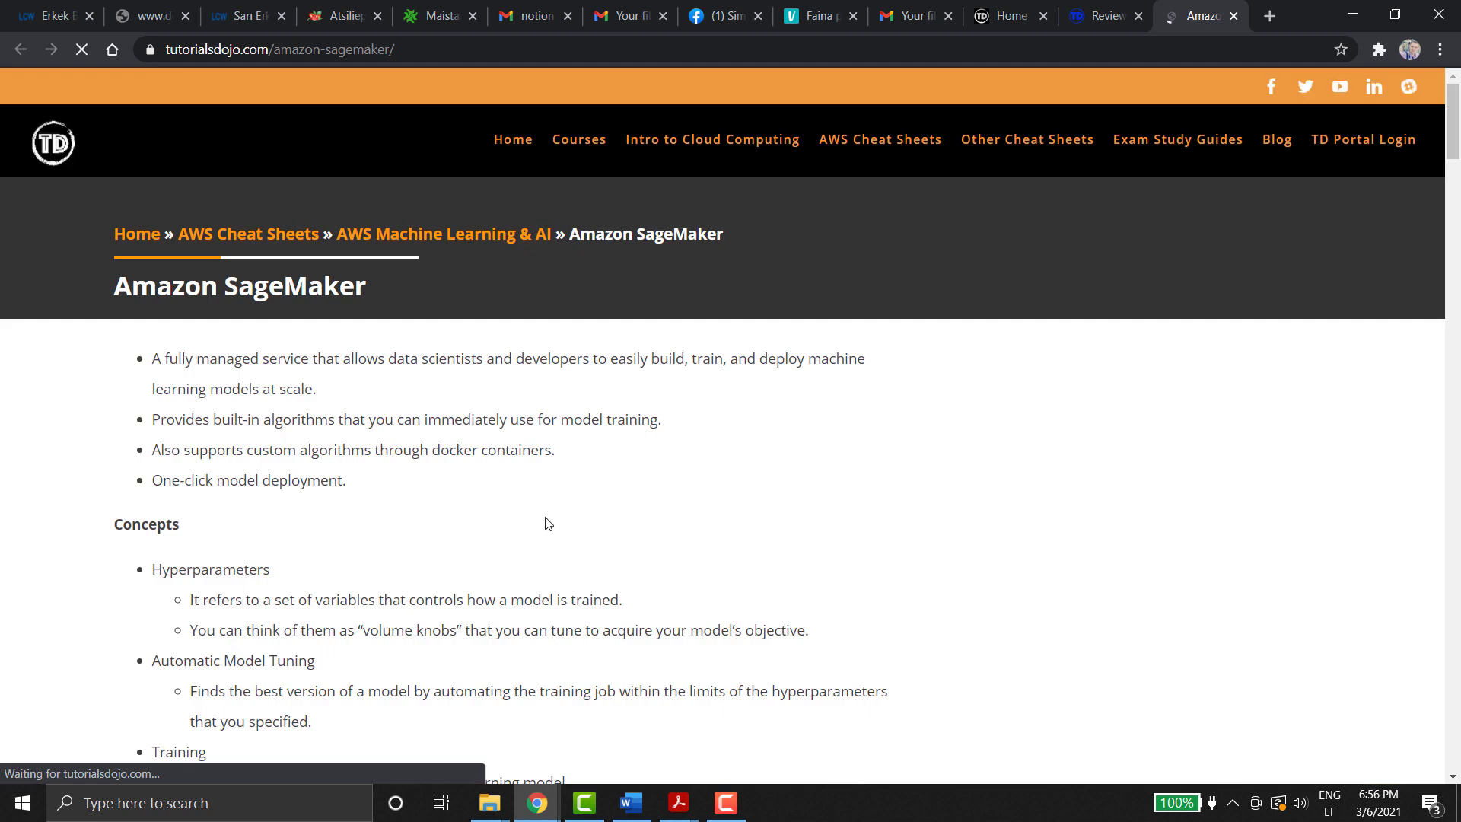
pyautogui.scroll(-3)
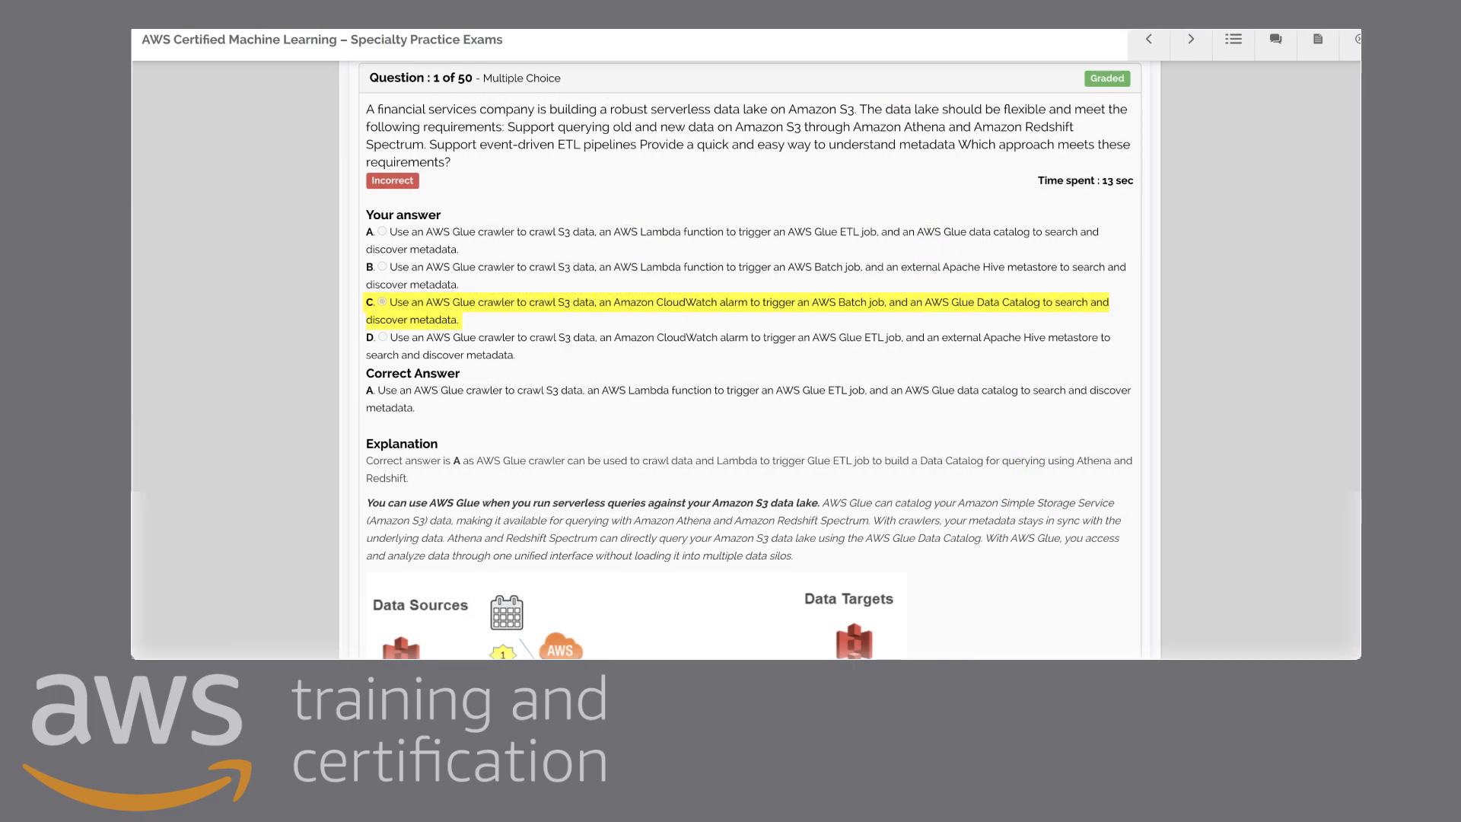
# Step: Start the first BrainCert AWS Machine Learning Specialty practice exam from the course lectures
pyautogui.click(1190, 40)
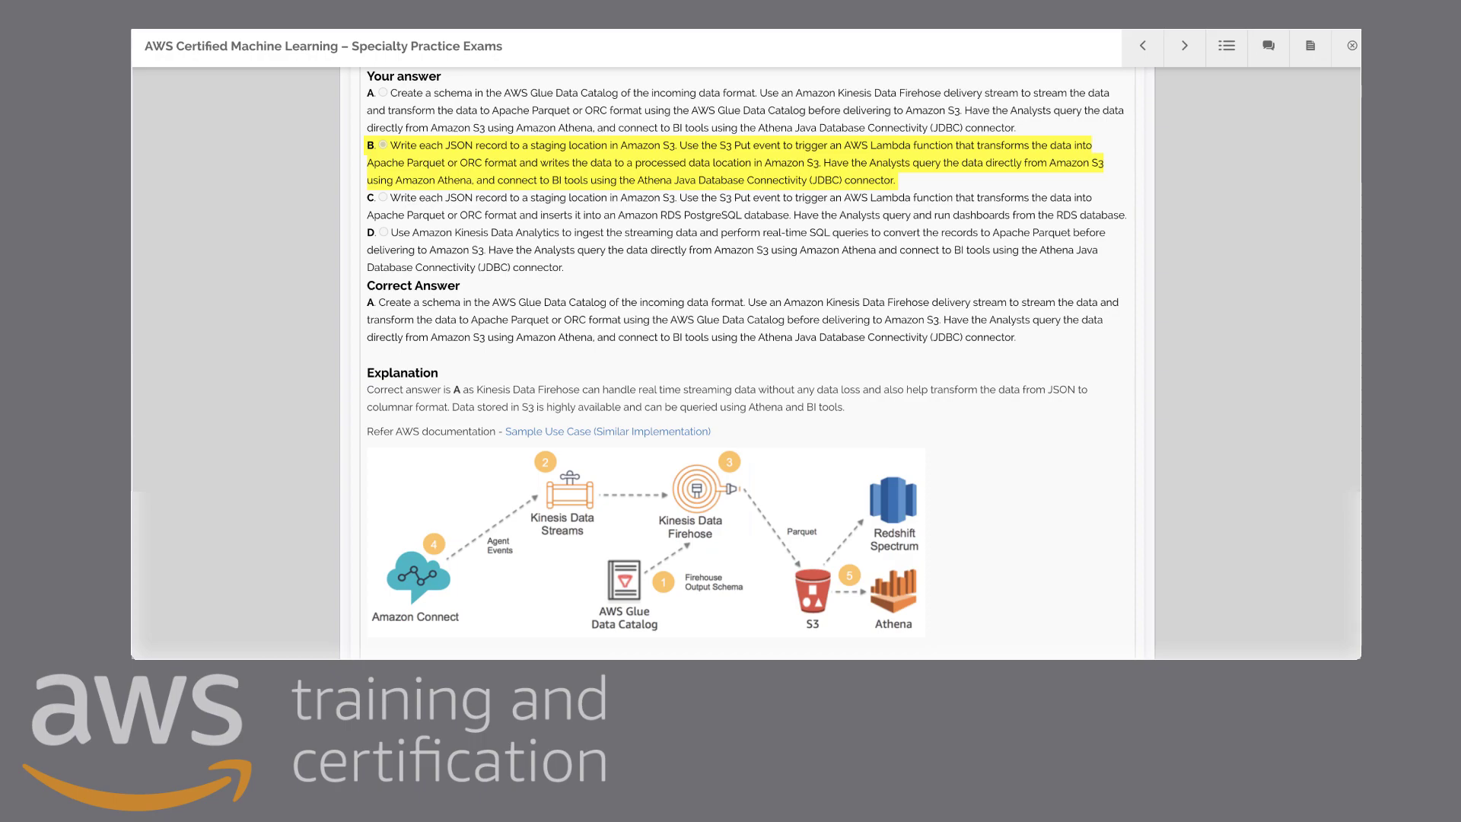
pyautogui.click(1184, 47)
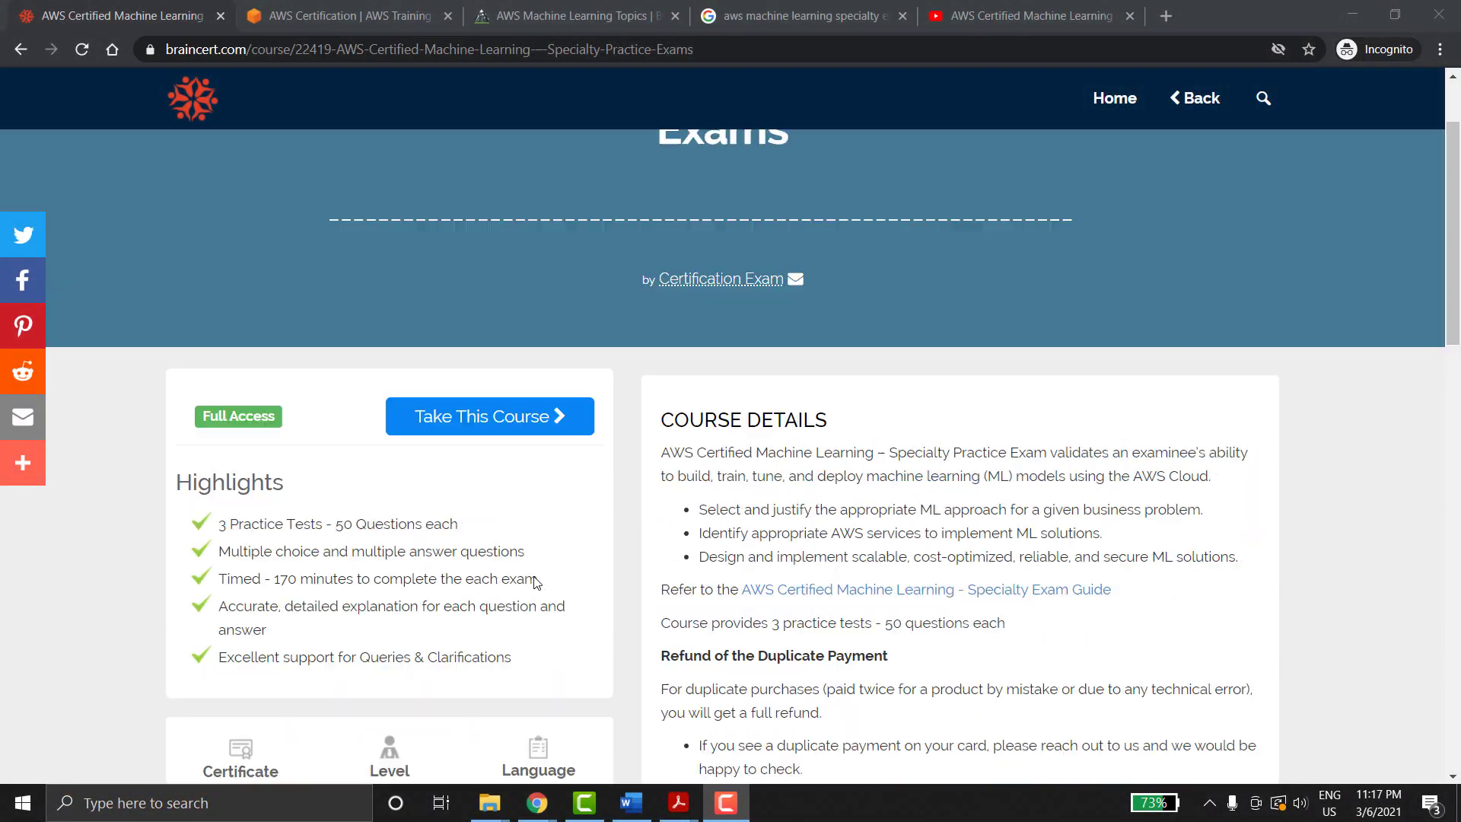
pyautogui.click(488, 415)
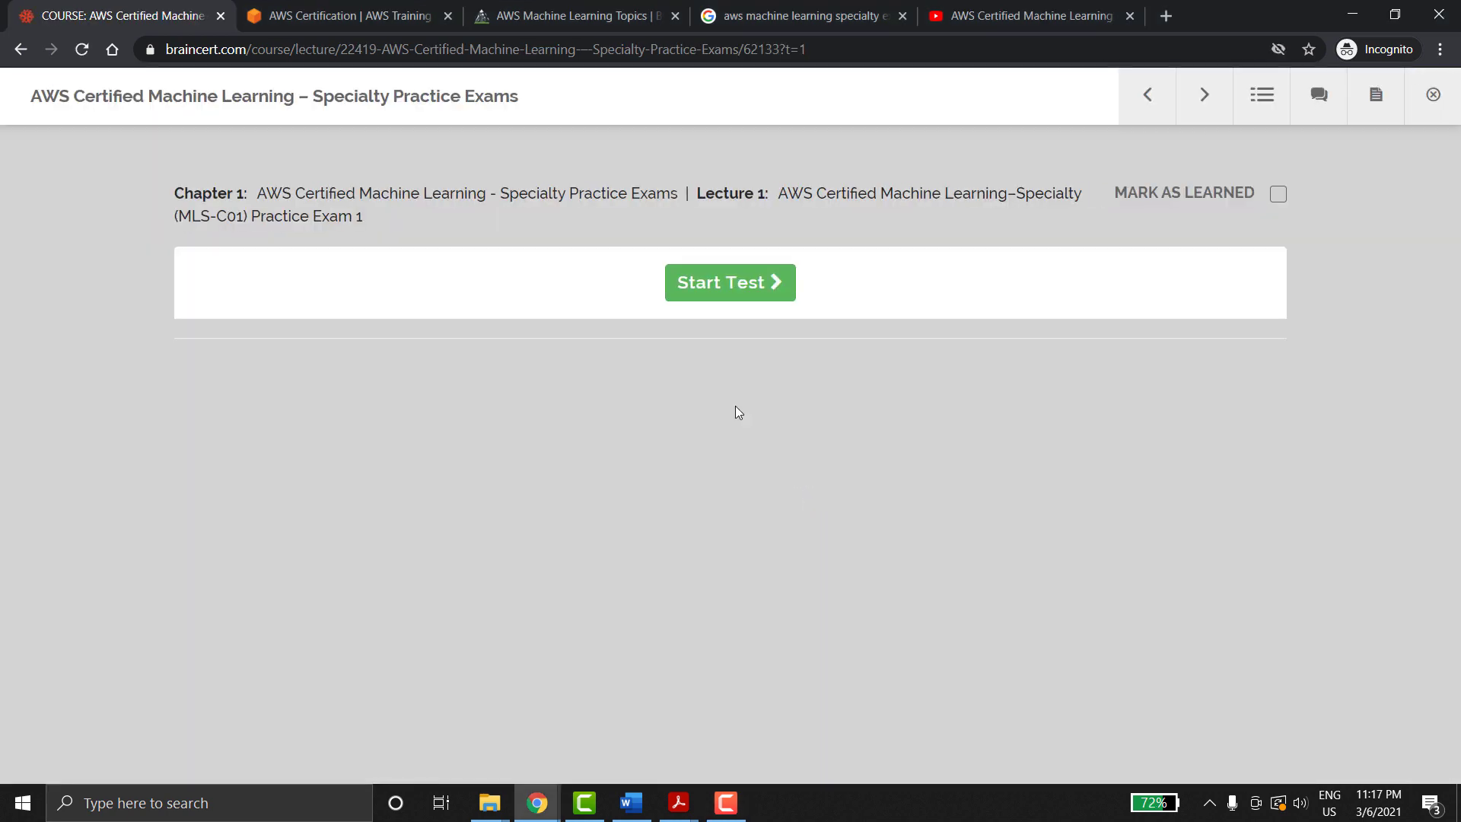
pyautogui.click(729, 283)
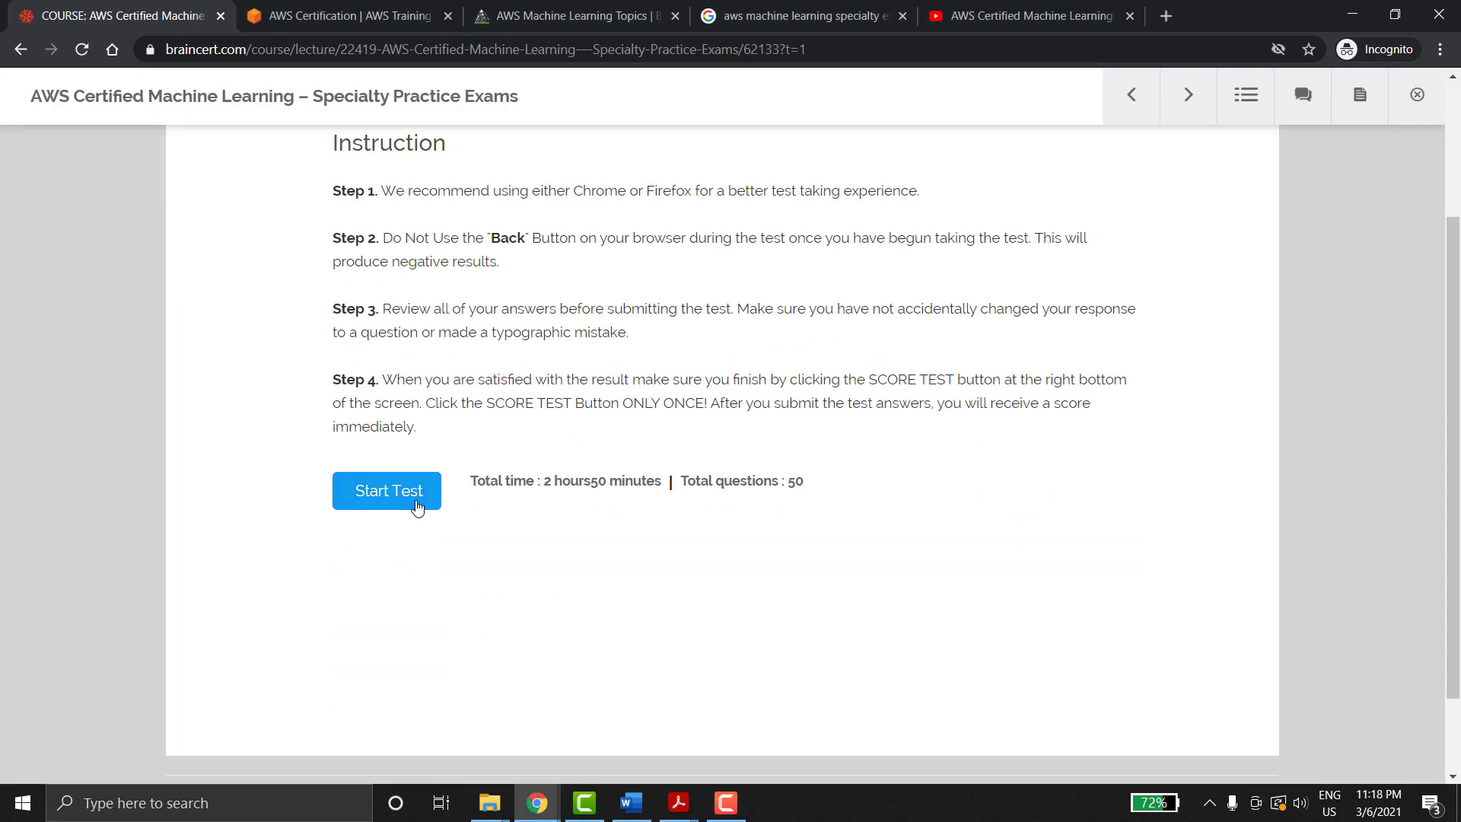
# Step: Answer several practice questions, advancing to the next one after each answer
pyautogui.click(385, 490)
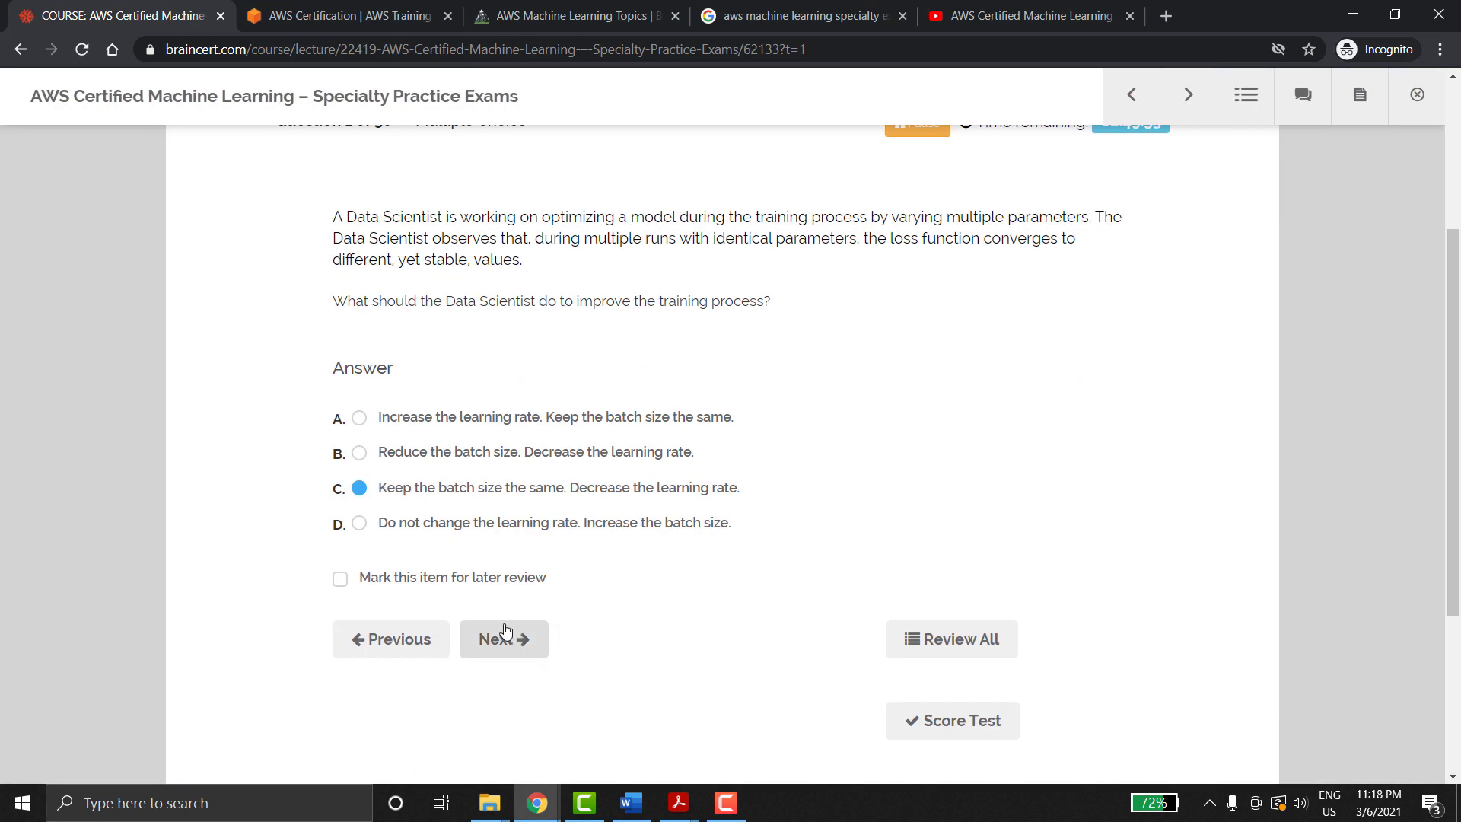
pyautogui.click(504, 637)
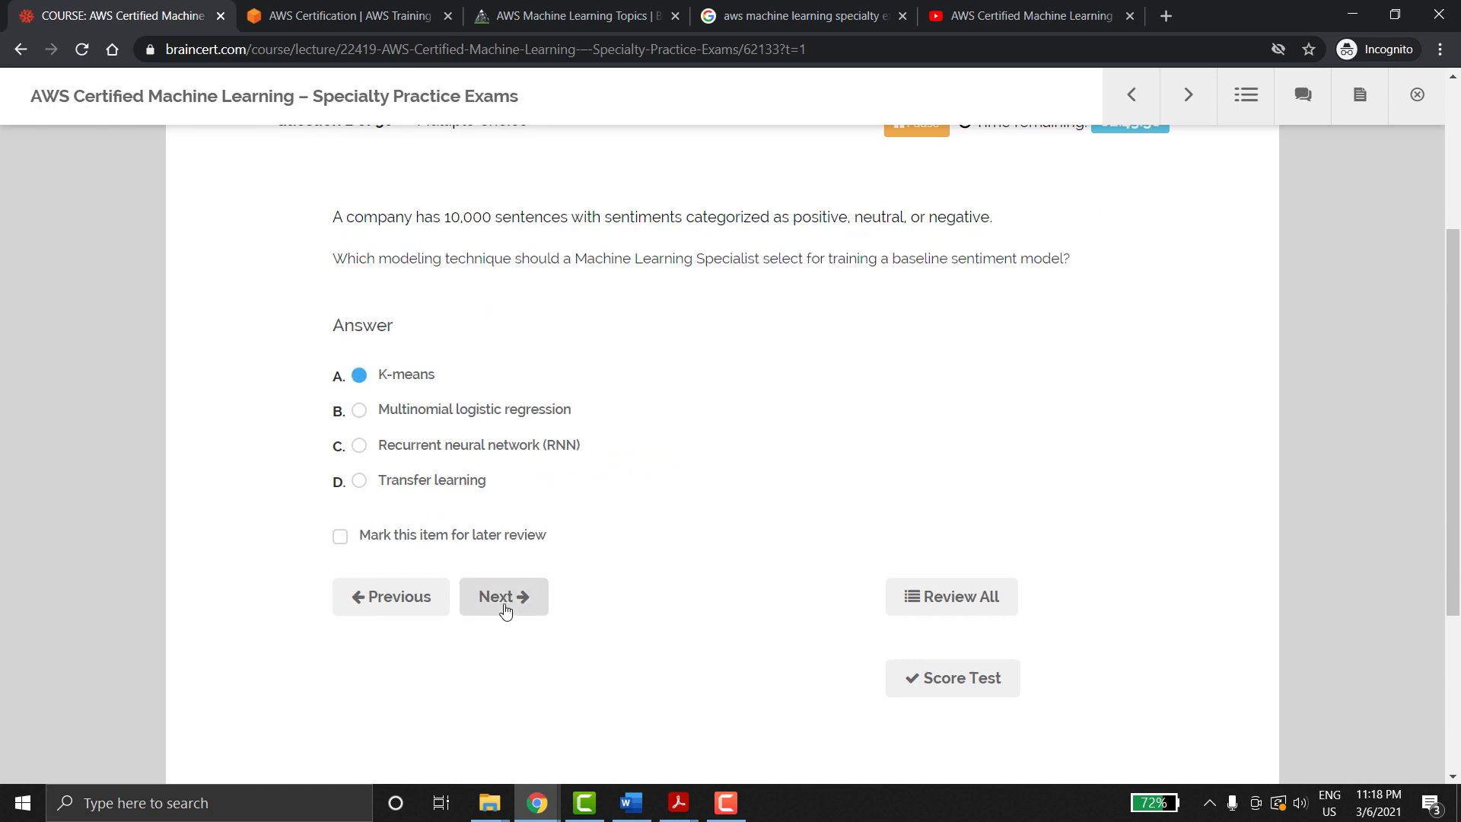
pyautogui.click(504, 597)
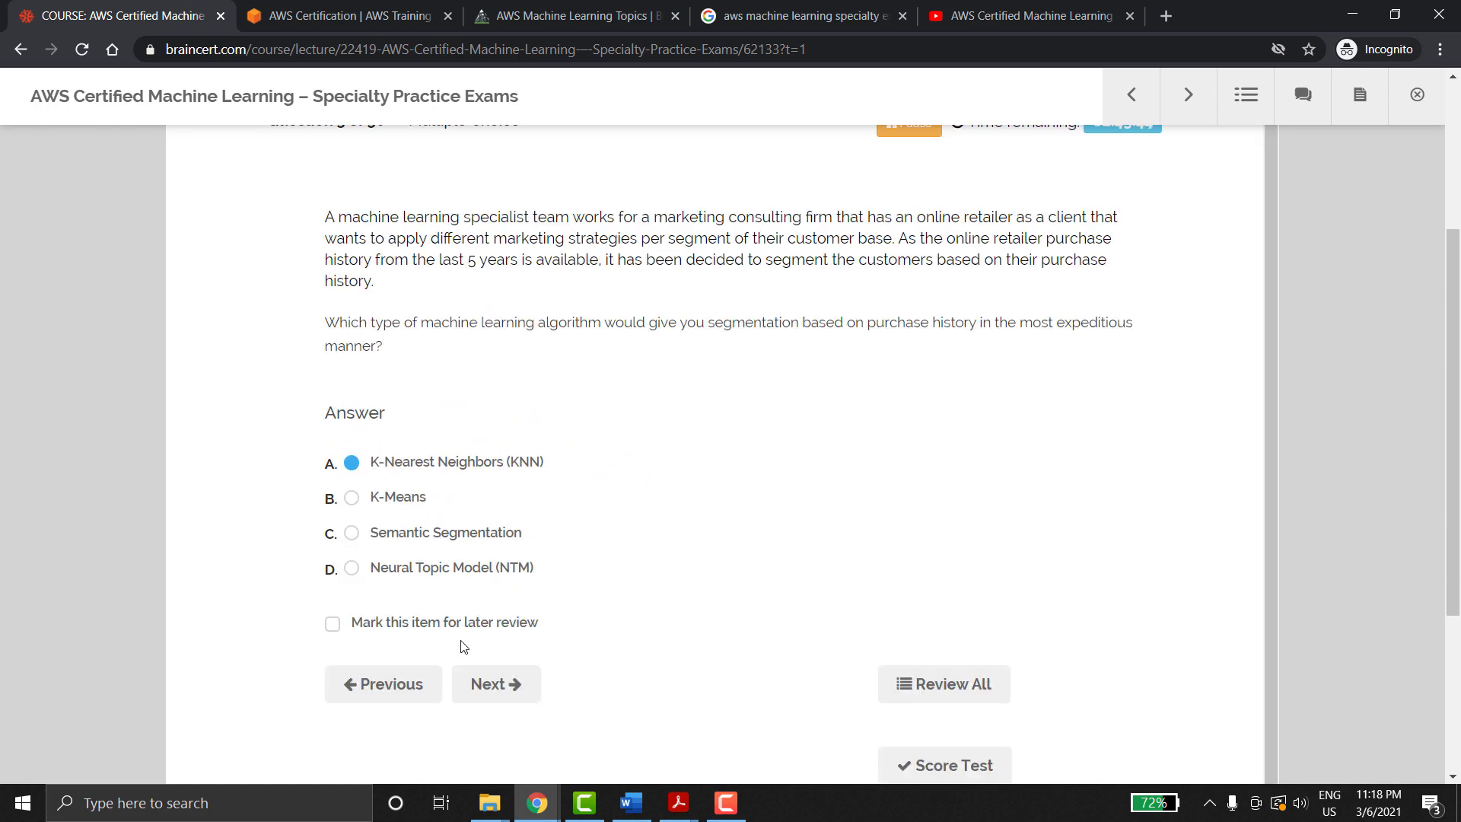
pyautogui.click(1025, 15)
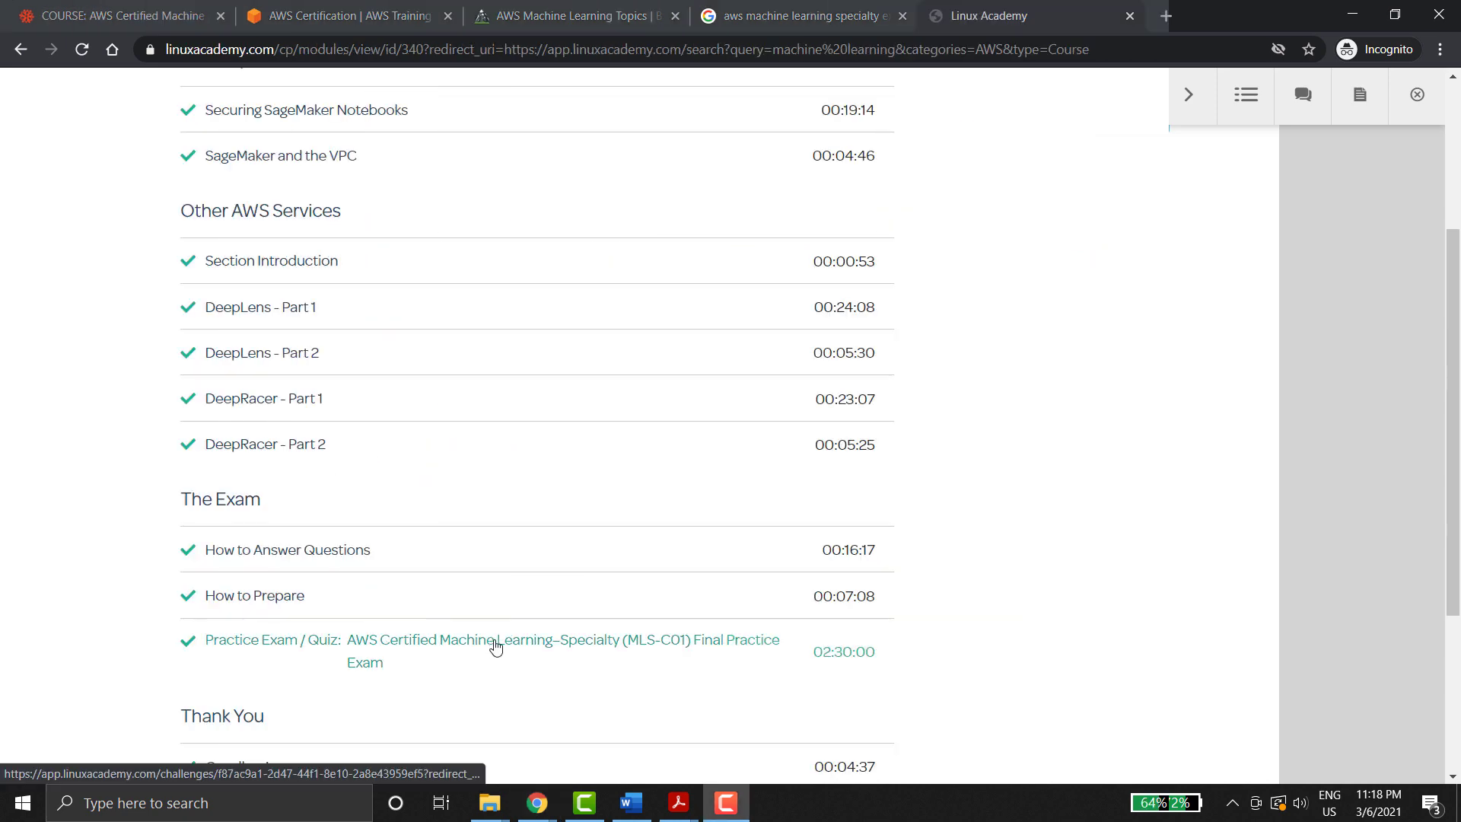
# Step: Review the final practice exam's 54% domain results, checking questions 9, 49 and 47 with explanations
pyautogui.click(499, 647)
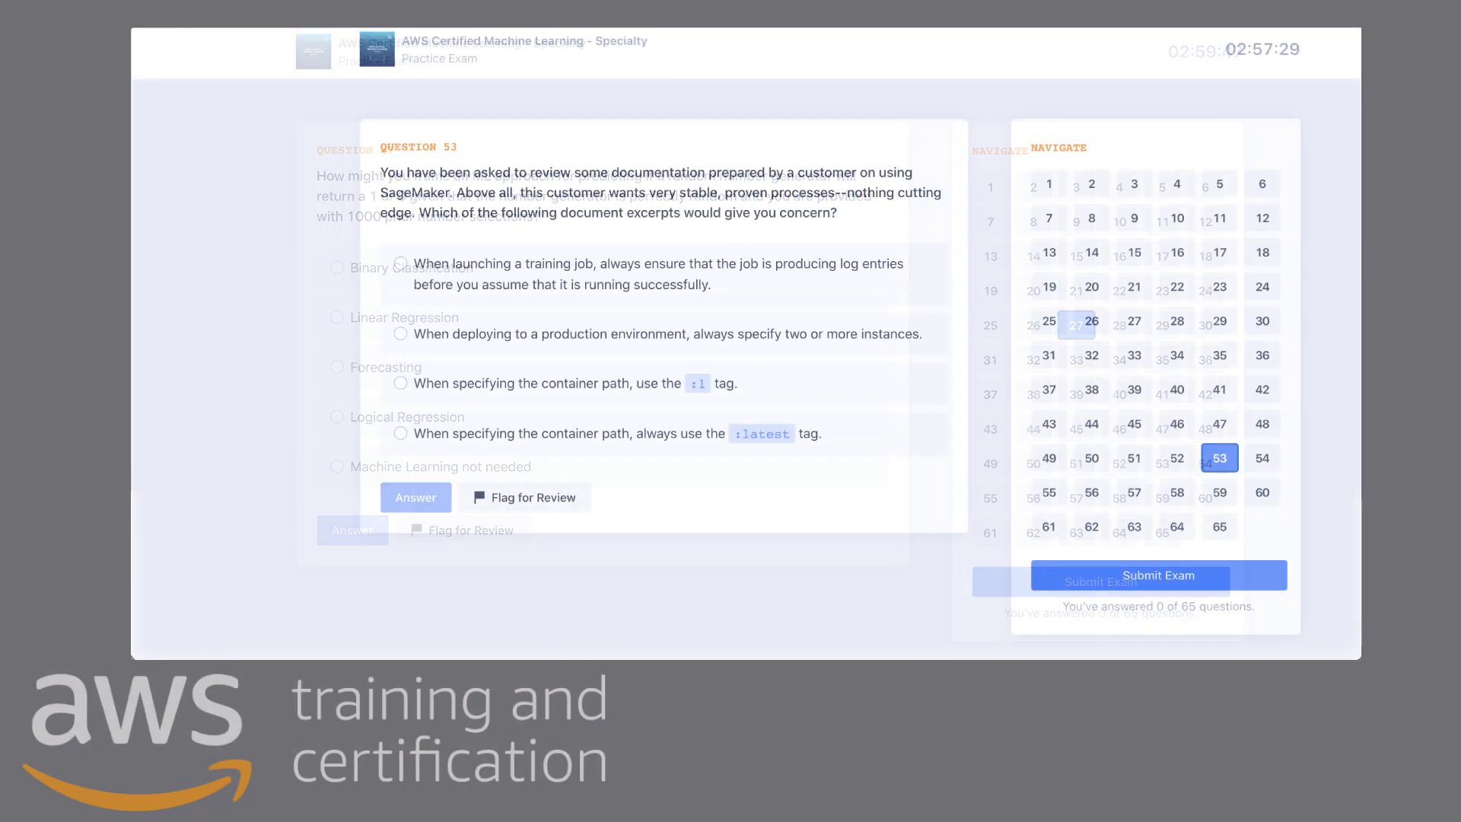
pyautogui.click(1158, 576)
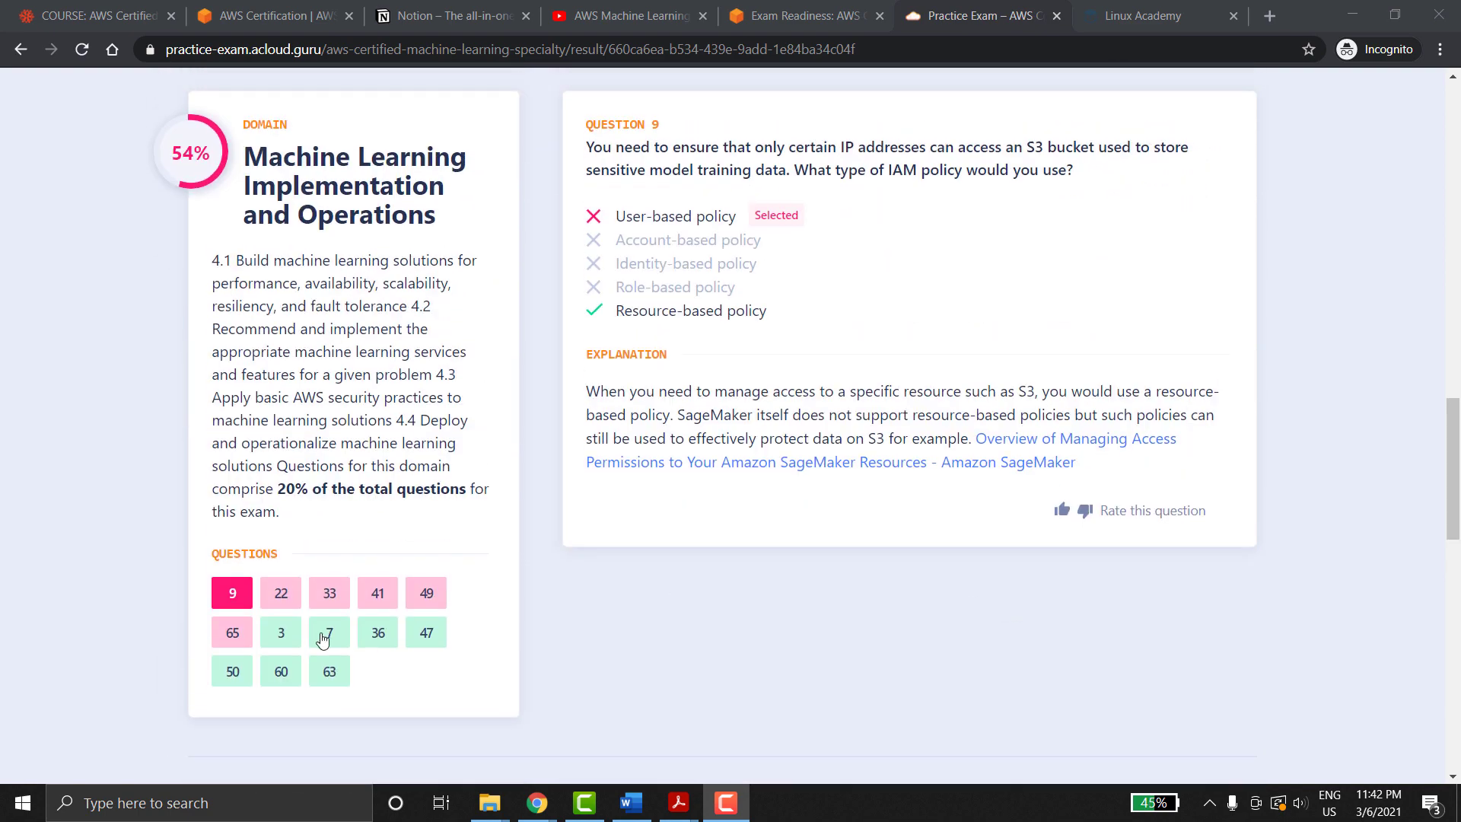
pyautogui.click(426, 593)
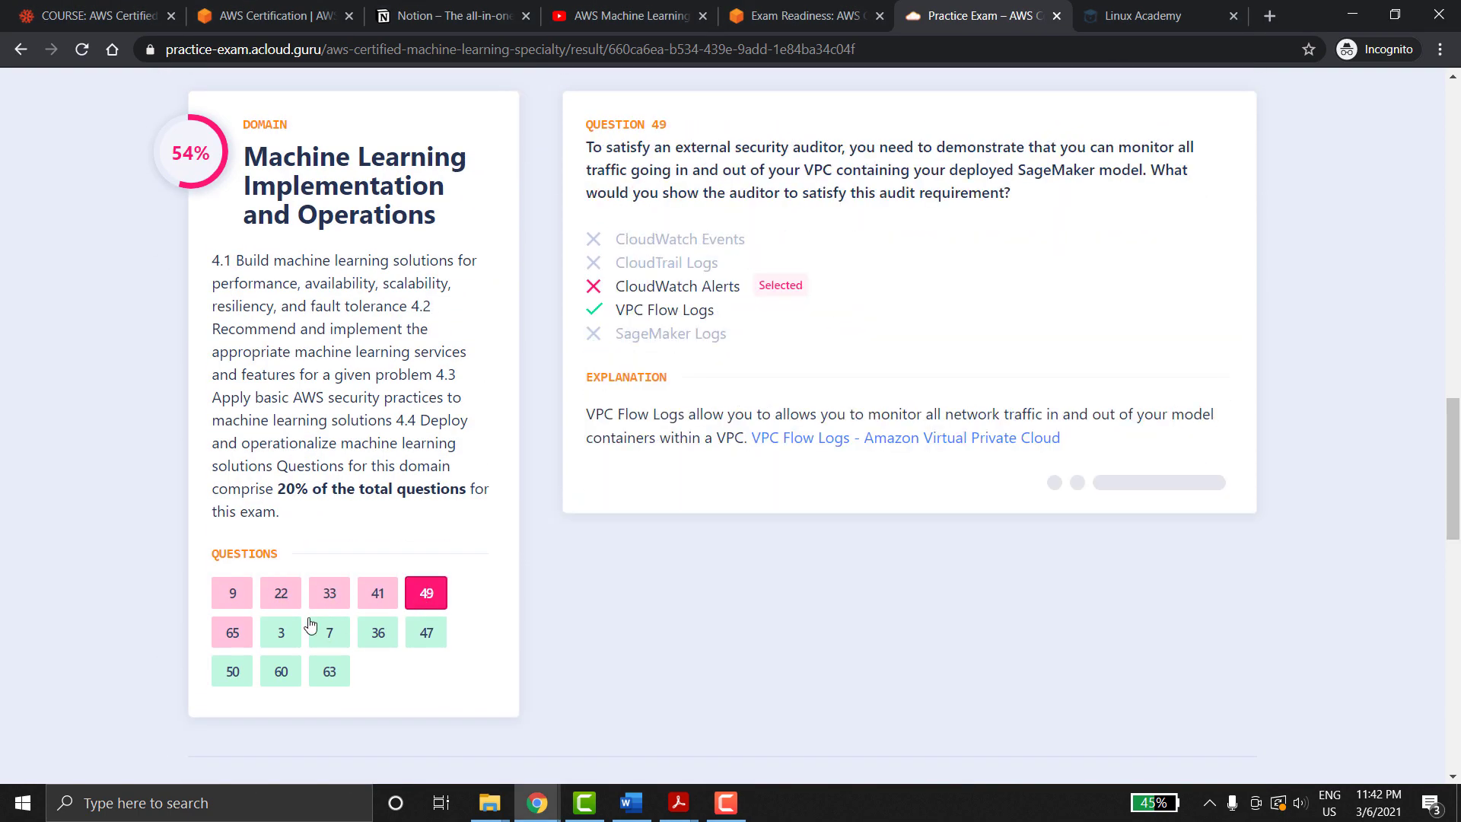
pyautogui.click(426, 633)
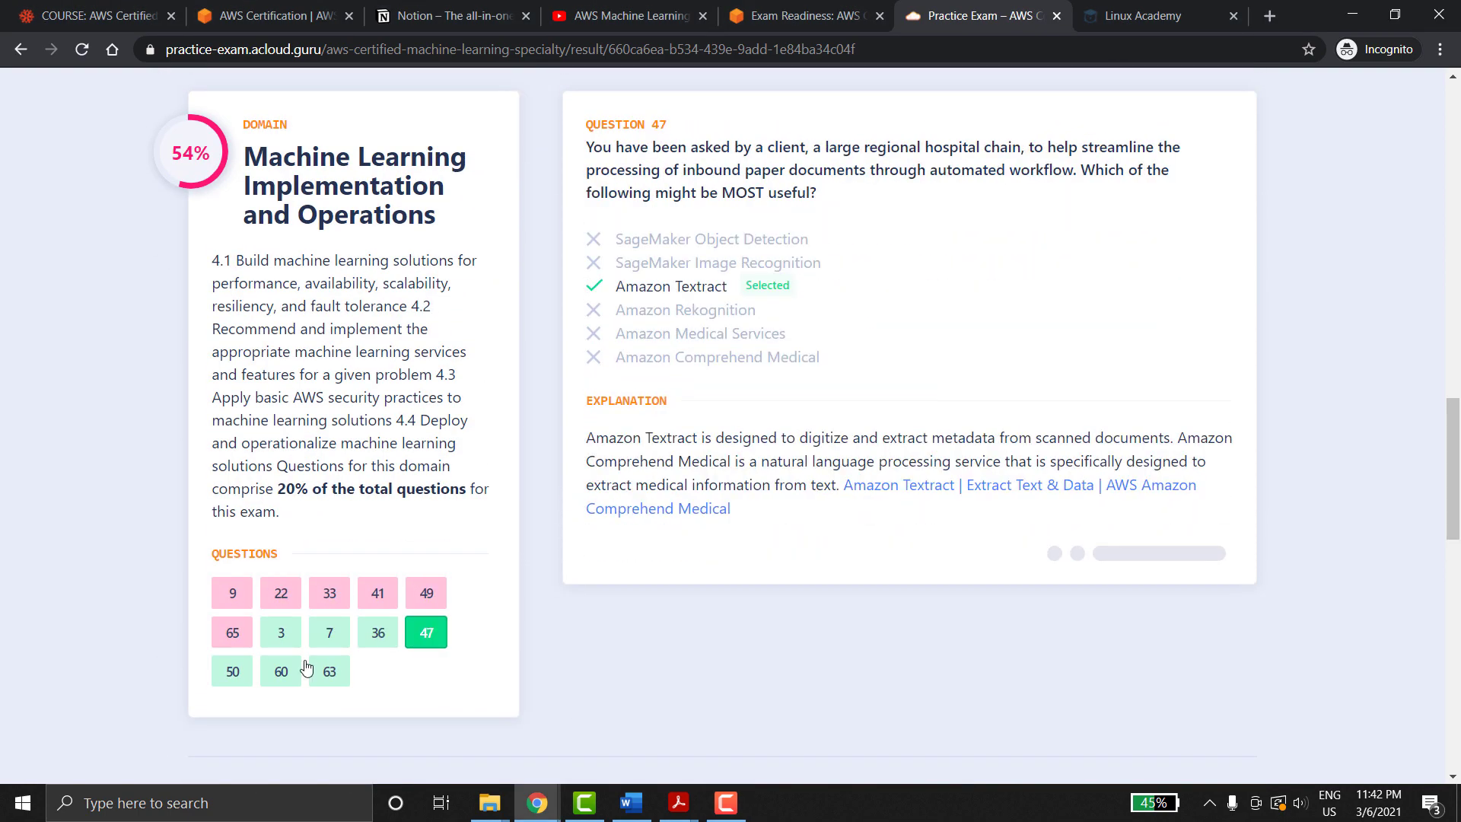
pyautogui.scroll(3)
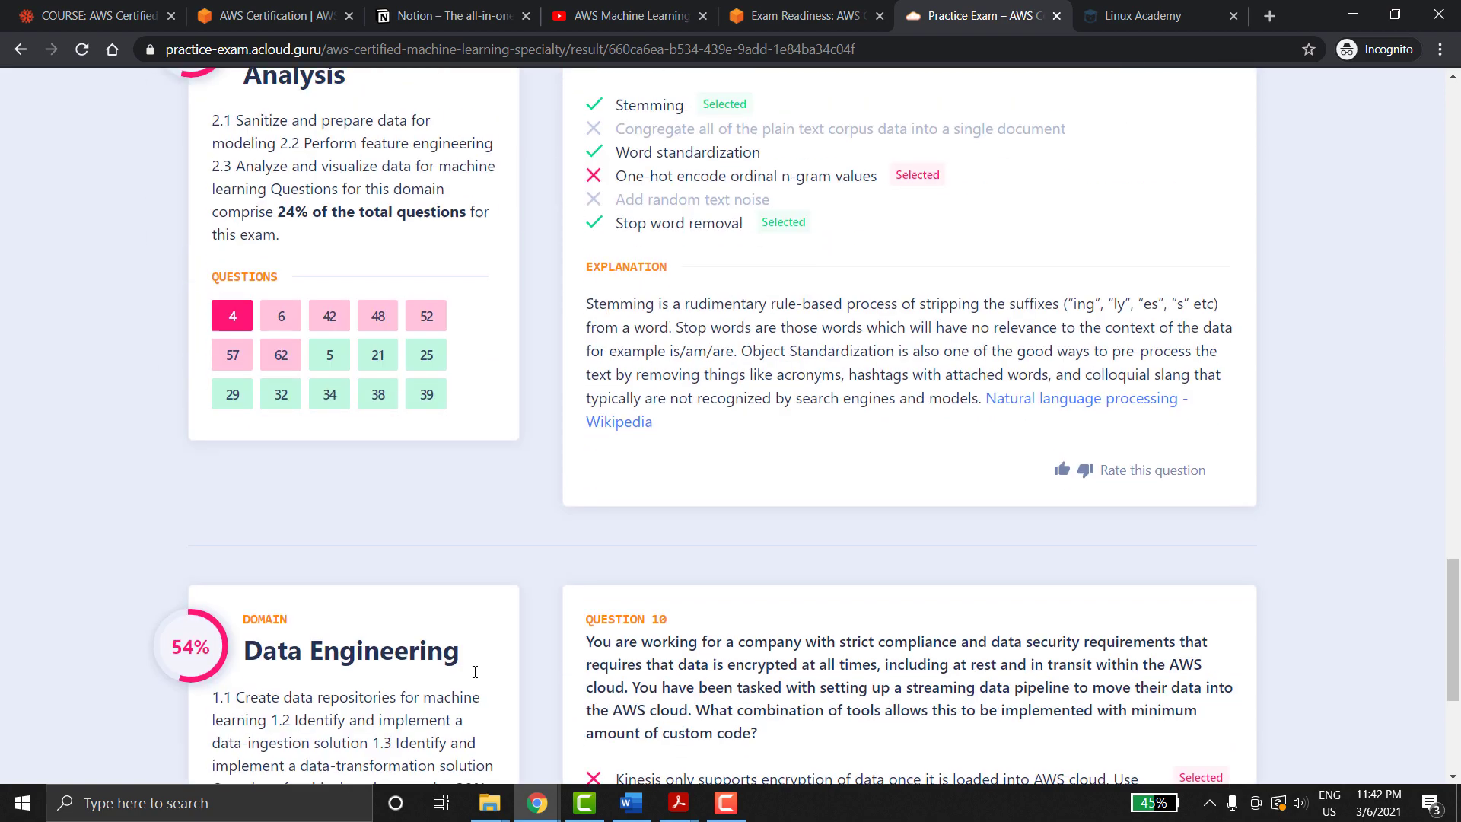
pyautogui.scroll(-3)
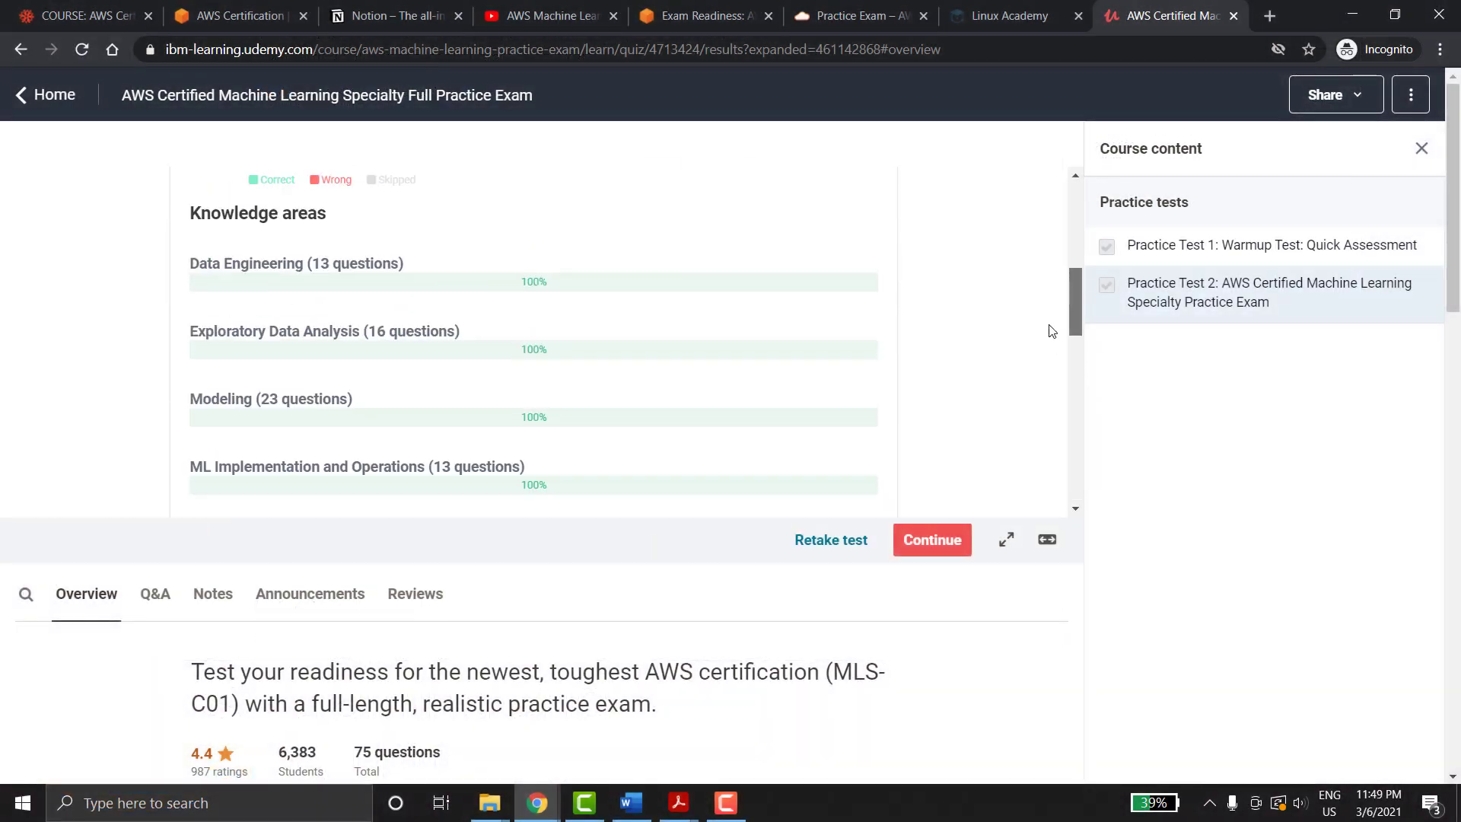
# Step: View the Udemy Attempt 7 answer review full screen and scroll through the question explanations
pyautogui.click(1006, 538)
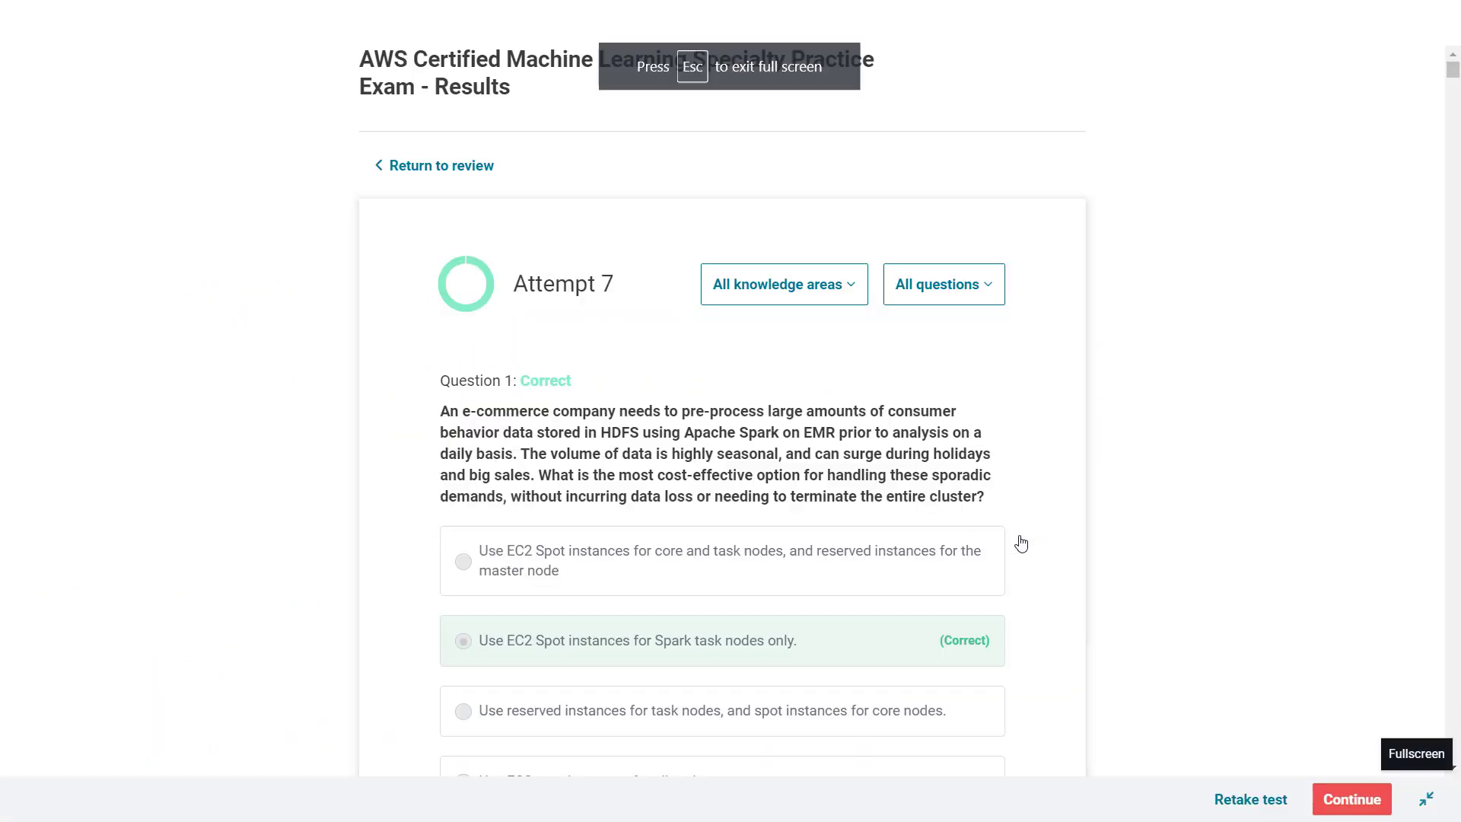
pyautogui.scroll(-3)
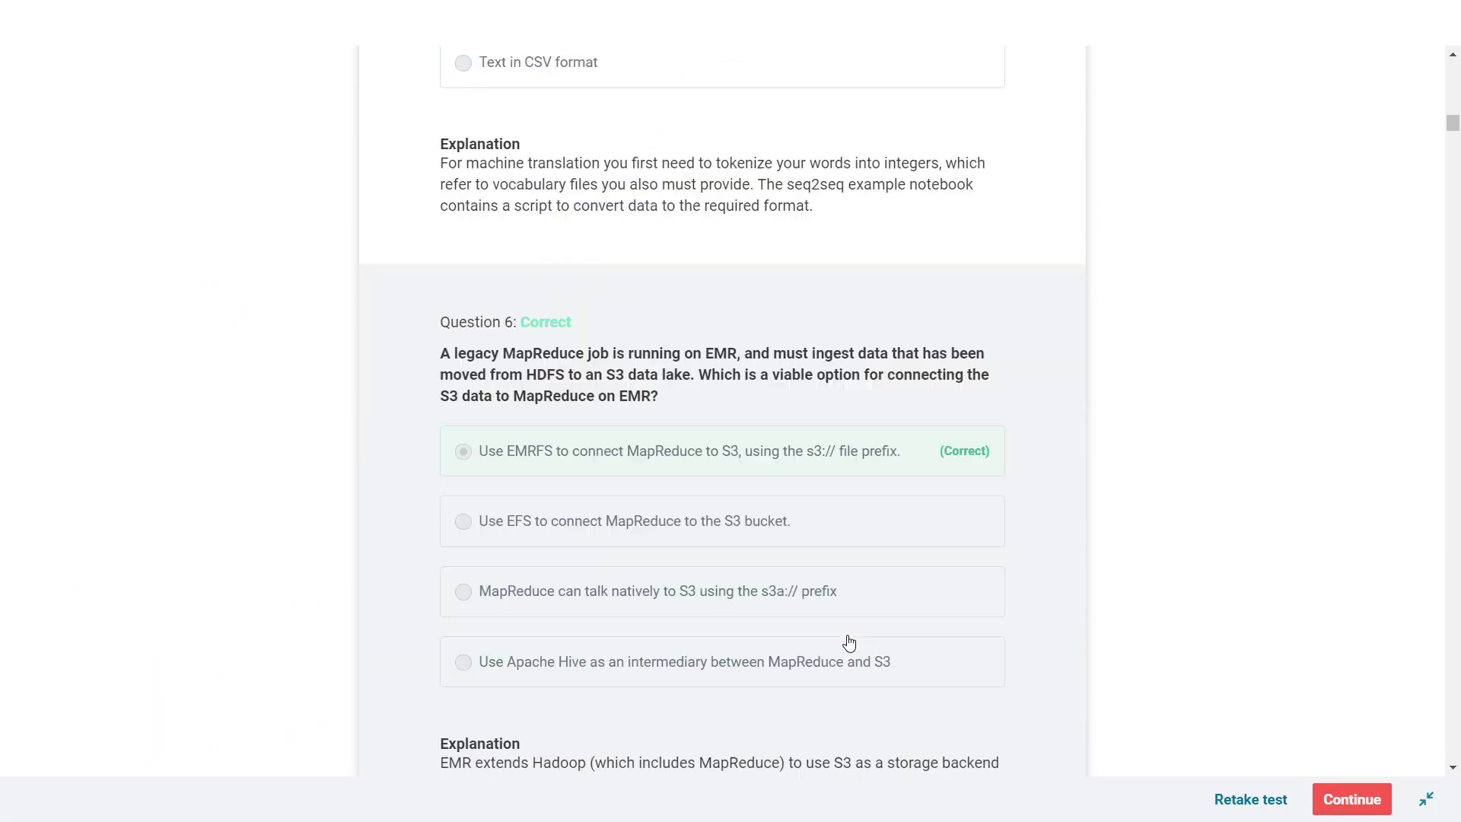
pyautogui.click(1160, 15)
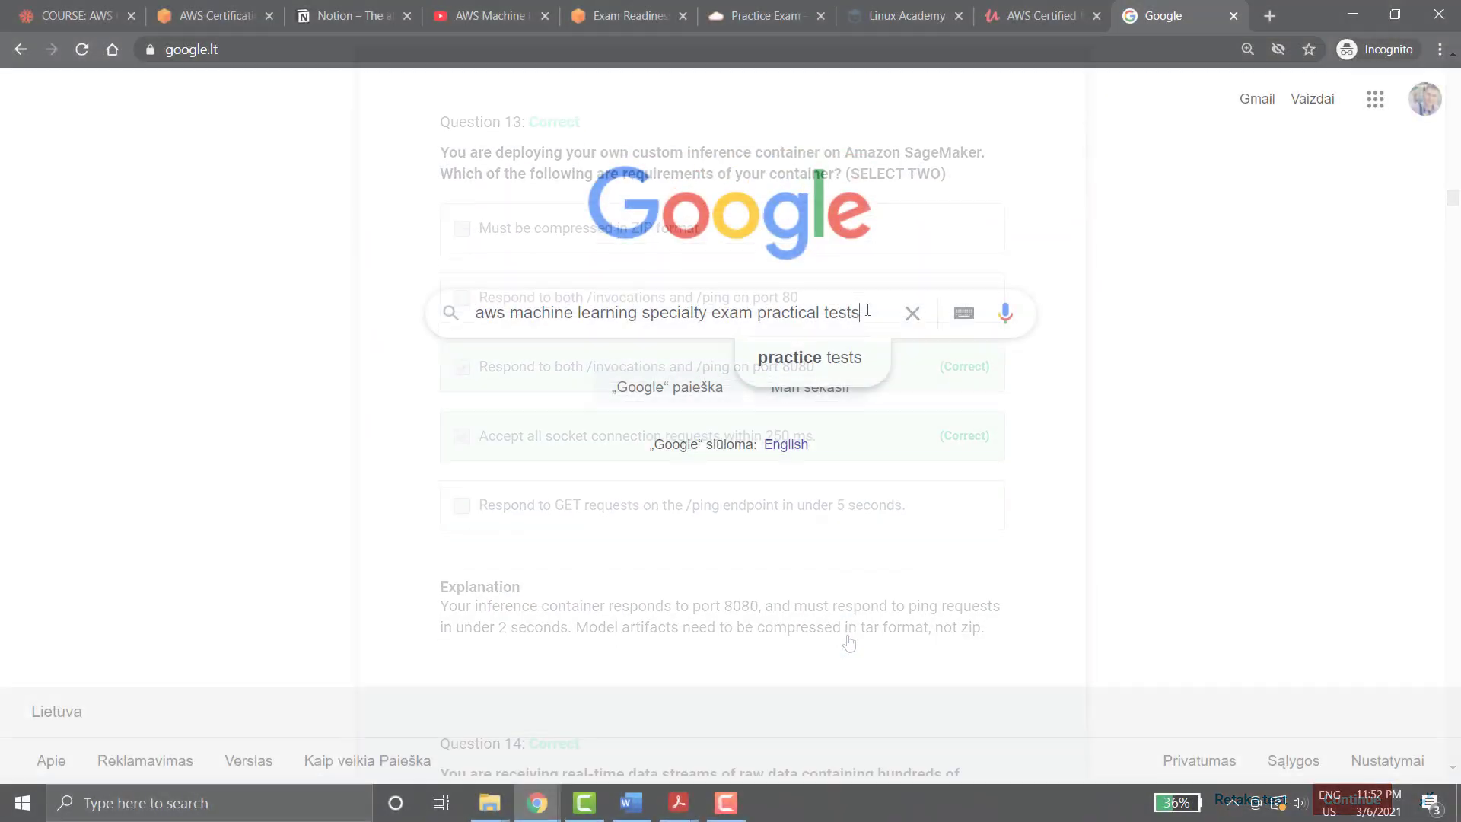
# Step: Search Google for AWS Machine Learning Specialty practice tests and browse the listed sites
pyautogui.press('Return')
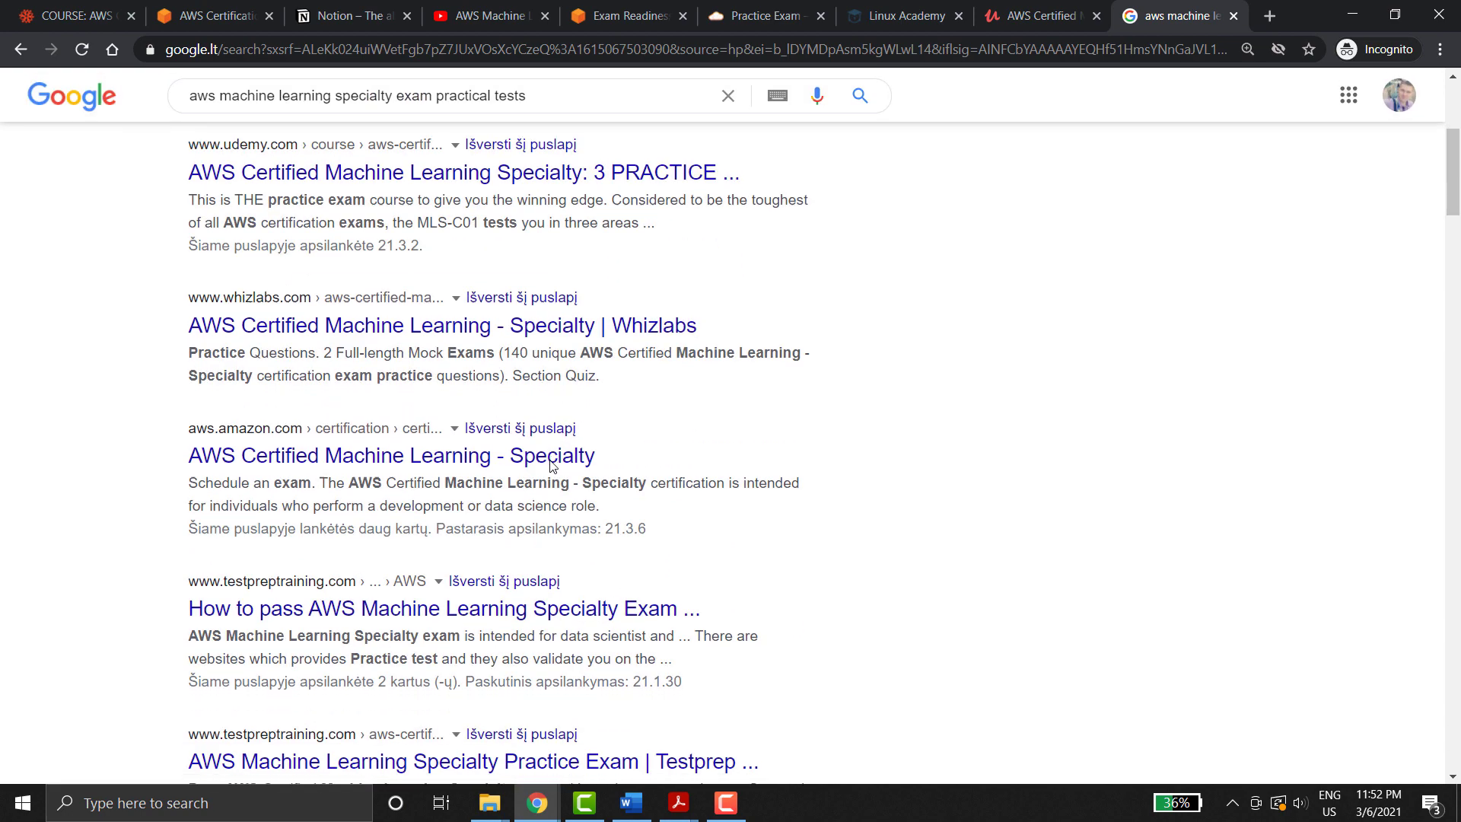
pyautogui.scroll(-3)
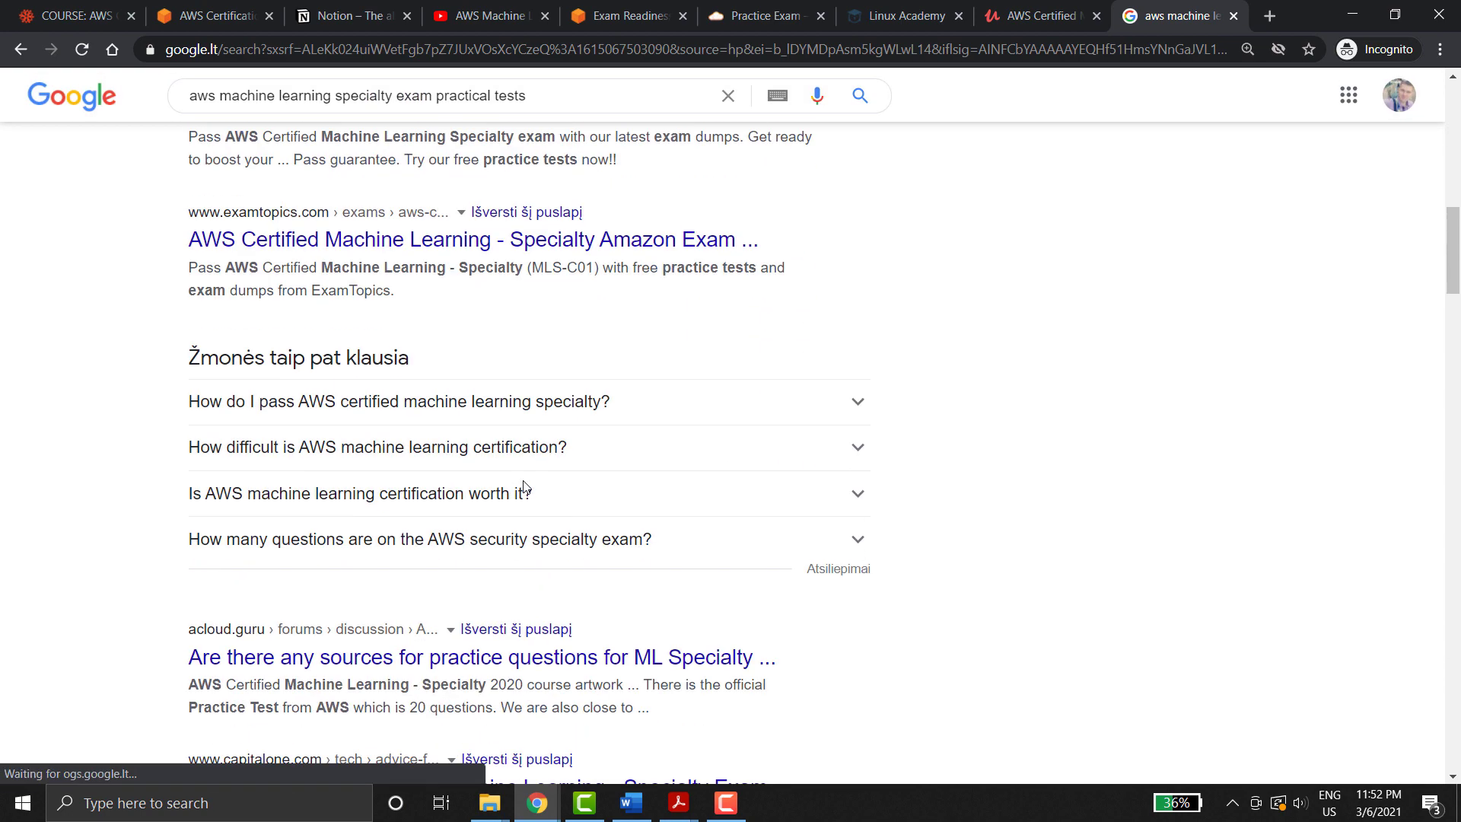
pyautogui.scroll(-3)
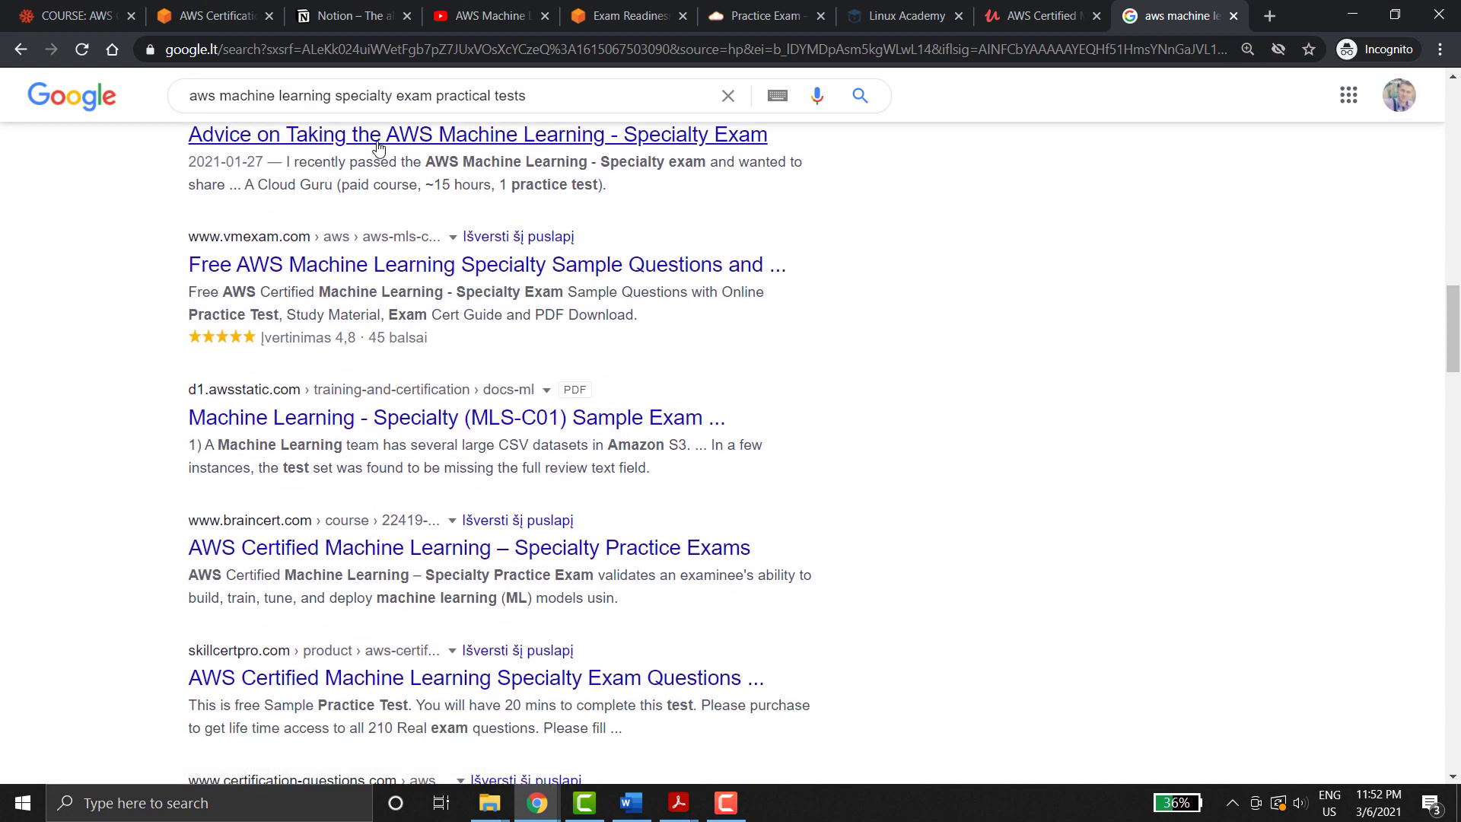
pyautogui.scroll(-3)
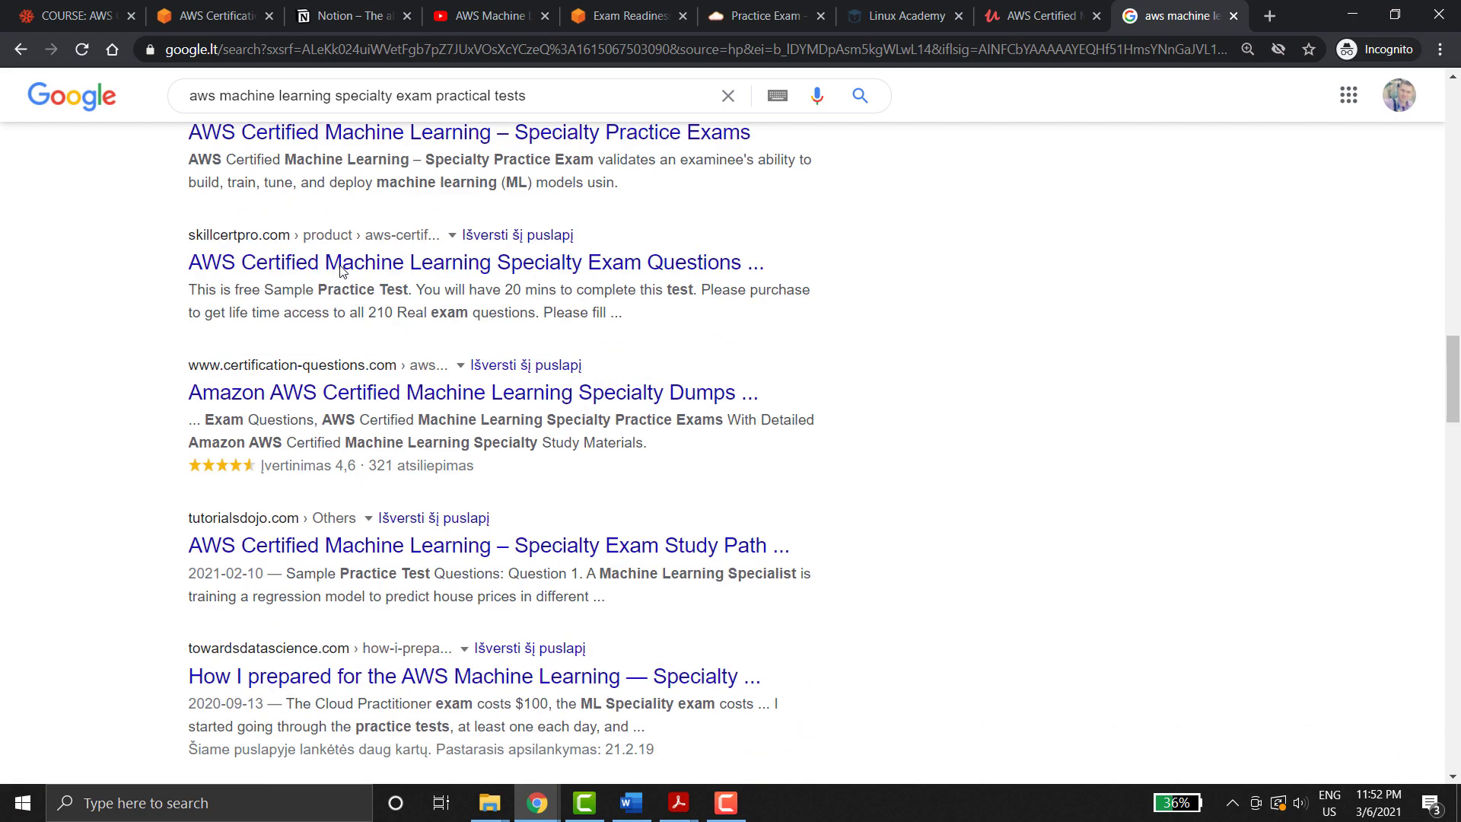
pyautogui.scroll(-3)
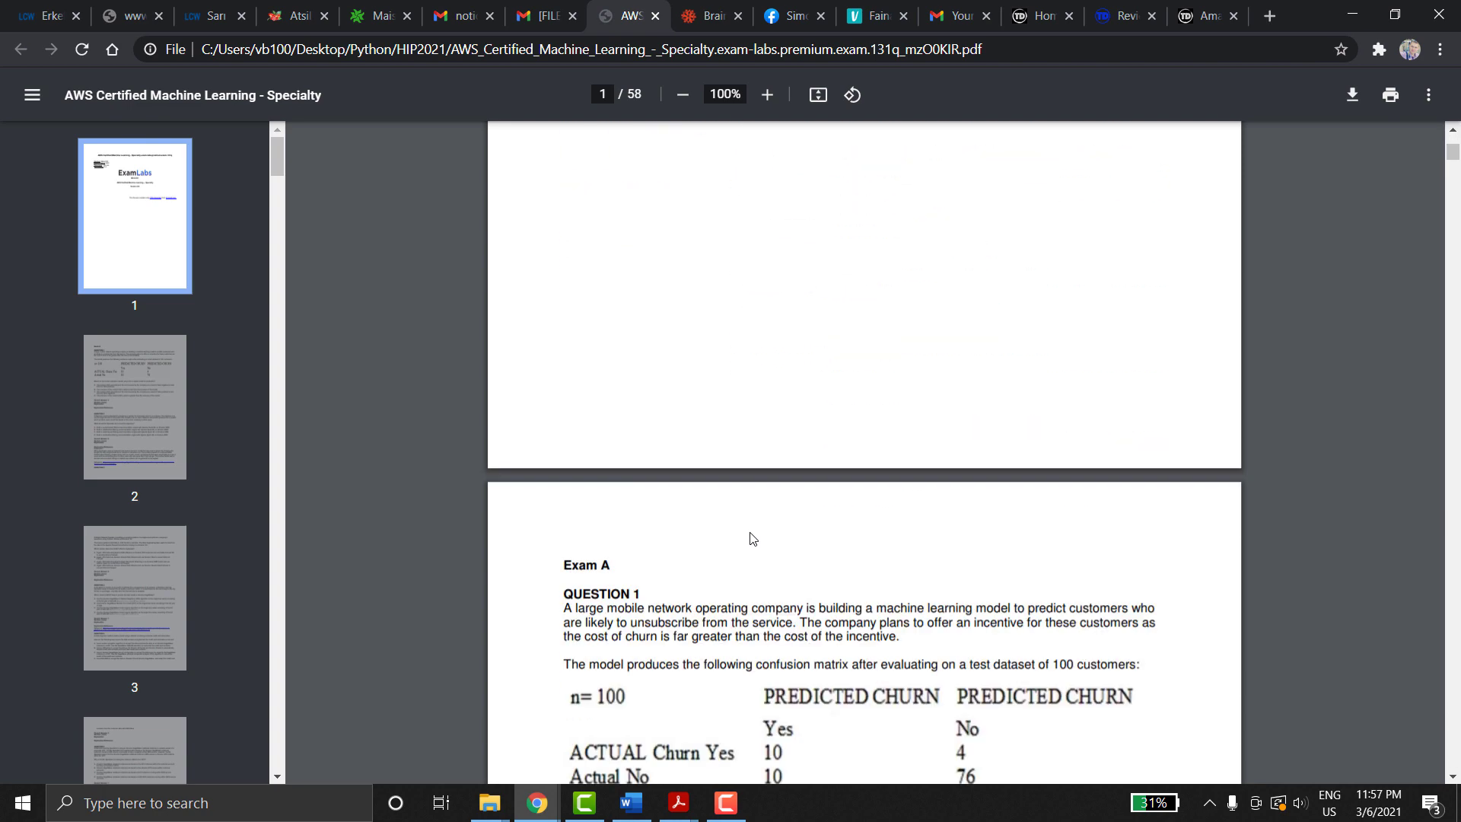
# Step: Page through the exam-labs practice questions PDF with answers and references to about page 10
pyautogui.scroll(-3)
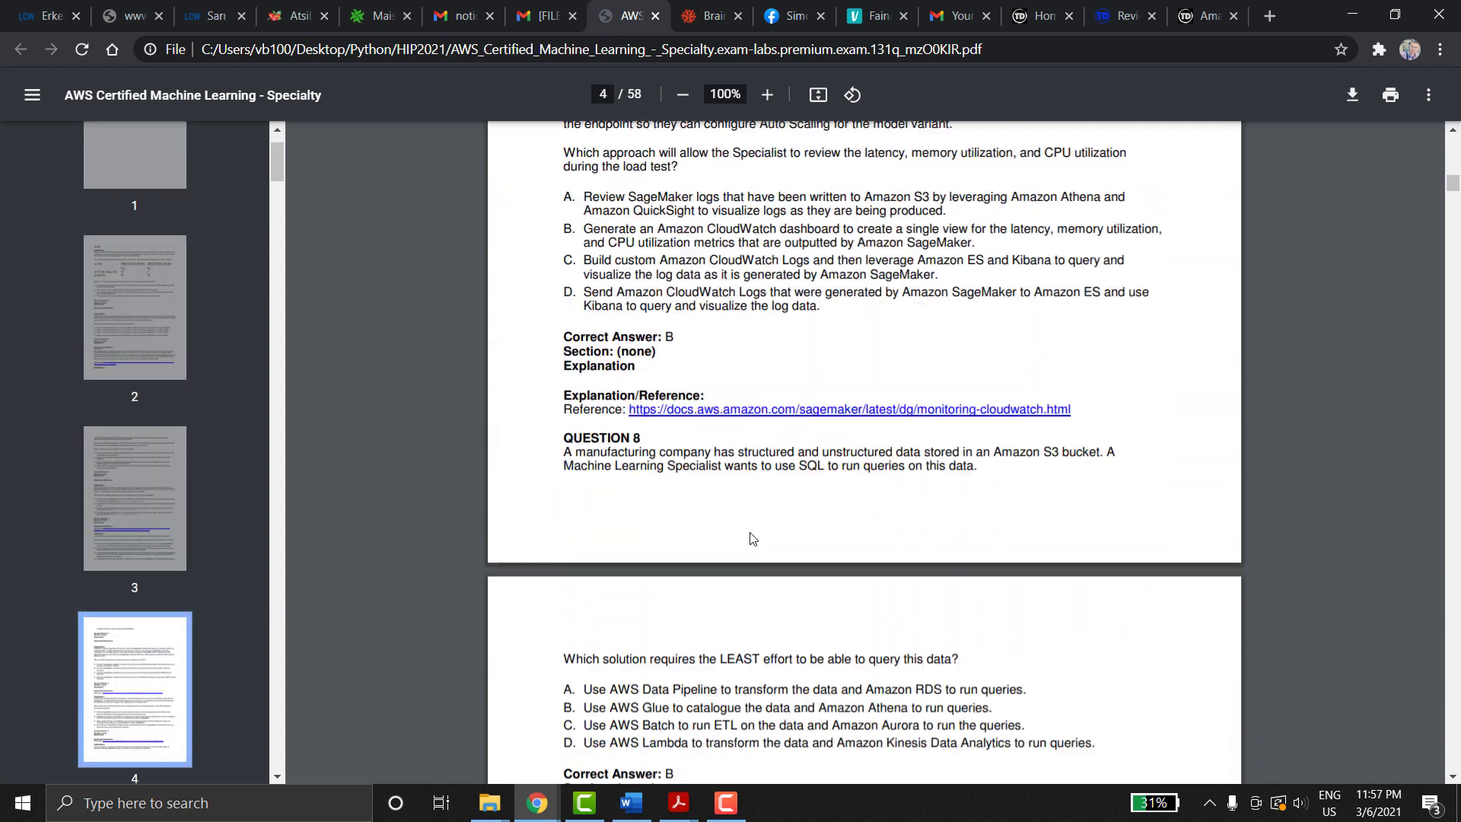
pyautogui.scroll(-3)
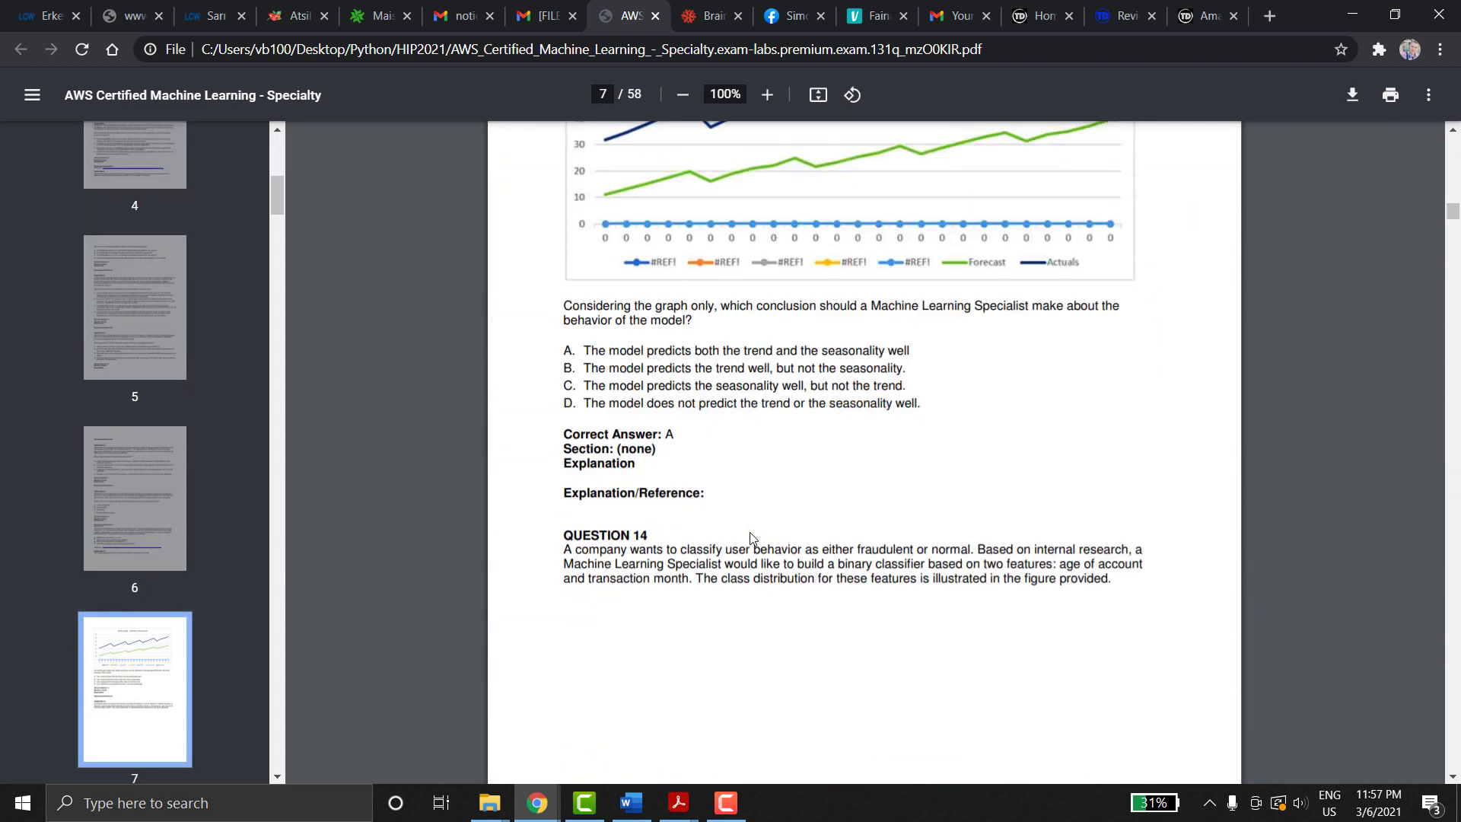
pyautogui.scroll(-3)
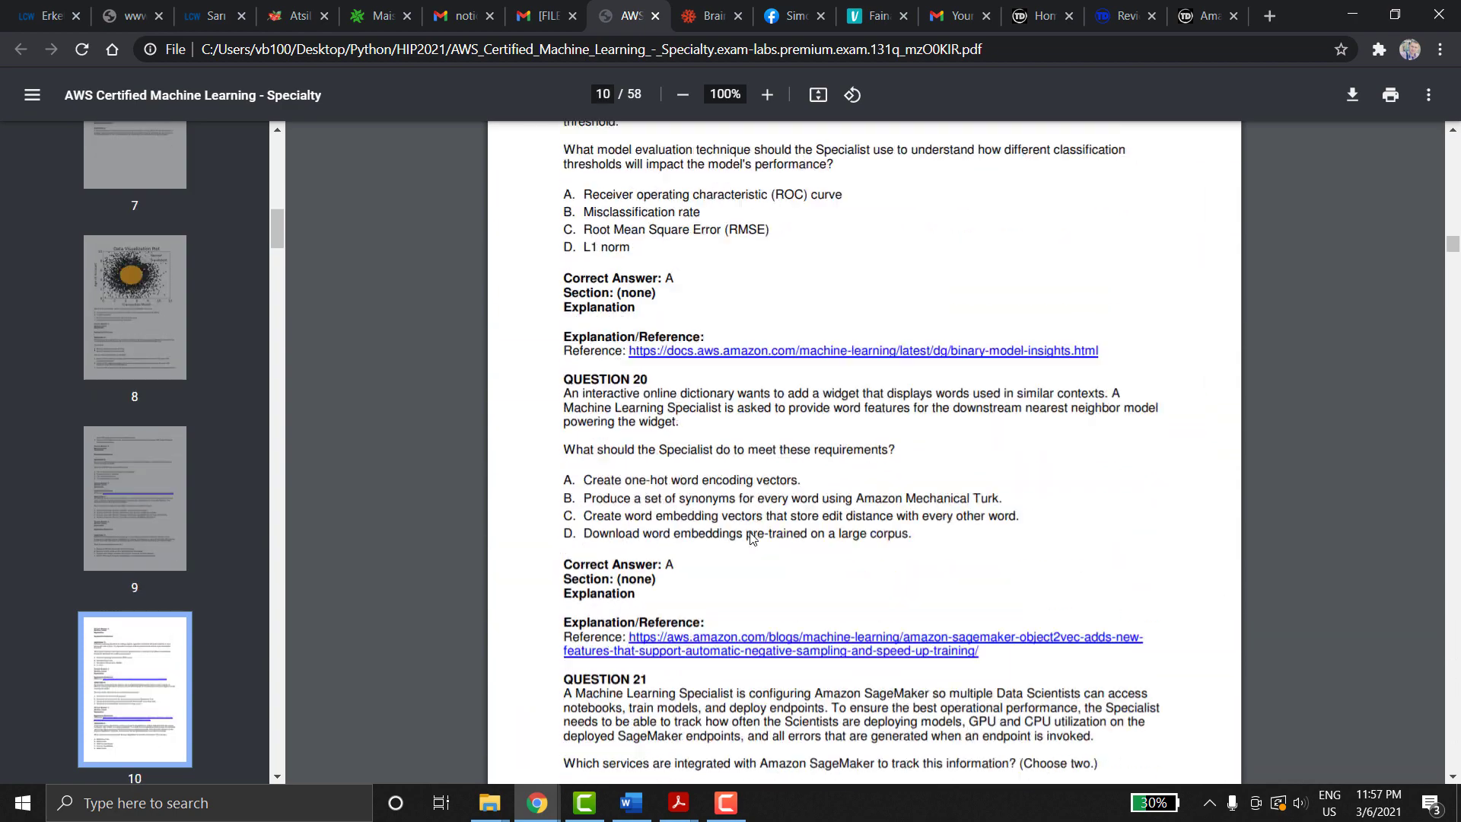
pyautogui.click(462, 15)
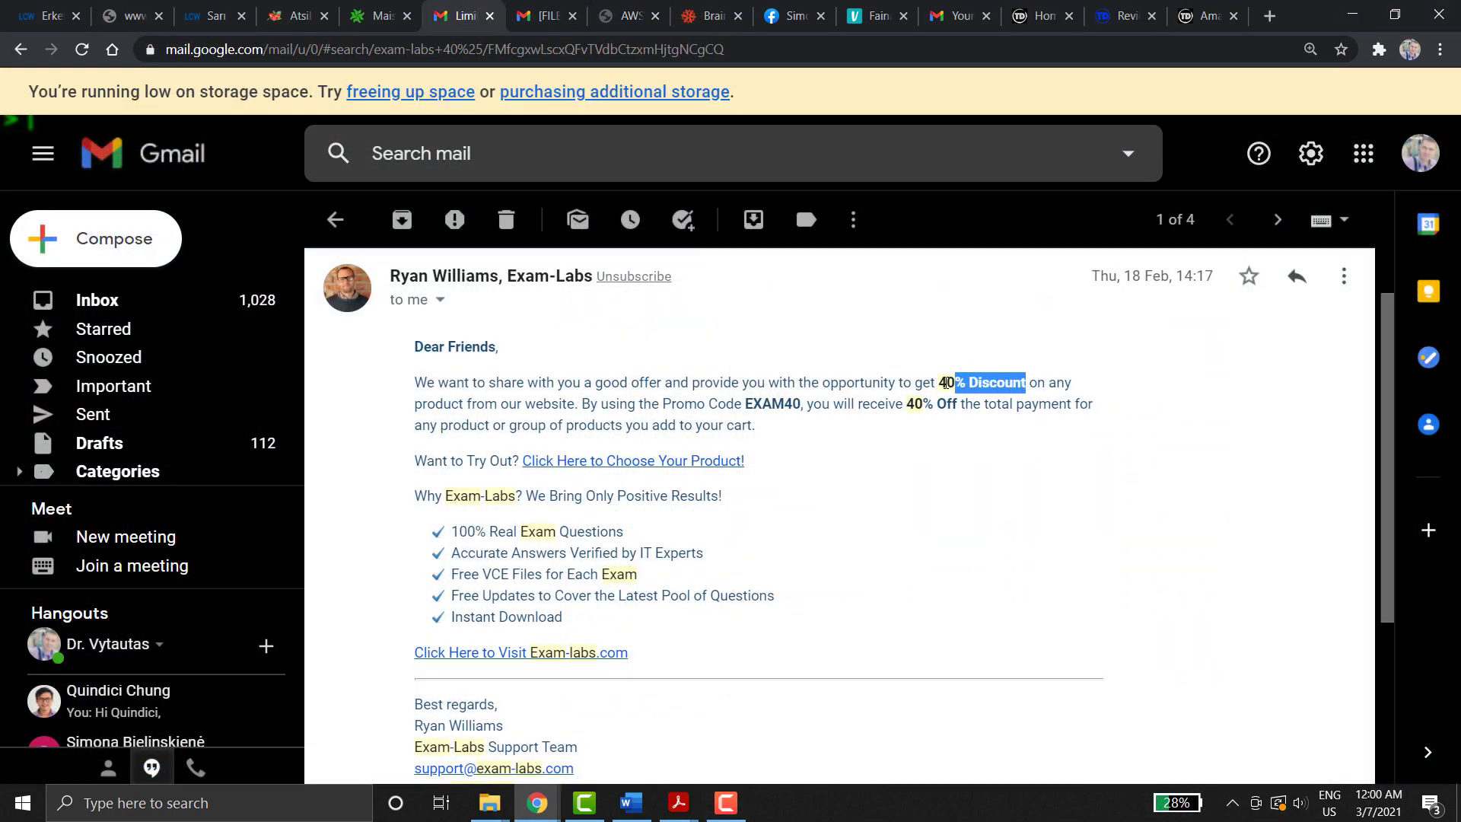
# Step: Read the Exam-Labs 40% discount email and follow its link to exam-labs.com
pyautogui.scroll(-3)
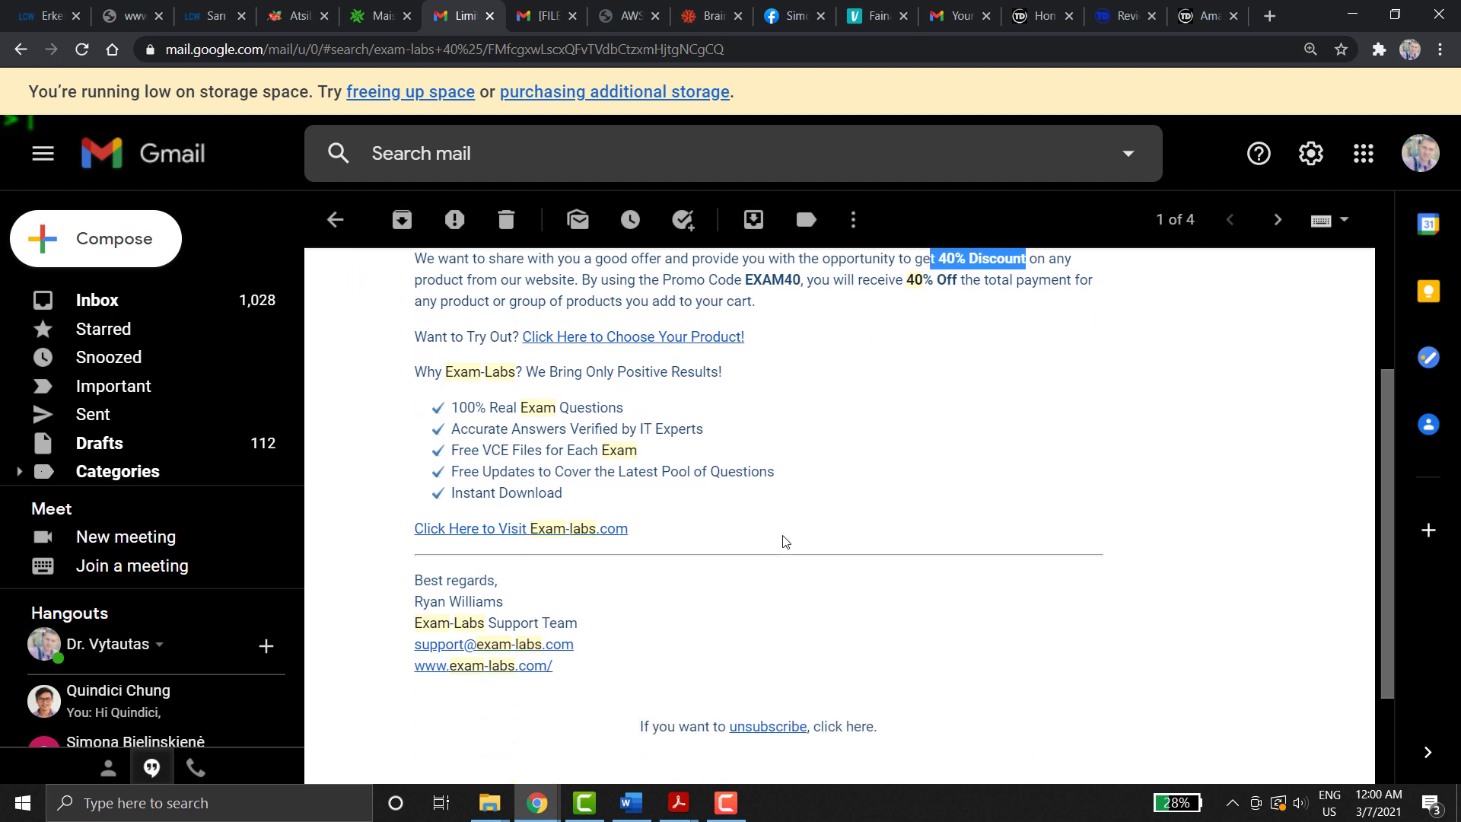
pyautogui.scroll(3)
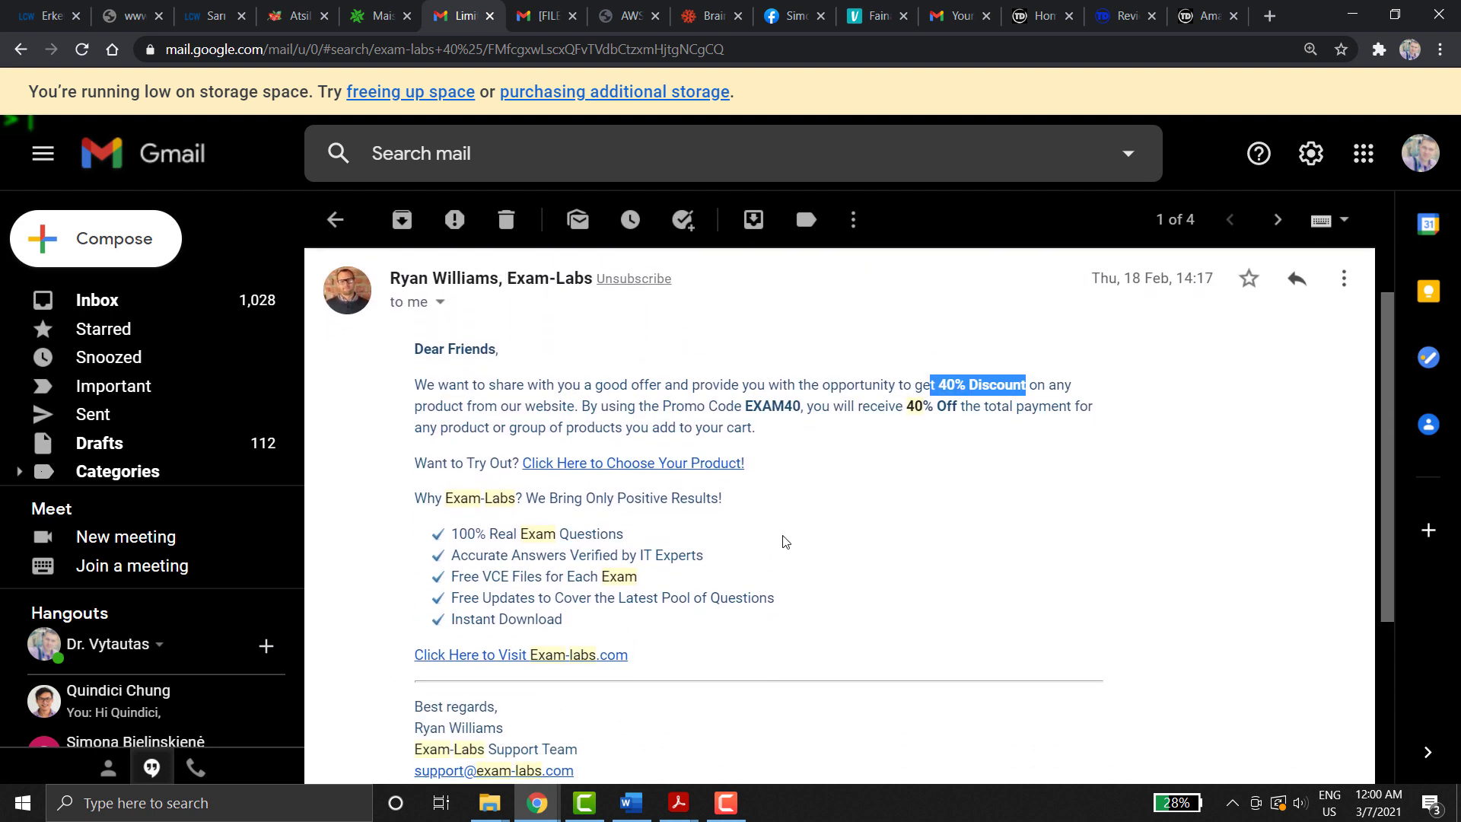
pyautogui.click(632, 463)
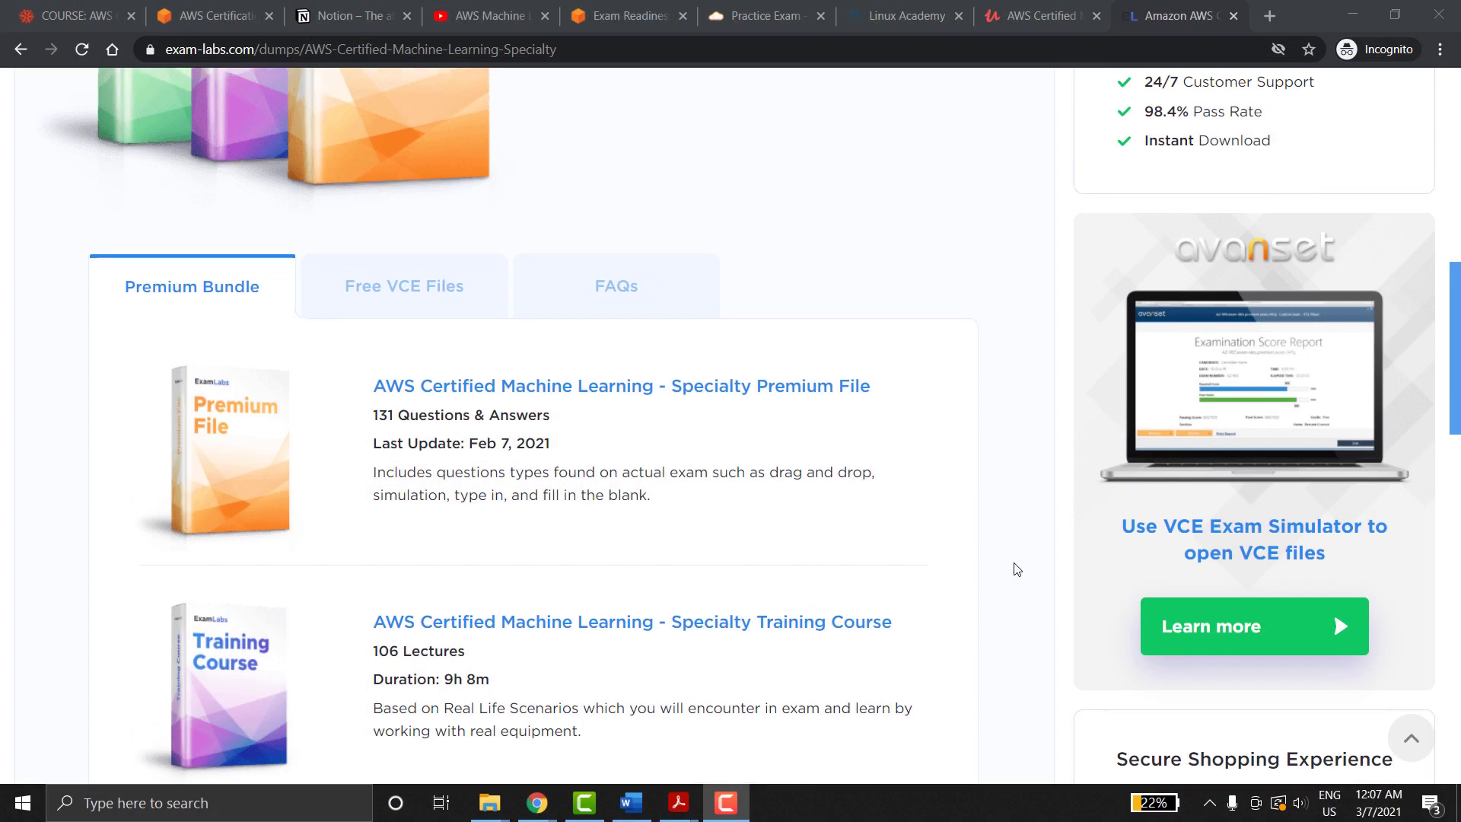
# Step: View Avanset's VCE Exam Simulator page, dismiss the sale popup and show Basic subscription pricing
pyautogui.click(1252, 626)
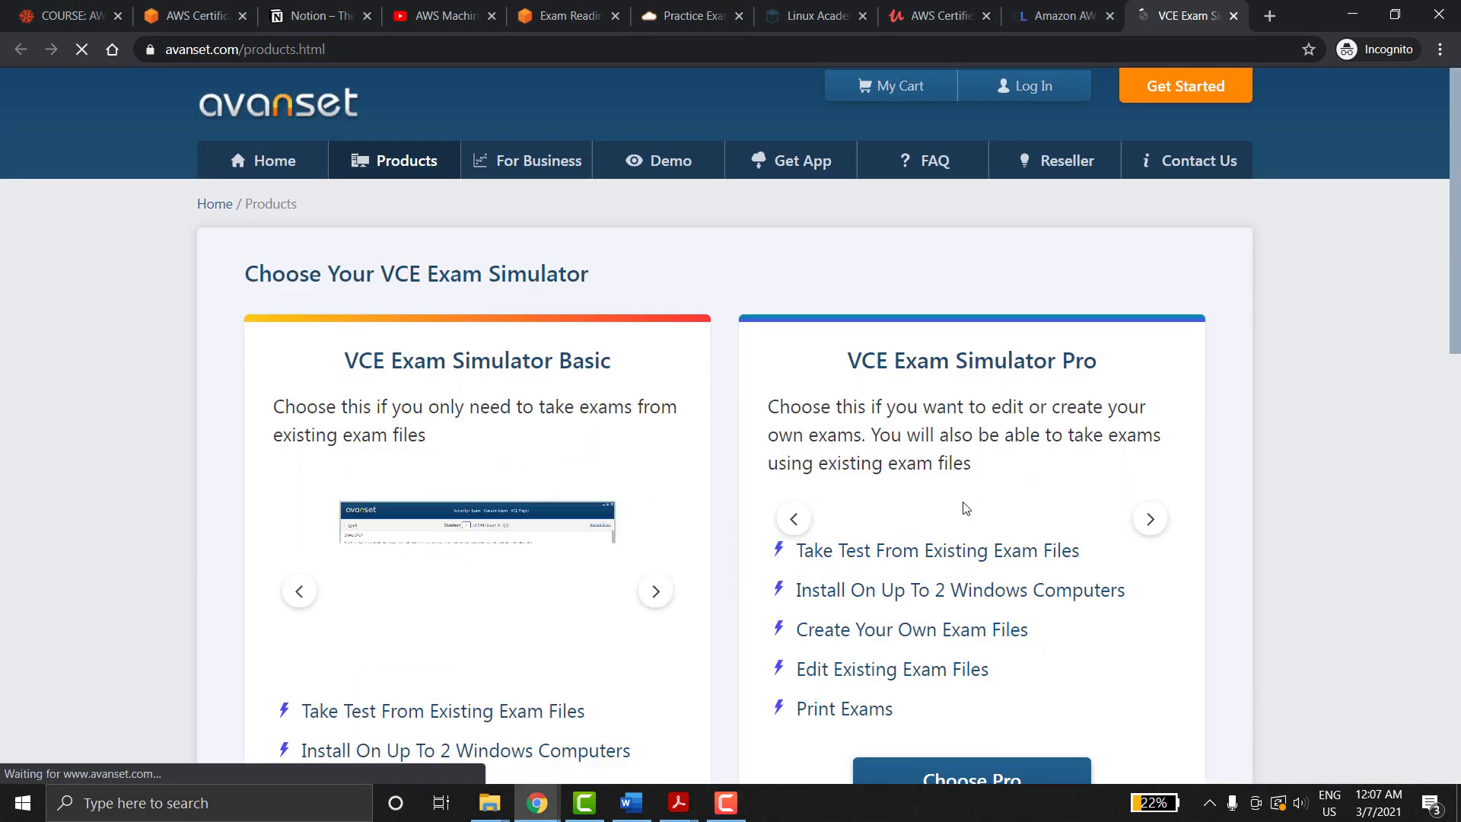
pyautogui.scroll(-3)
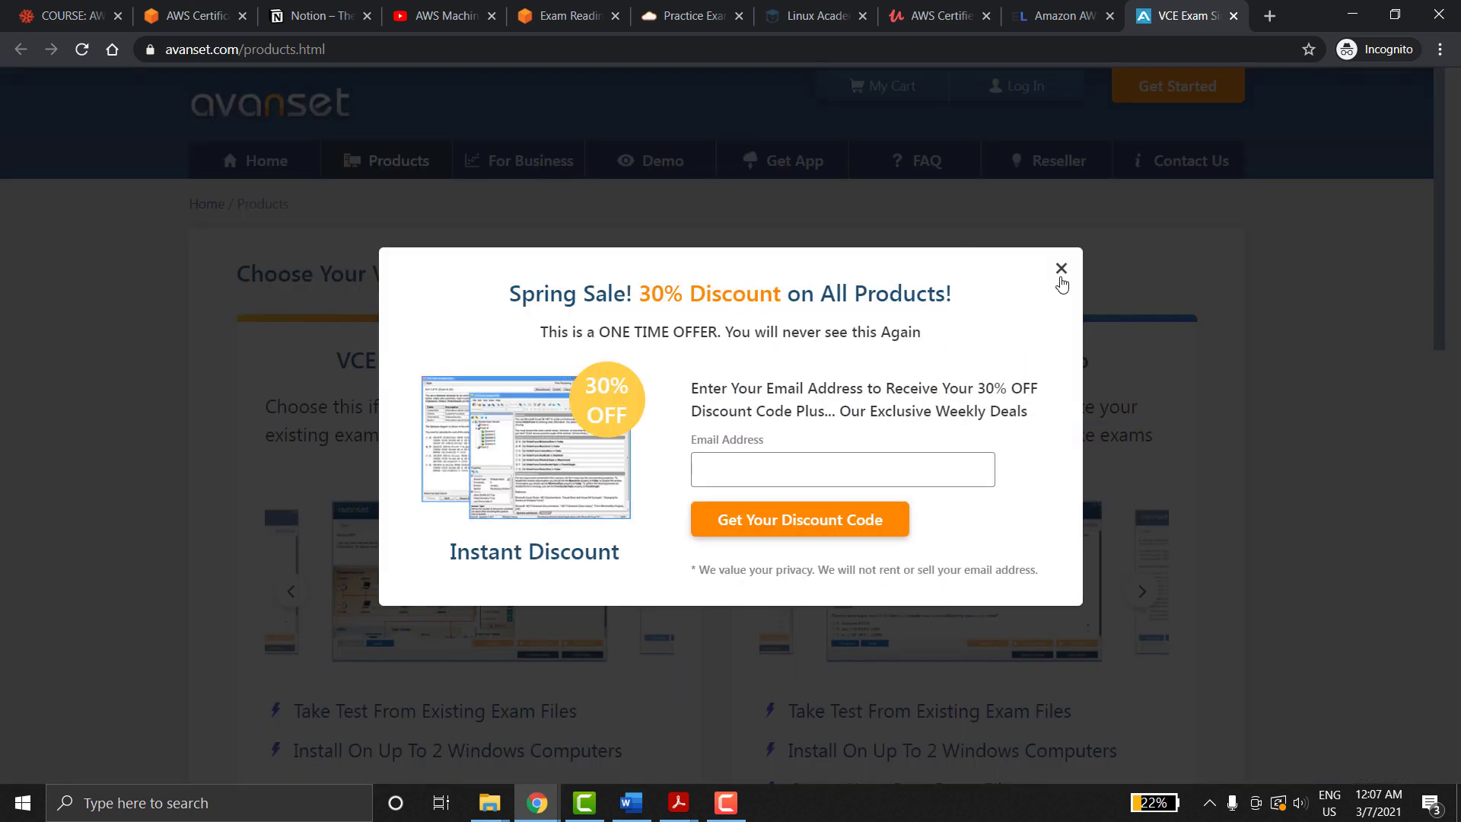
pyautogui.click(1061, 268)
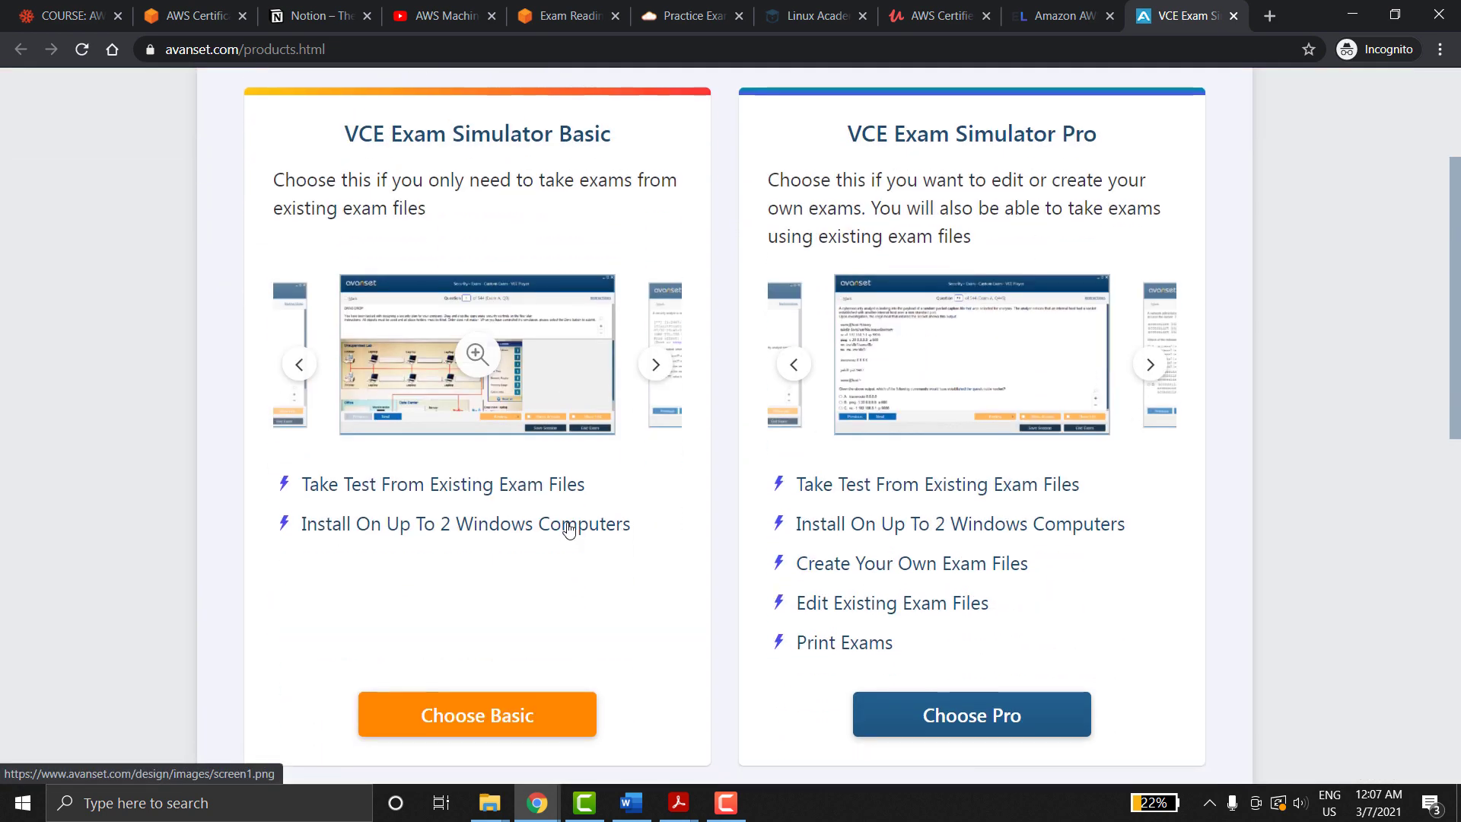
pyautogui.click(477, 716)
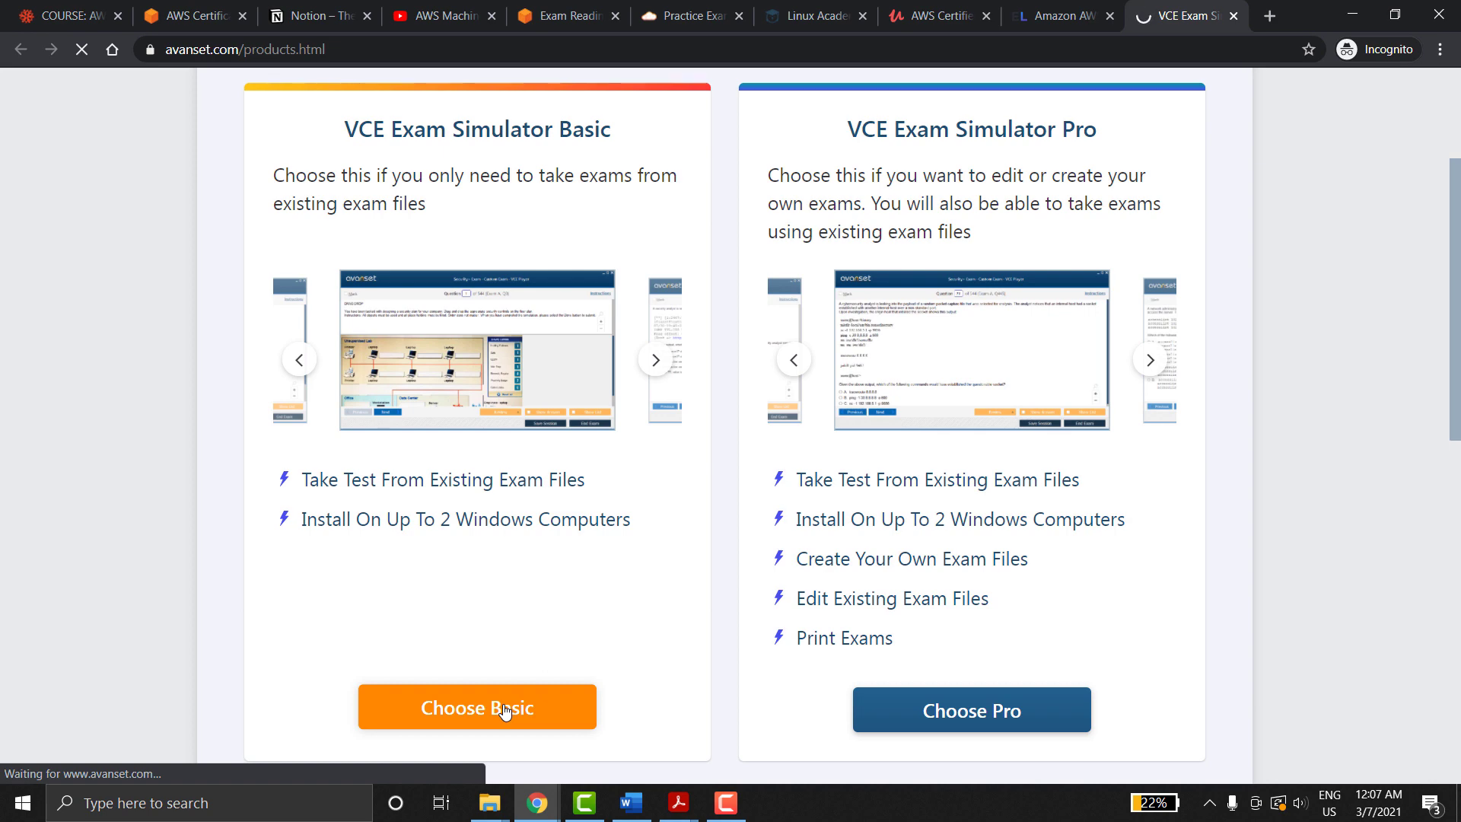
pyautogui.click(477, 706)
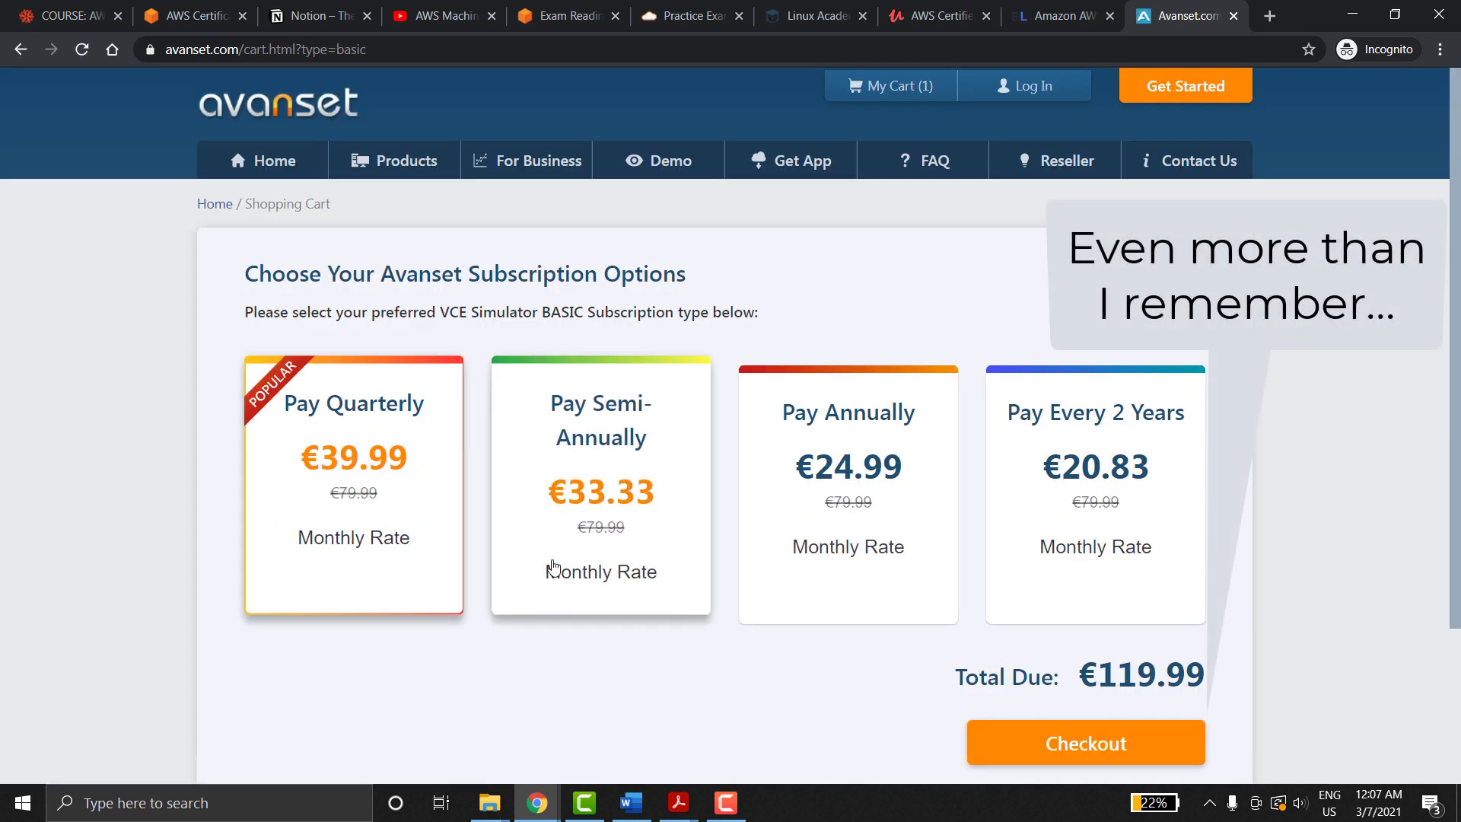
pyautogui.scroll(-3)
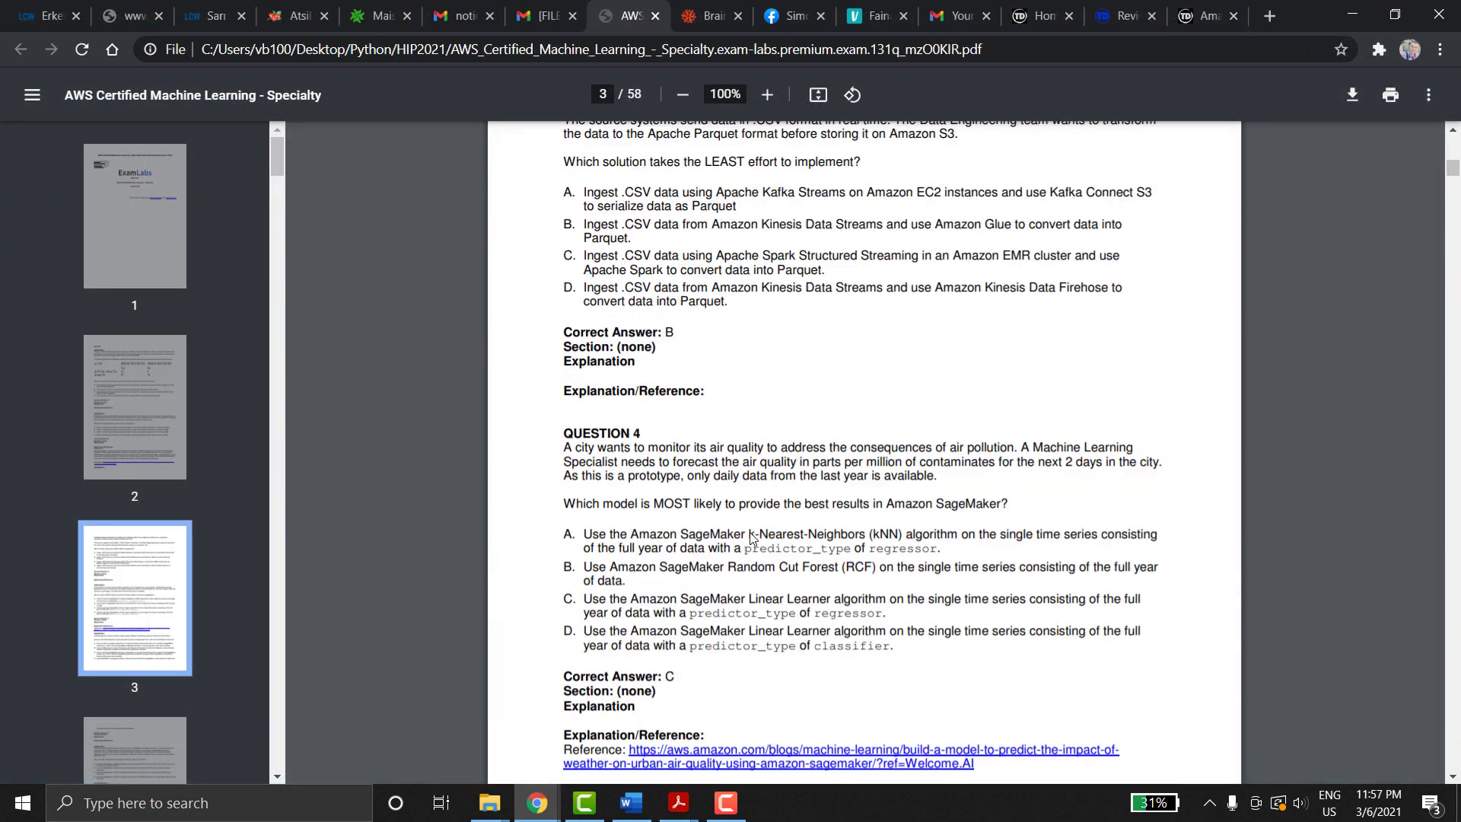
# Step: Browse the exam-labs PDF forward from question 8 to question 19 on page 10
pyautogui.scroll(-3)
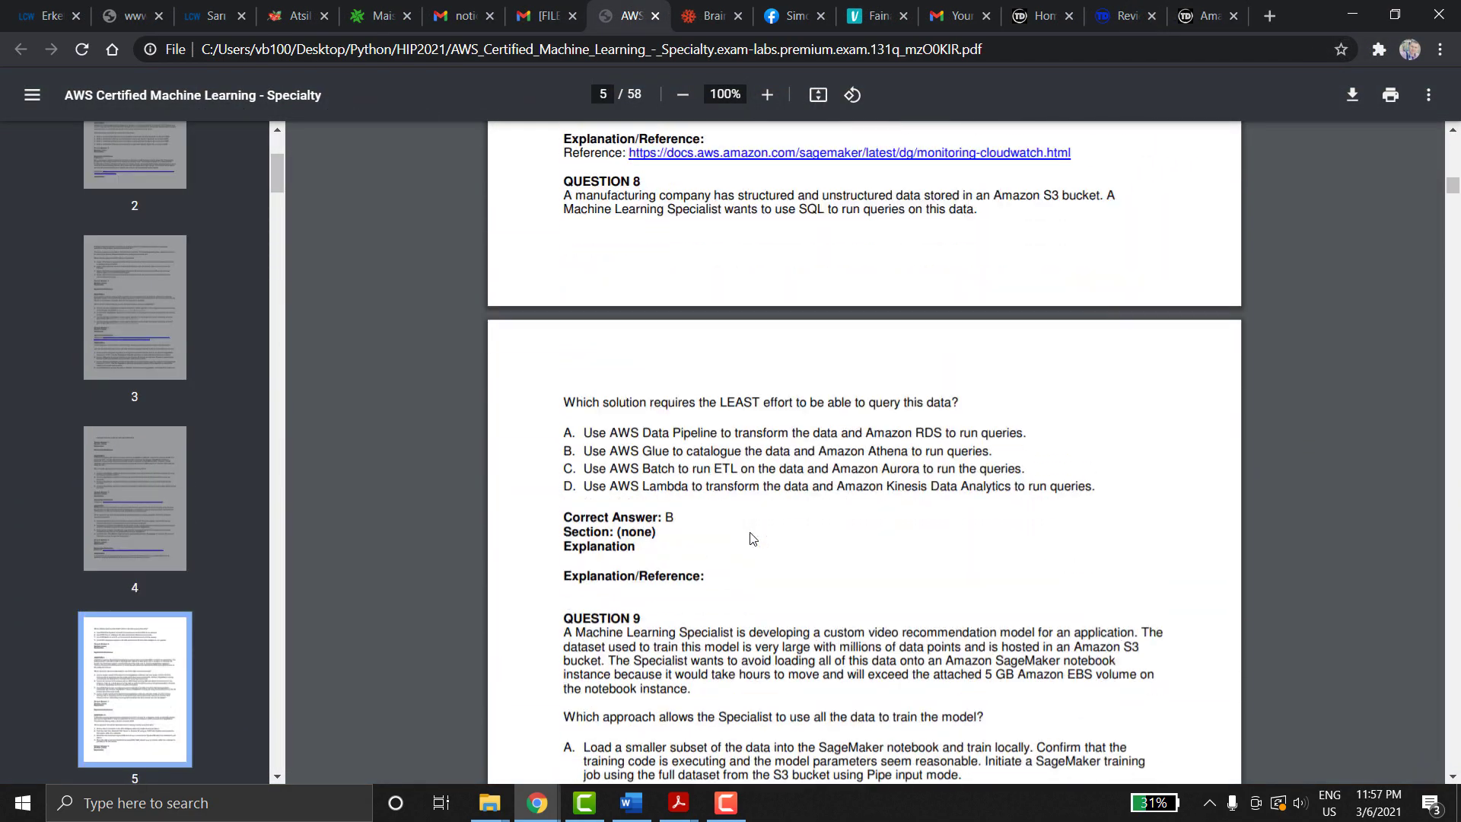
pyautogui.scroll(-3)
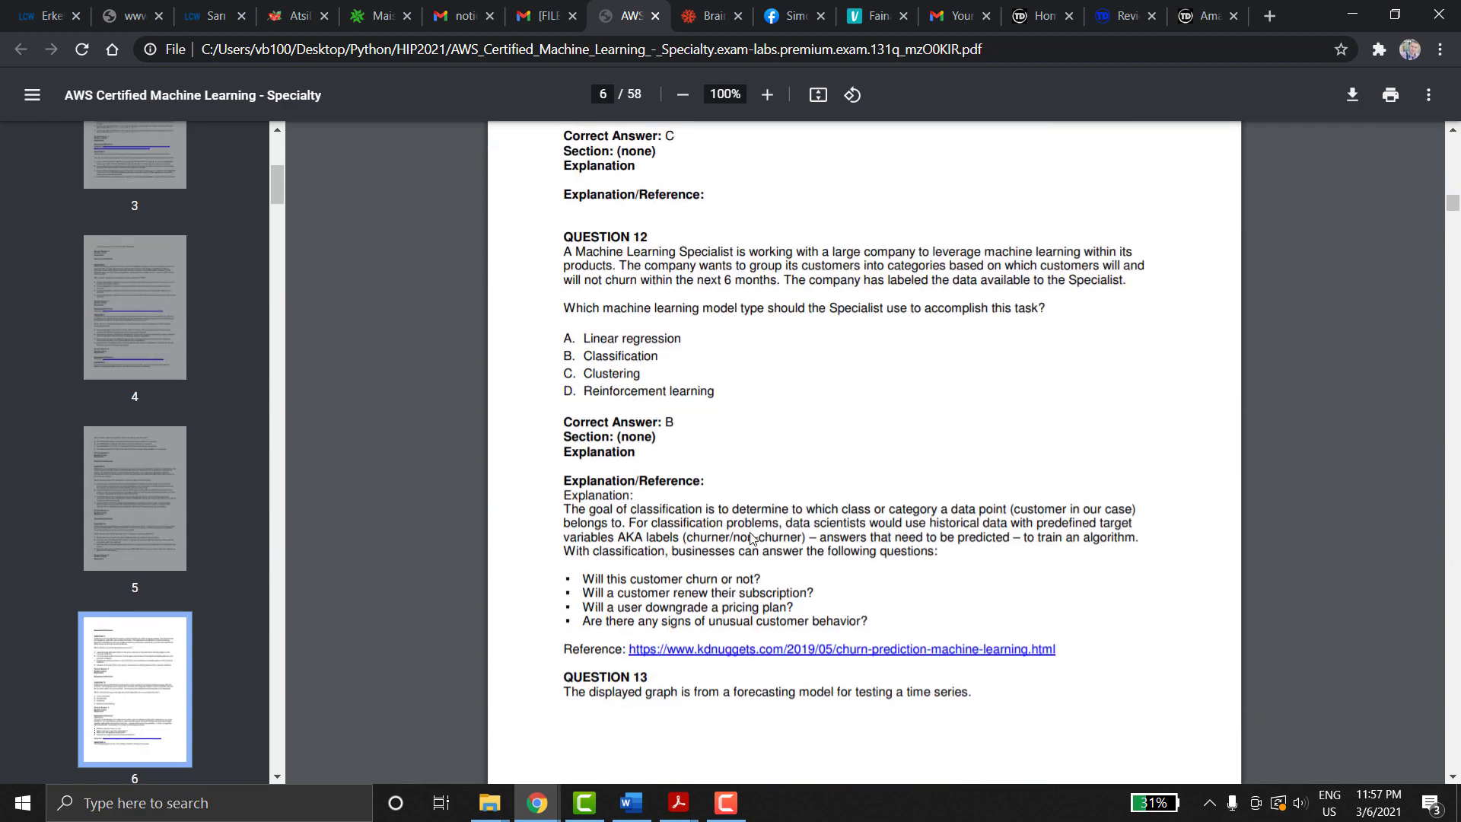
pyautogui.scroll(-3)
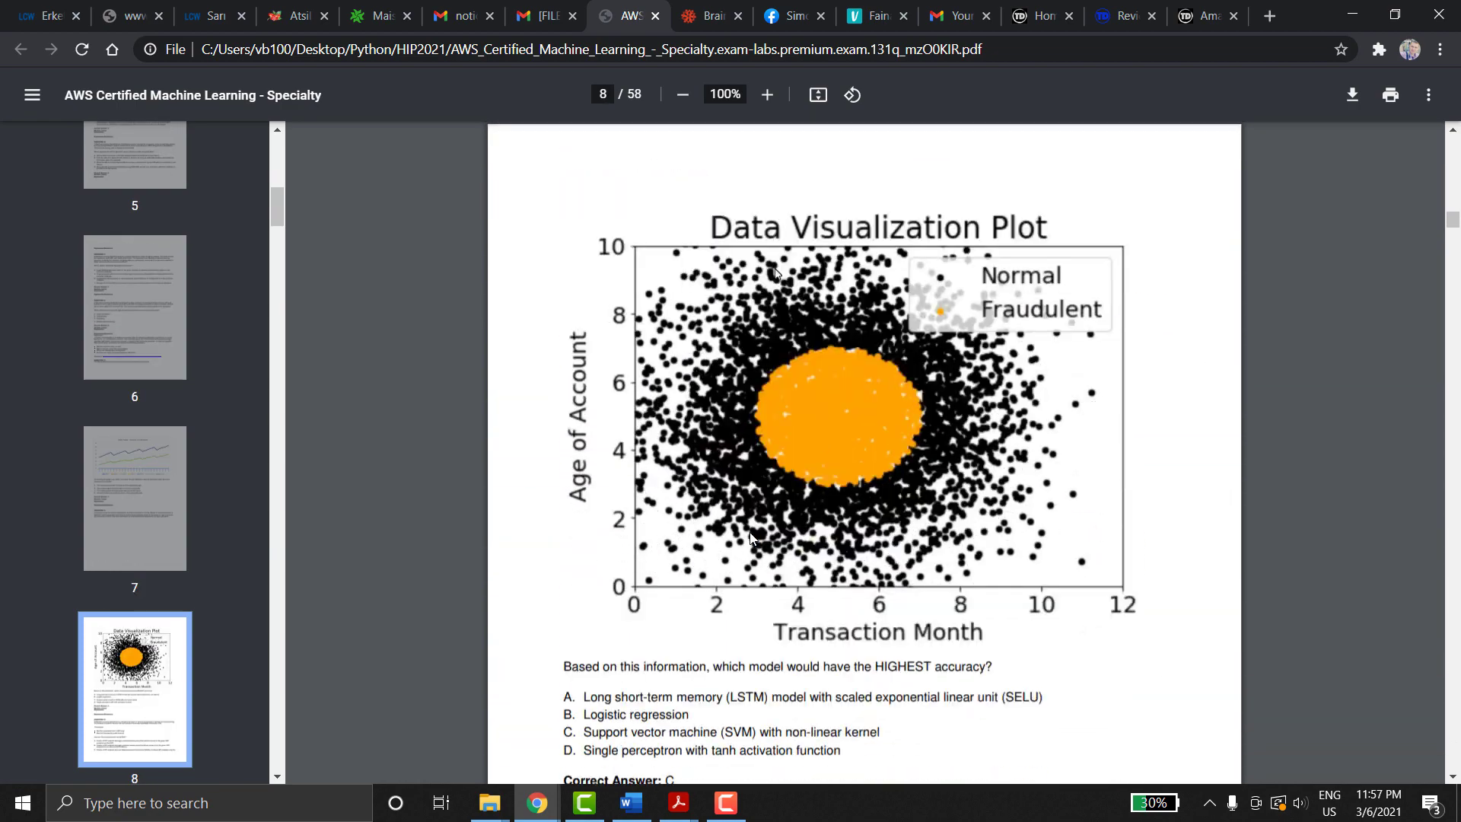
pyautogui.scroll(-3)
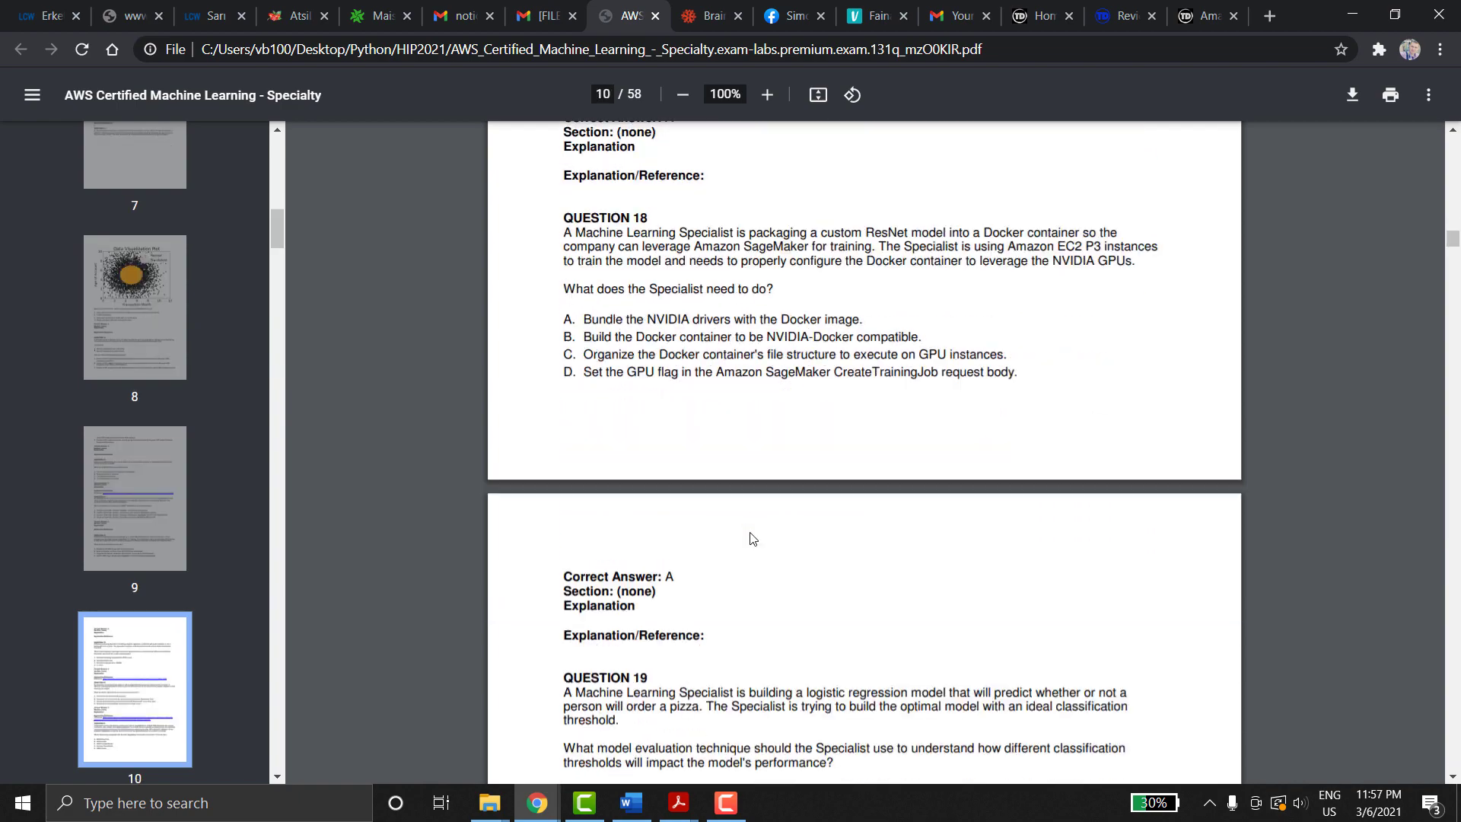
pyautogui.scroll(-3)
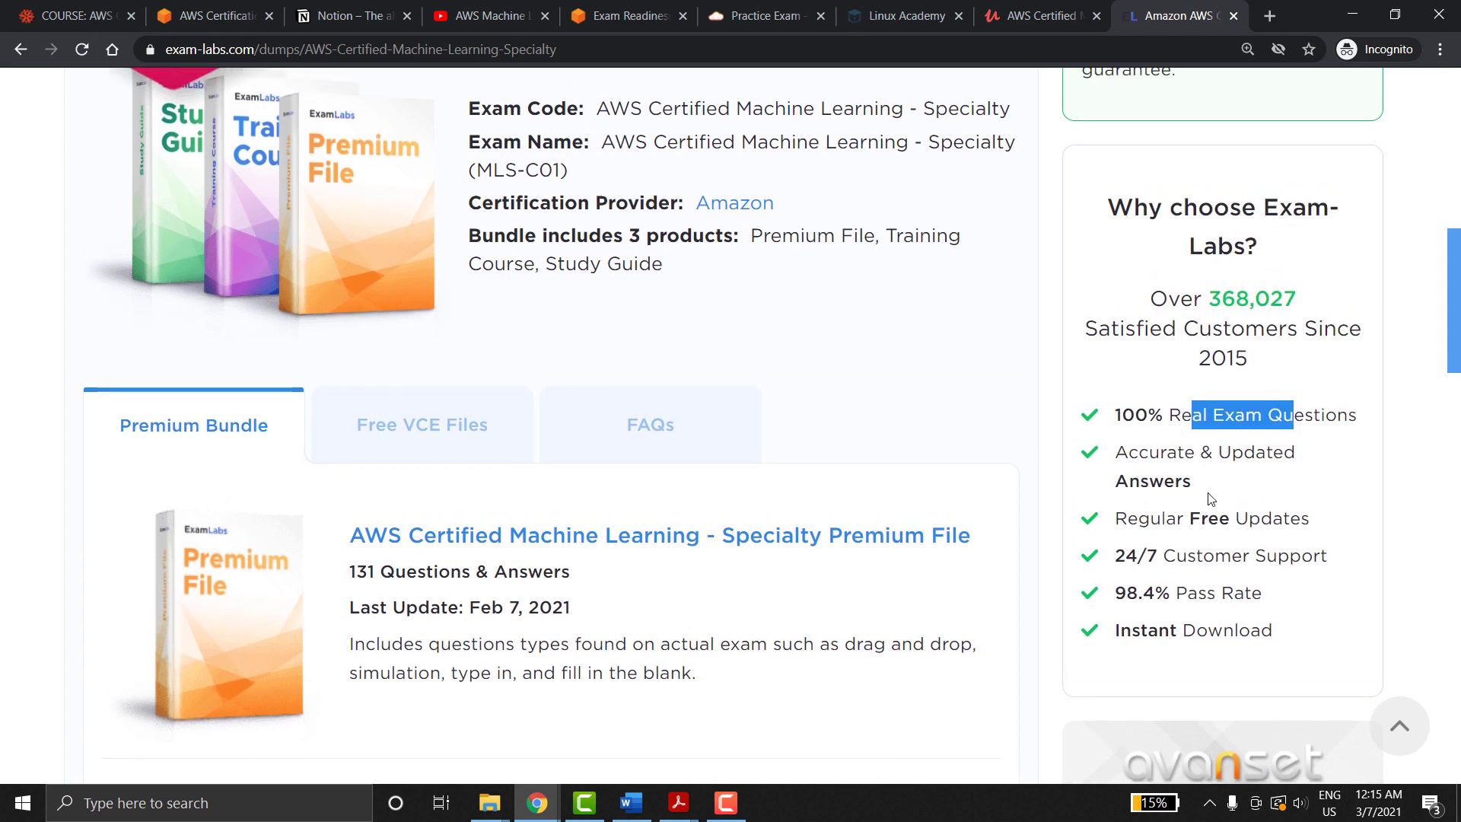
# Step: Scroll through the Exam-Labs AWS ML Specialty product page
pyautogui.scroll(3)
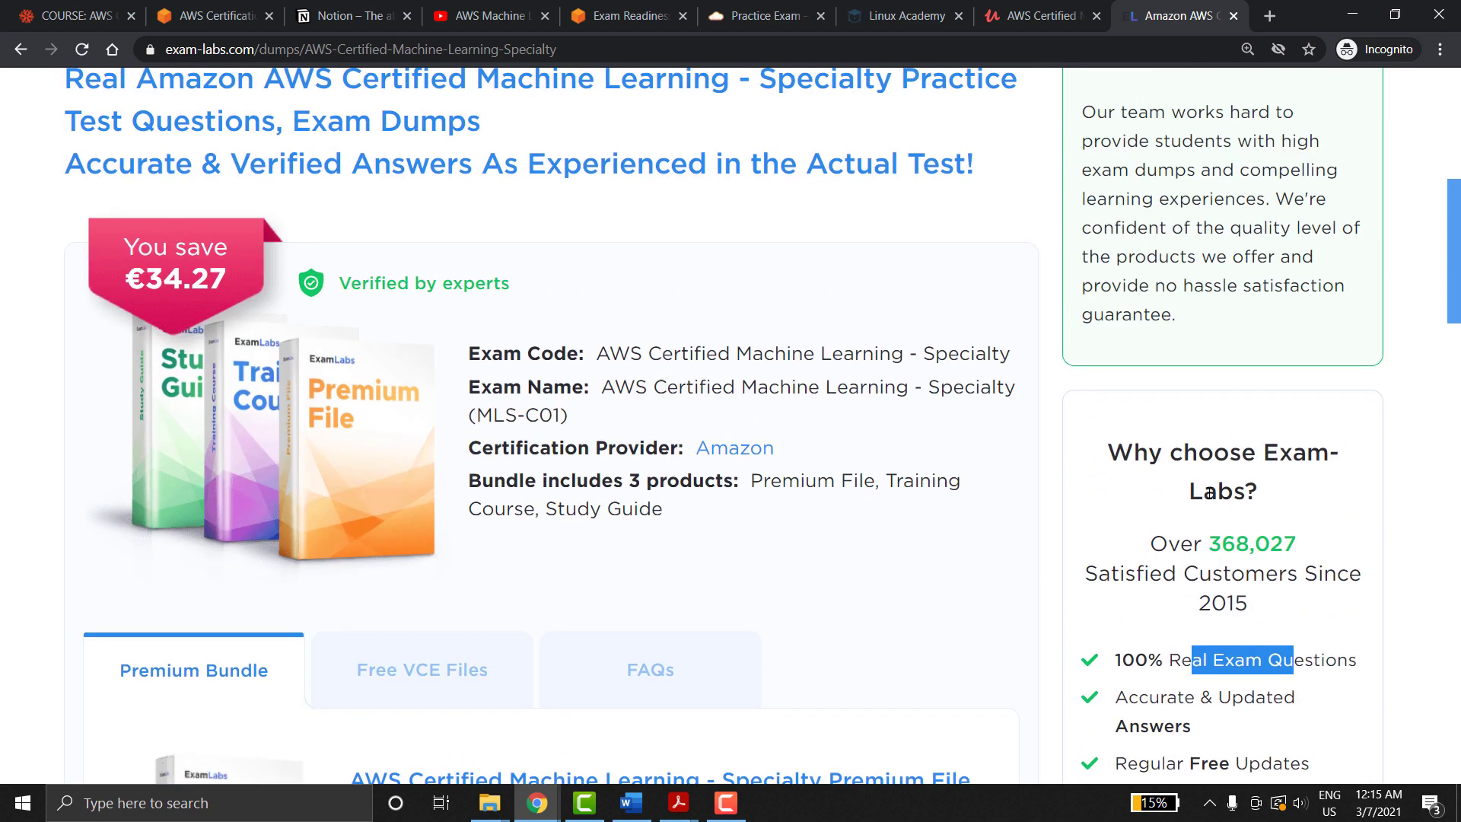
pyautogui.scroll(3)
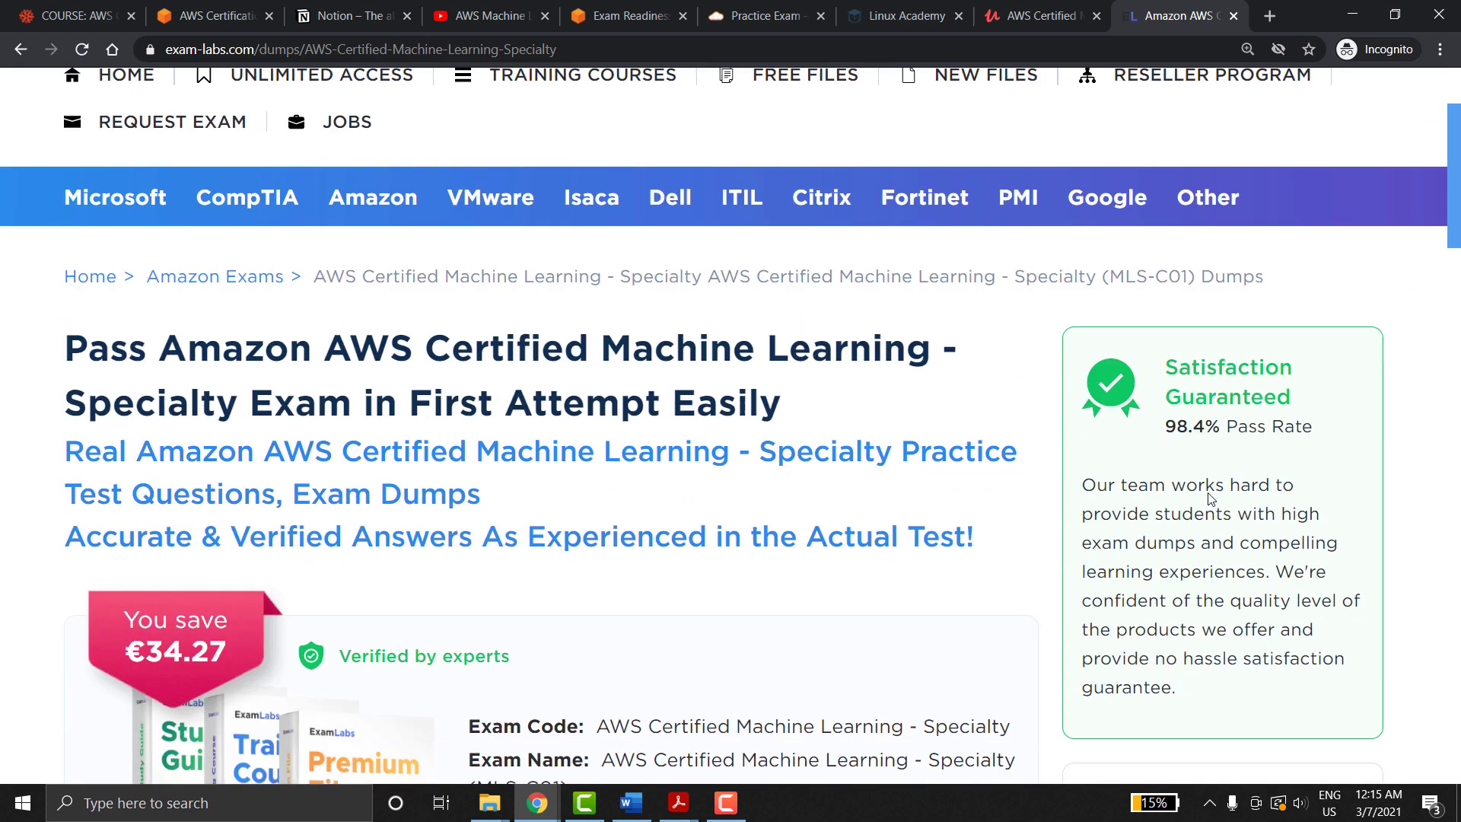
pyautogui.scroll(-3)
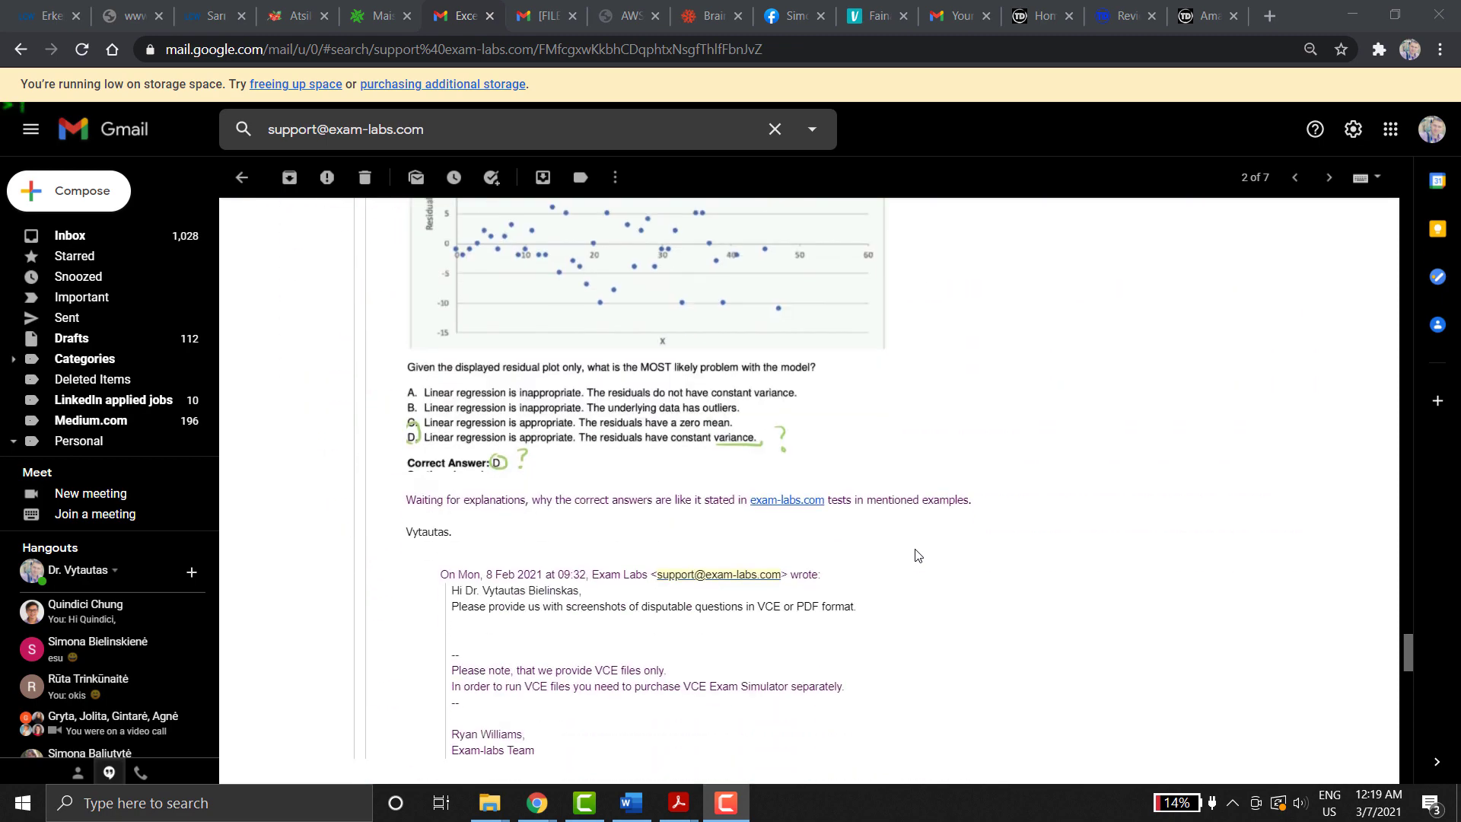
# Step: Read the Exam-Labs refund email thread, then play the Exam-Labs scam video
pyautogui.scroll(-3)
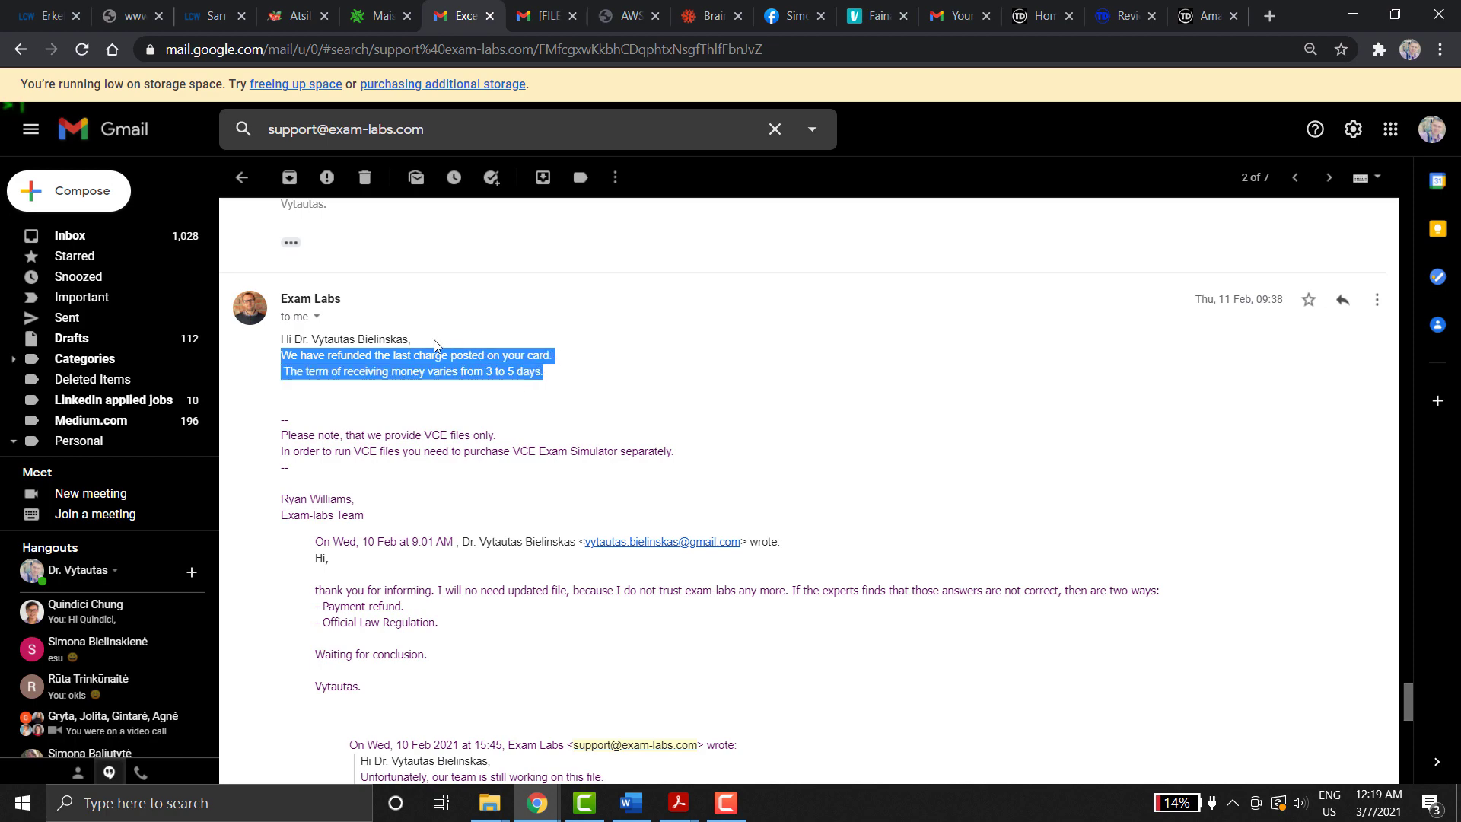
pyautogui.scroll(-3)
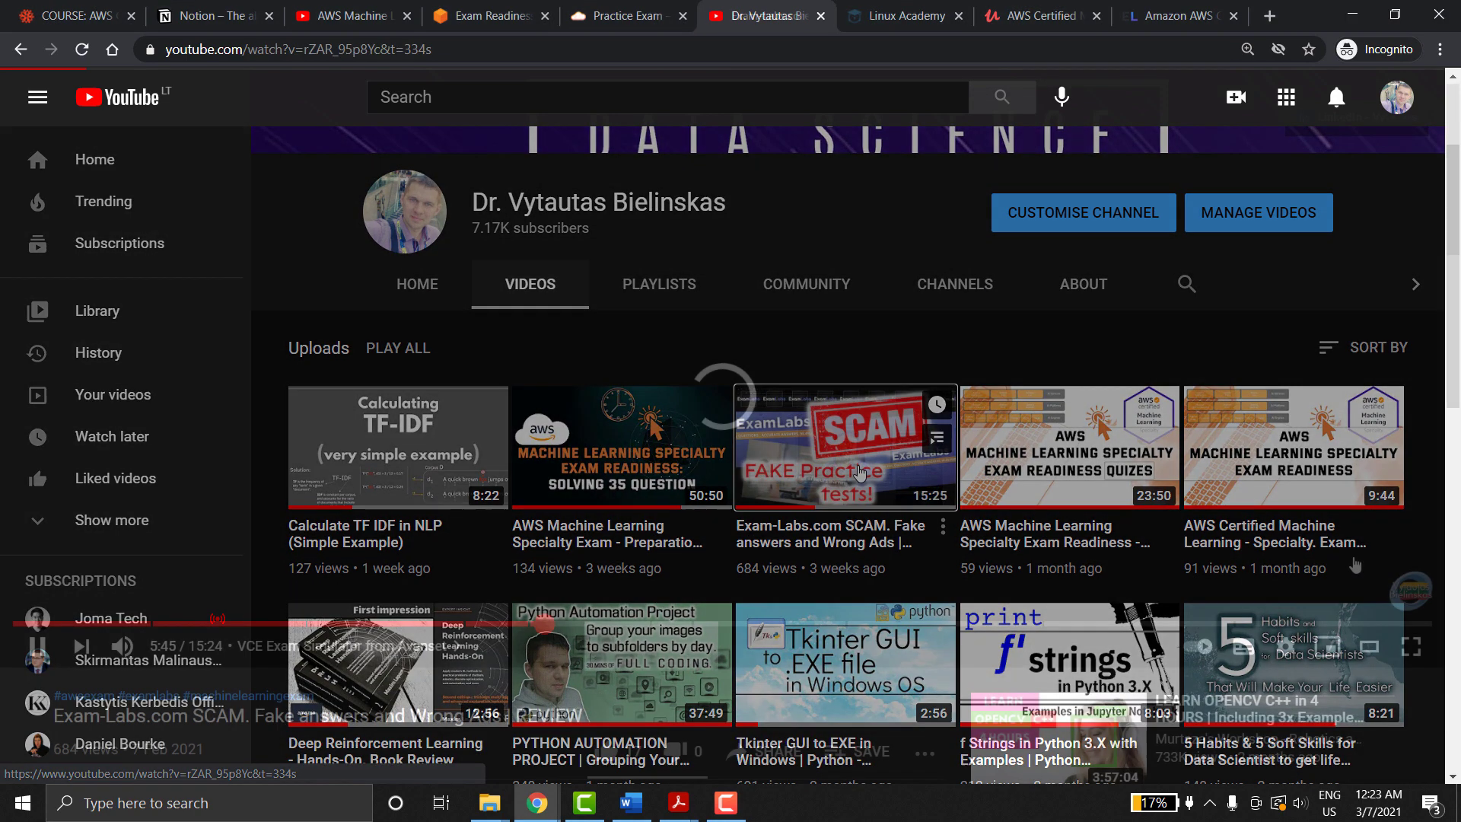
pyautogui.click(843, 446)
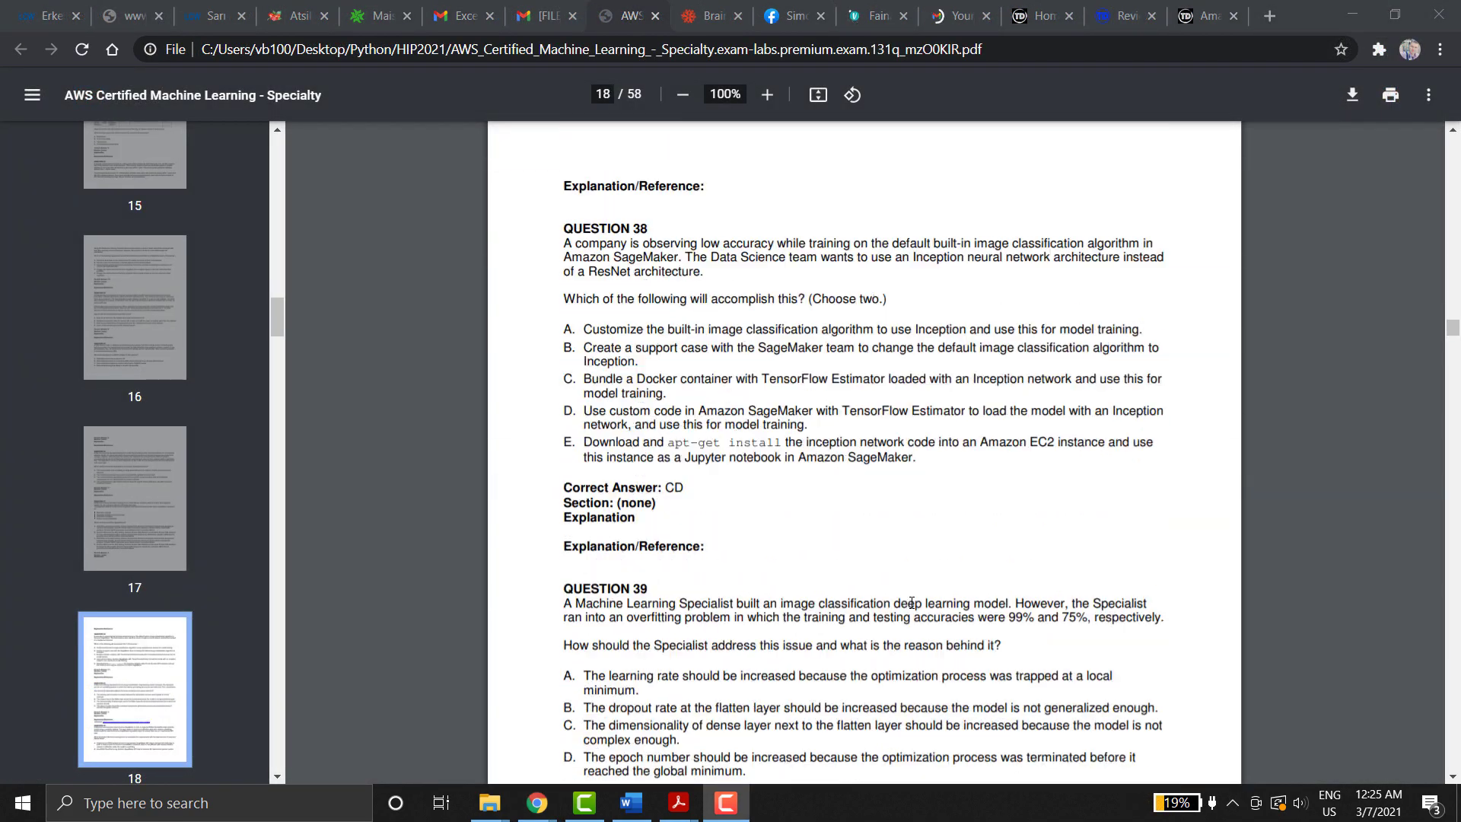
# Step: Scroll the practice PDF to page 20 and switch to the Tutorials Dojo question
pyautogui.scroll(-3)
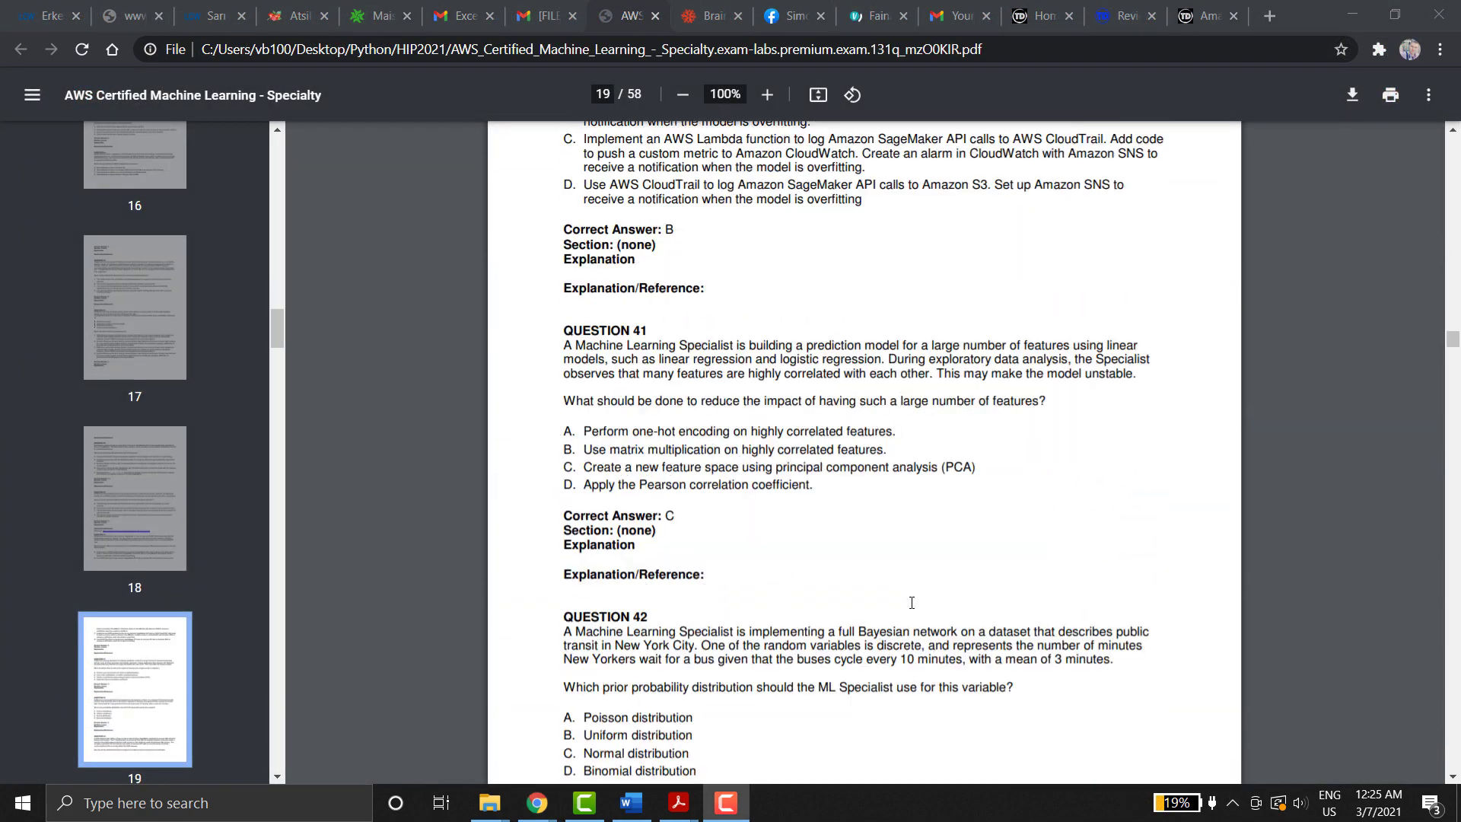
pyautogui.scroll(-3)
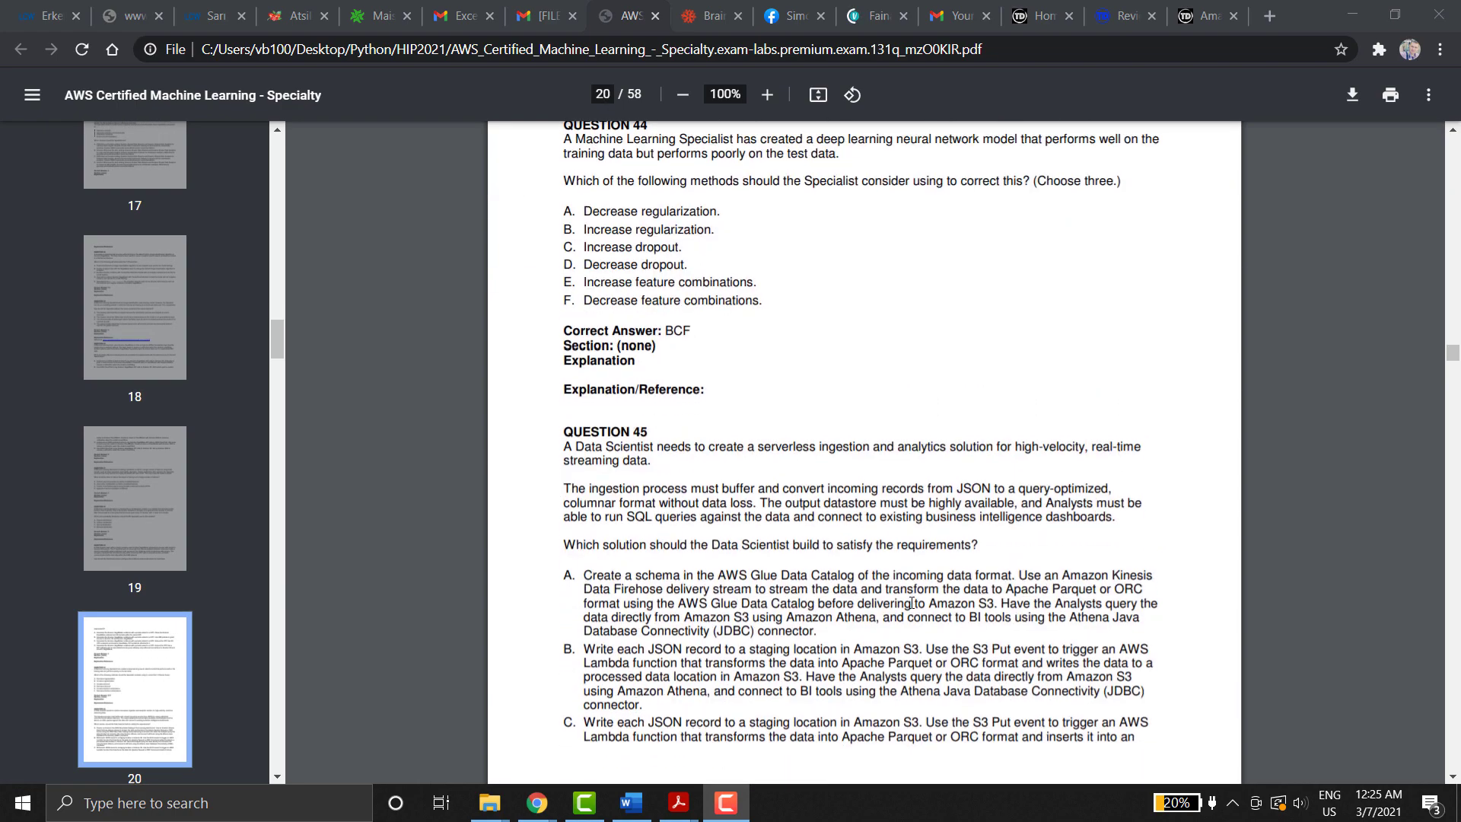
pyautogui.click(1196, 15)
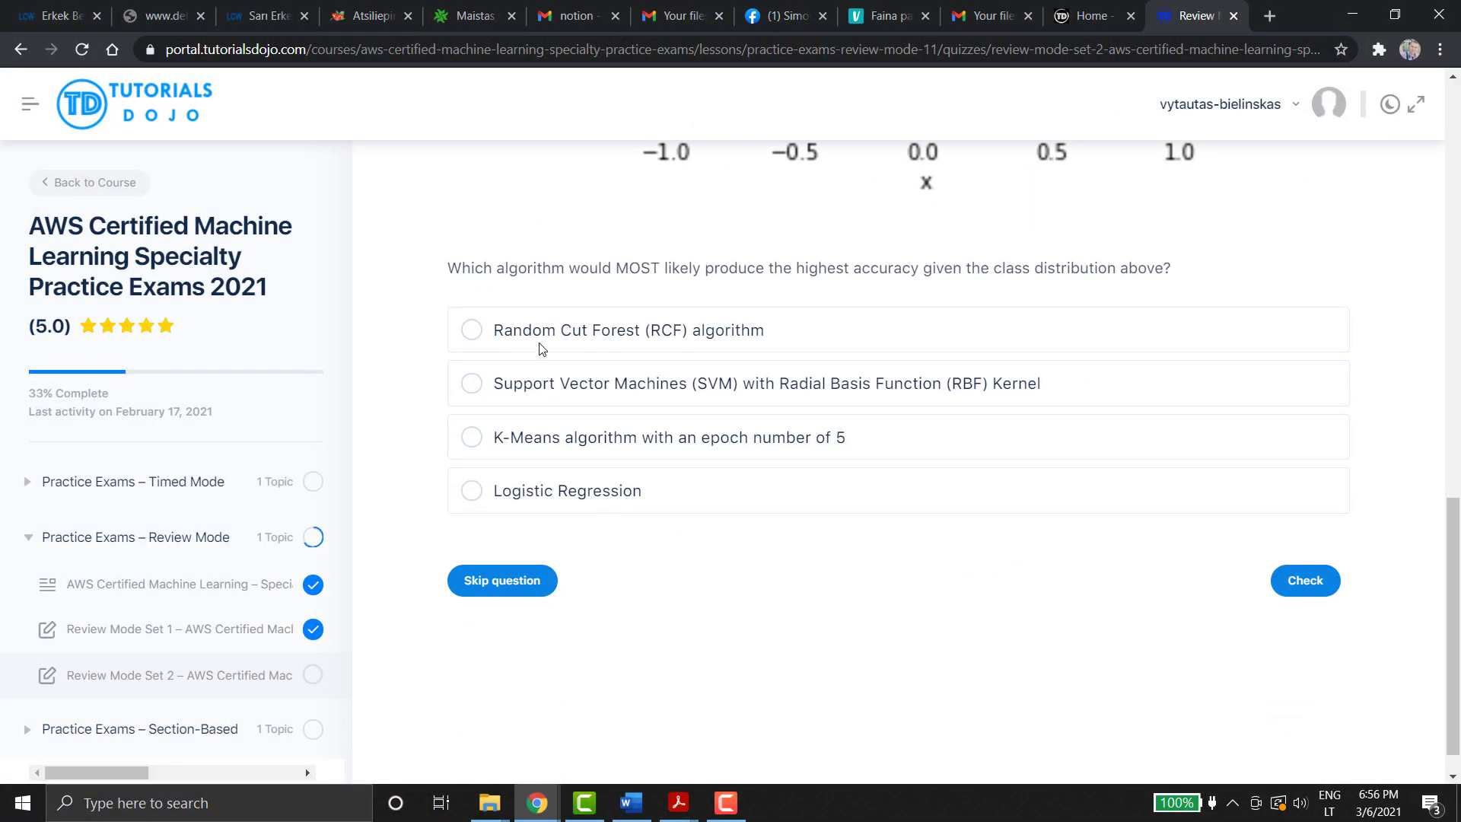
# Step: Answer the class-distribution question with Support Vector Machines (RBF kernel), check it, then show the Udemy results
pyautogui.click(472, 384)
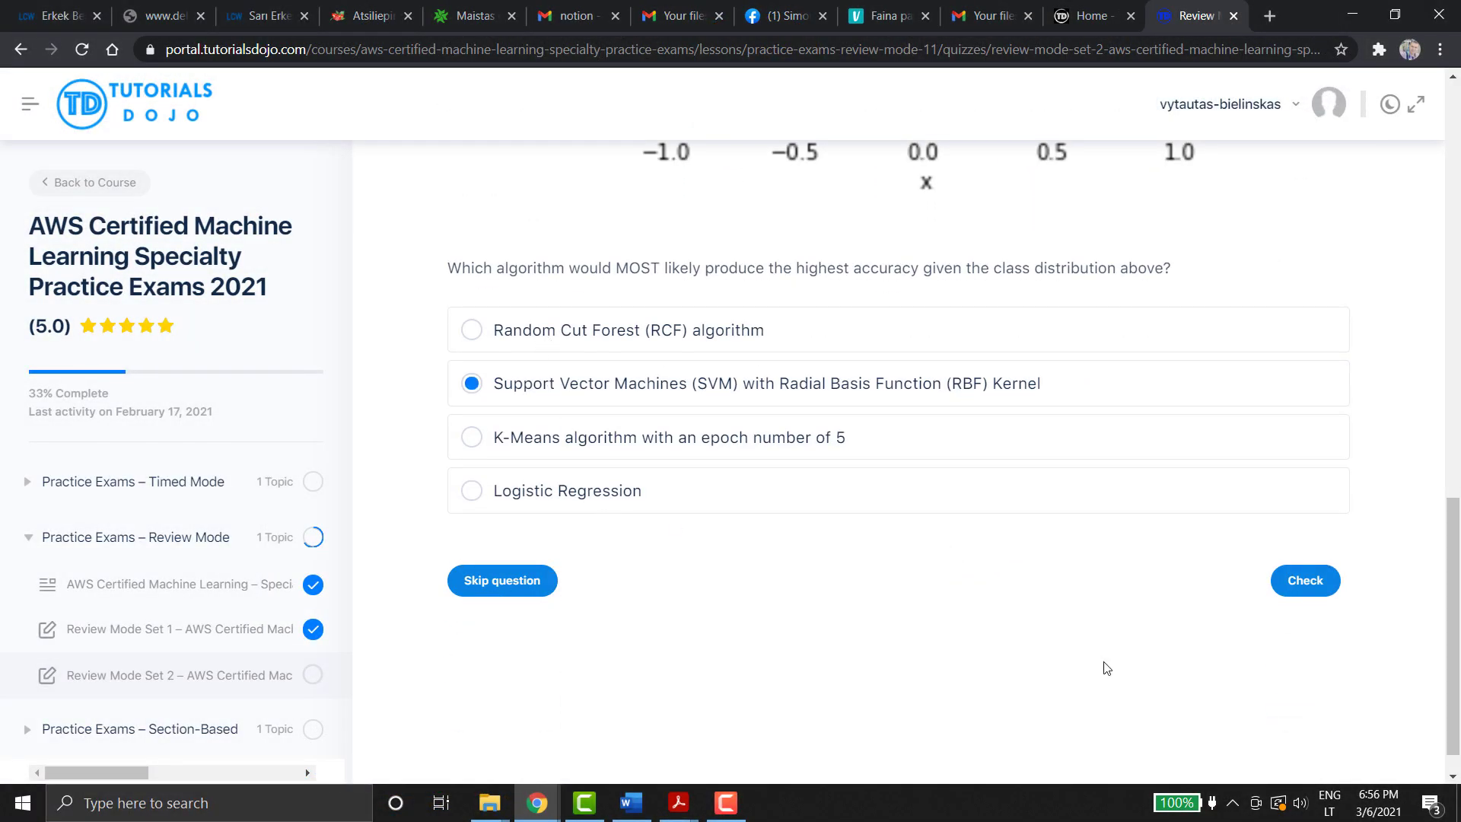
pyautogui.click(1305, 580)
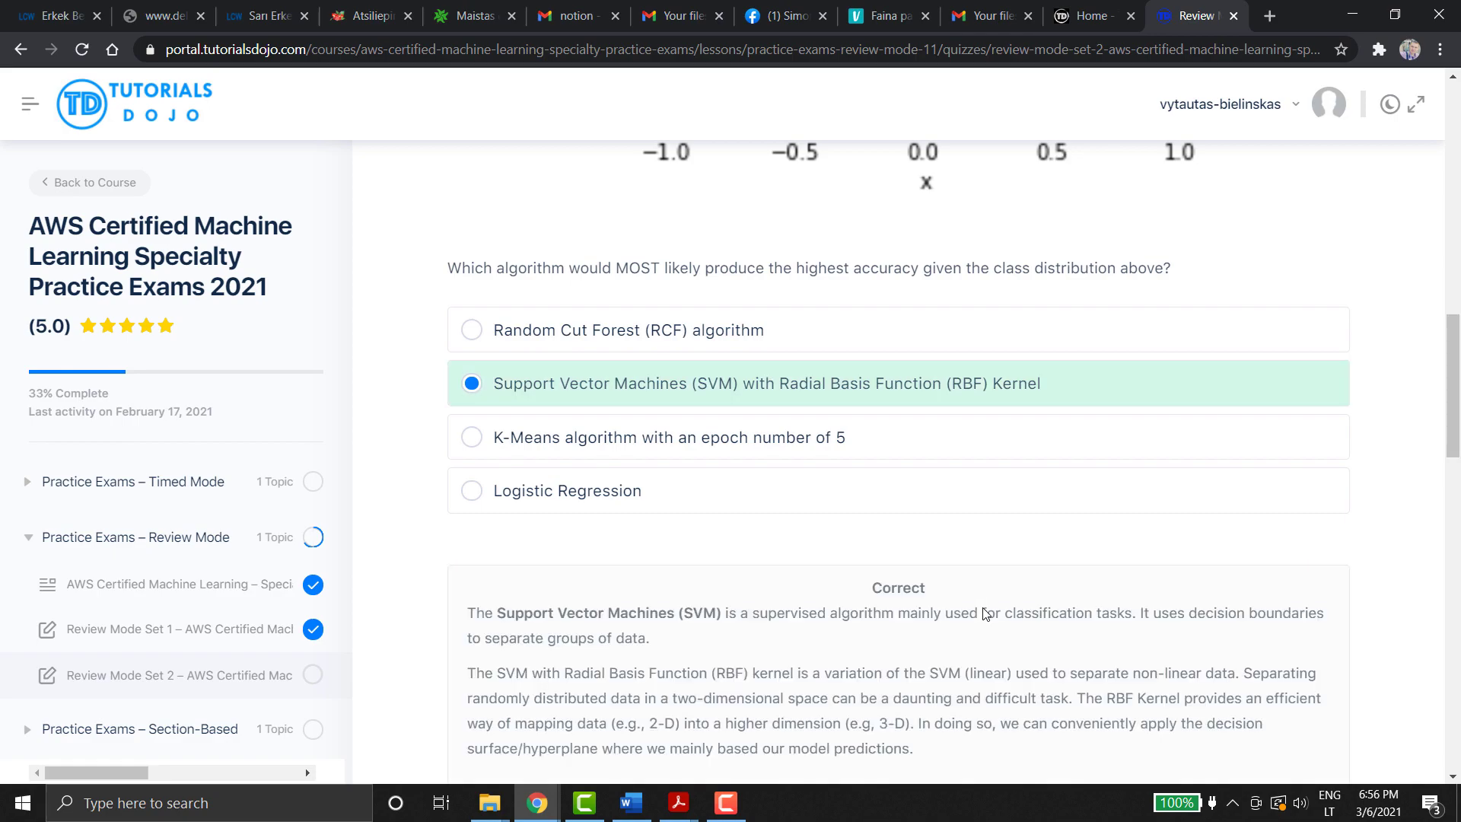
pyautogui.scroll(-3)
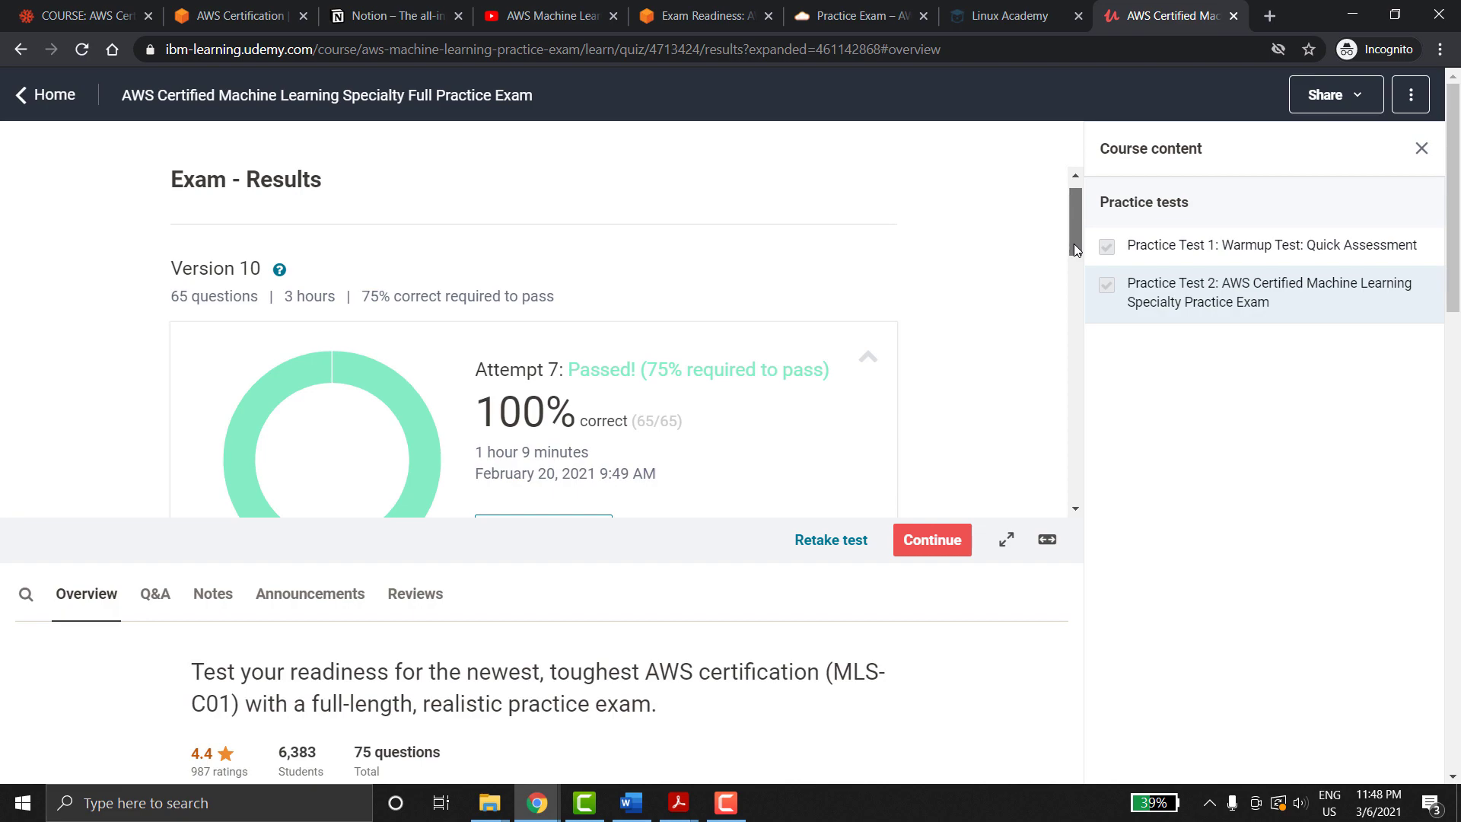
pyautogui.scroll(-3)
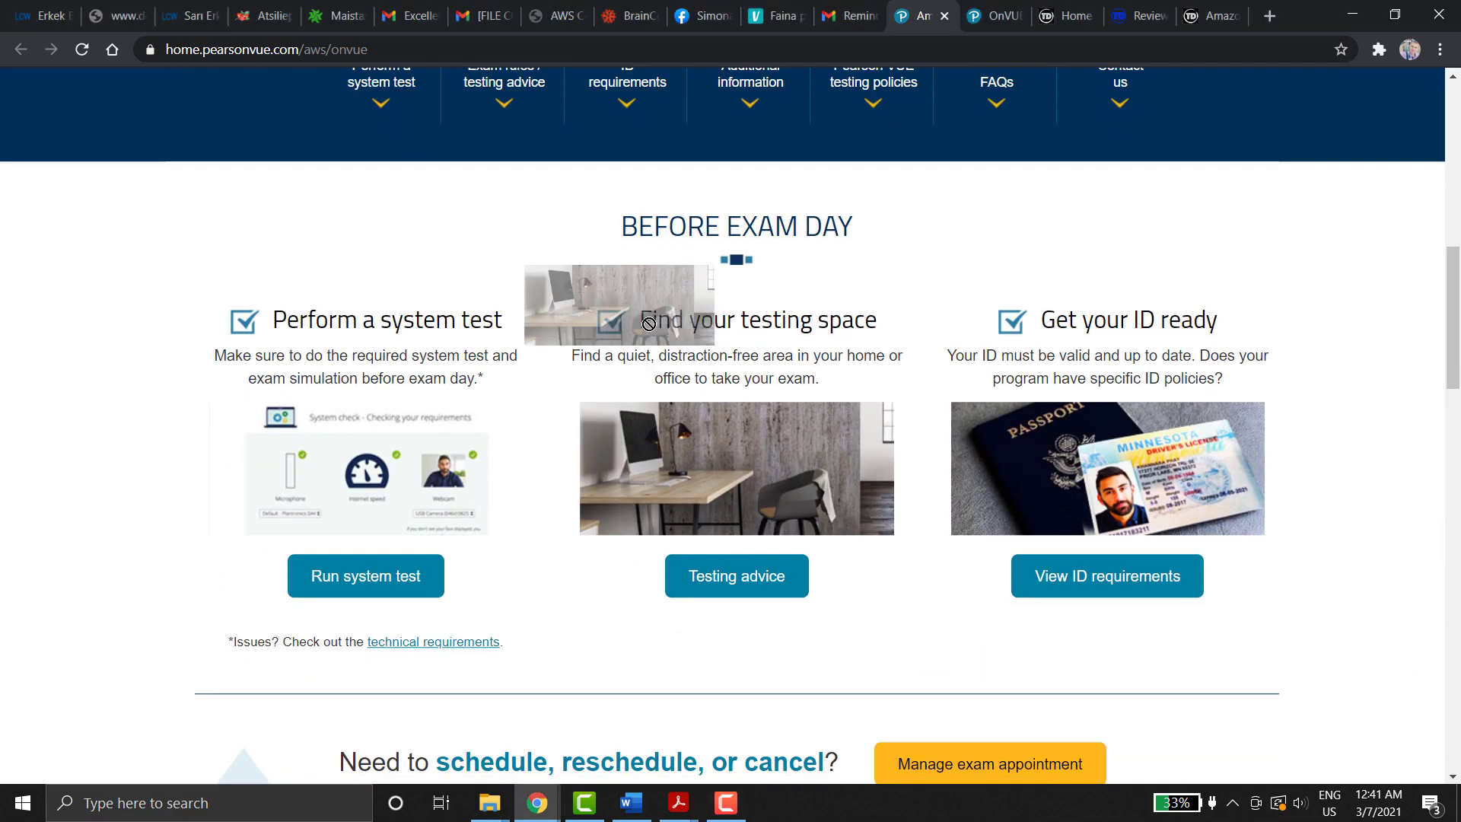
# Step: Scroll the Pearson VUE email past troubleshooting tips down to admission, cancellation and accommodation policies
pyautogui.scroll(-3)
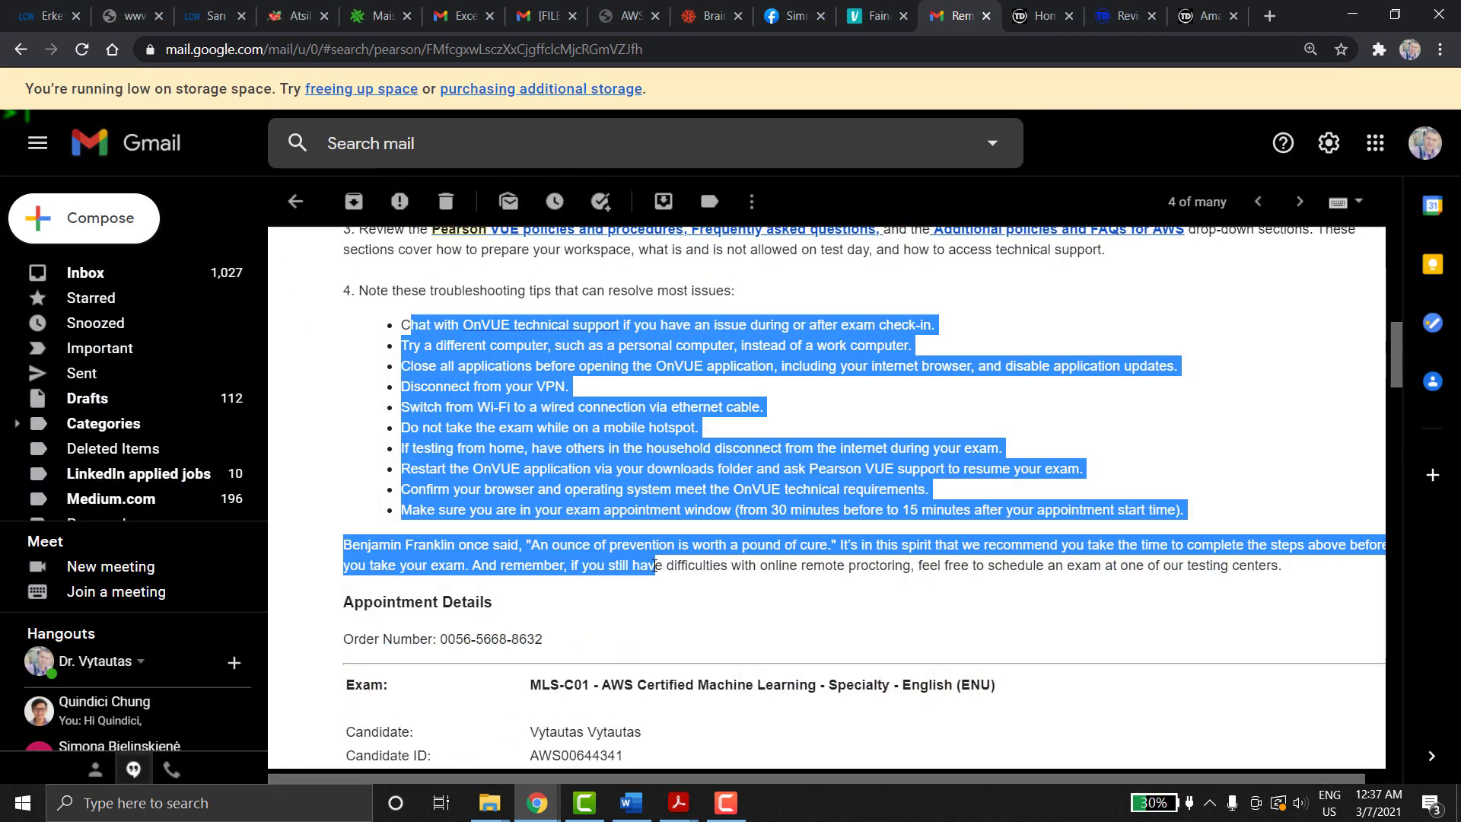
pyautogui.scroll(-3)
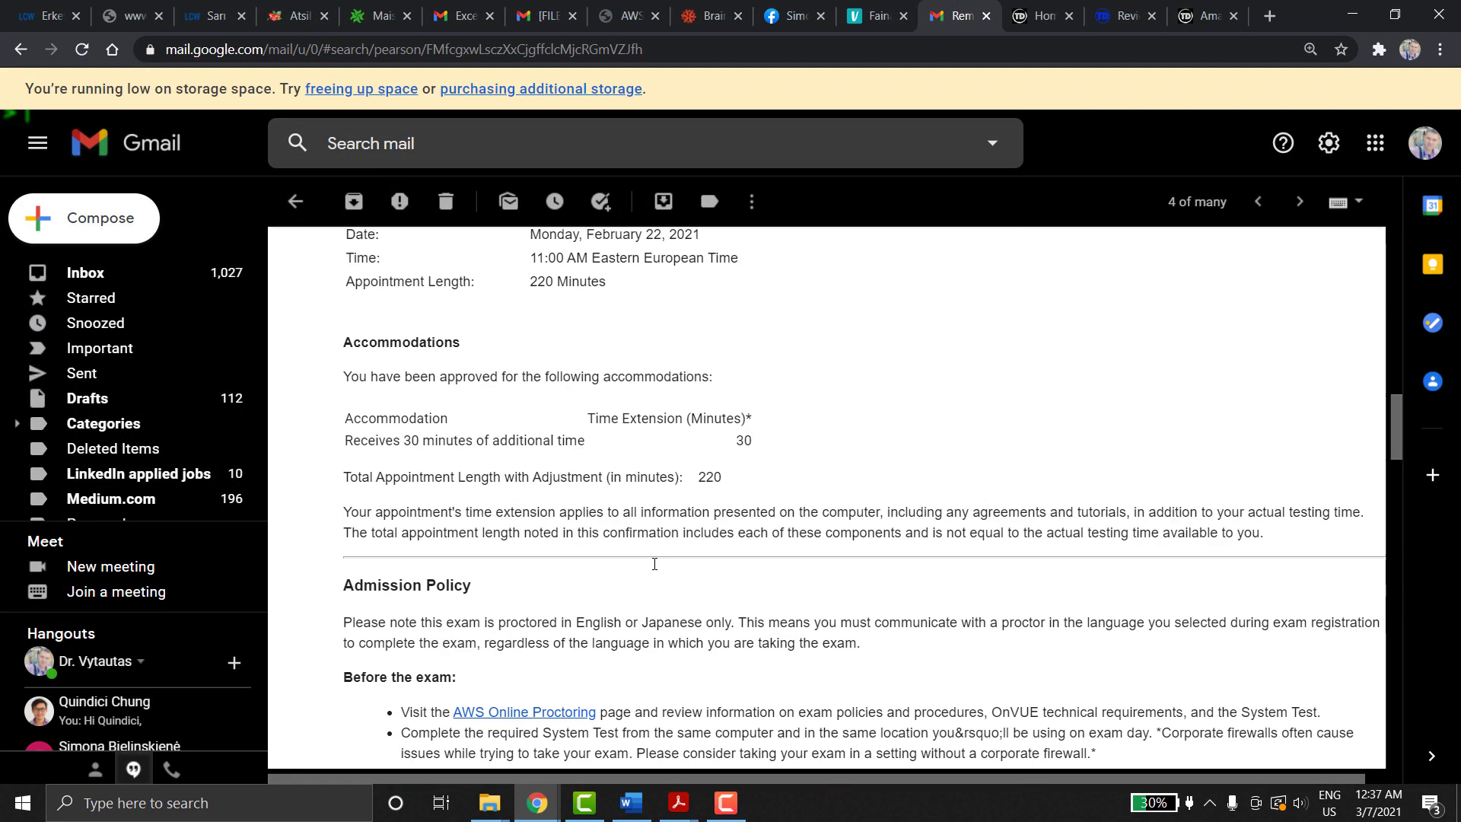
pyautogui.scroll(-3)
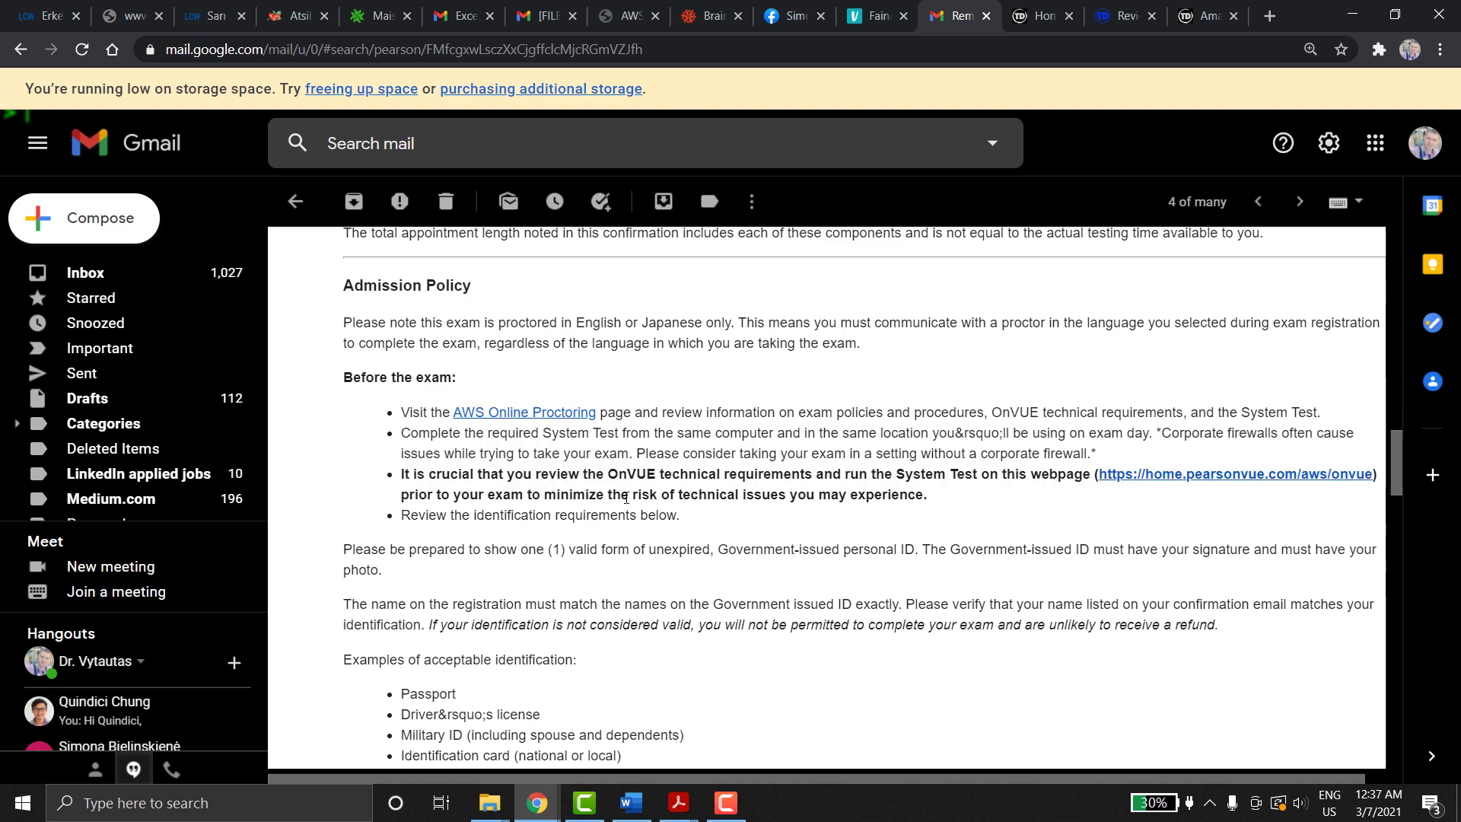
pyautogui.scroll(-3)
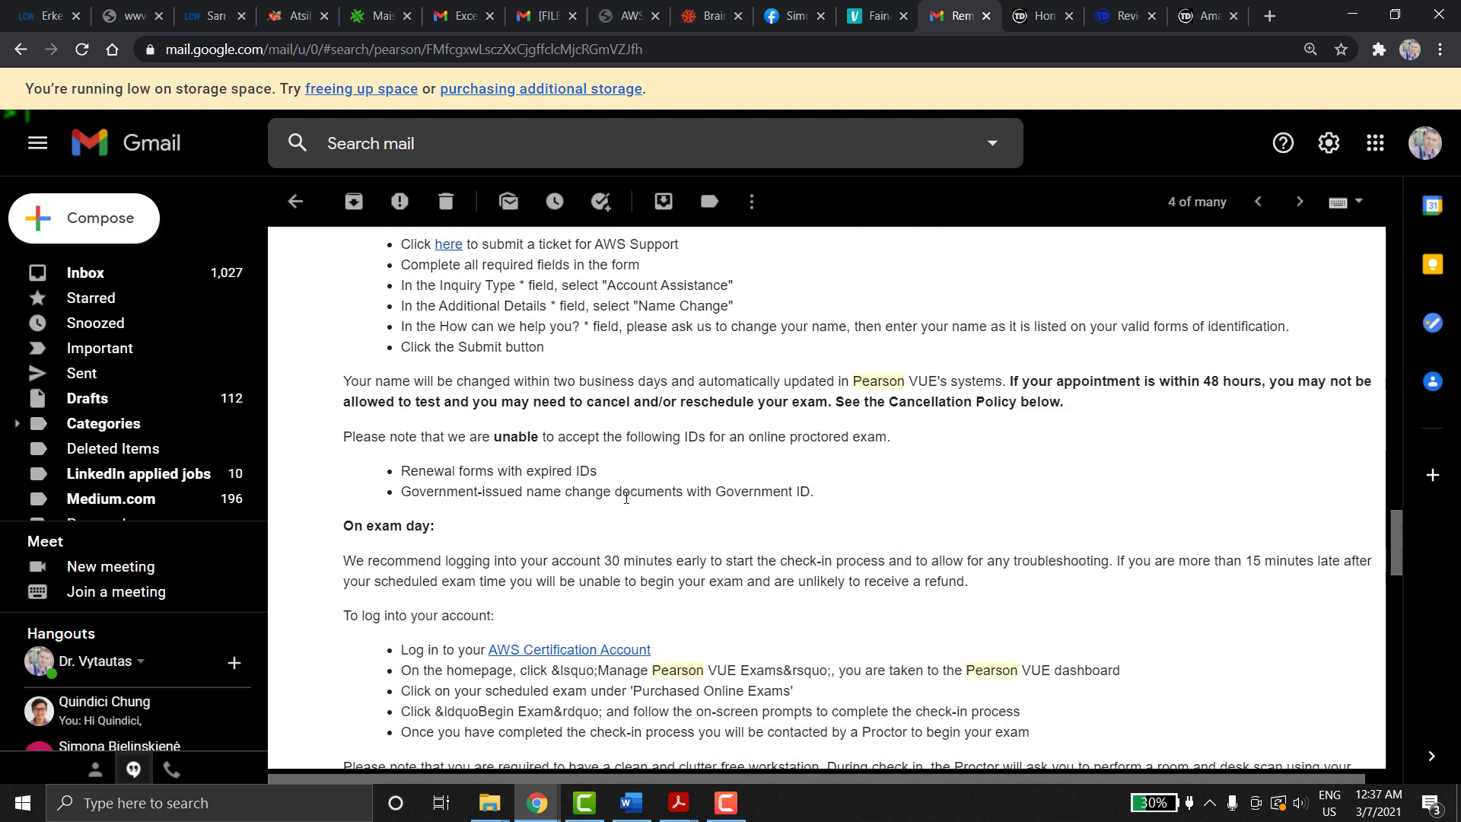
pyautogui.scroll(-3)
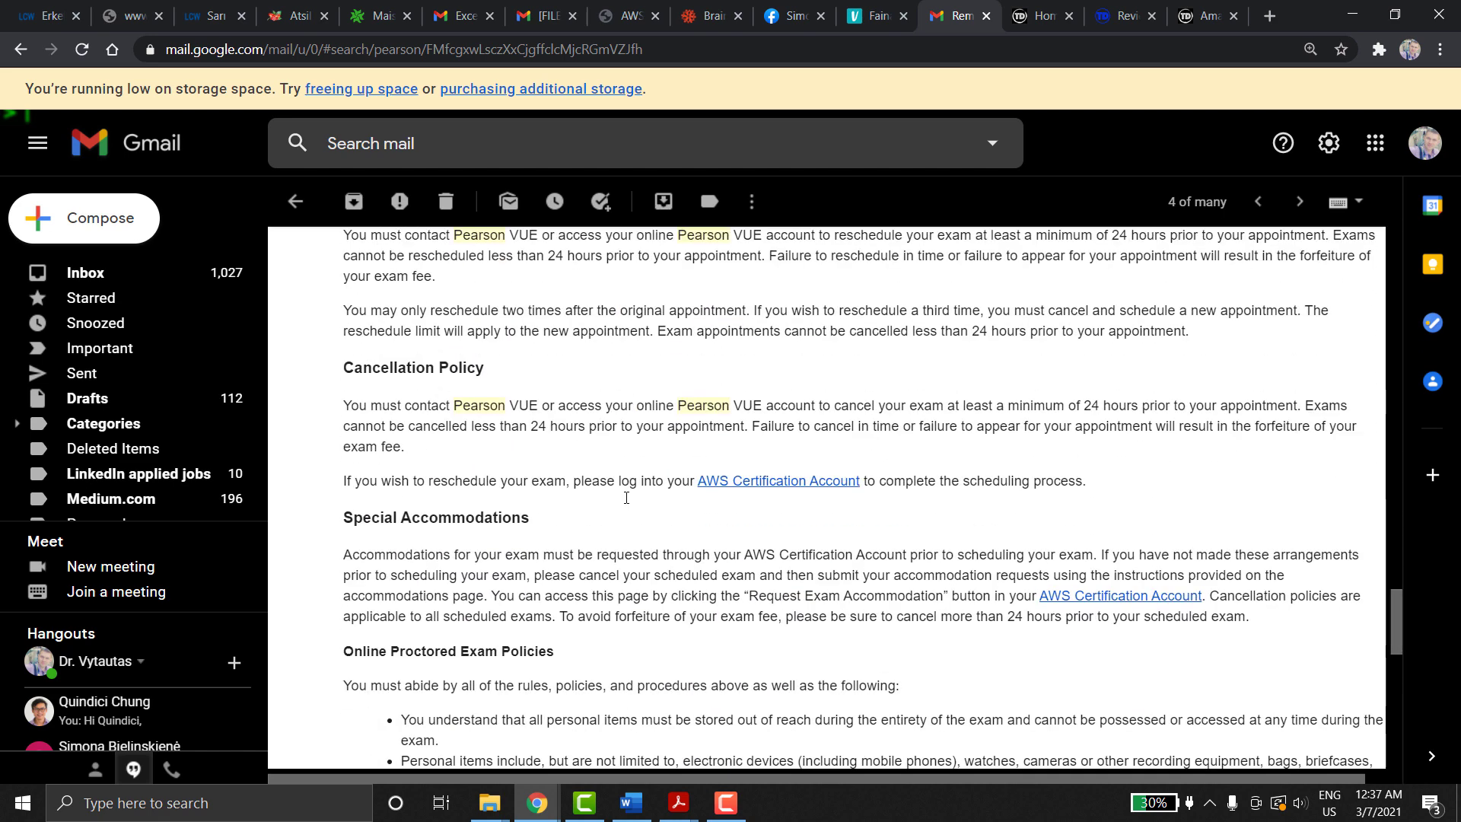
pyautogui.scroll(-3)
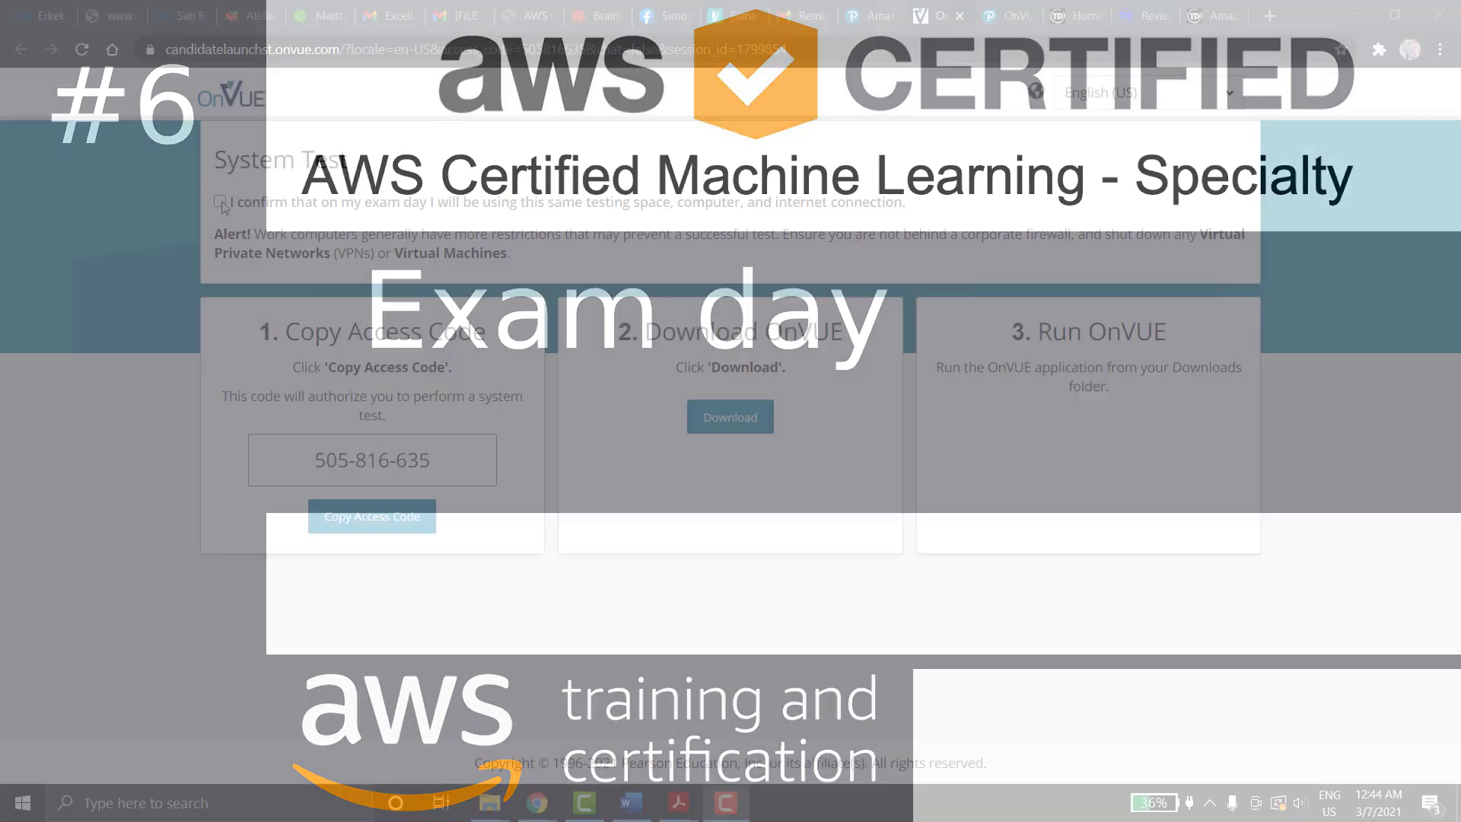
# Step: Confirm the same testing space, copy the access code and save the OnVUE installer to Downloads
pyautogui.click(219, 201)
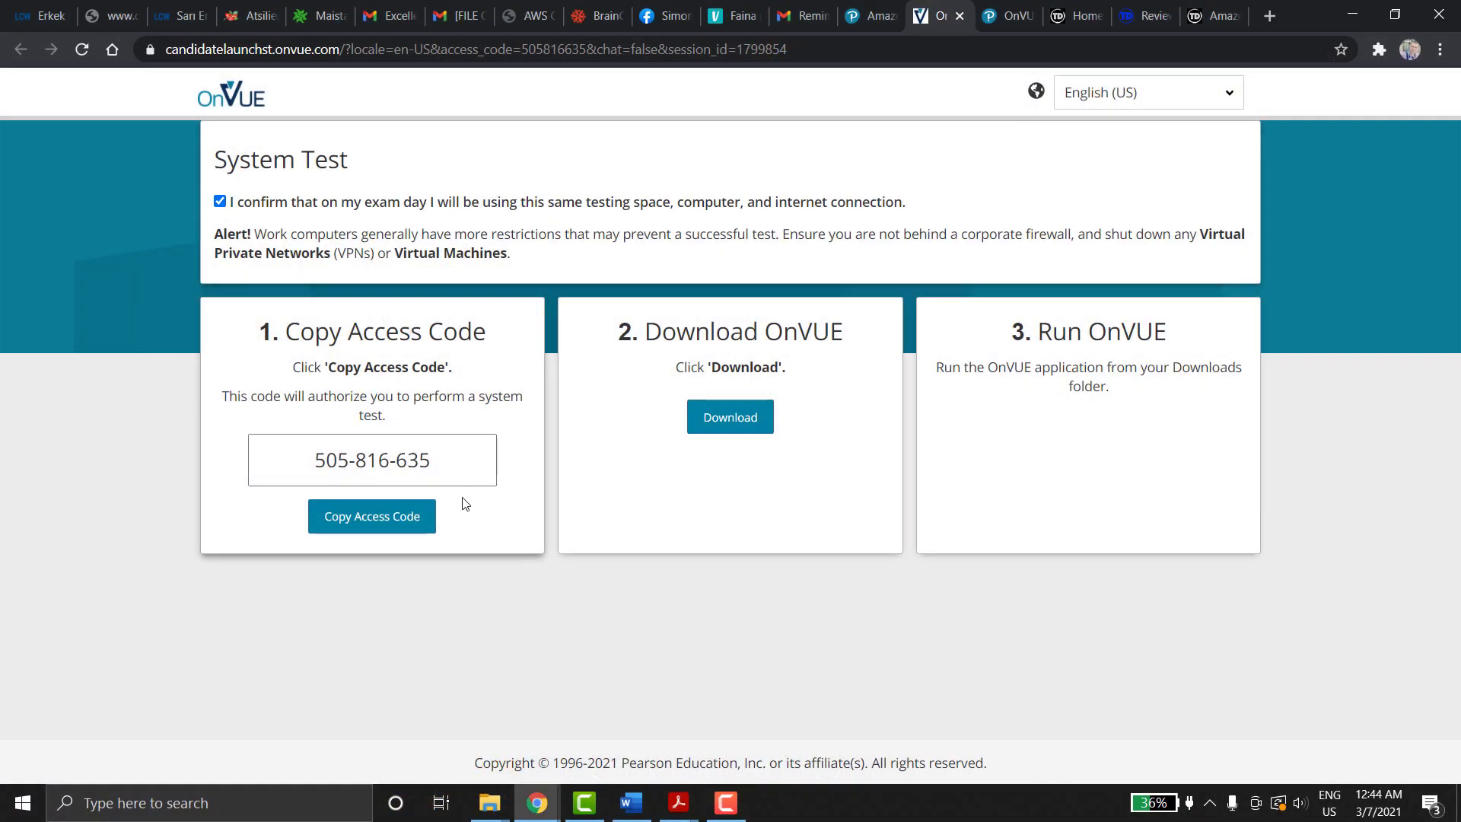
pyautogui.click(372, 516)
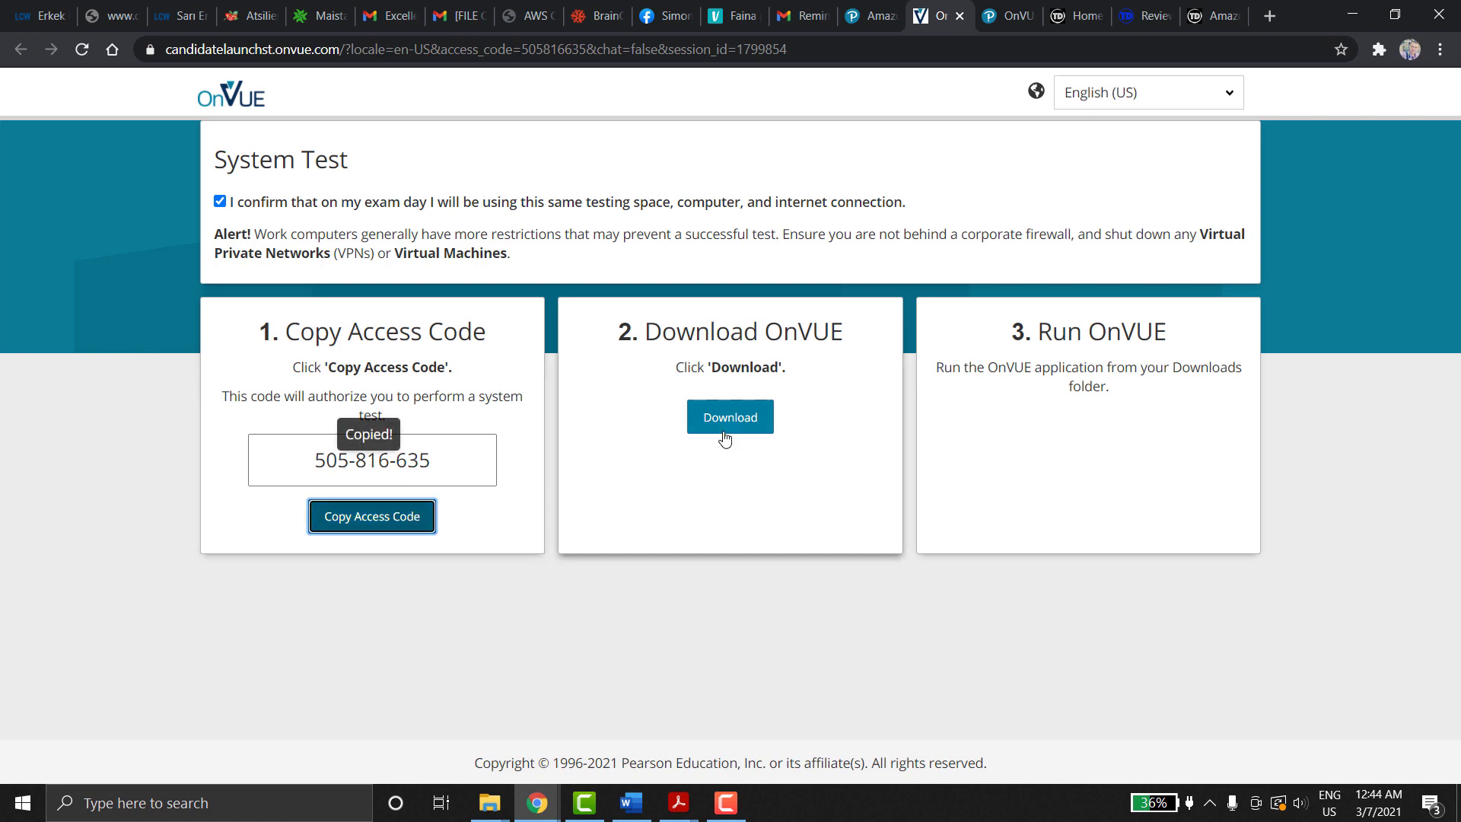
pyautogui.click(729, 417)
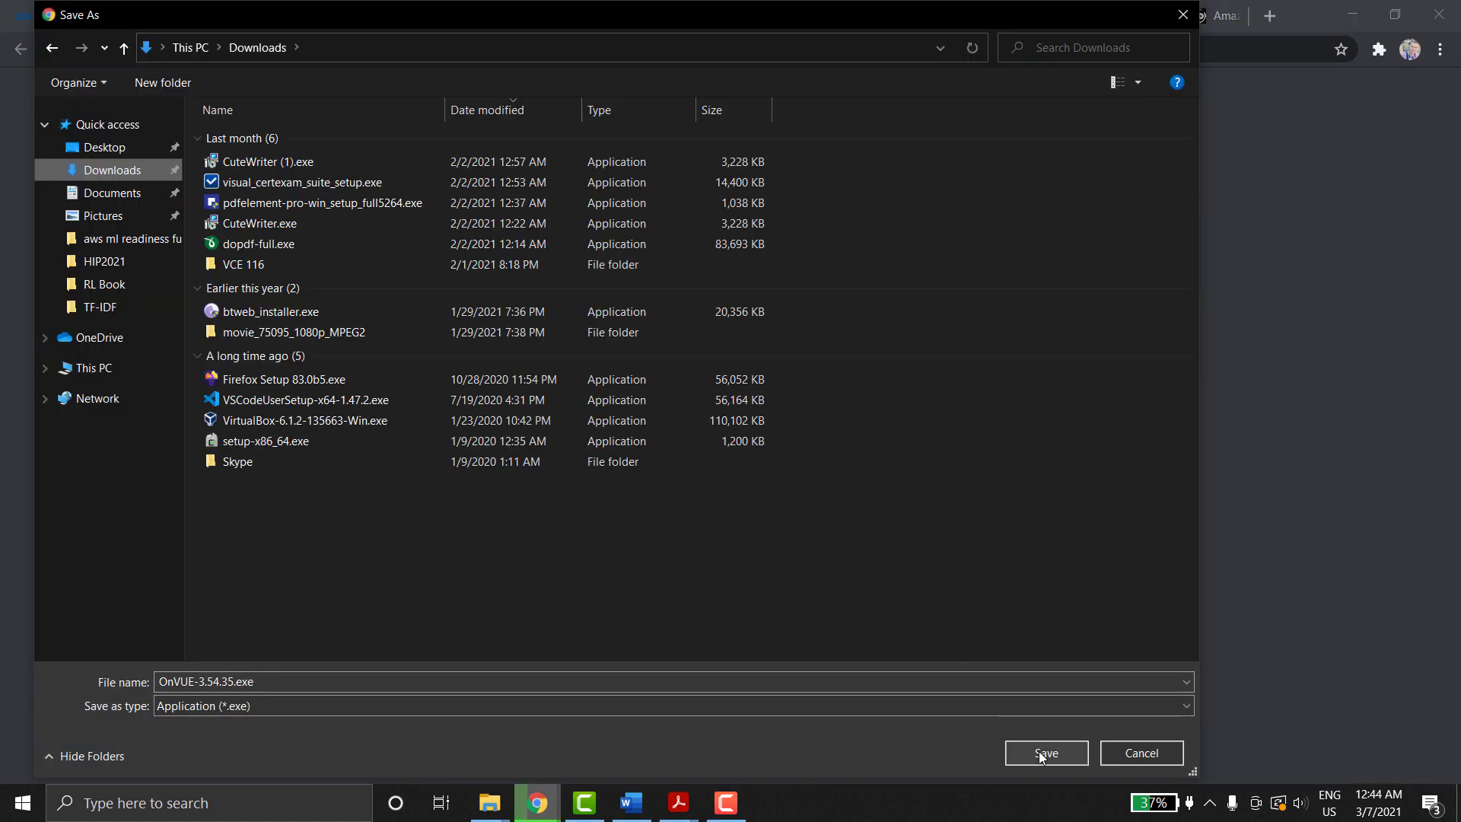
pyautogui.click(1044, 753)
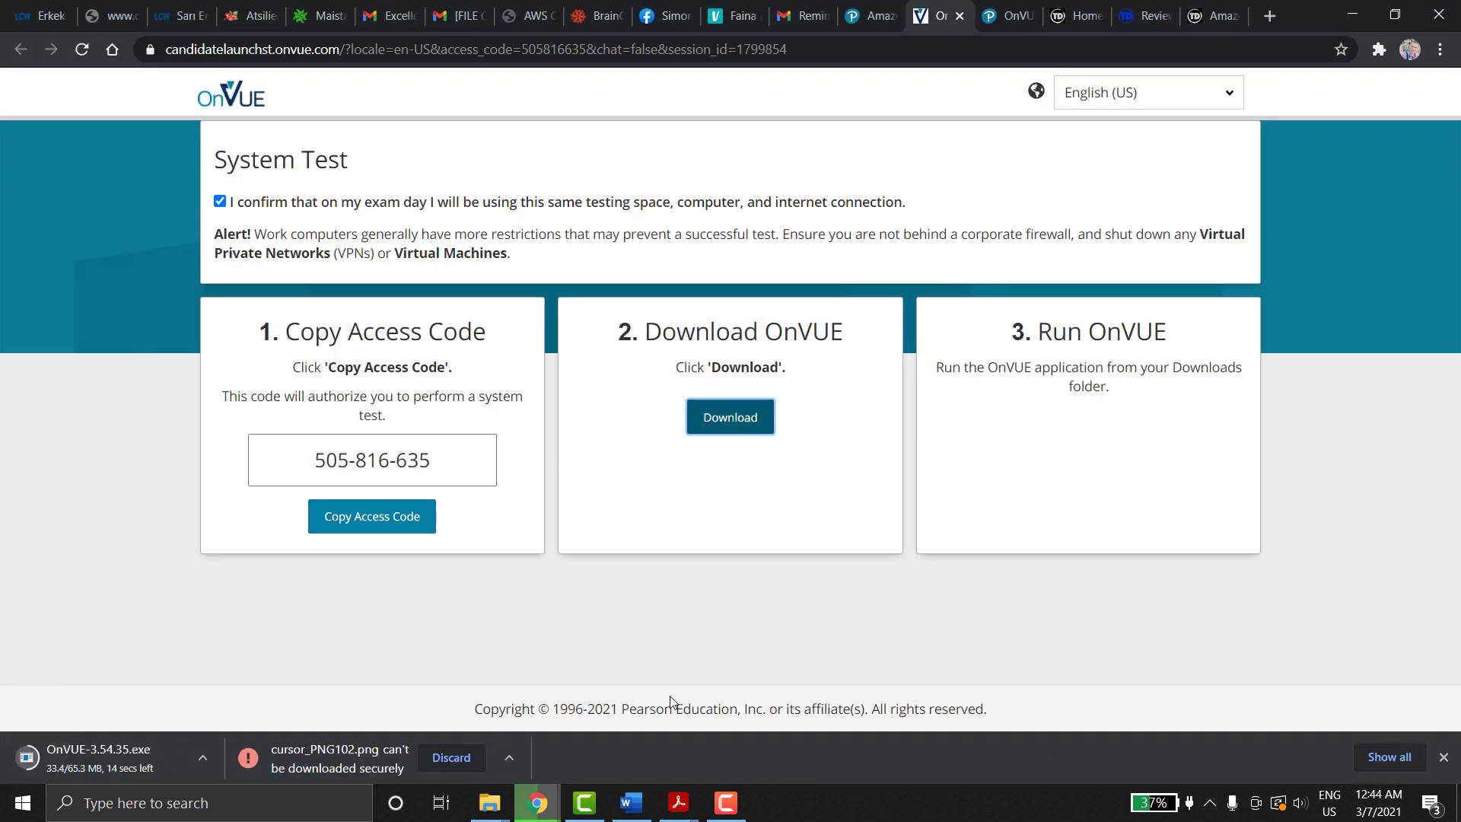